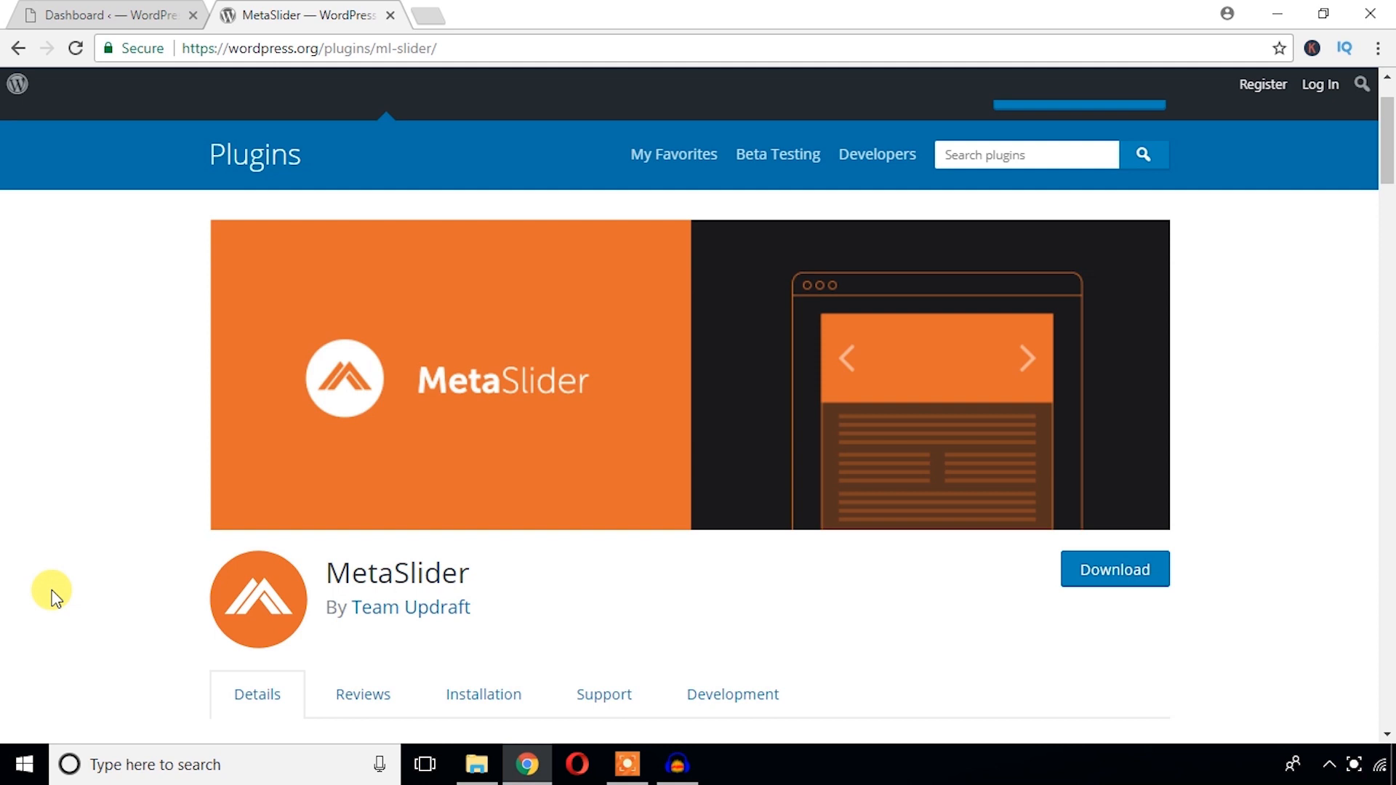
- Copy the plugin name 'MetaSlider' from its WordPress.org directory page
double_click(427, 574)
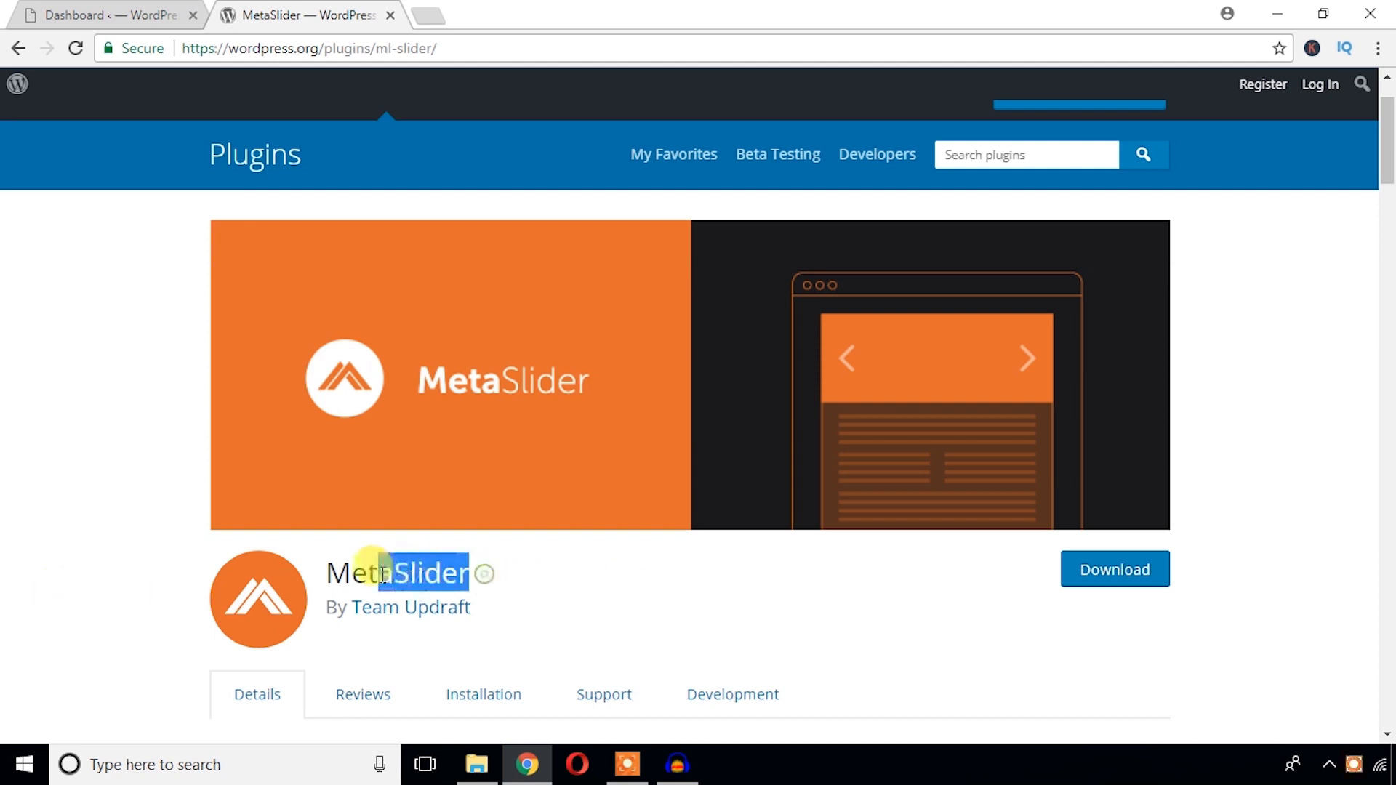
right_click(383, 575)
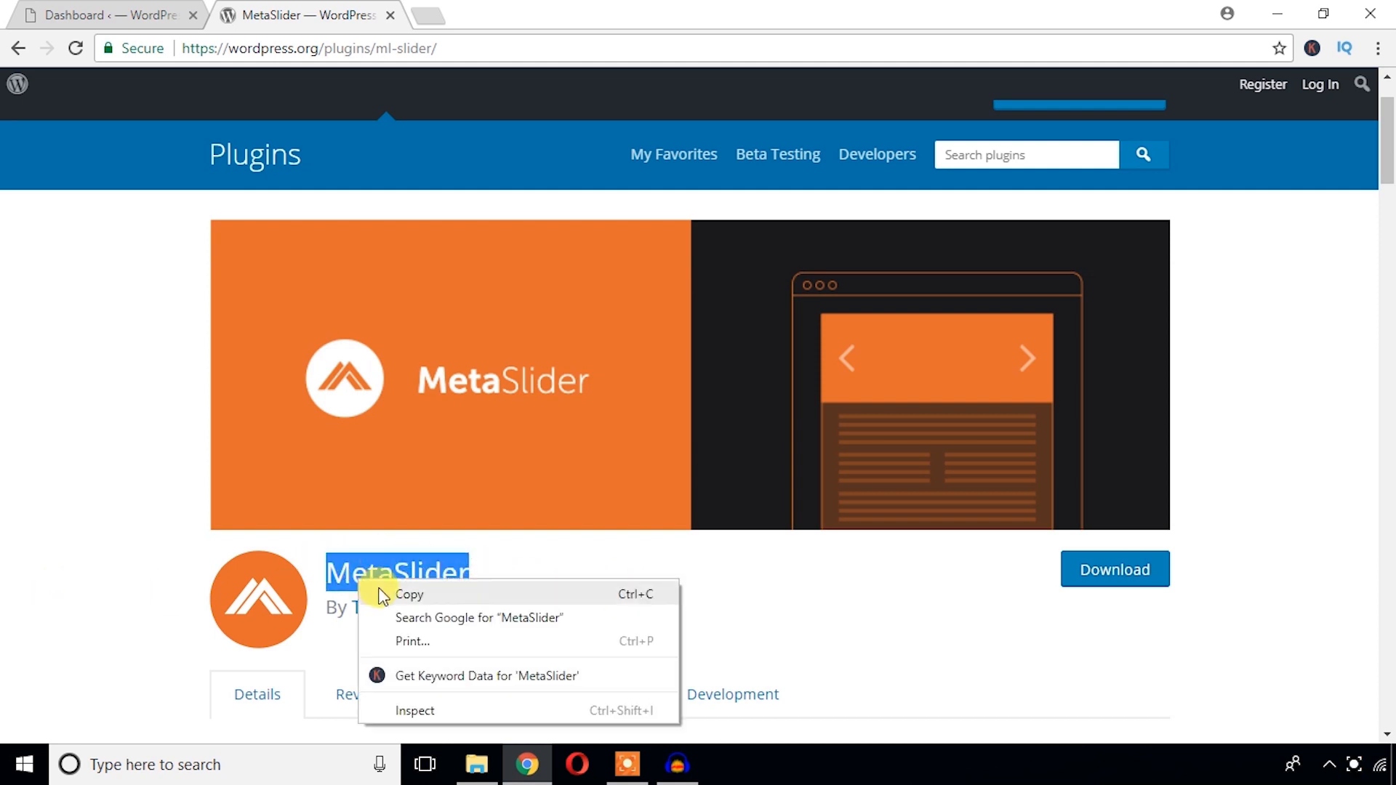
left_click(107, 16)
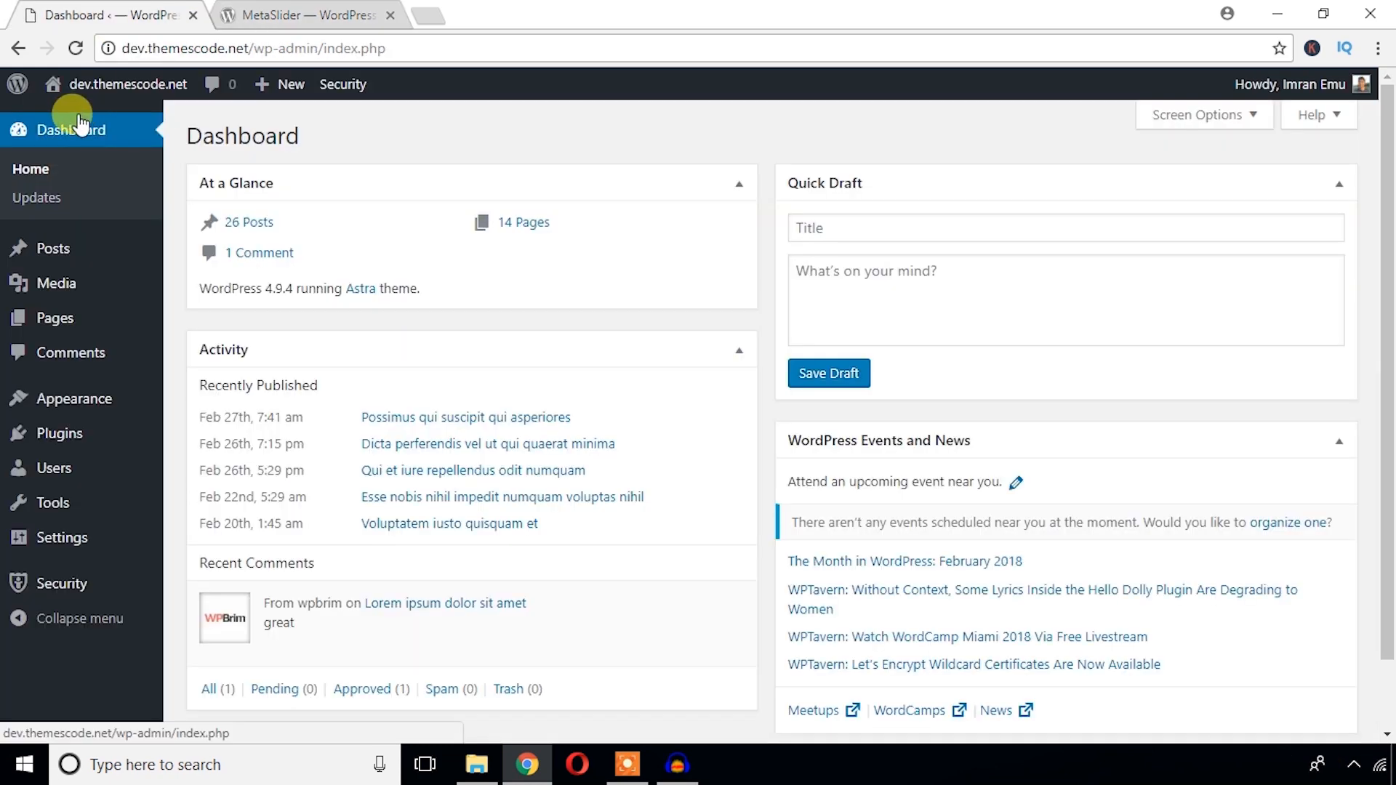
mouse_move(59, 432)
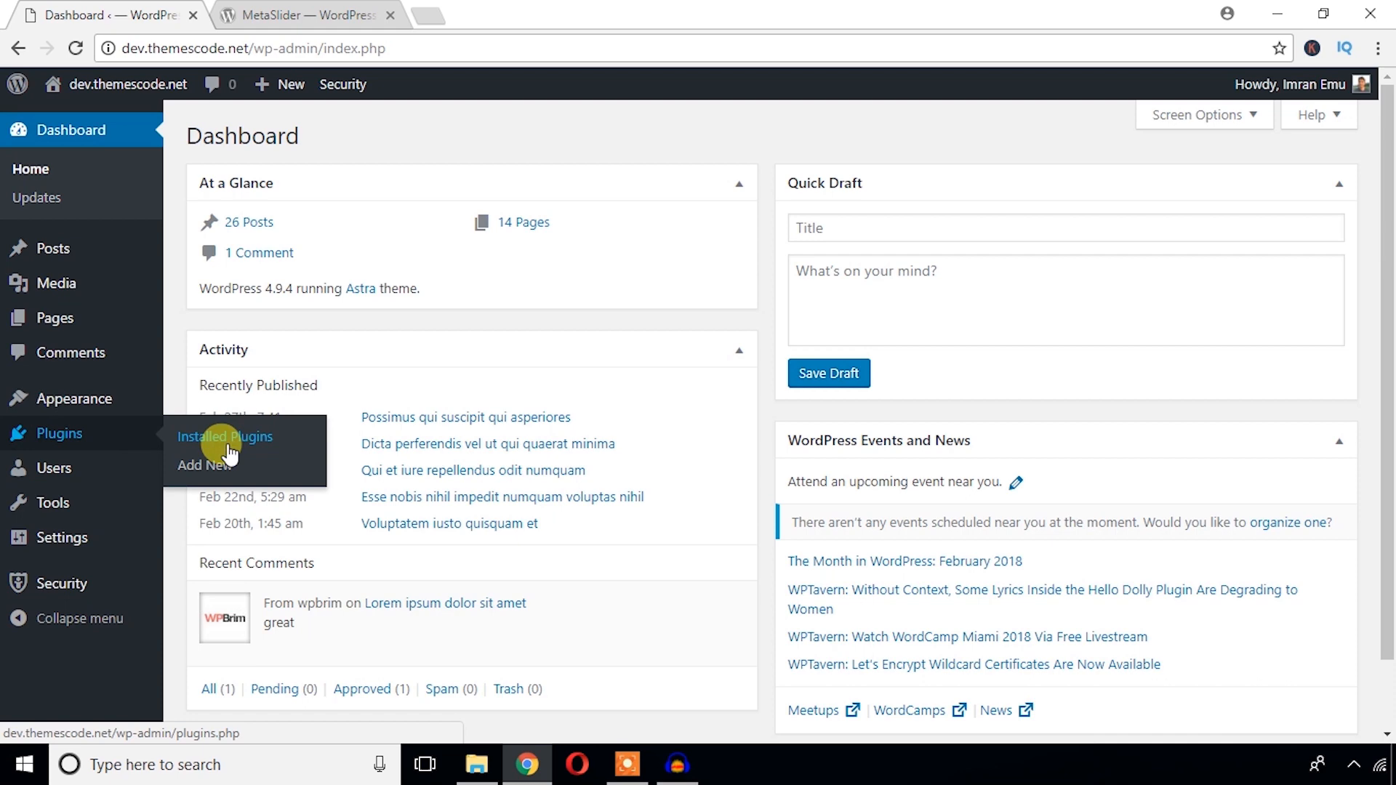
- Search Add New Plugins for 'MetaSlider', then install and activate it
left_click(199, 464)
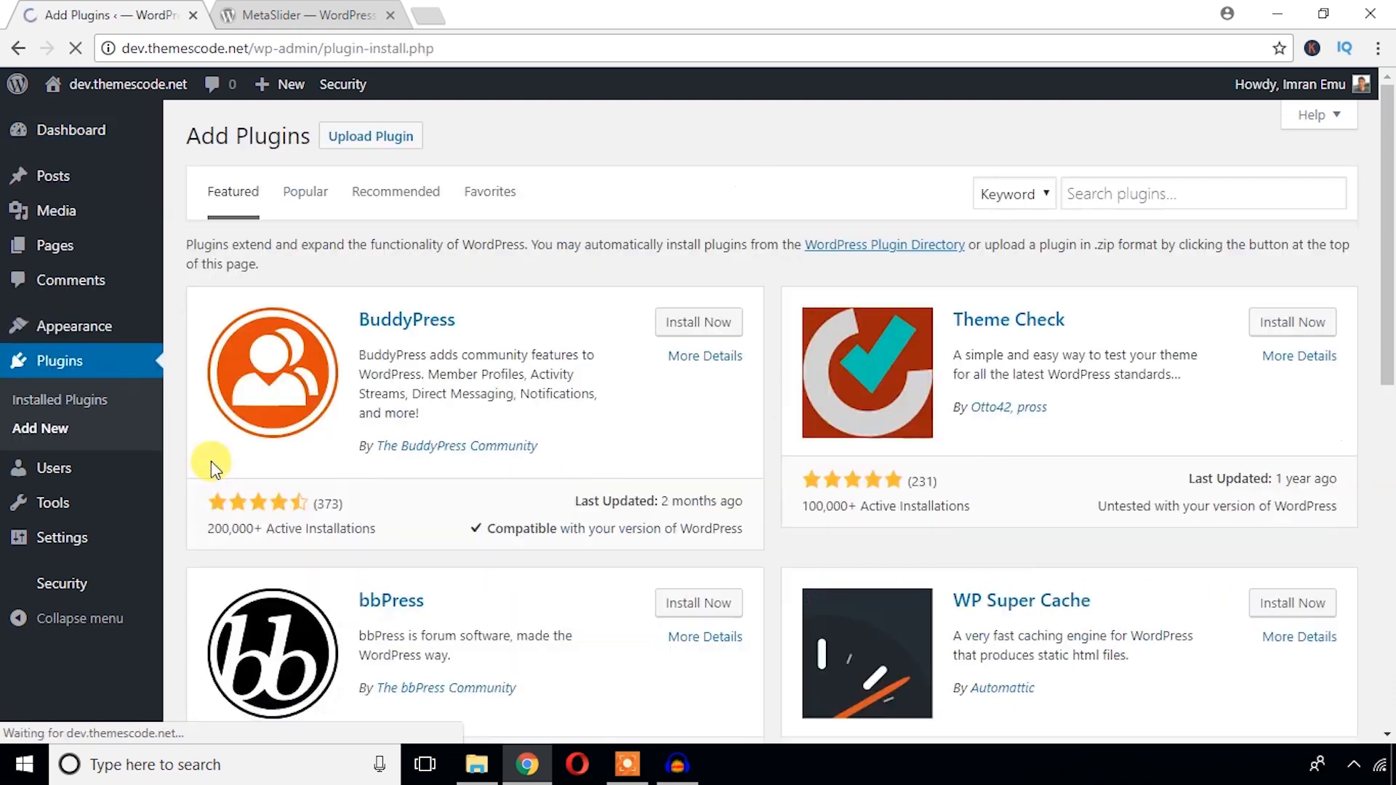
left_click(1202, 193)
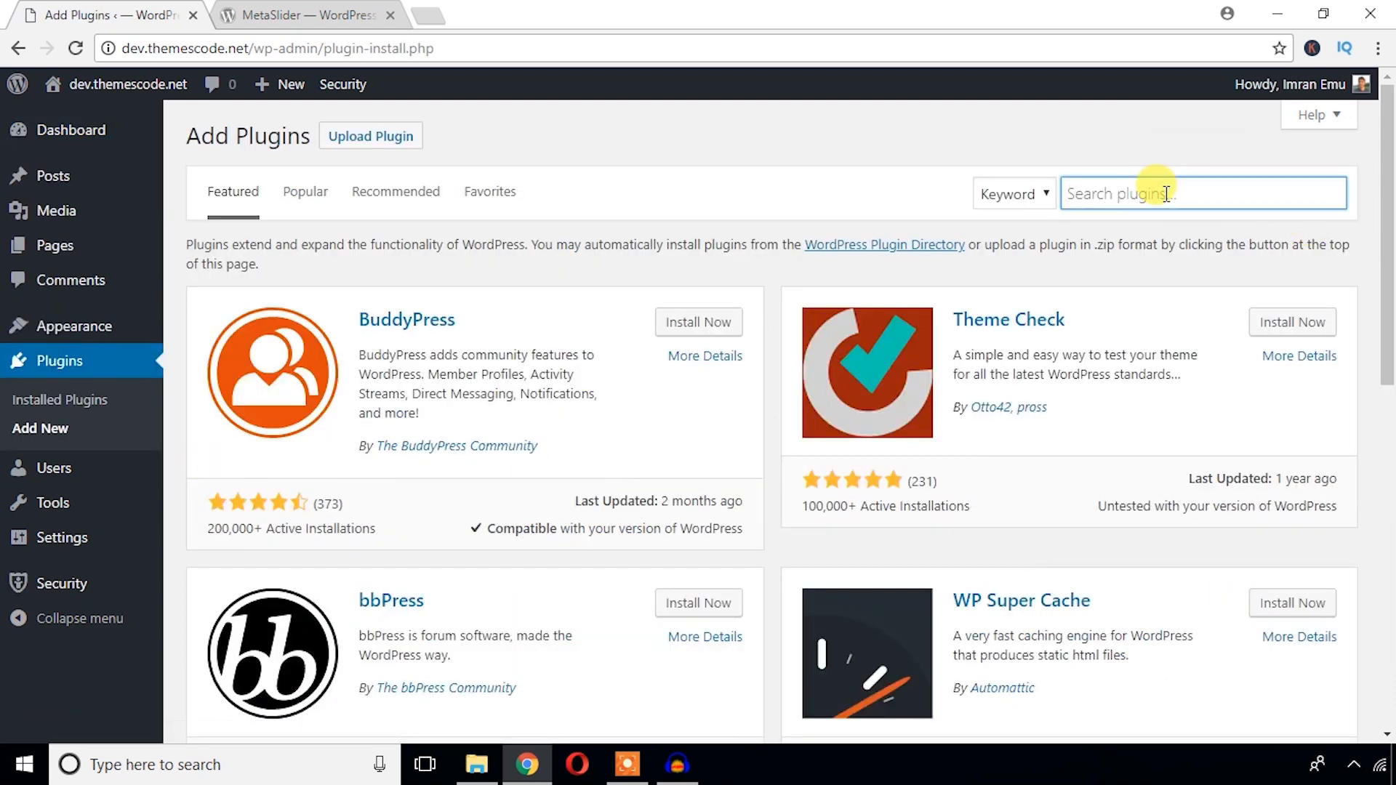
type("MetaSlider")
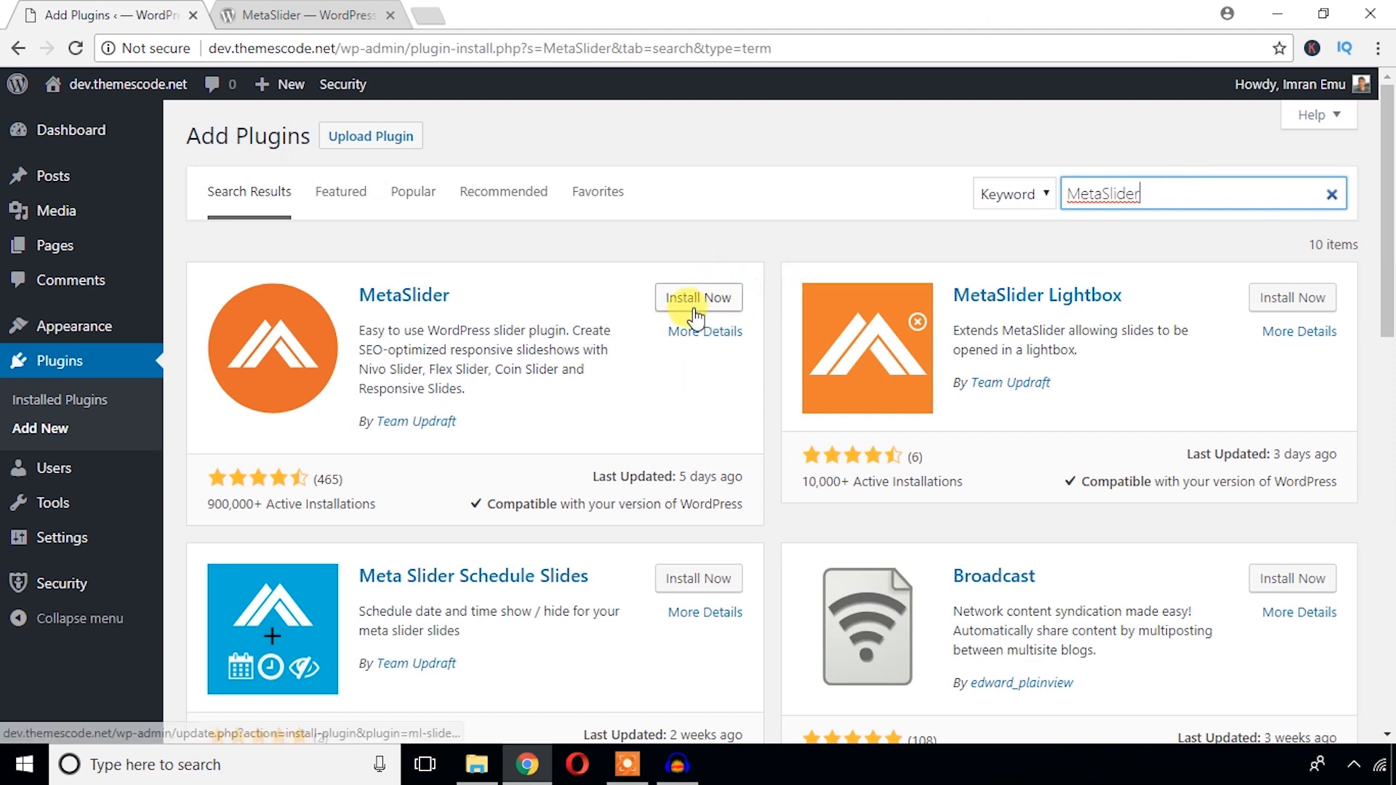
left_click(698, 297)
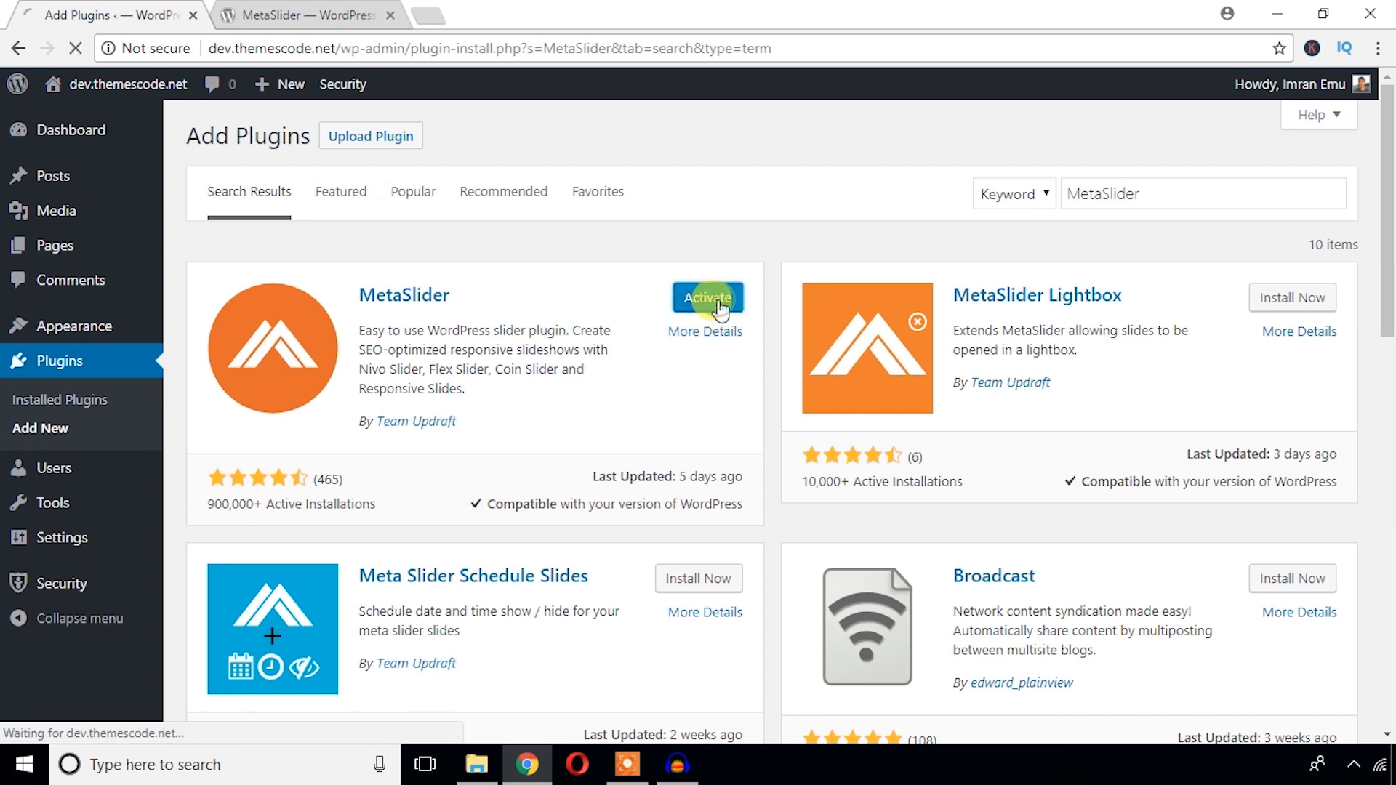
left_click(708, 297)
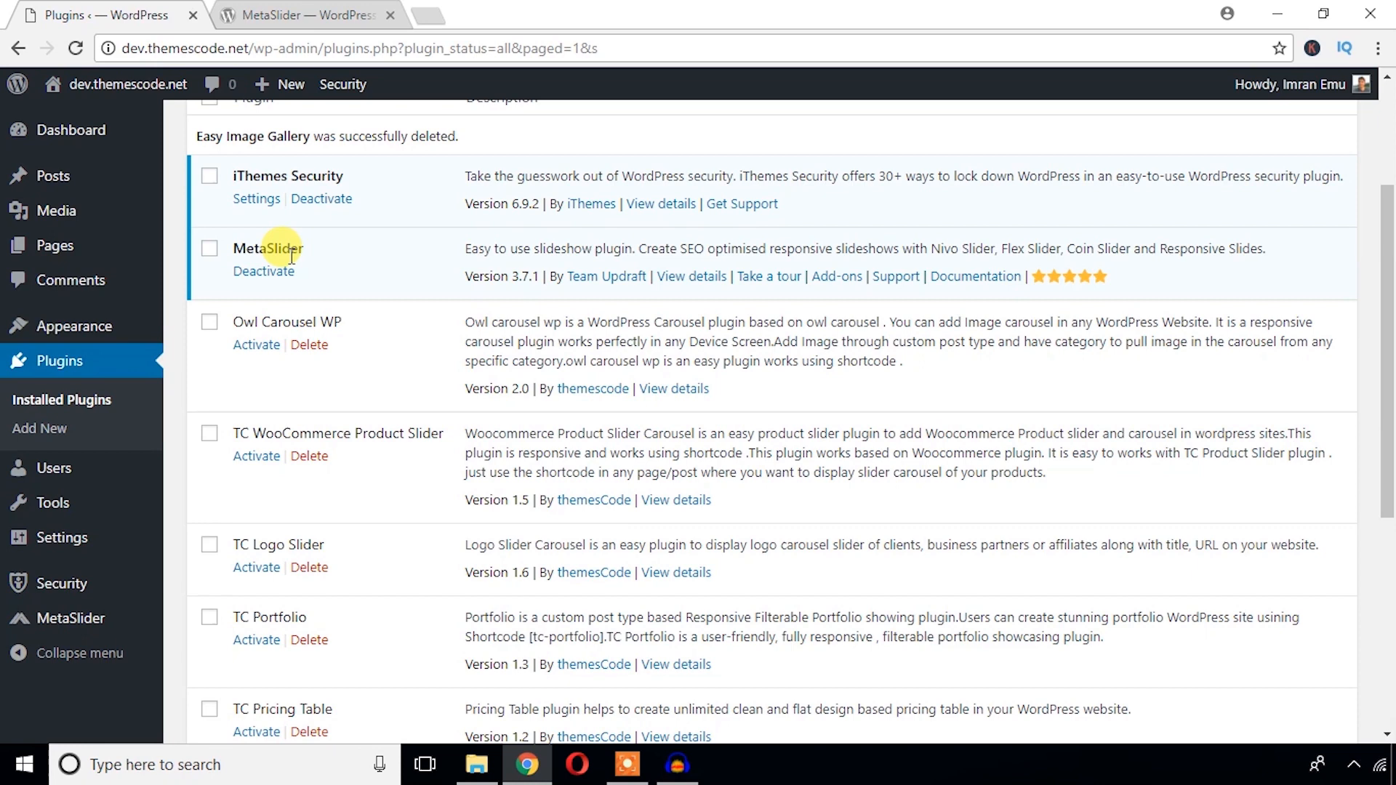
mouse_move(263, 270)
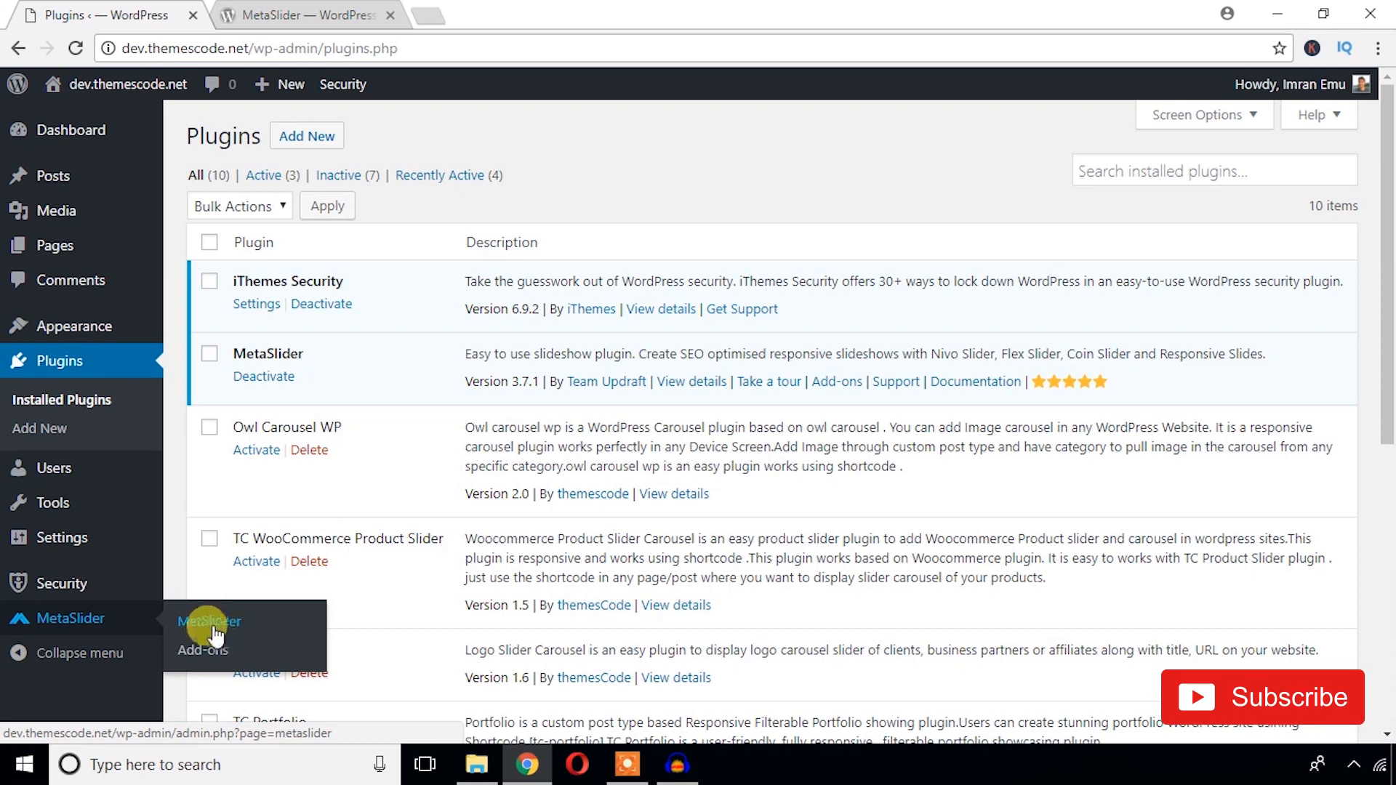
- Go to MetaSlider in the admin menu to view its empty slideshow manager
left_click(207, 621)
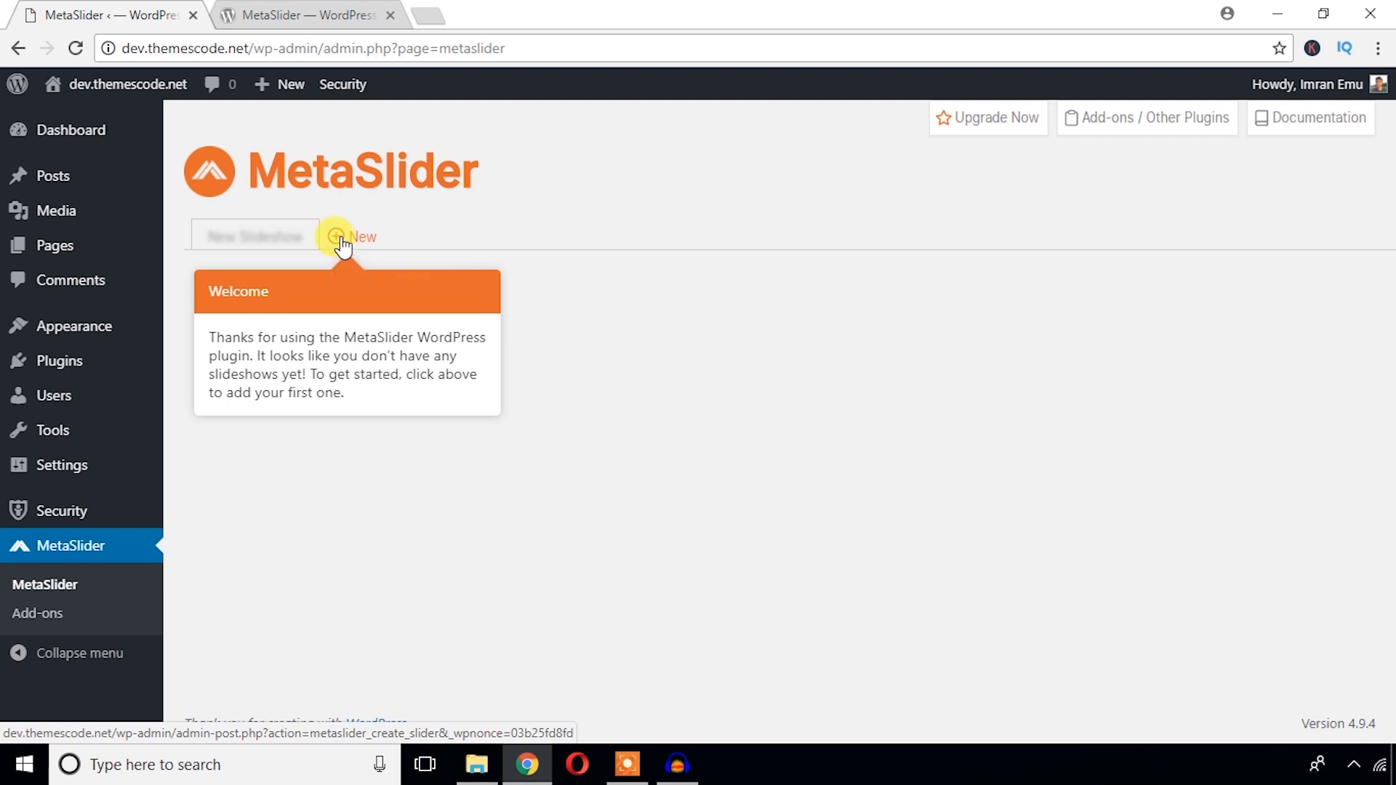
mouse_move(341, 241)
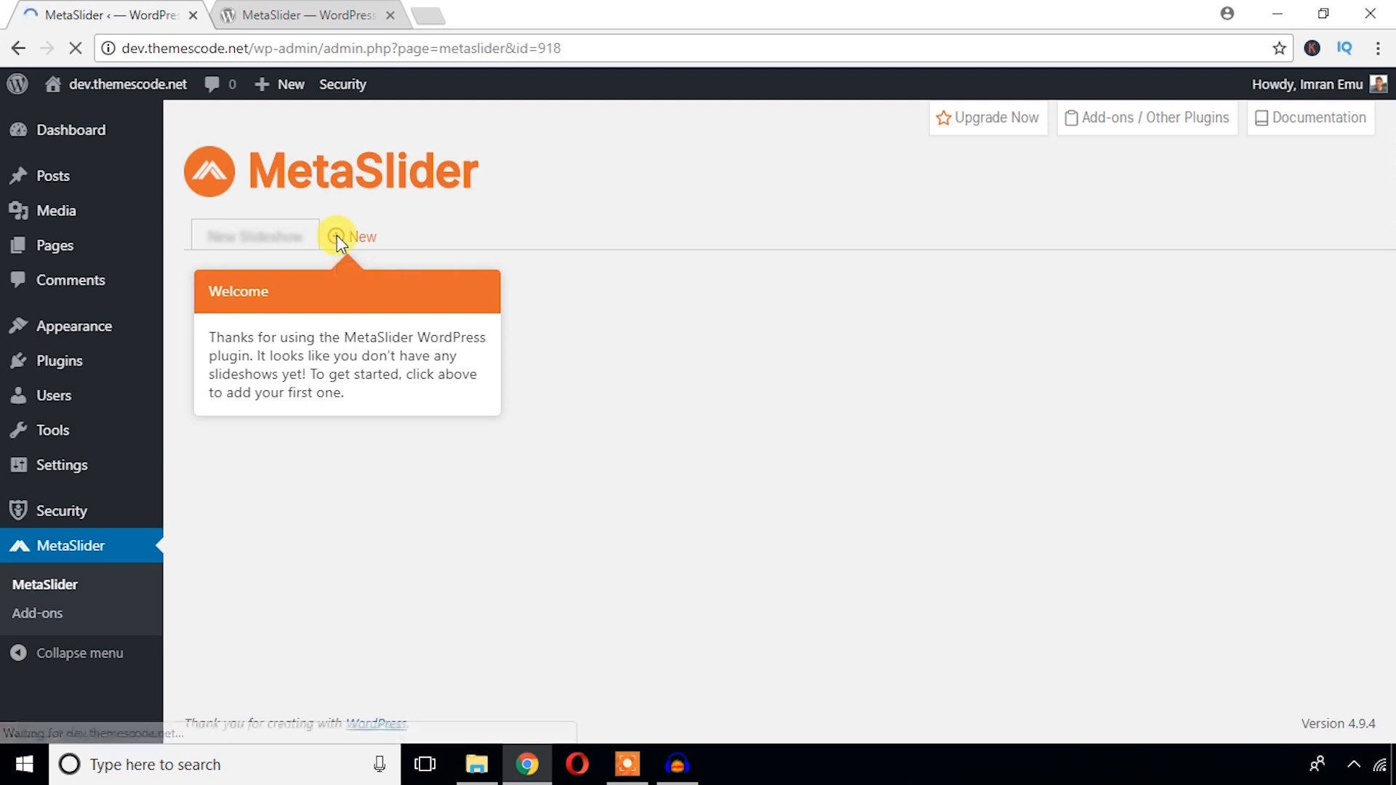
- Add a new slideshow and rename it 'Home Slider'
left_click(338, 237)
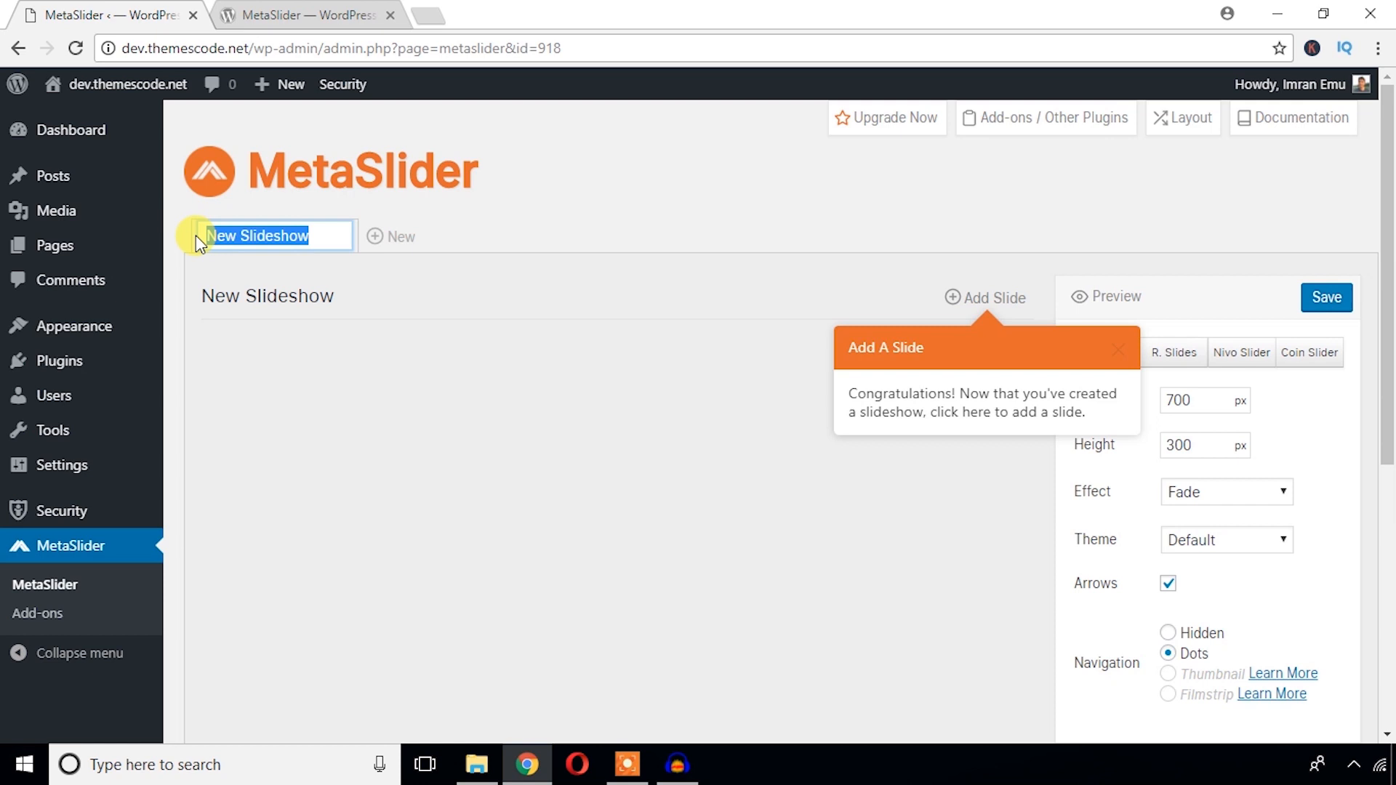
type("Home Slider")
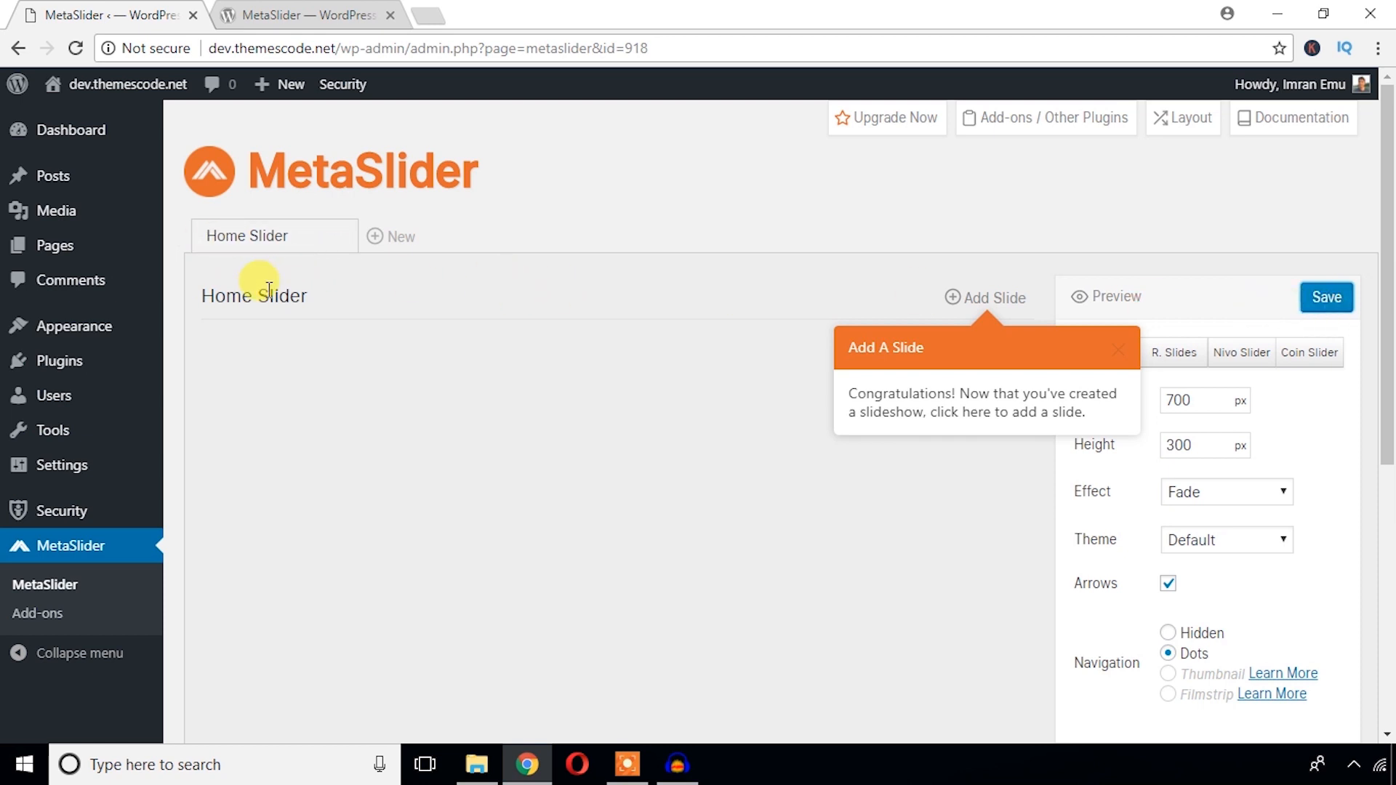
mouse_move(332, 309)
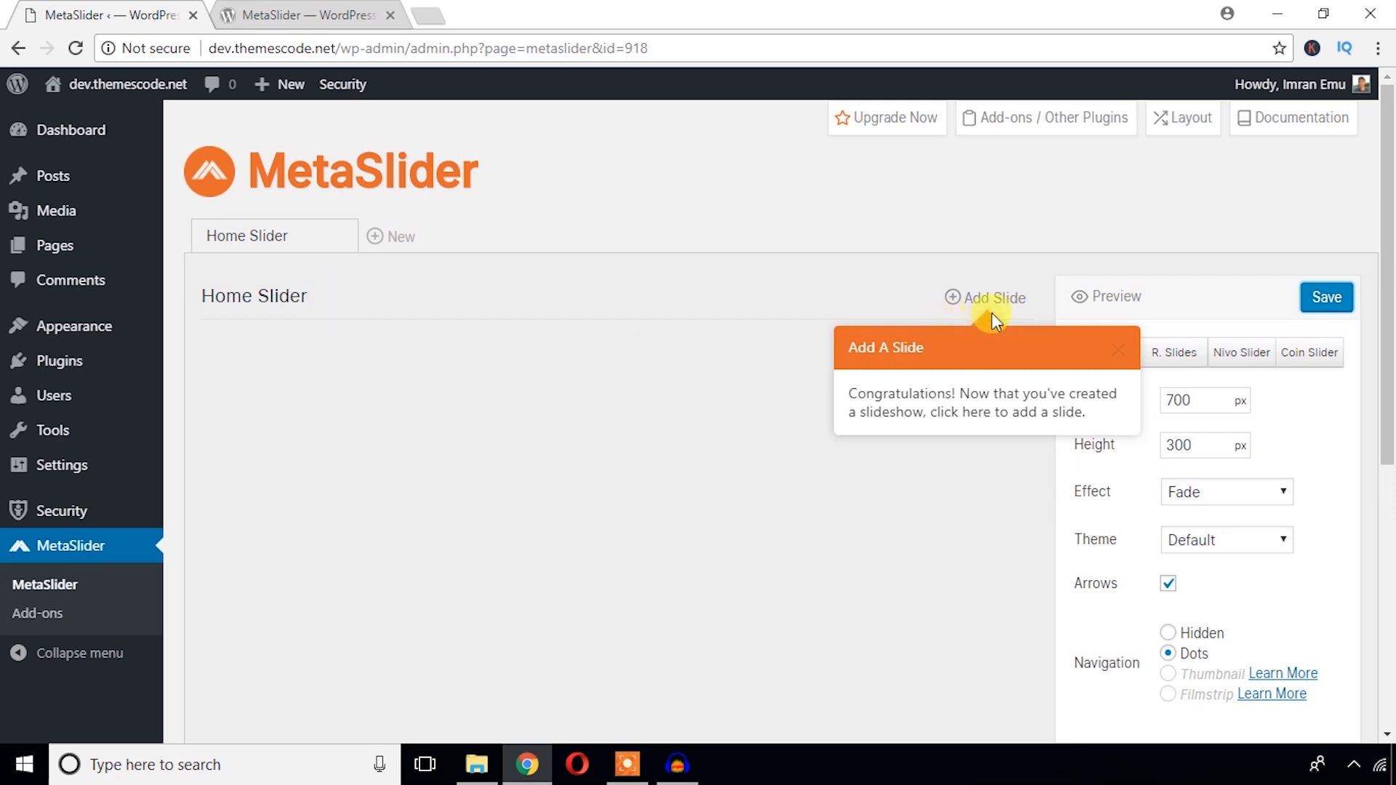
mouse_move(980, 330)
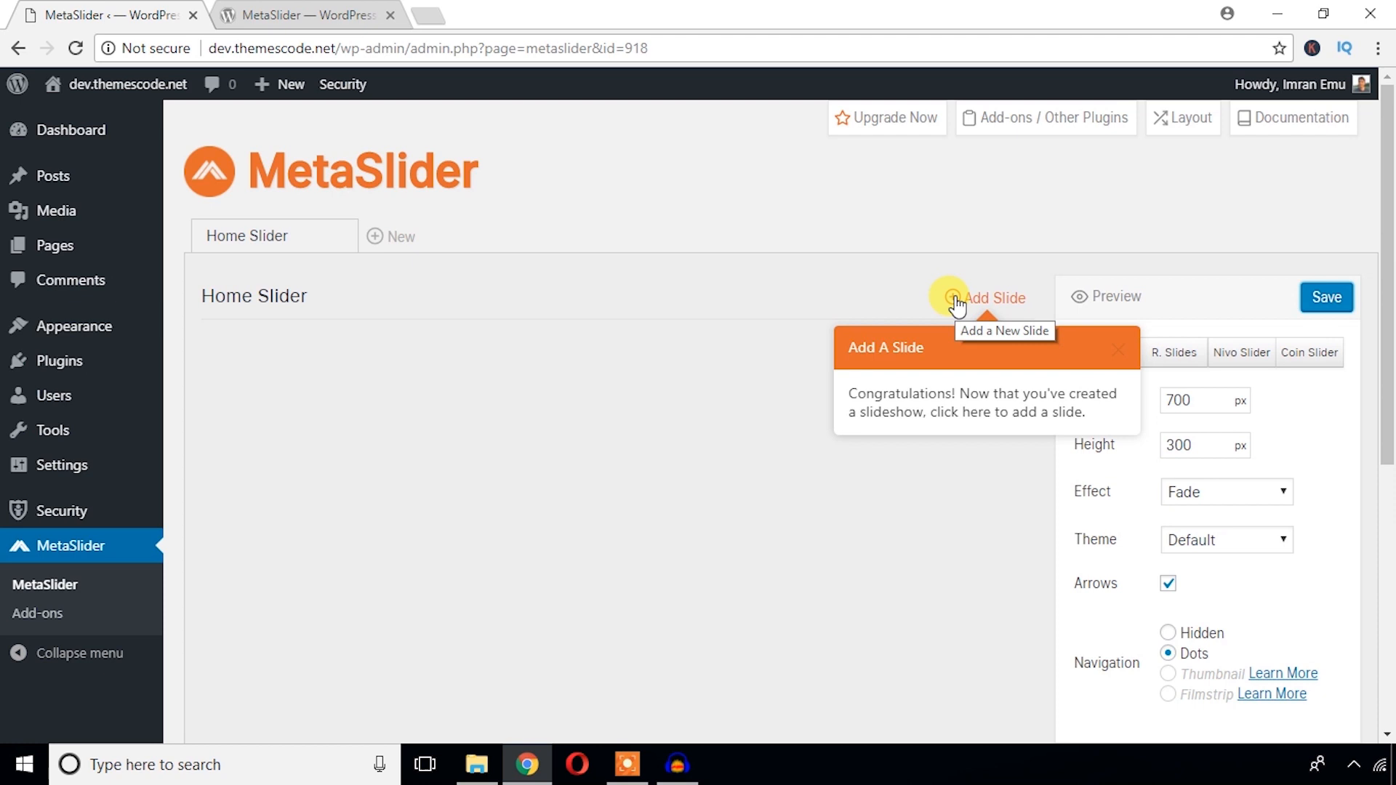
- Start adding a slide, dismiss the intro tour, and reach the Upload Files area
left_click(955, 298)
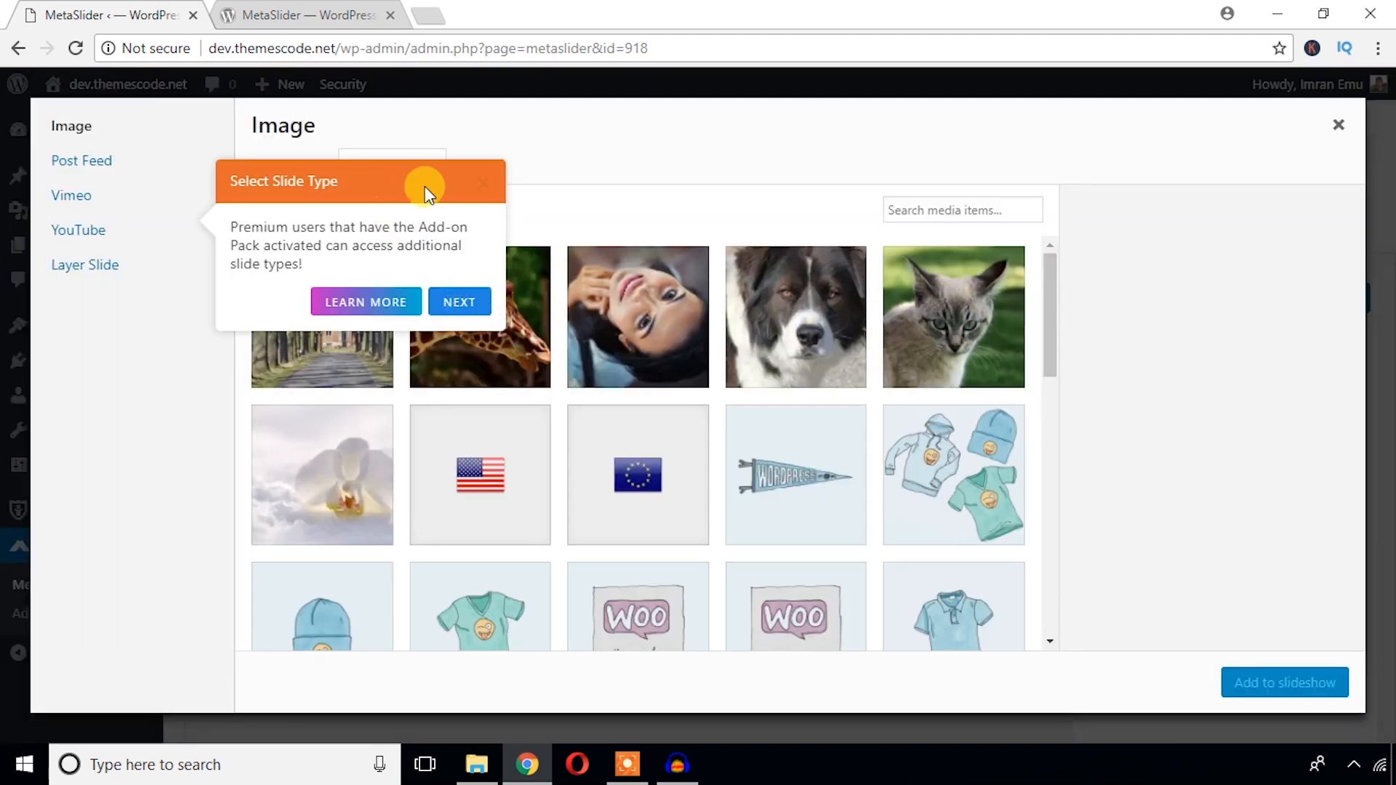
left_click(459, 302)
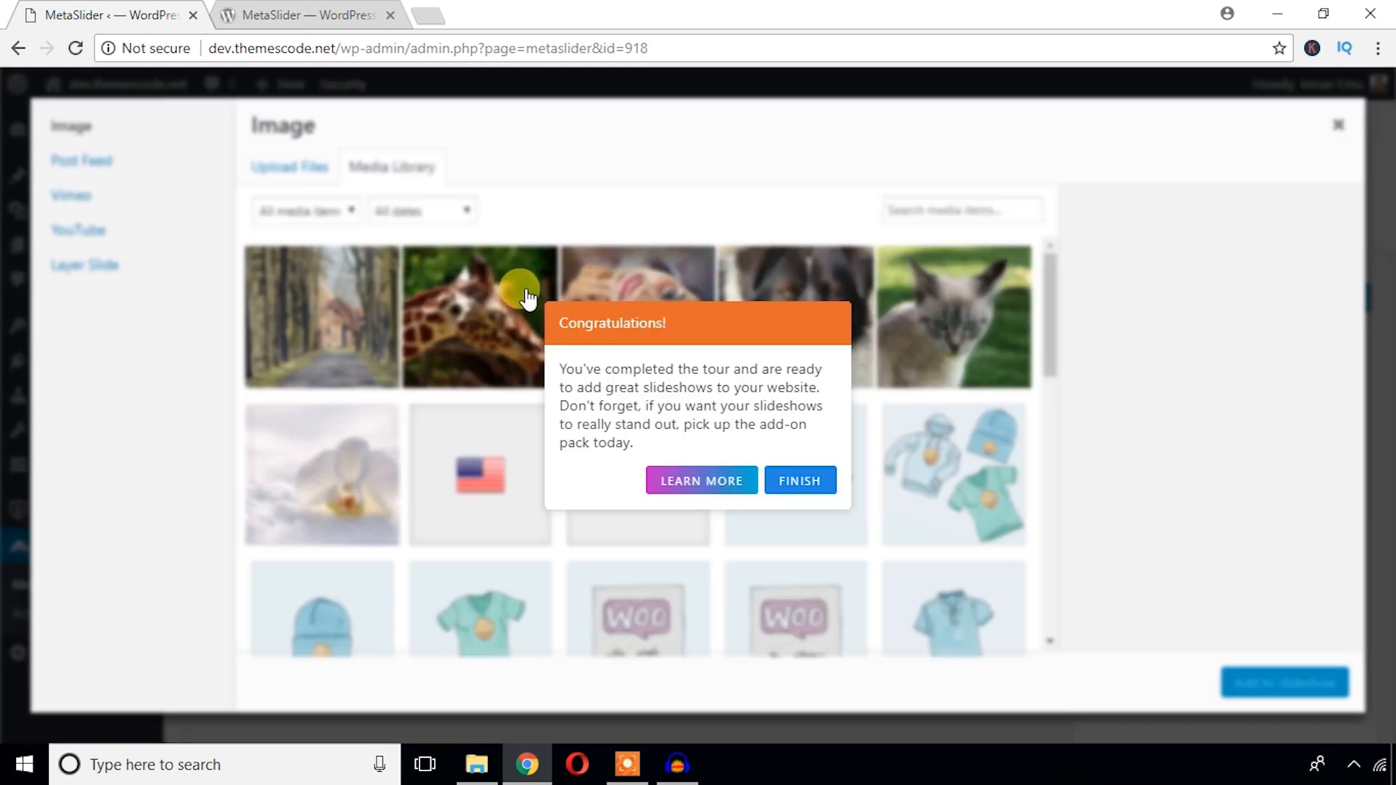
left_click(797, 481)
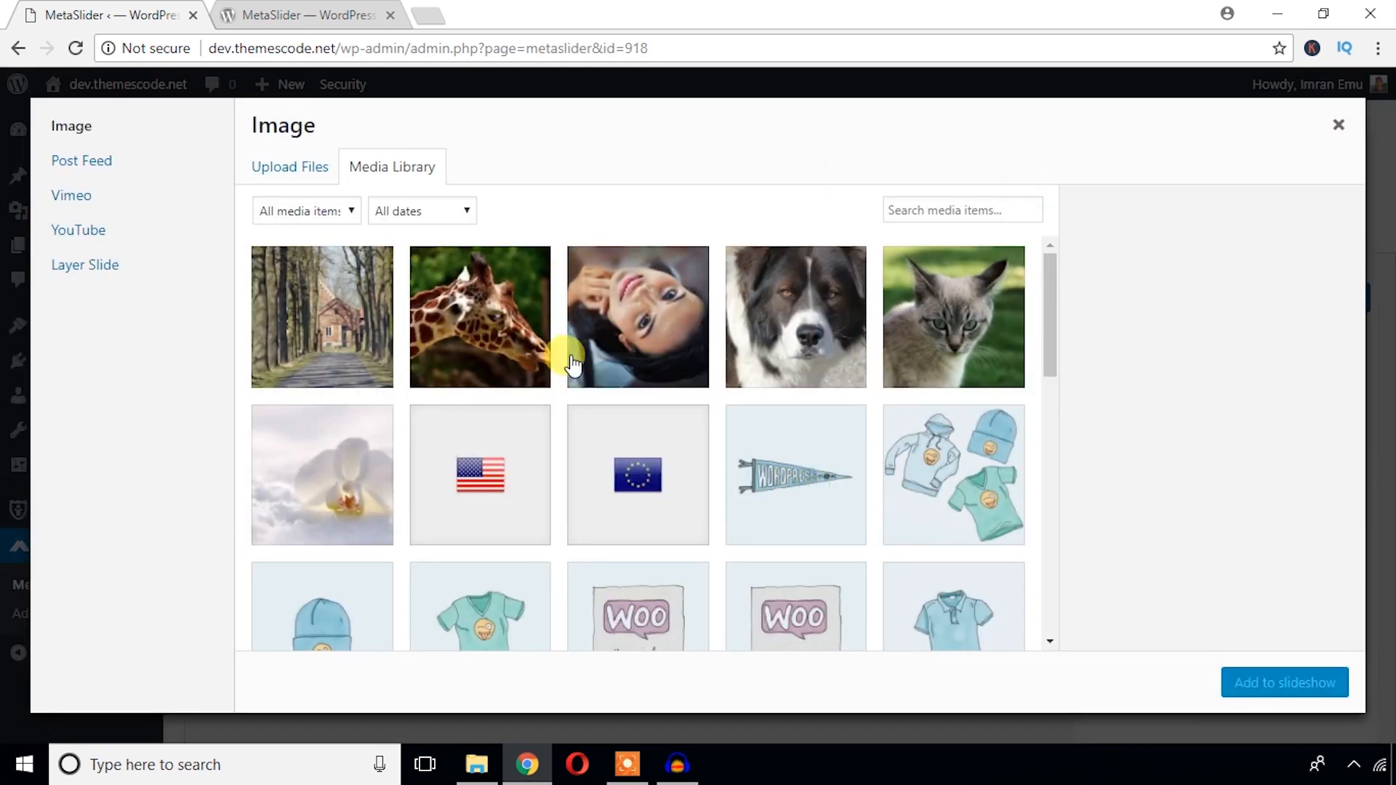
scroll("down", 3)
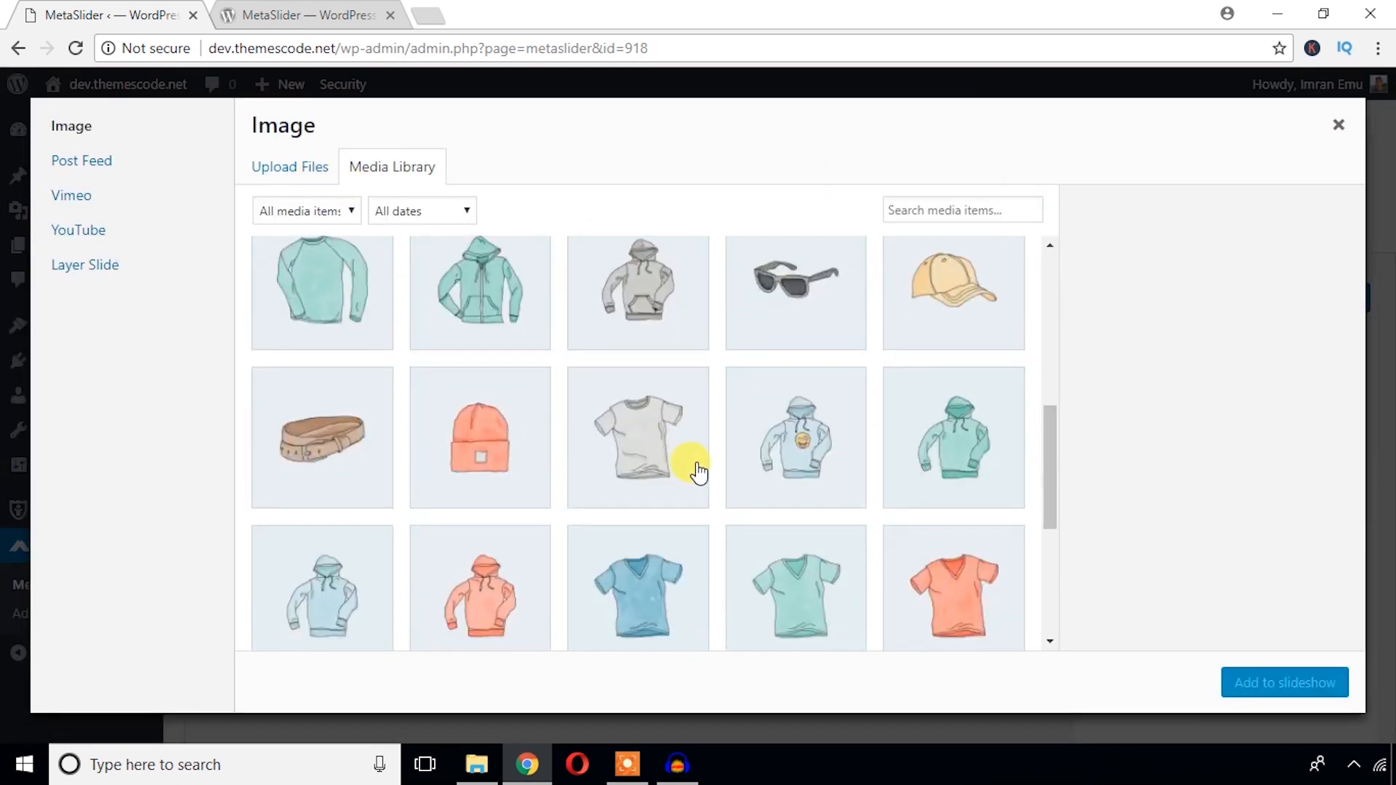
scroll("down", 3)
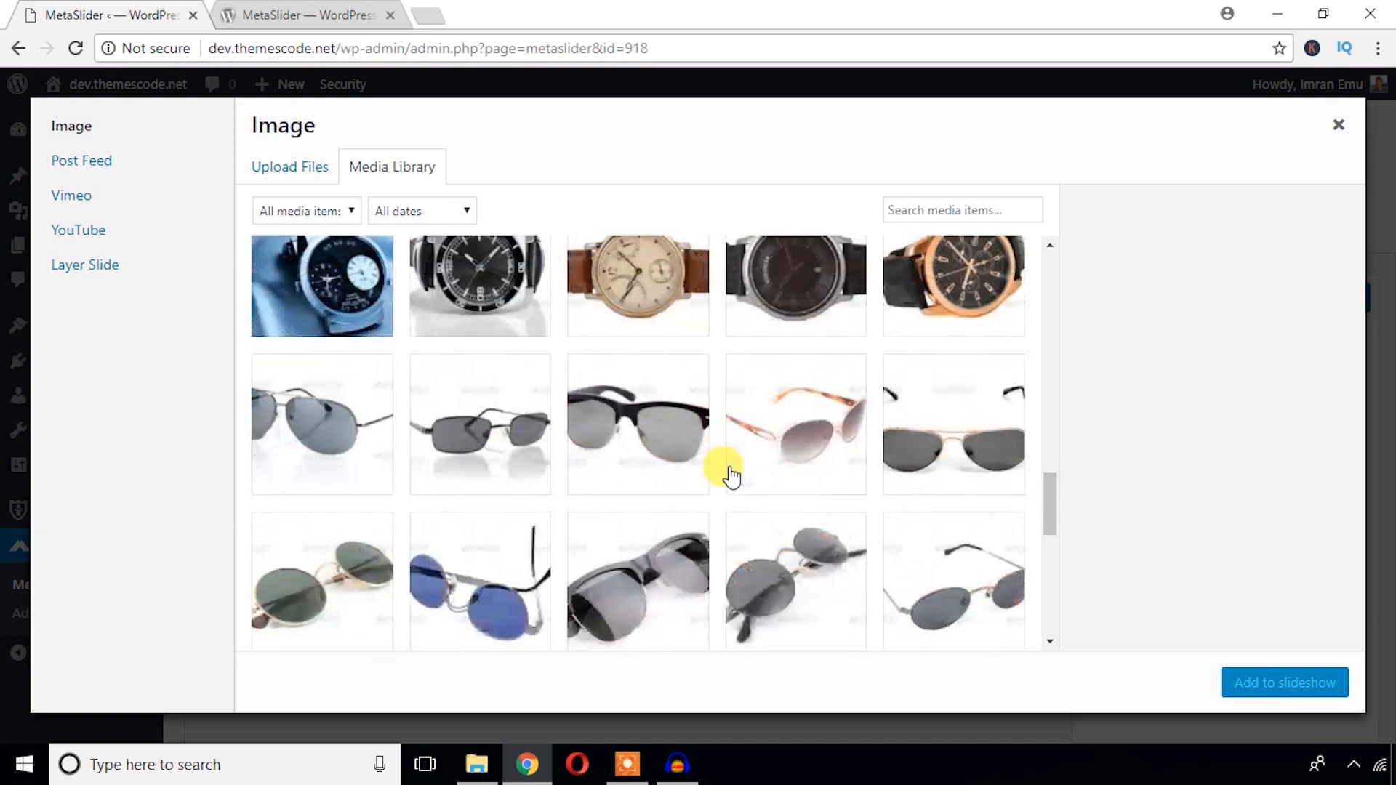
scroll("down", 3)
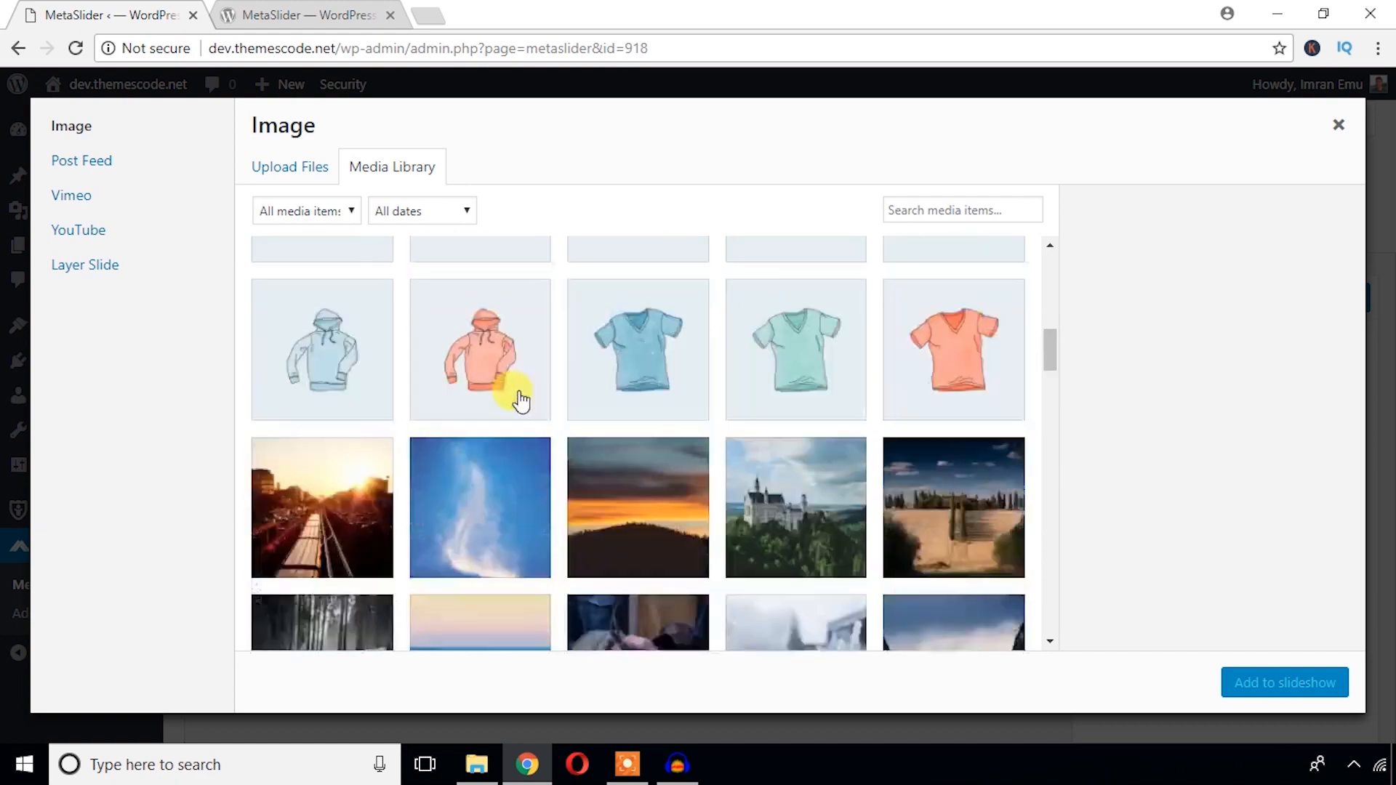
left_click(289, 167)
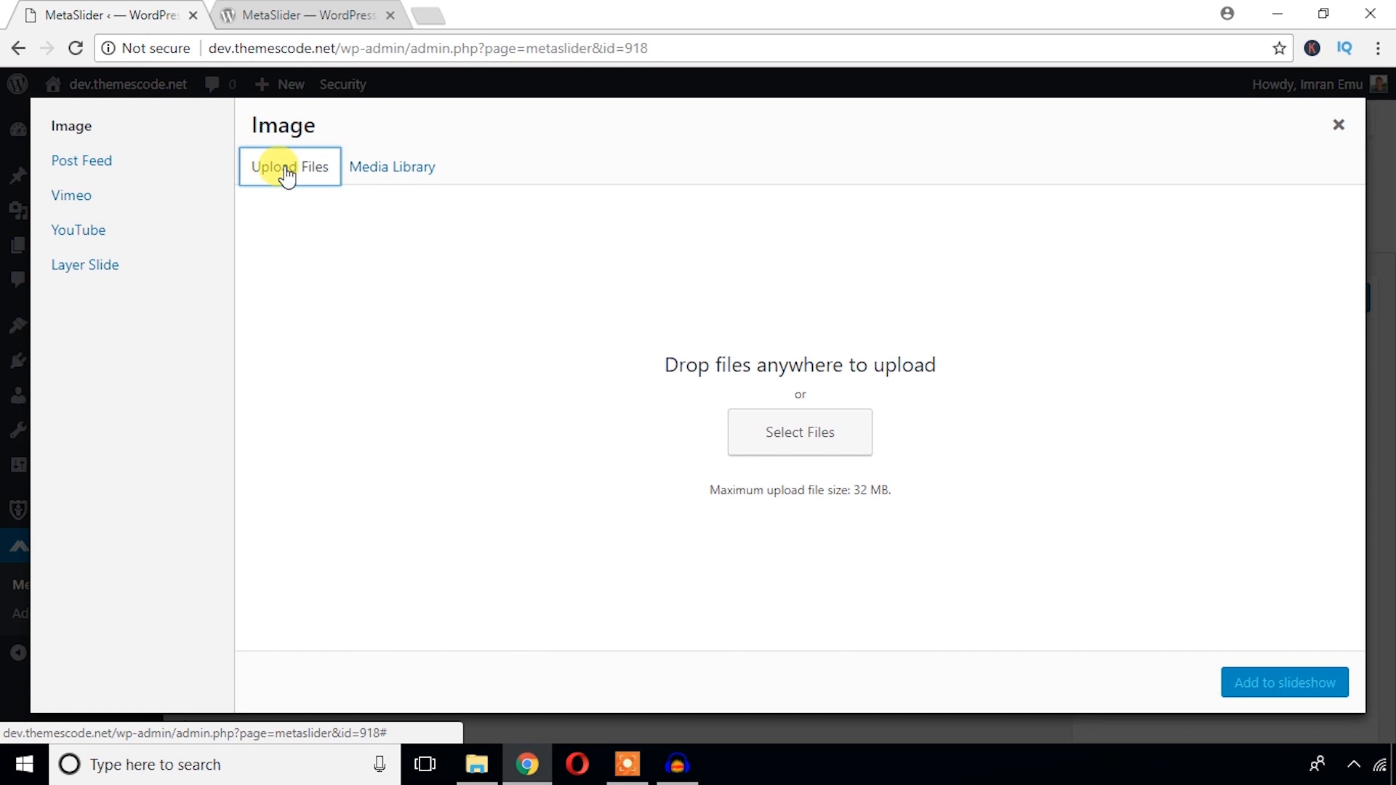
- Upload images h1, h2, h3 and h4 and add them as slides
left_click(798, 432)
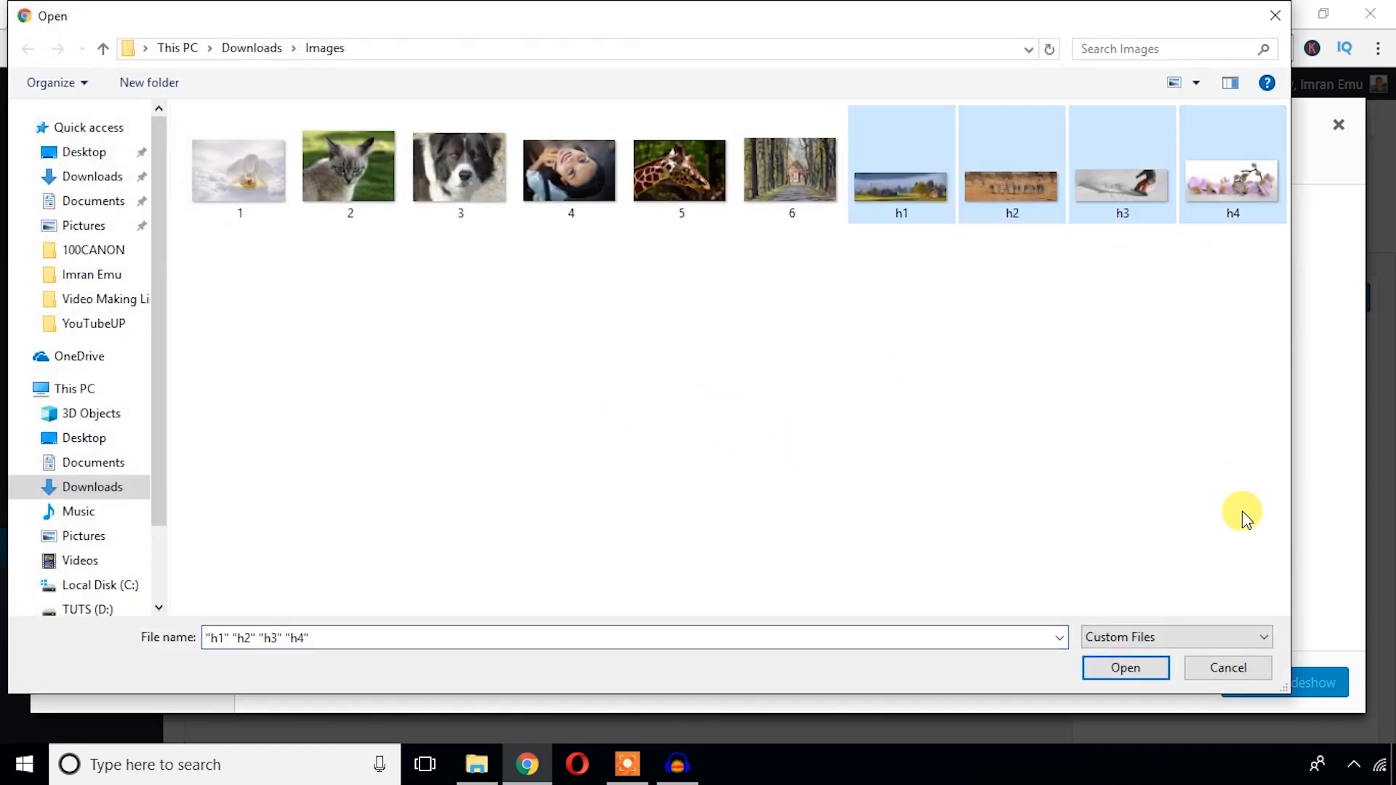
left_click(1124, 667)
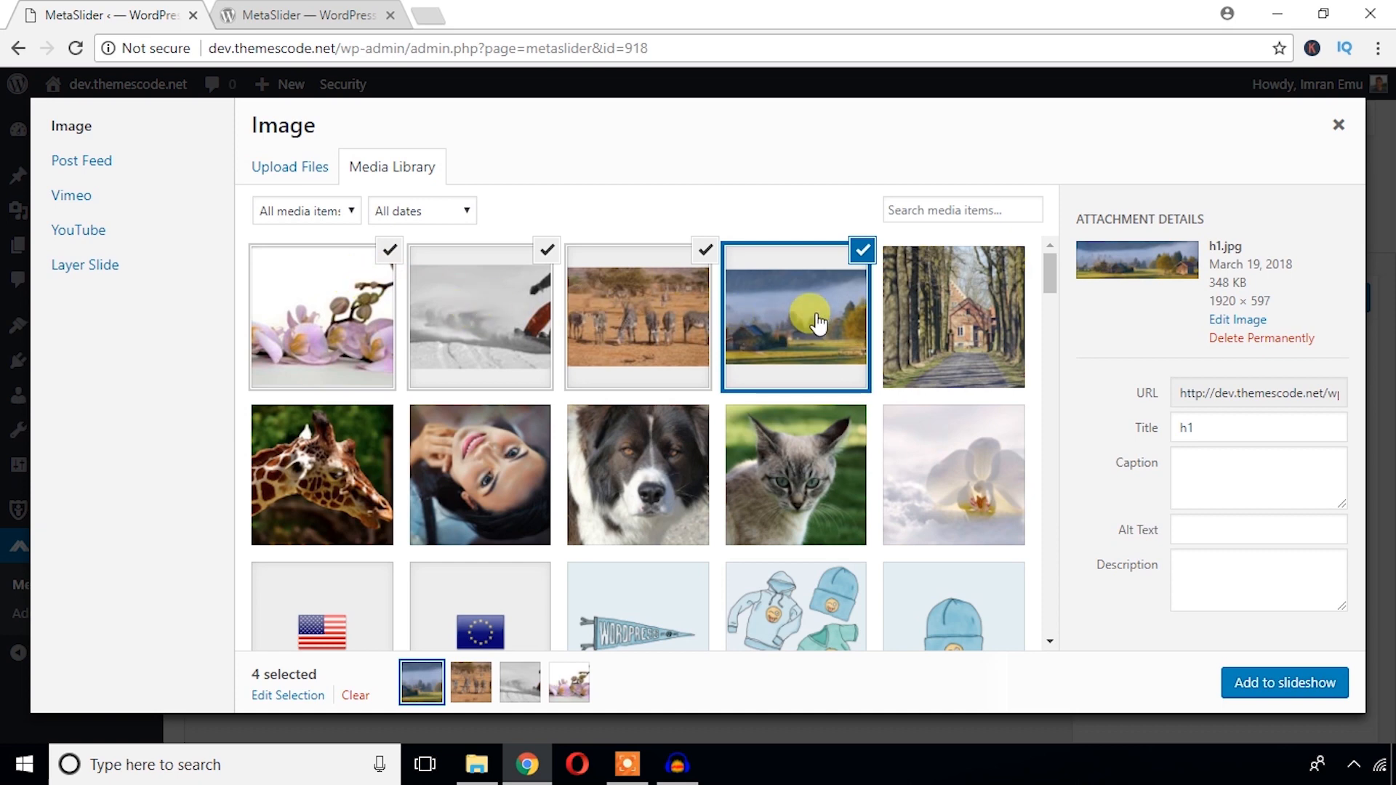
mouse_move(481, 274)
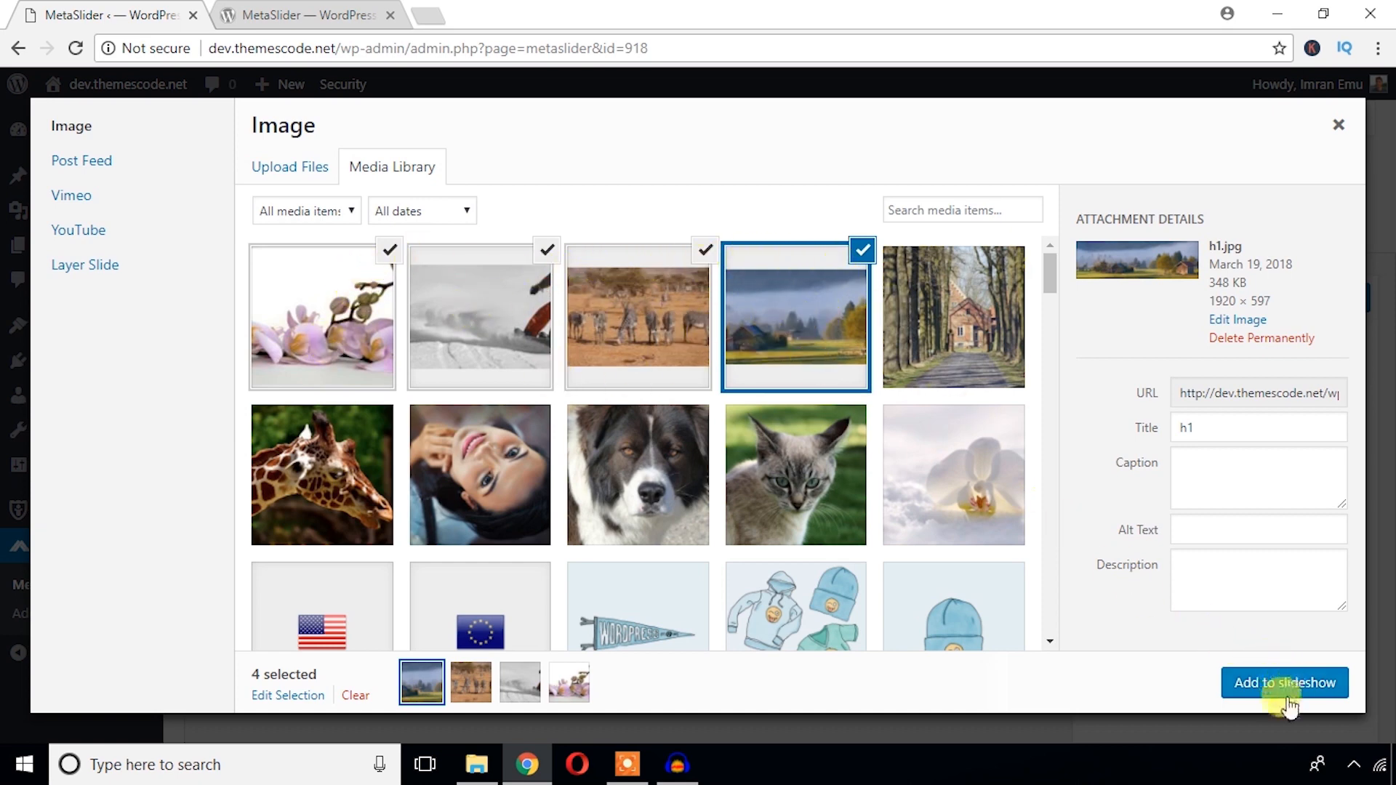
left_click(1284, 683)
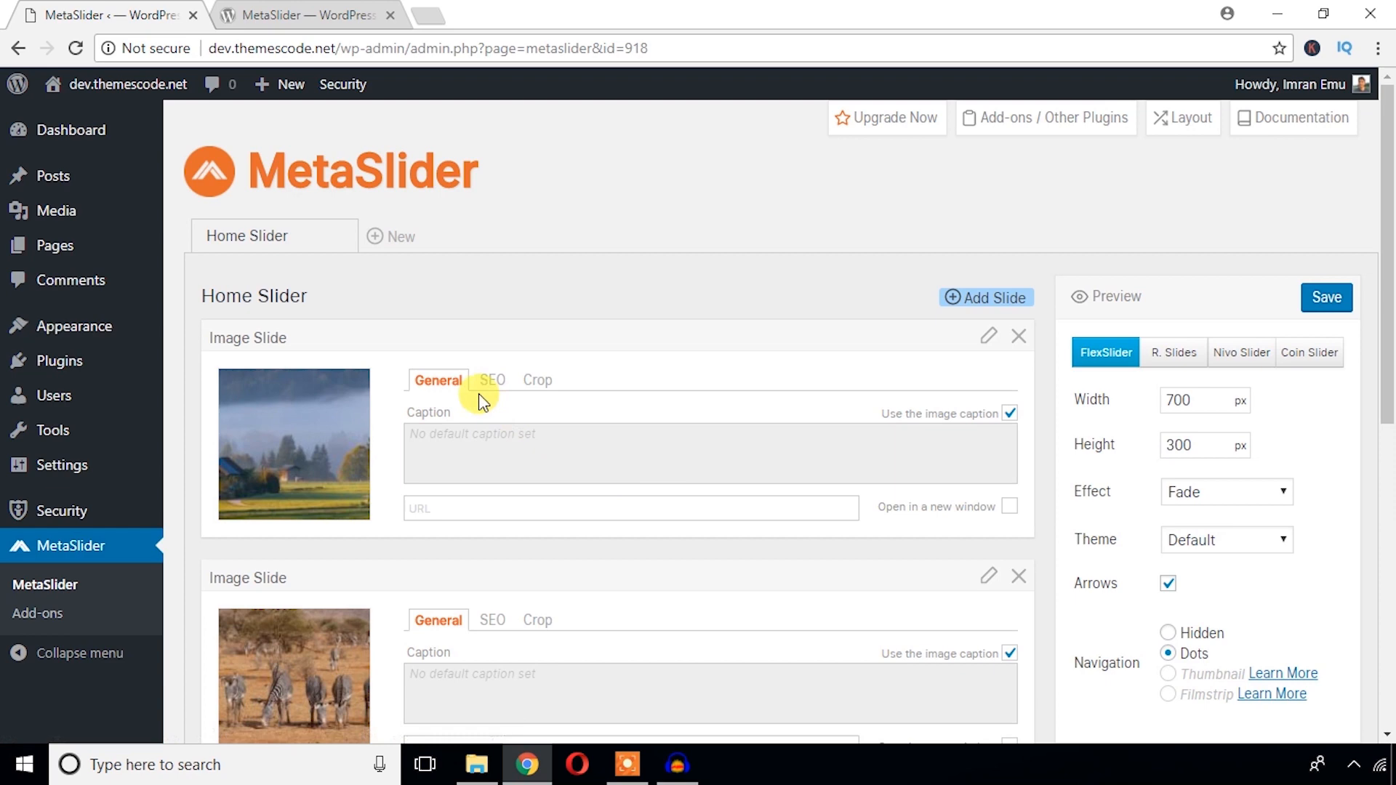
scroll("down", 3)
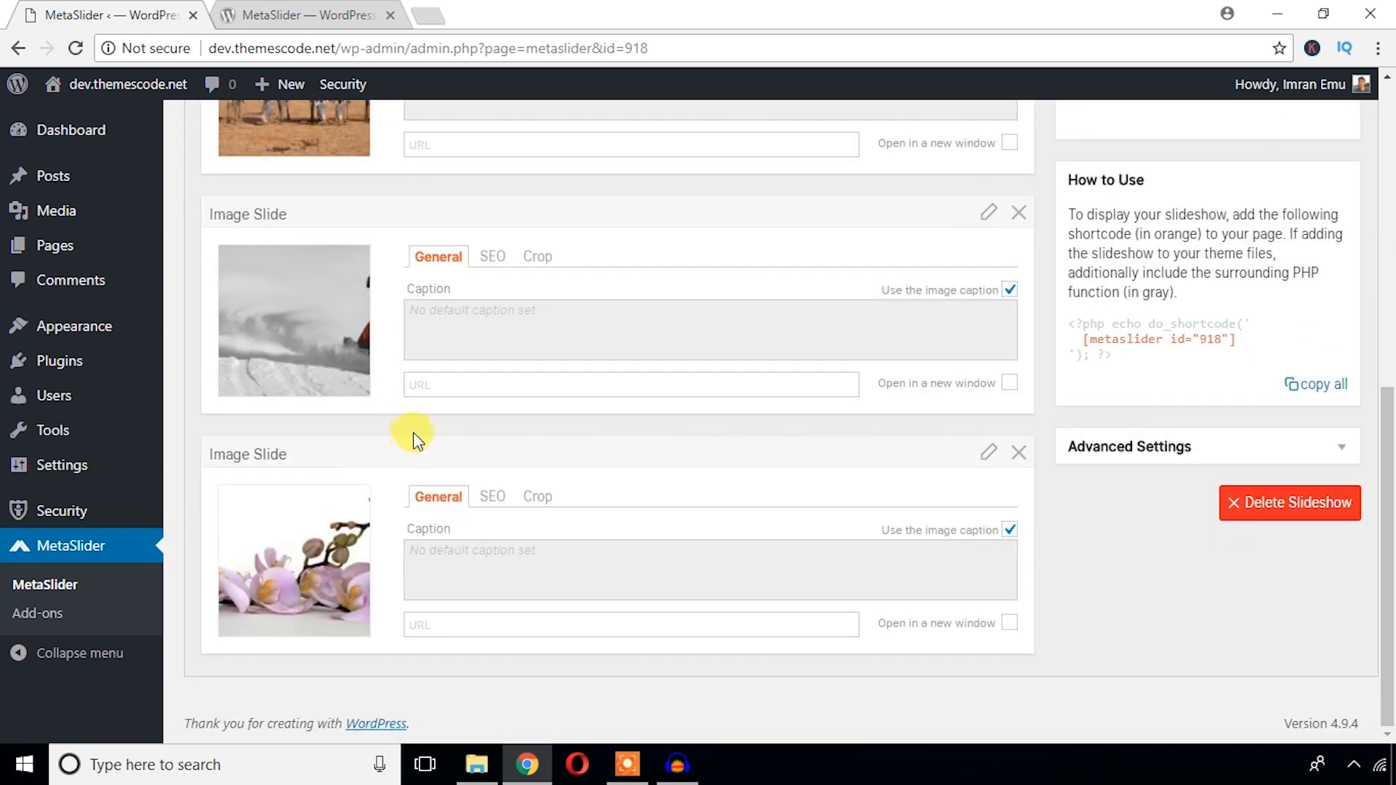
scroll("up", 3)
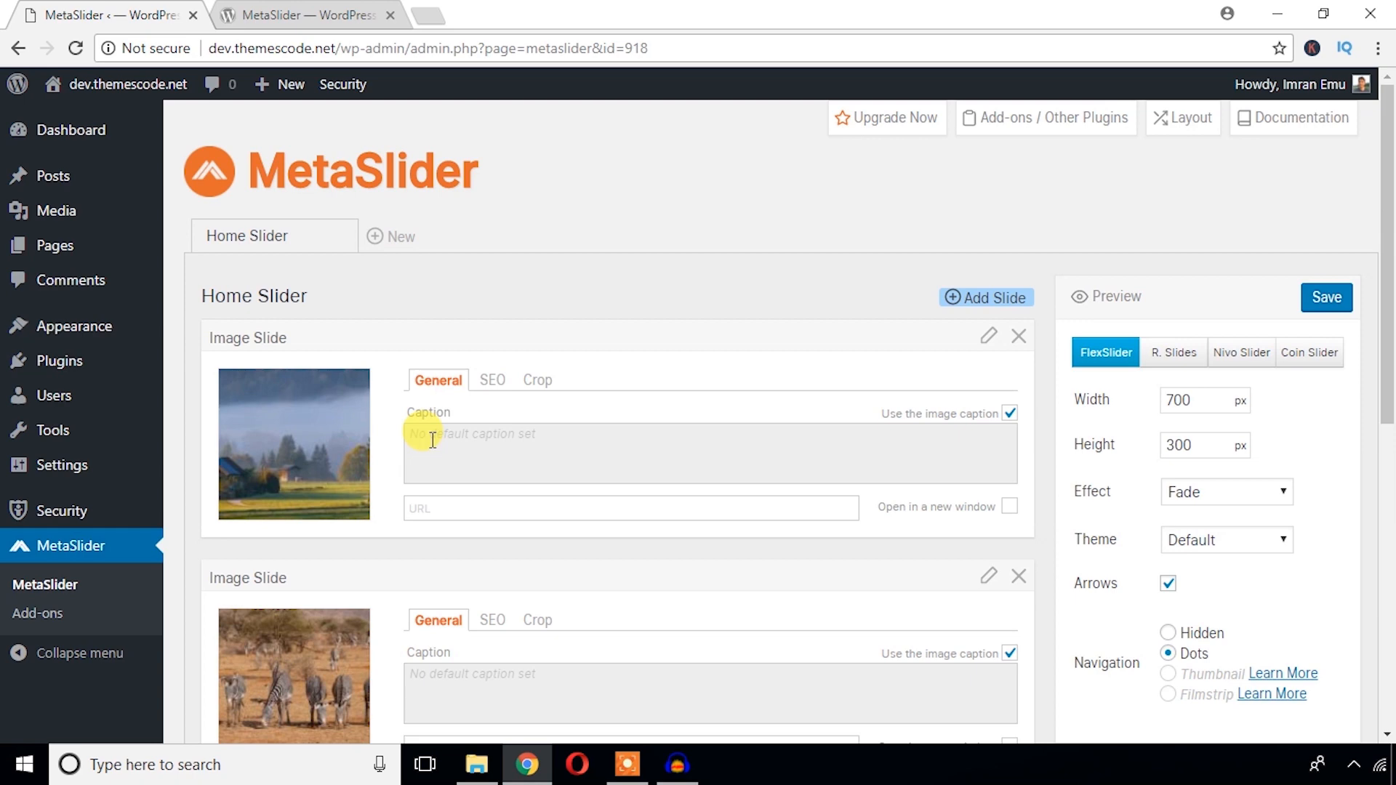
scroll("down", 3)
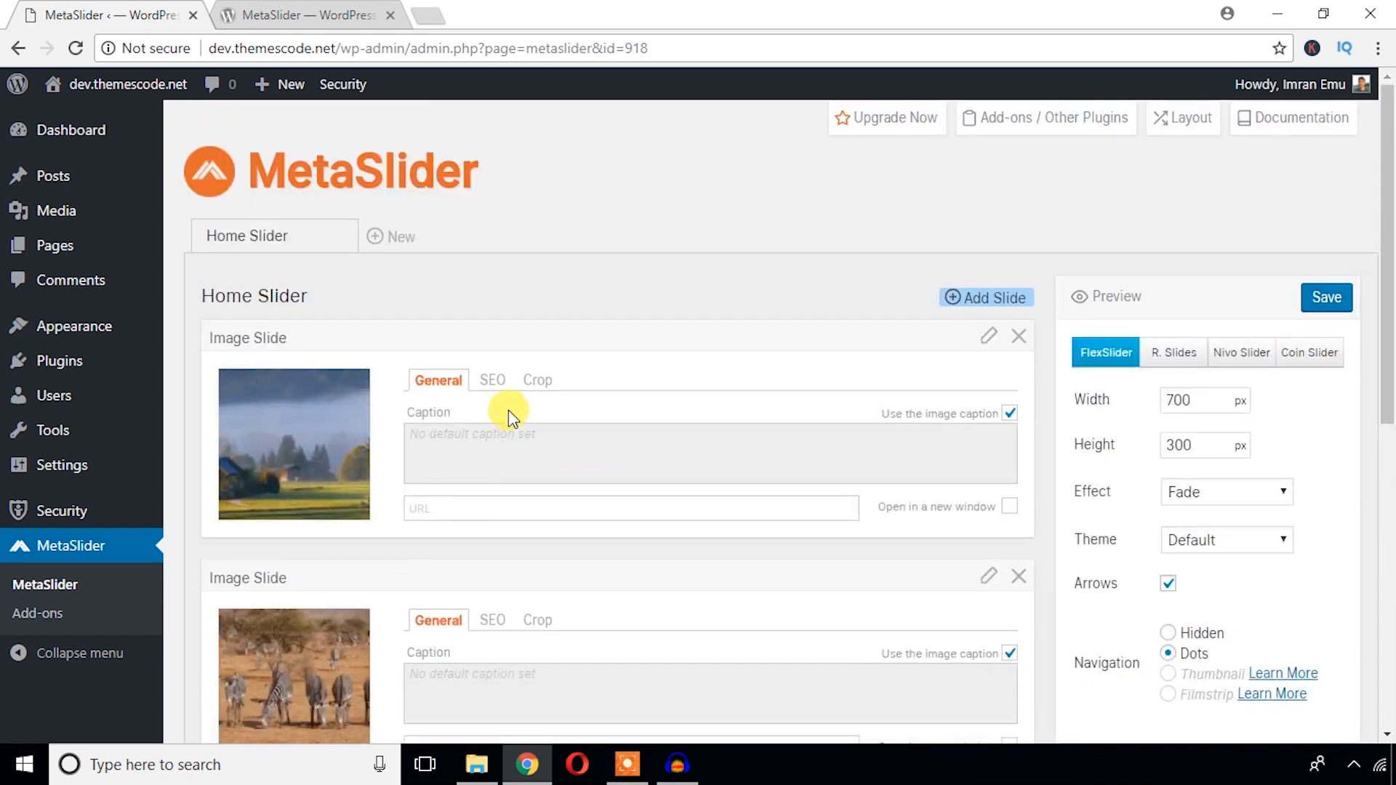
scroll("down", 3)
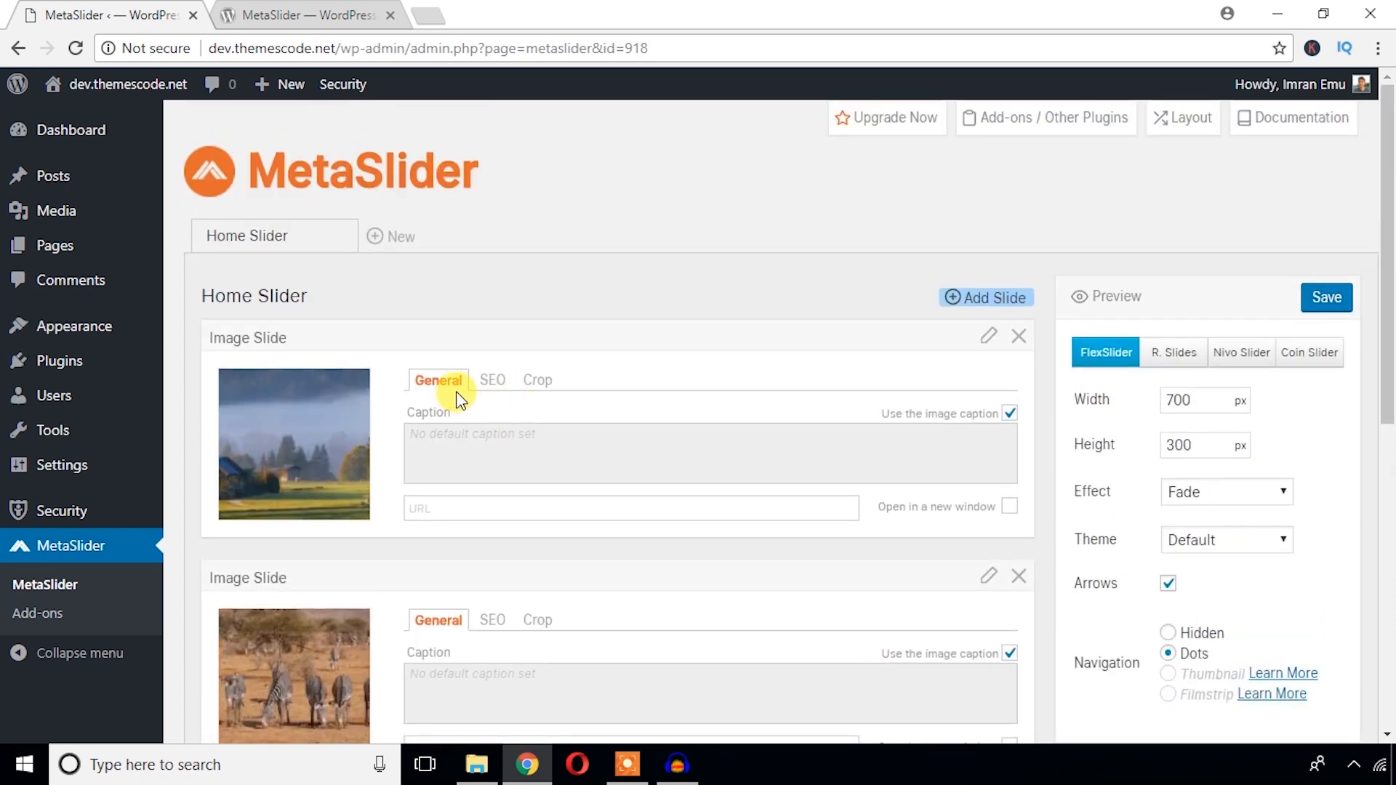
scroll("down", 3)
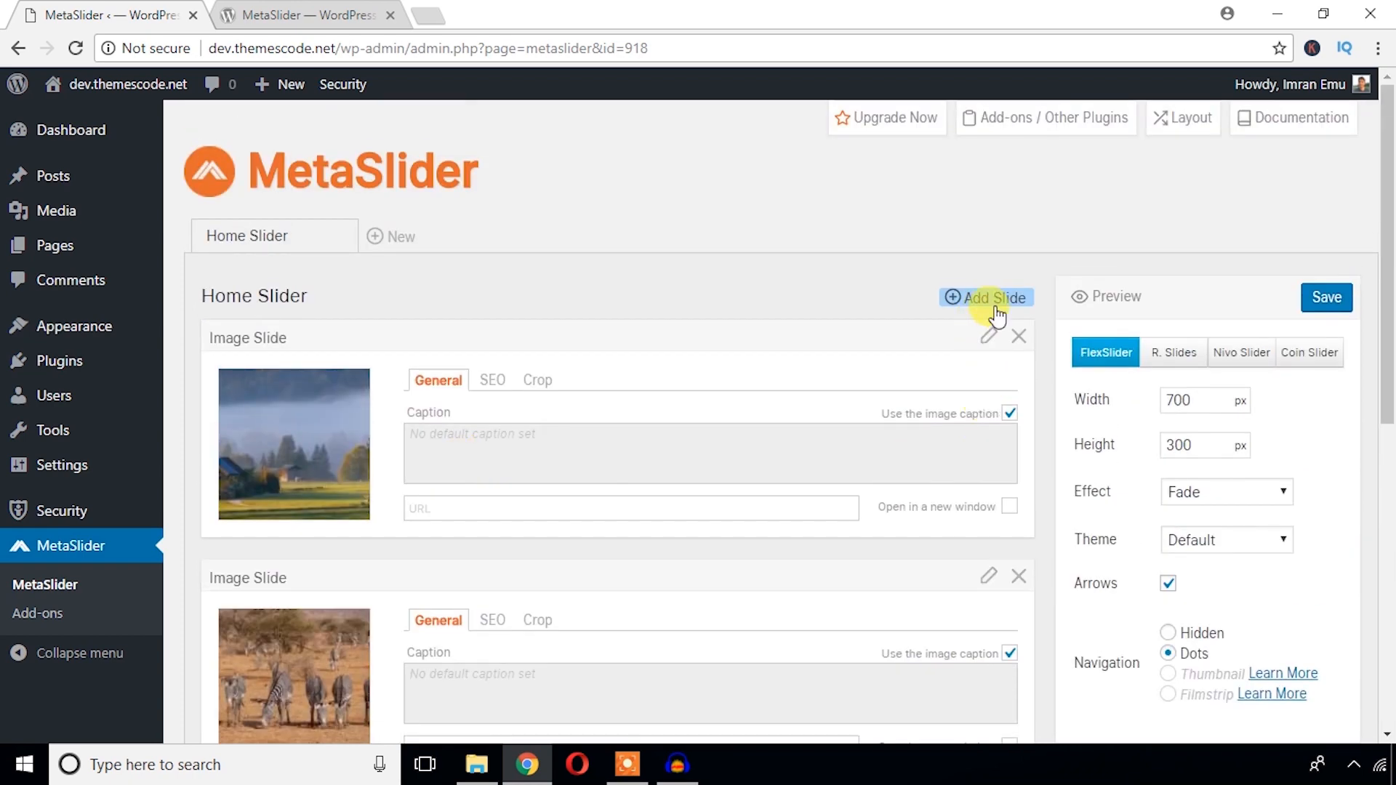
left_click(987, 297)
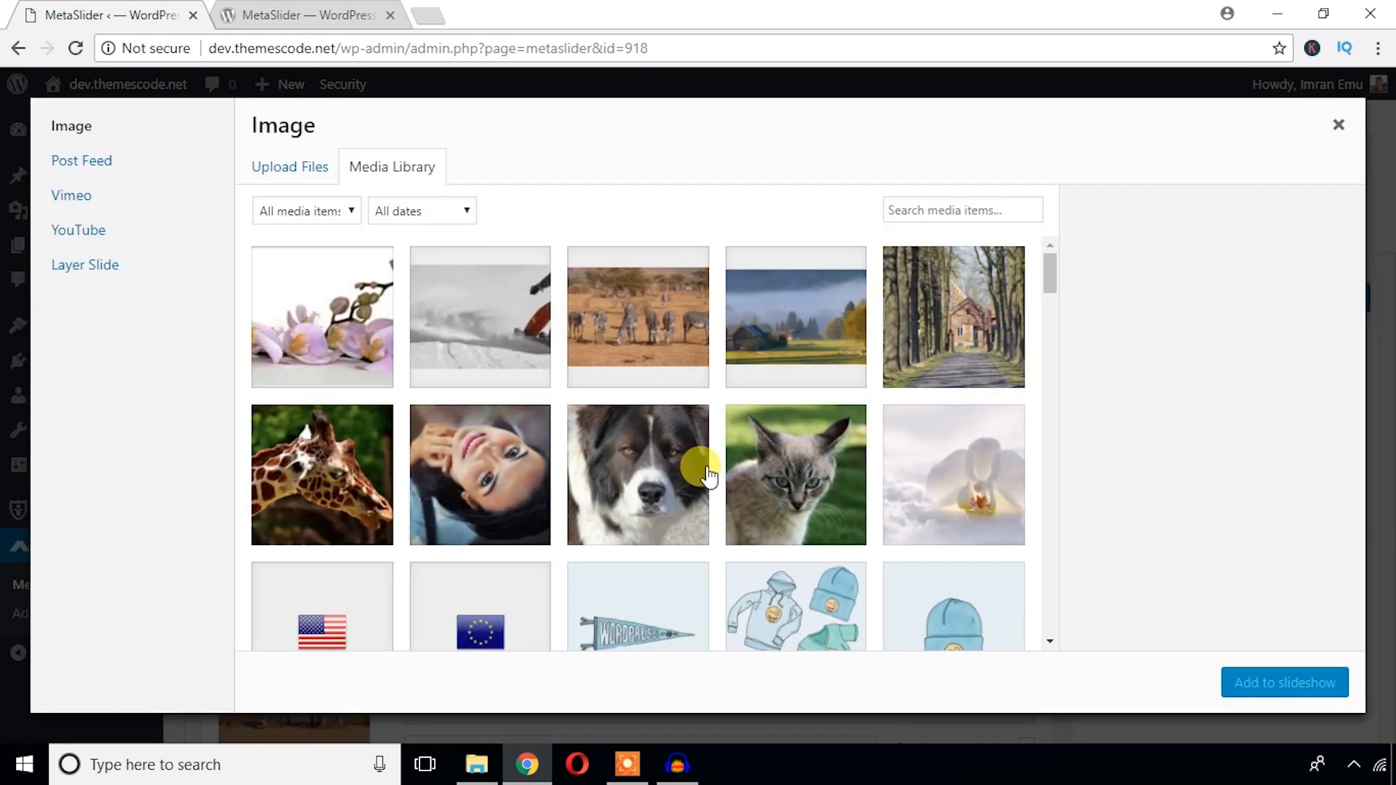
scroll("down", 3)
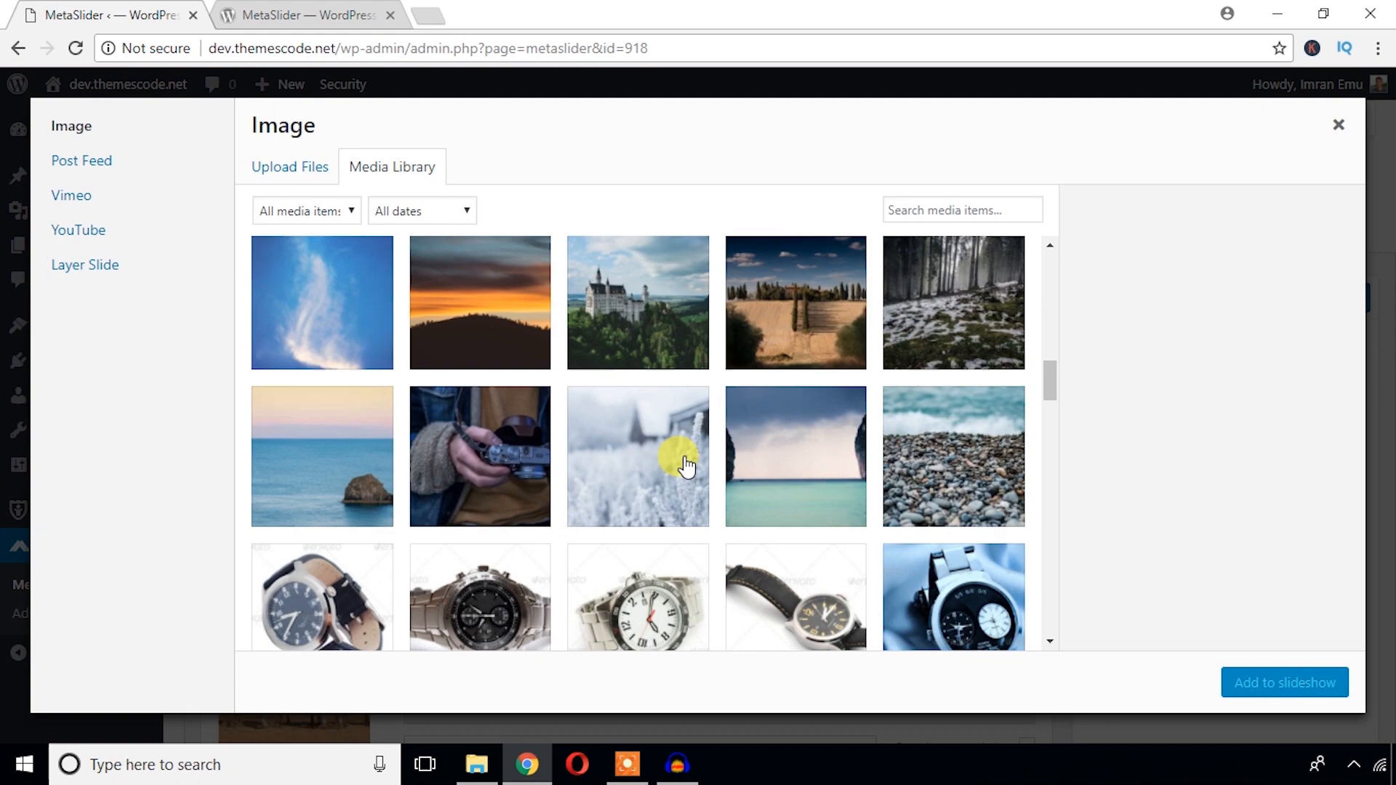
left_click(321, 456)
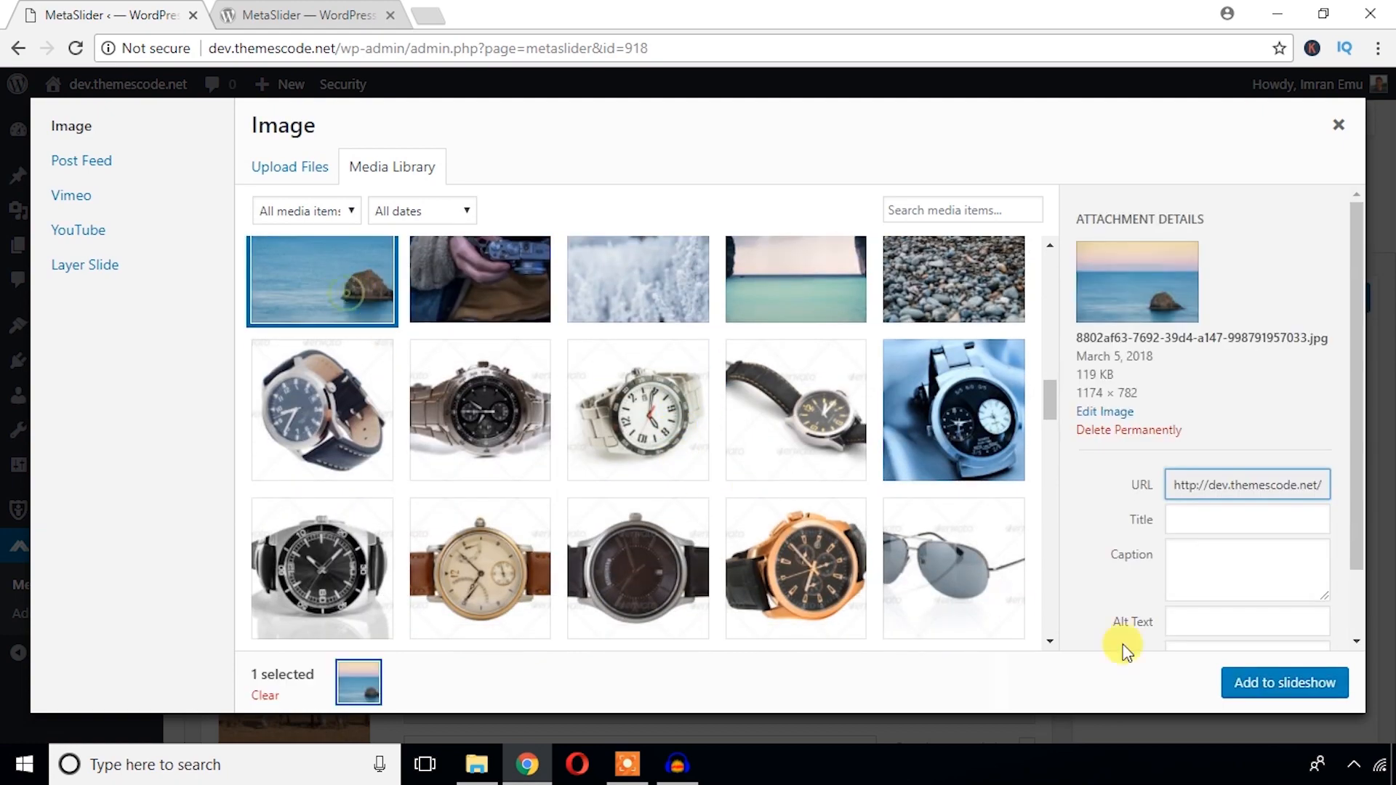
left_click(1283, 683)
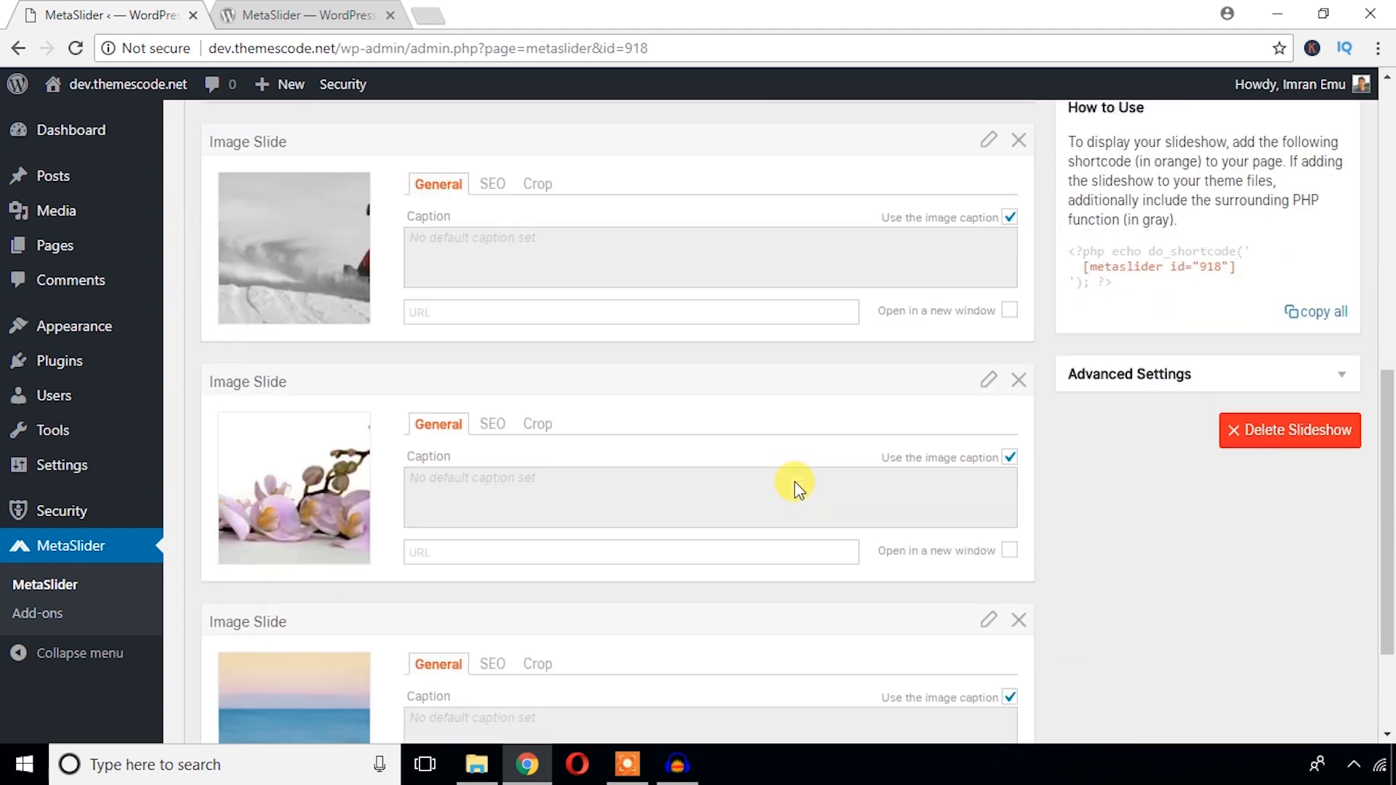
scroll("down", 3)
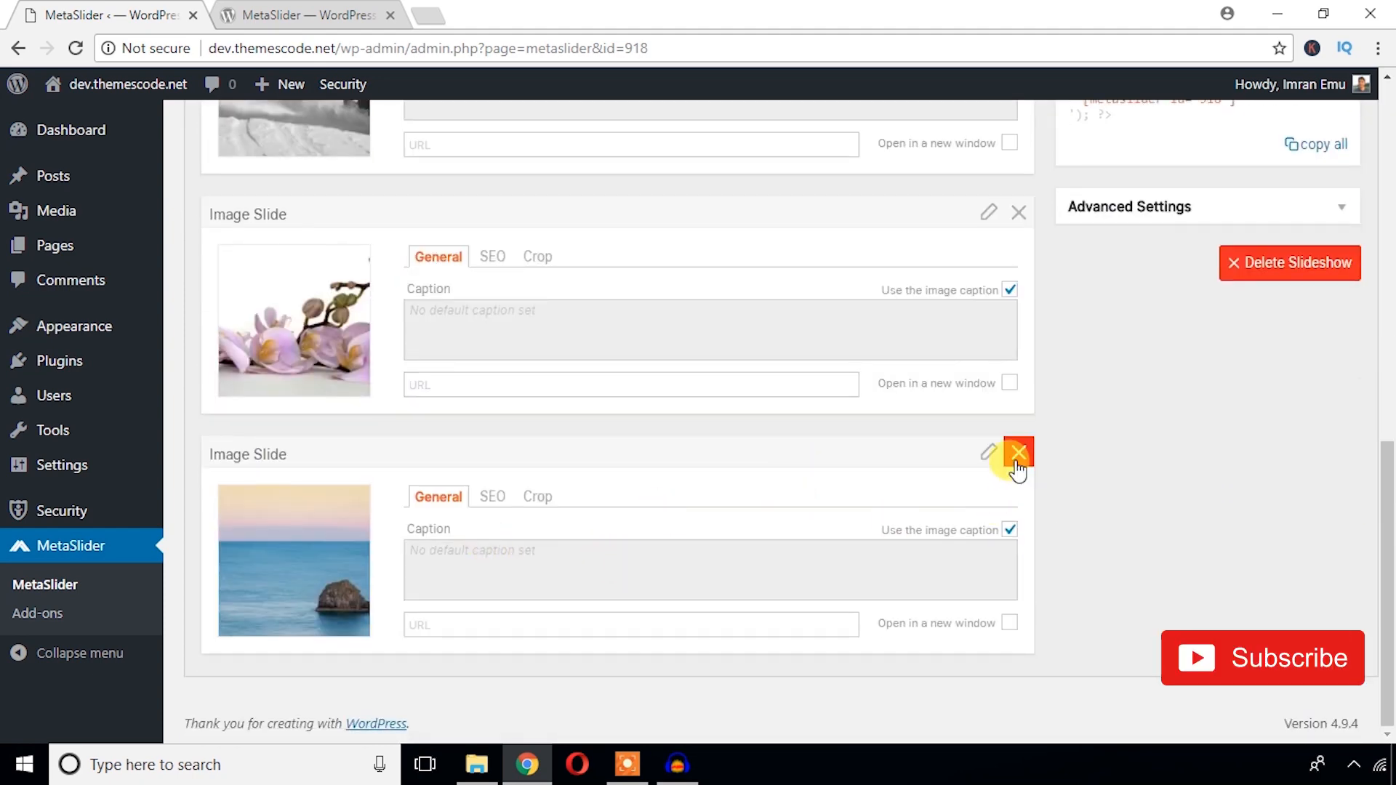
left_click(1018, 457)
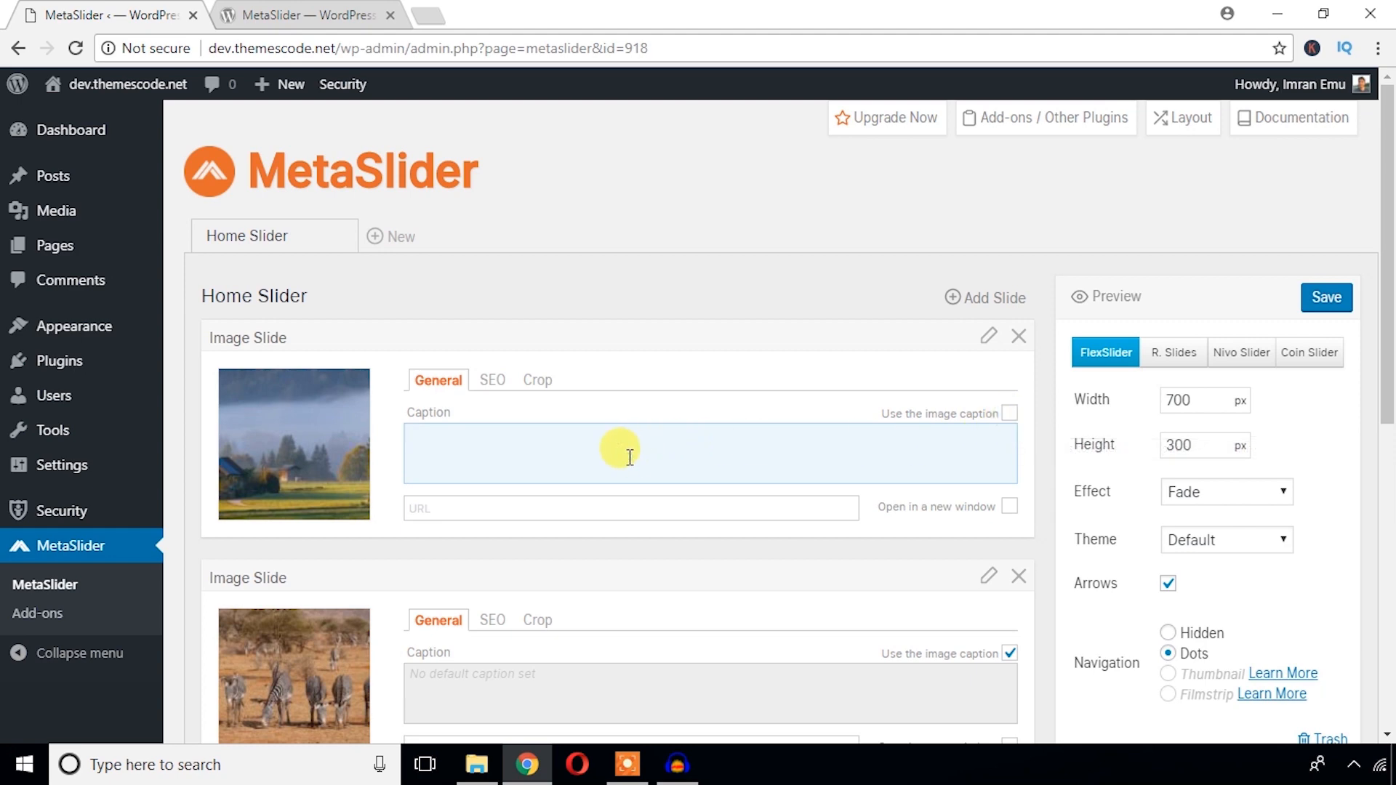
left_click(623, 451)
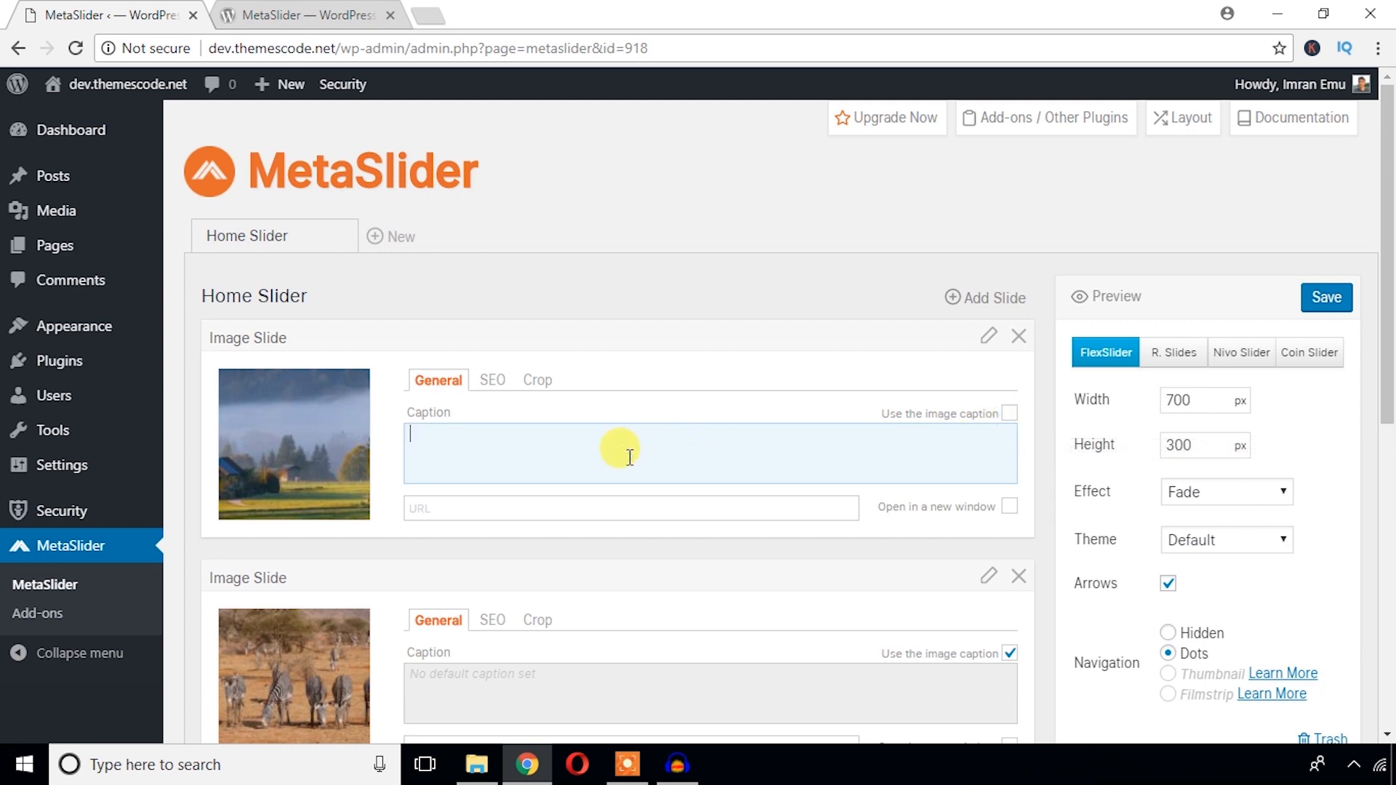
type("My")
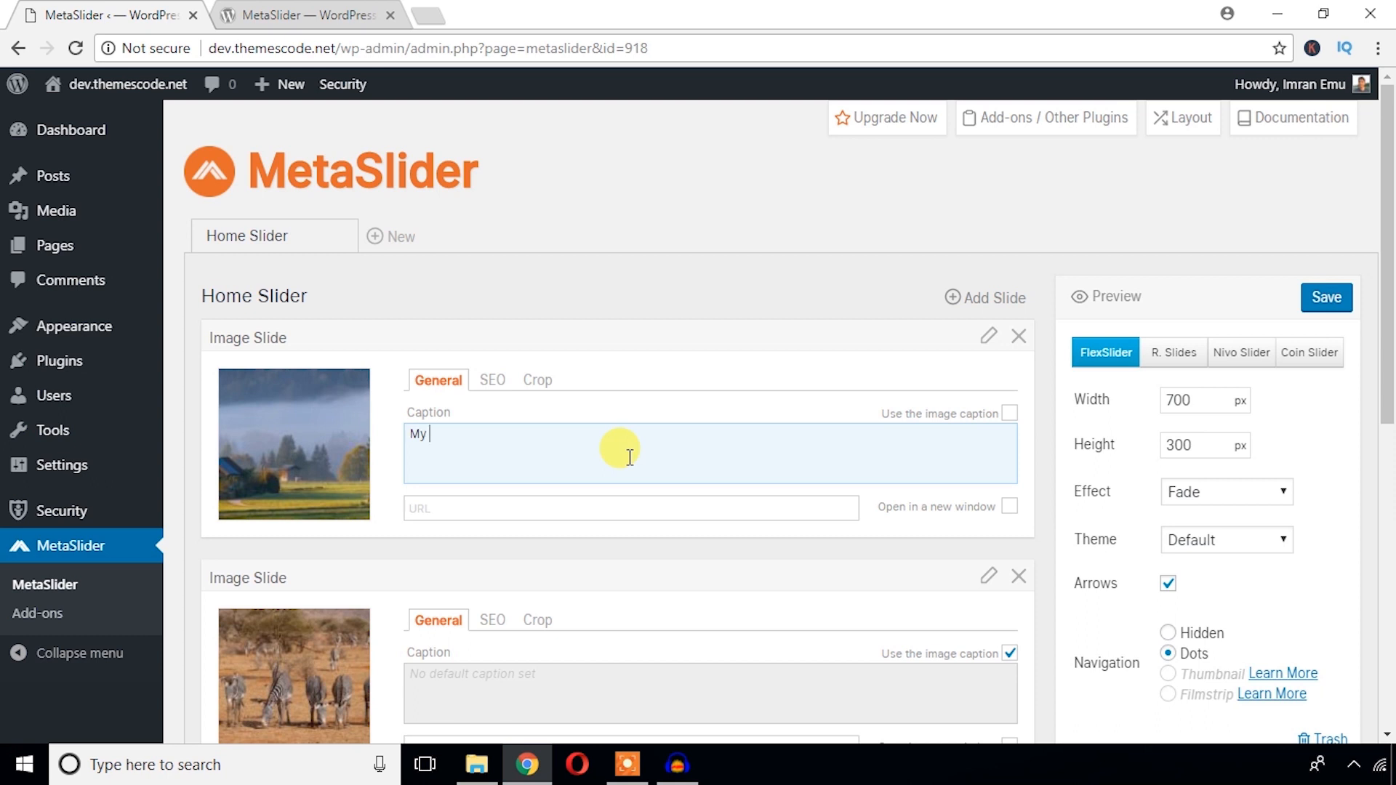
type("Capt")
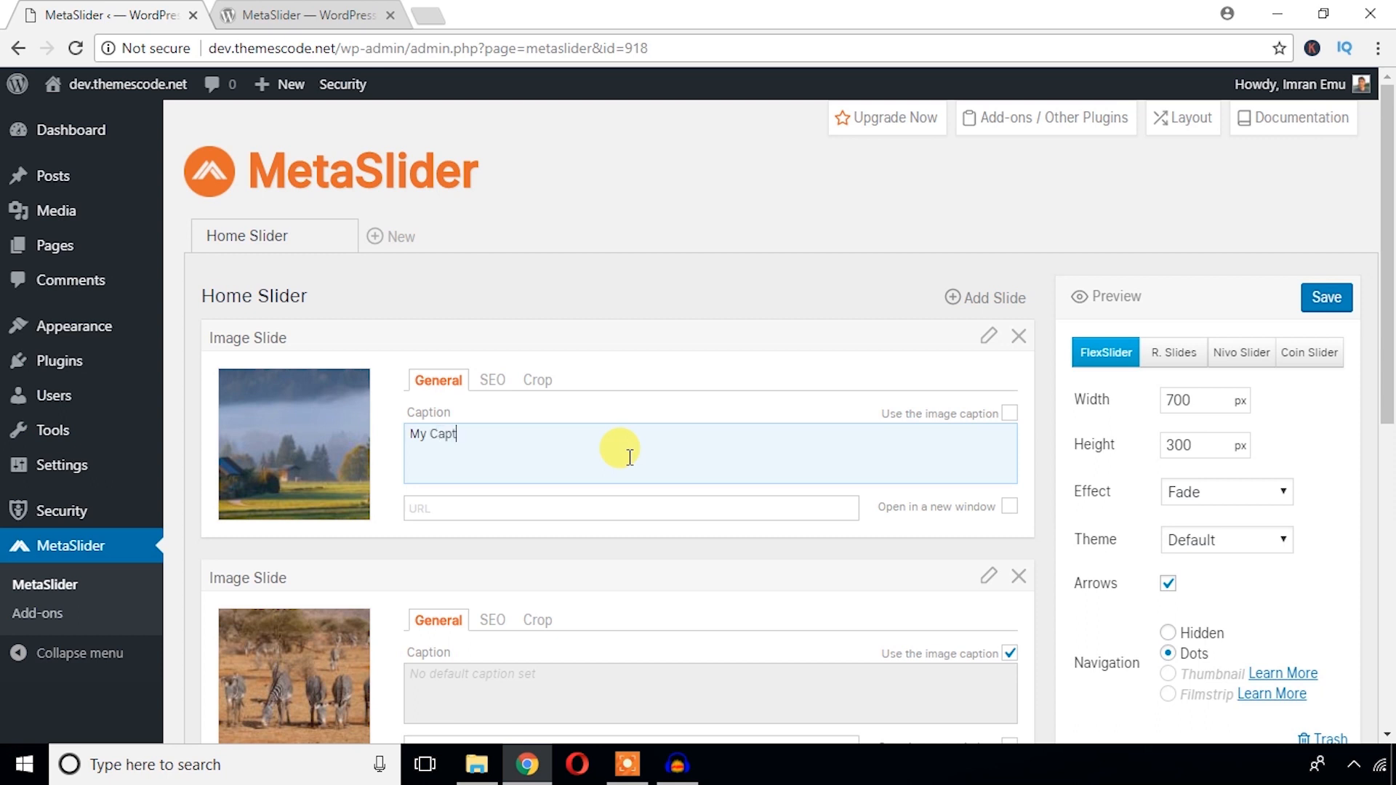
type("ion")
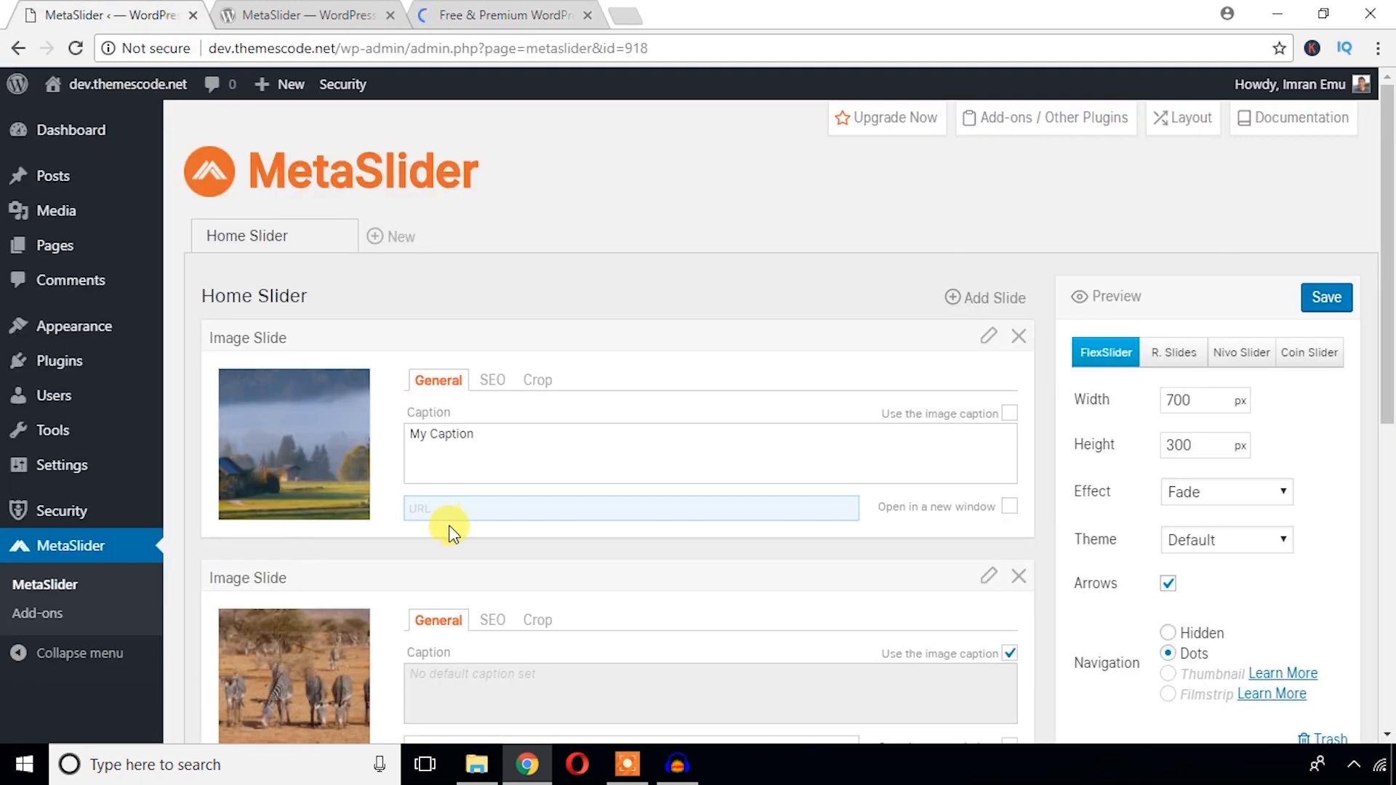
type("https://www.themescode.com/")
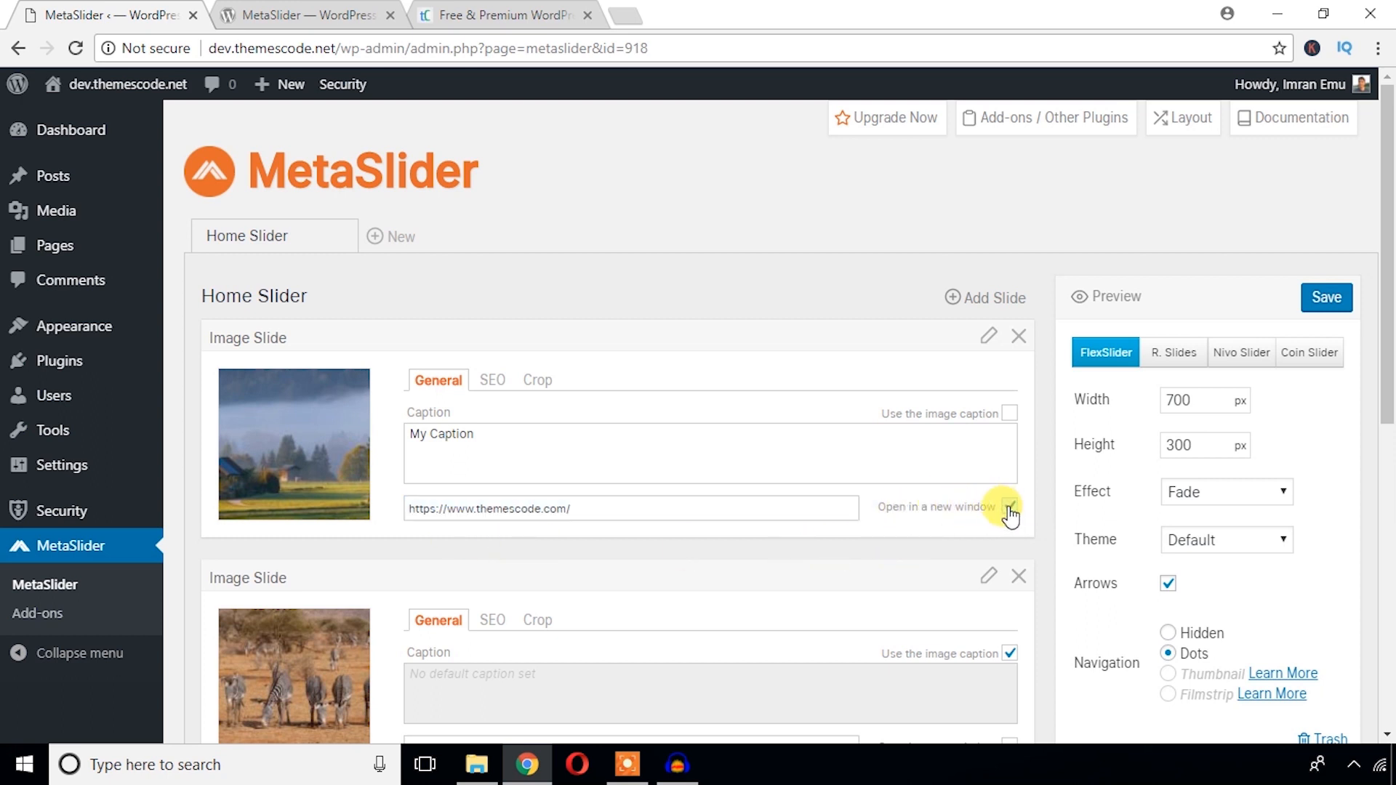
left_click(1010, 507)
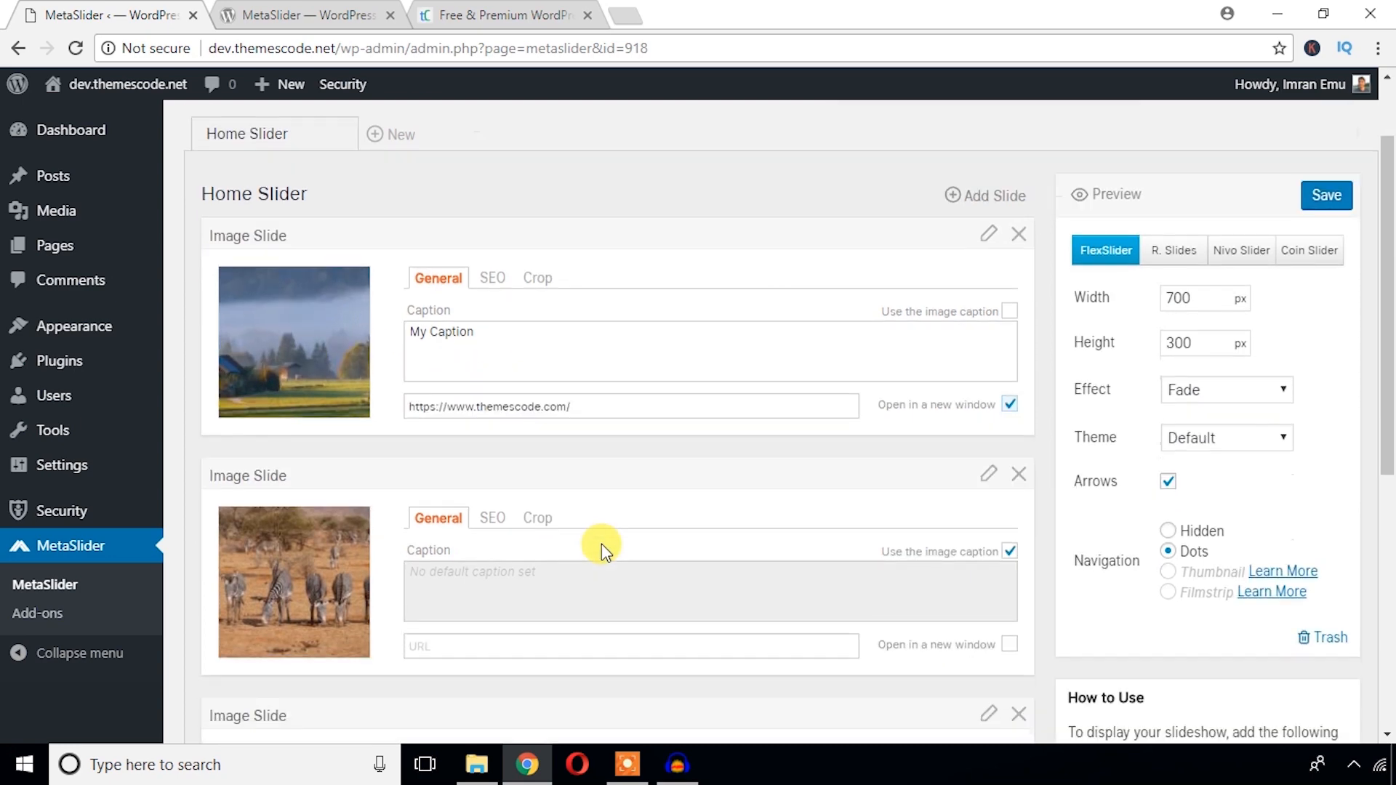
scroll("up", 3)
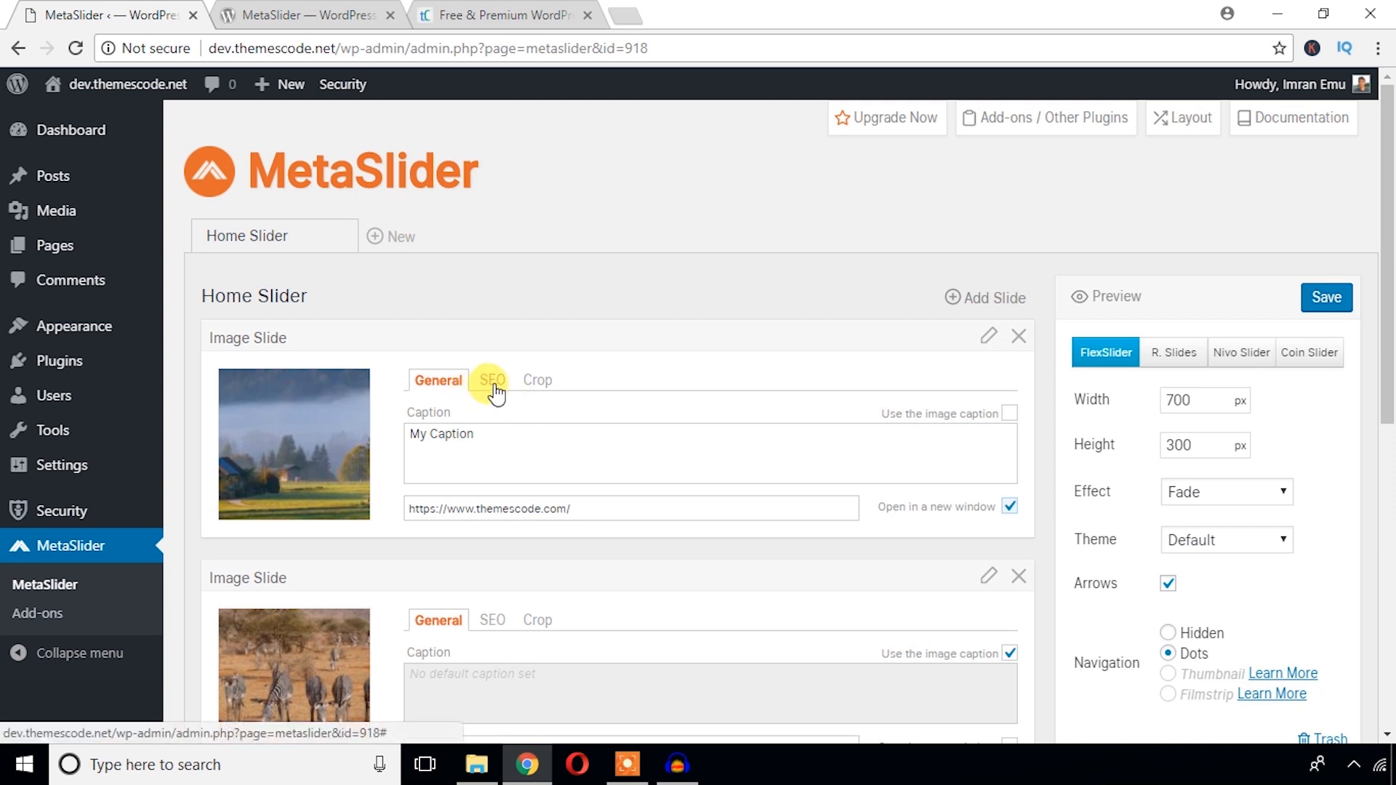
- Set slide one's SEO title and alt text to 'Themescode', then save Home Slider
left_click(491, 380)
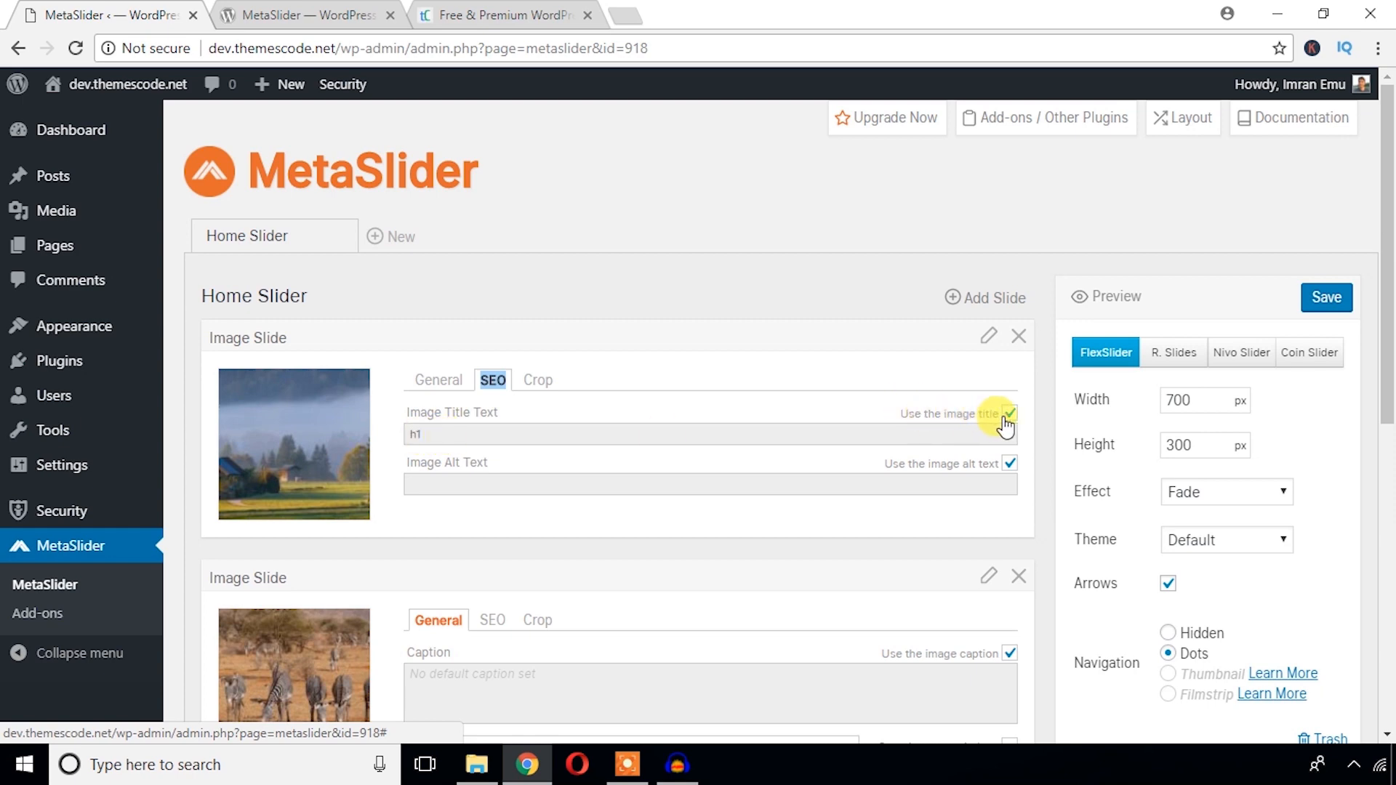
left_click(1010, 413)
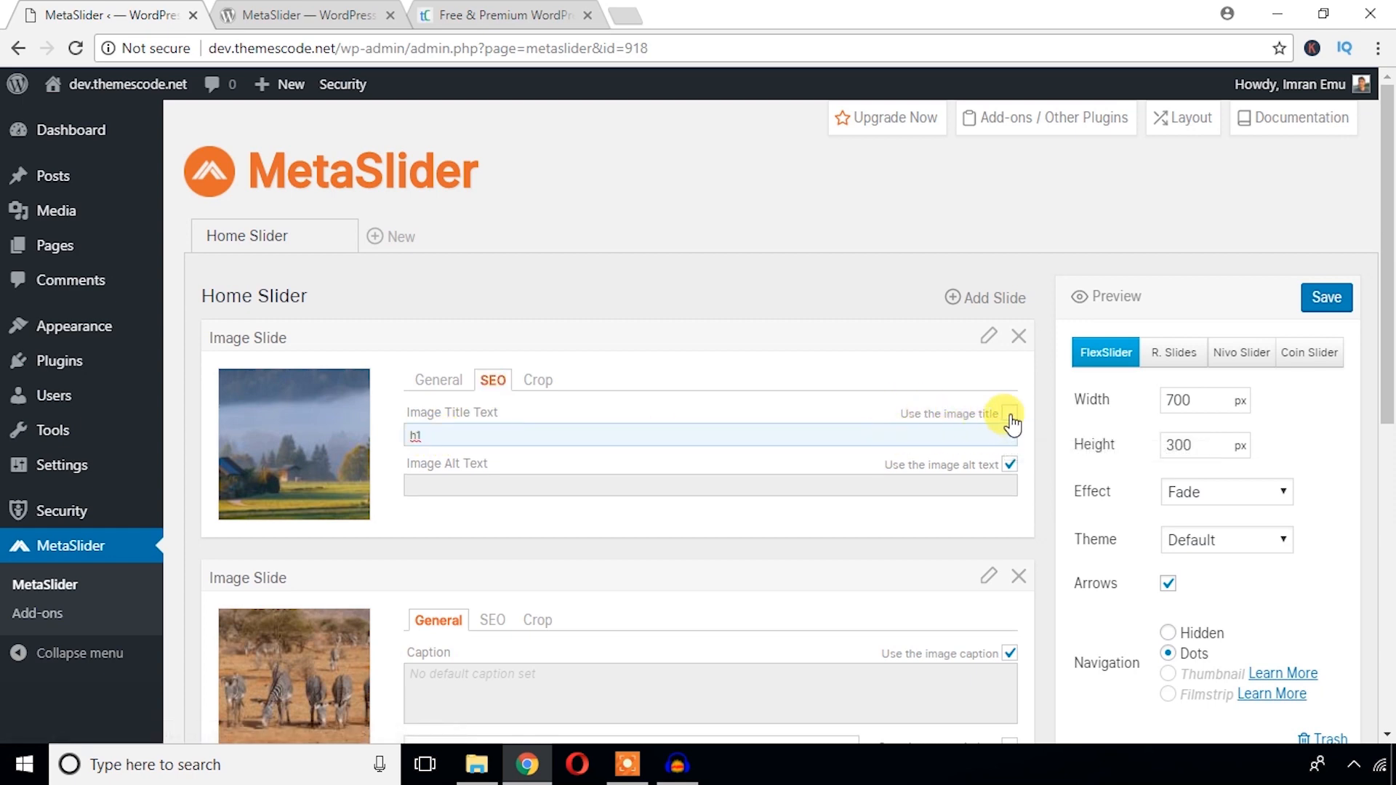
left_click(1010, 413)
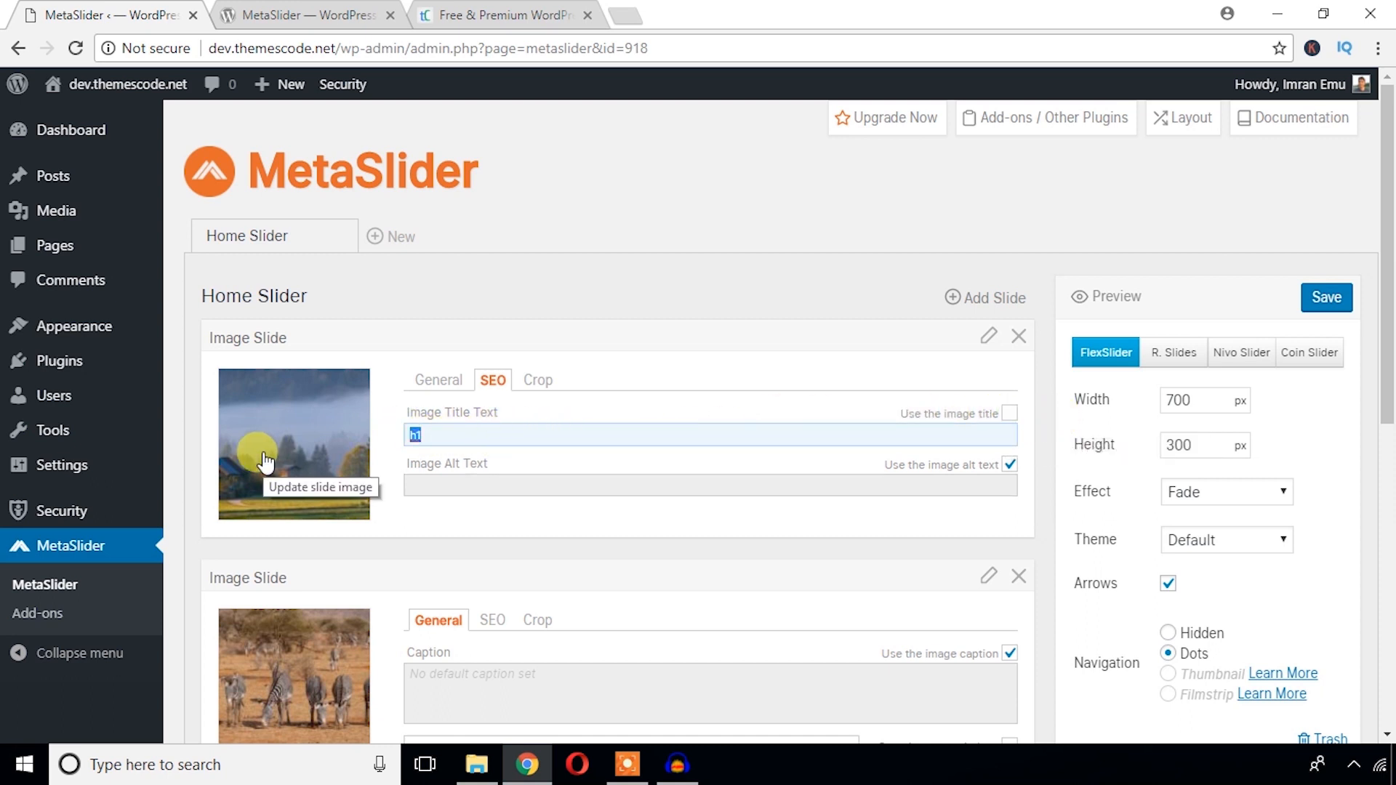
type("Them")
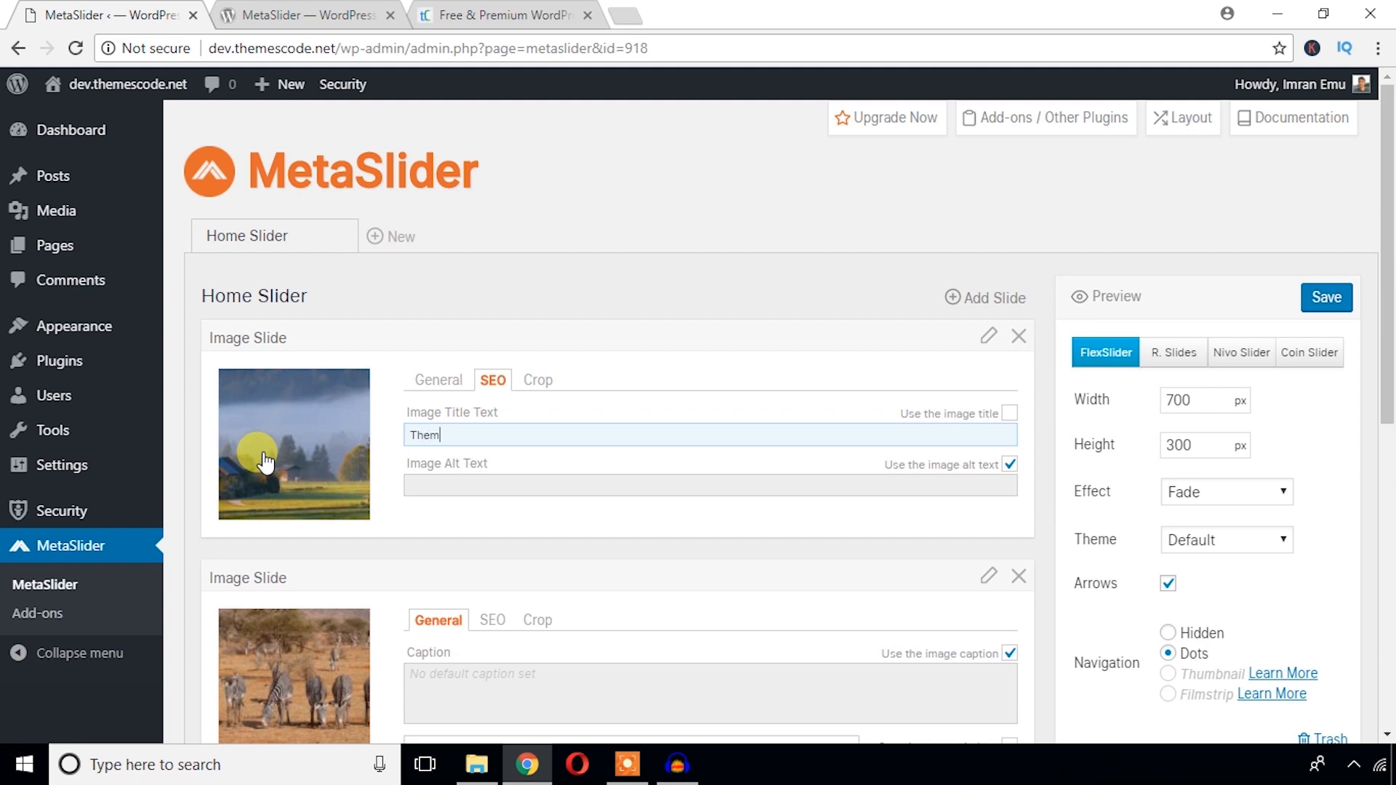
type("escode")
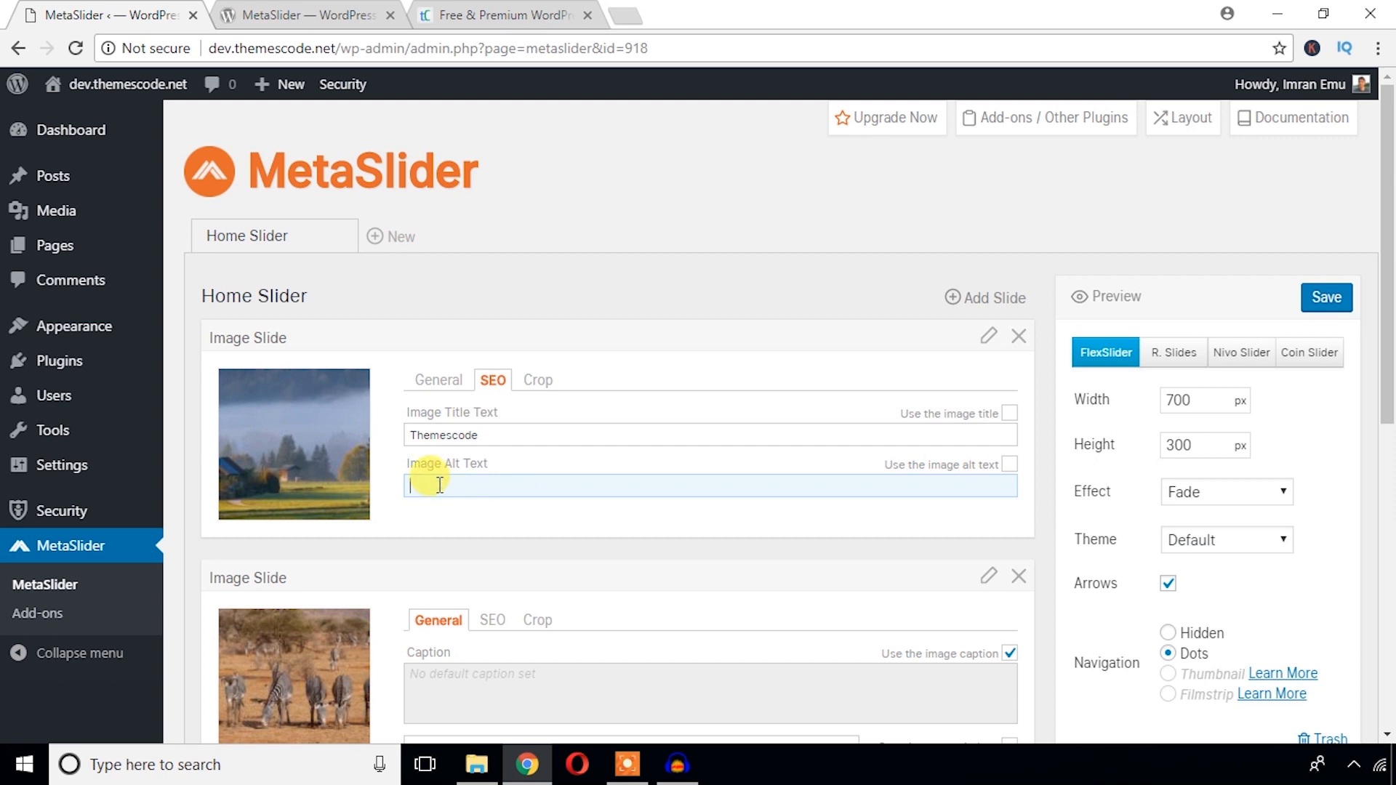
type("Themescode")
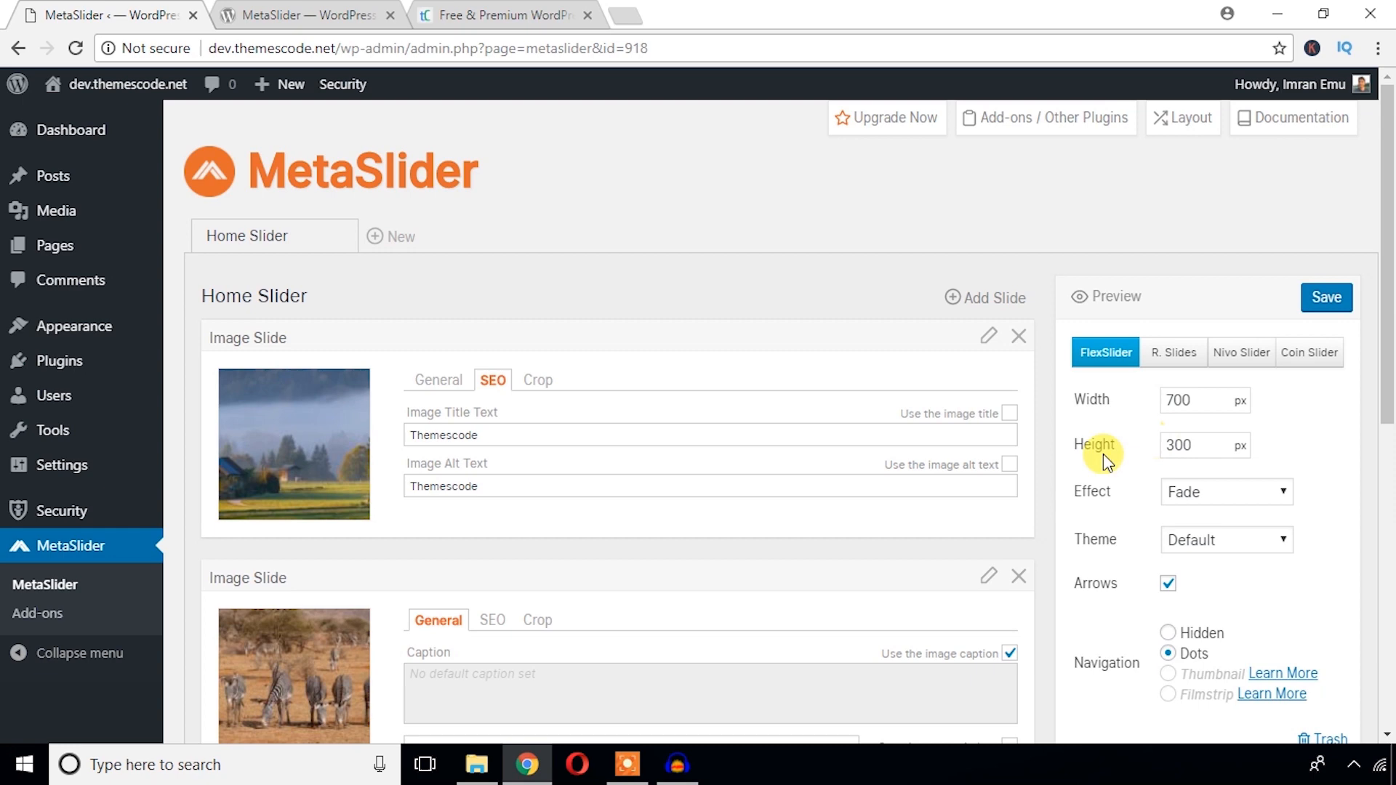
left_click(1326, 297)
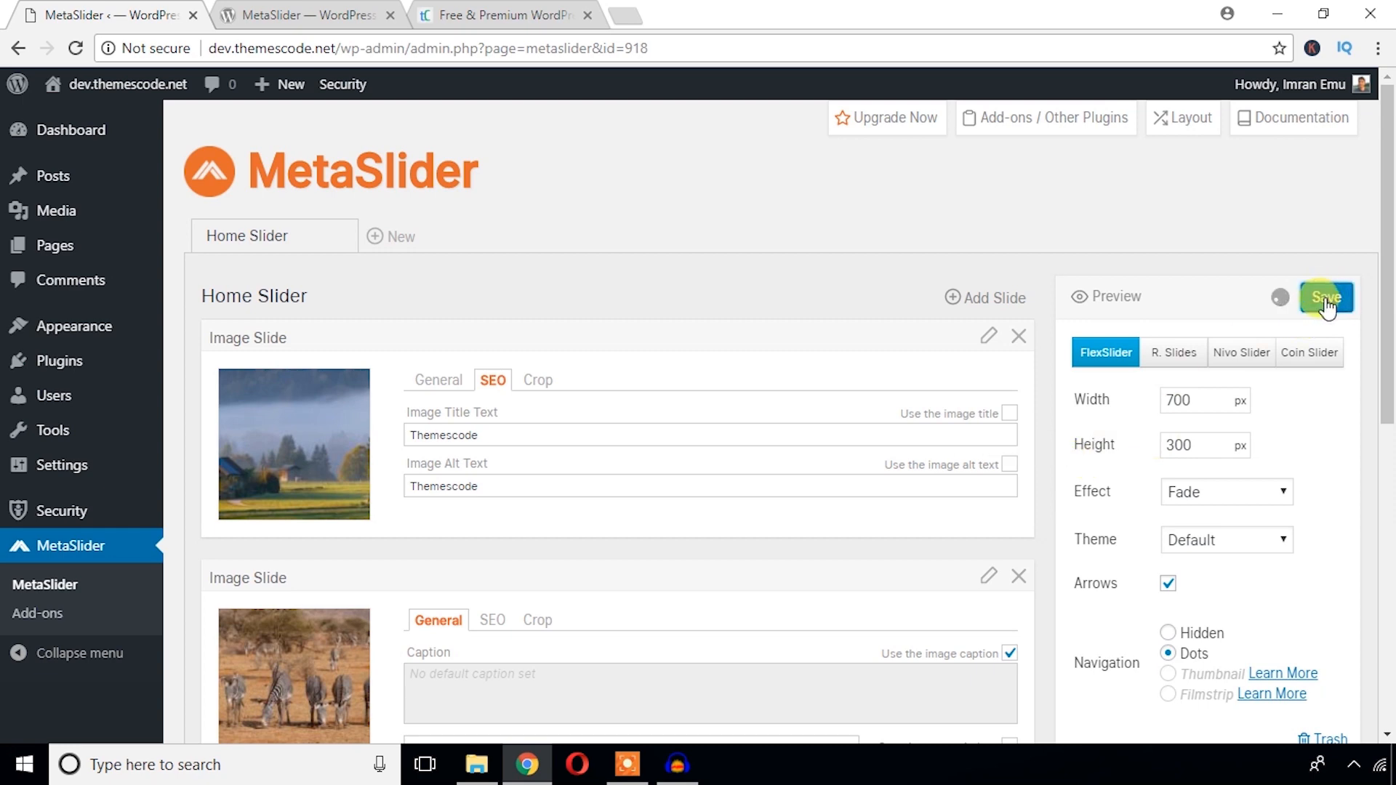
left_click(1326, 298)
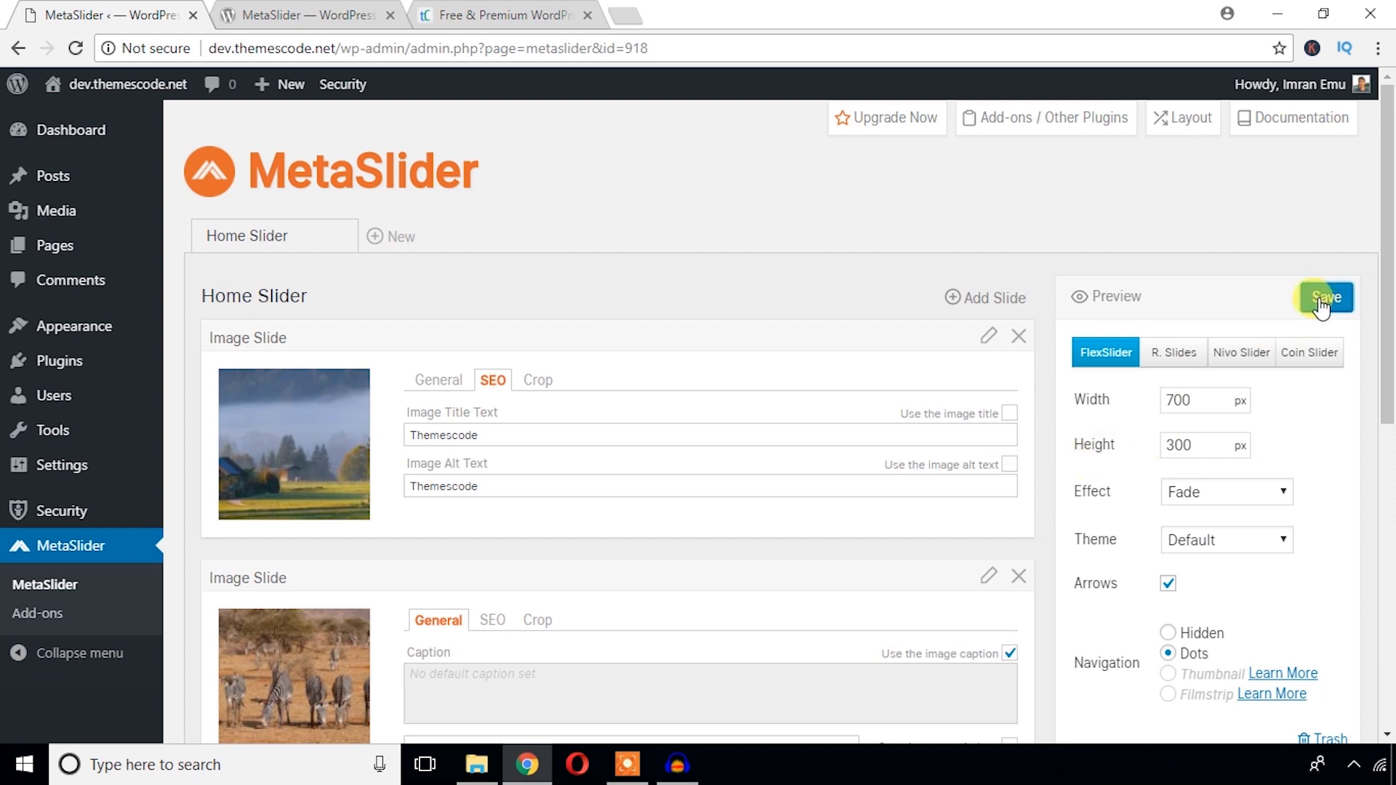
- Scroll the slides and show the first slide's Crop tab, set to Center Center
scroll("down", 3)
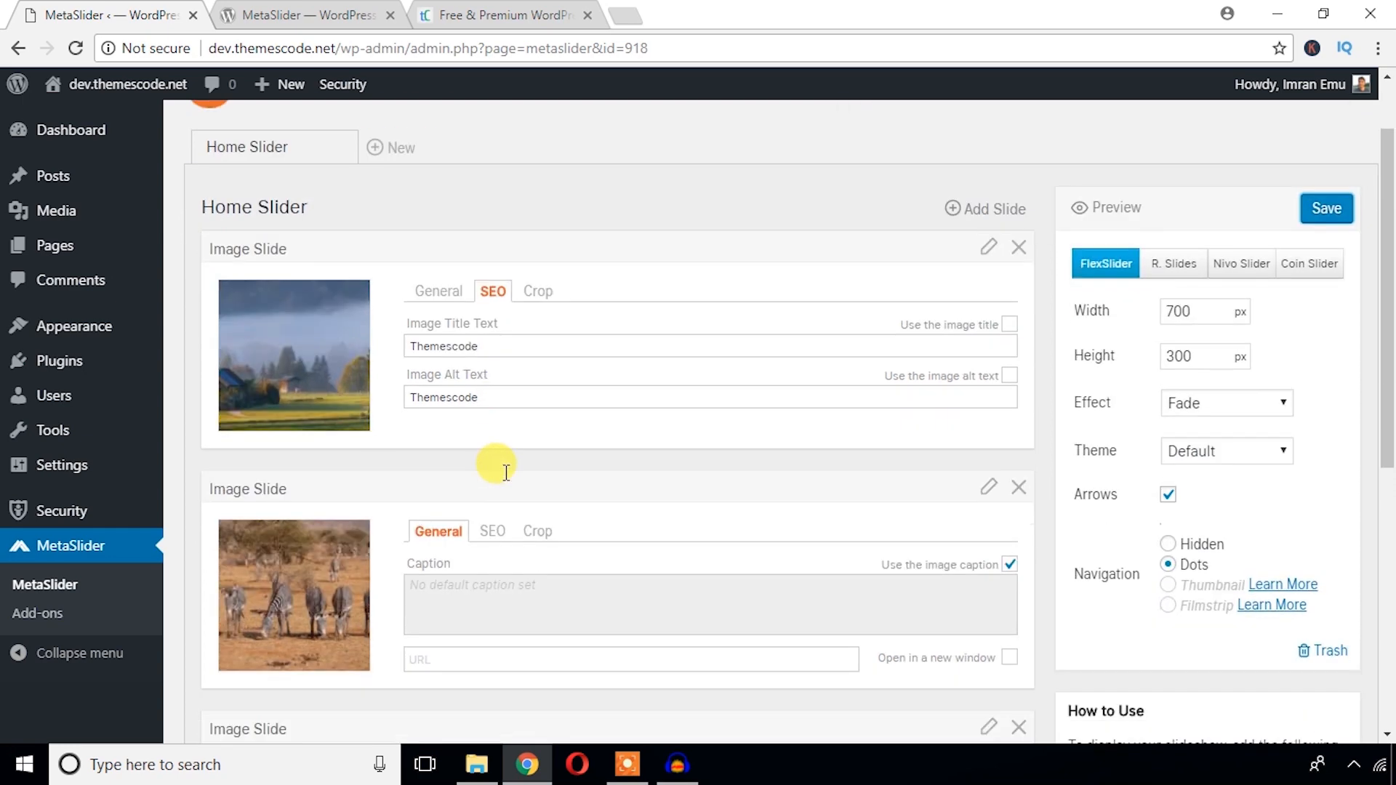
scroll("down", 3)
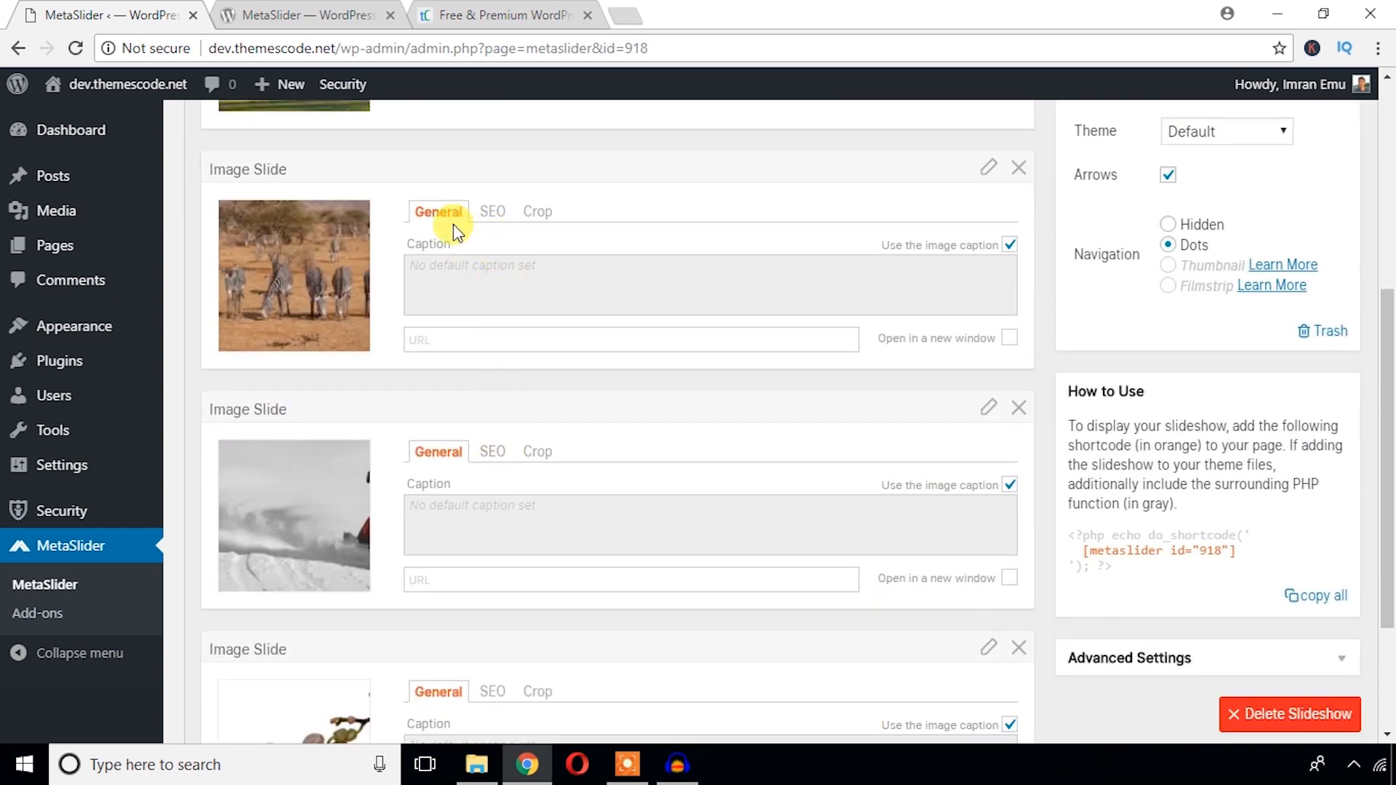
mouse_move(496, 543)
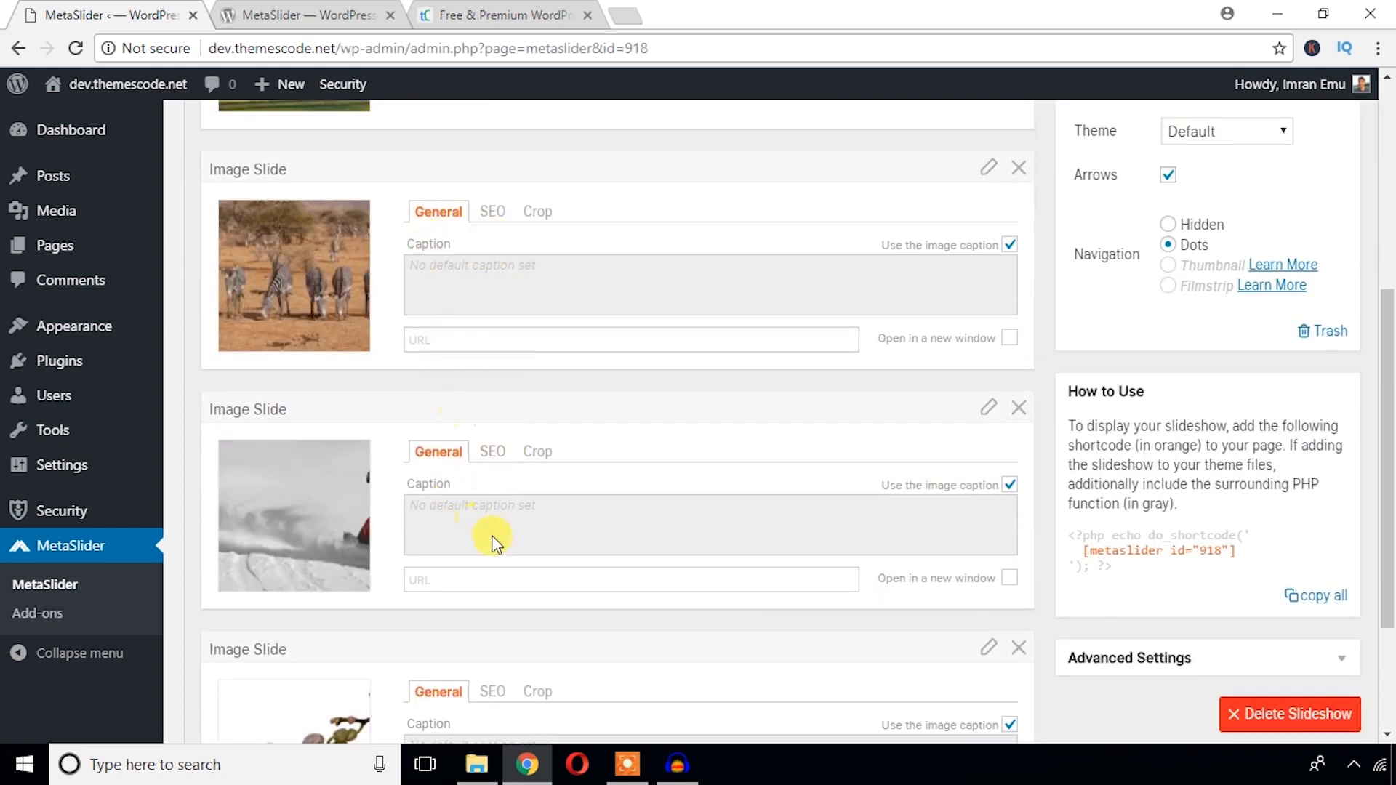
scroll("down", 3)
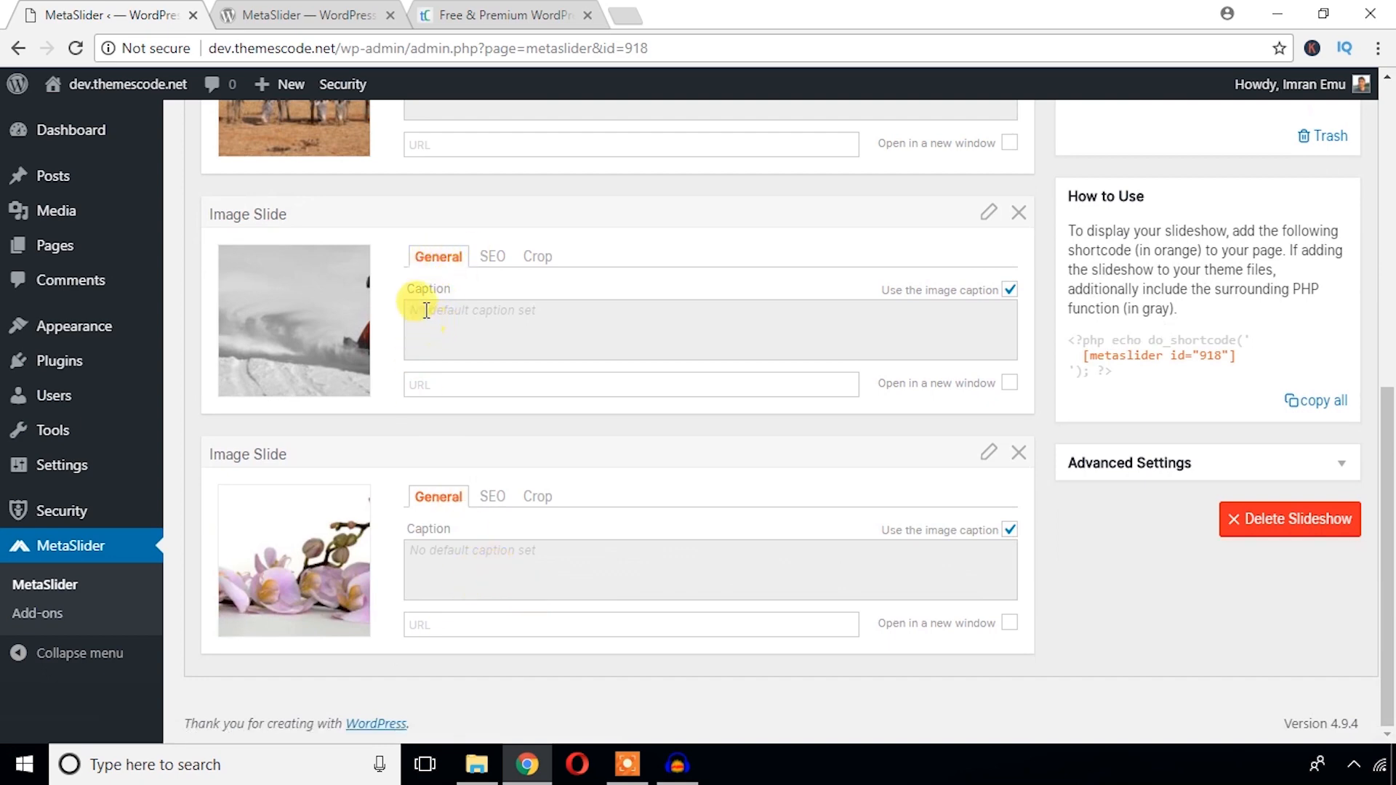
left_click(630, 384)
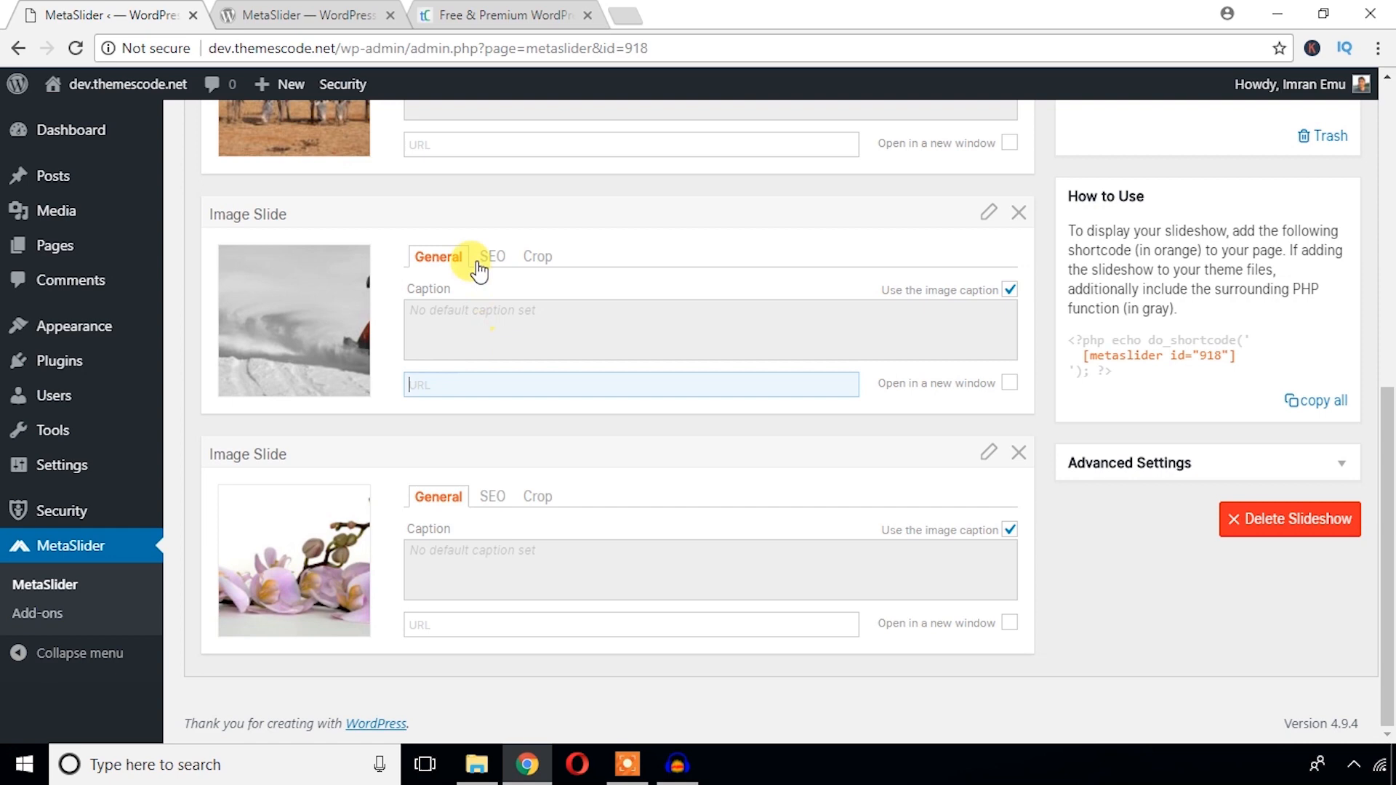
left_click(537, 256)
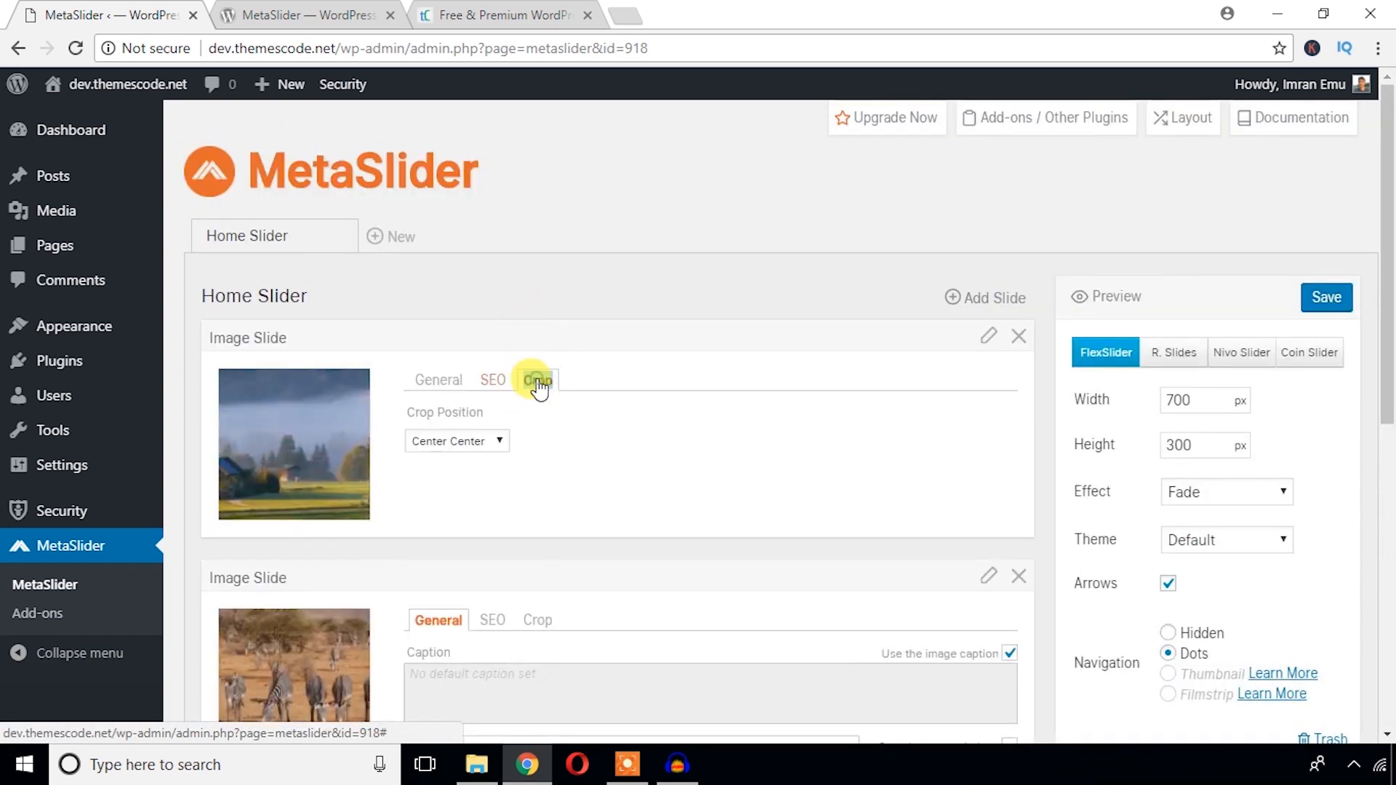
left_click(456, 441)
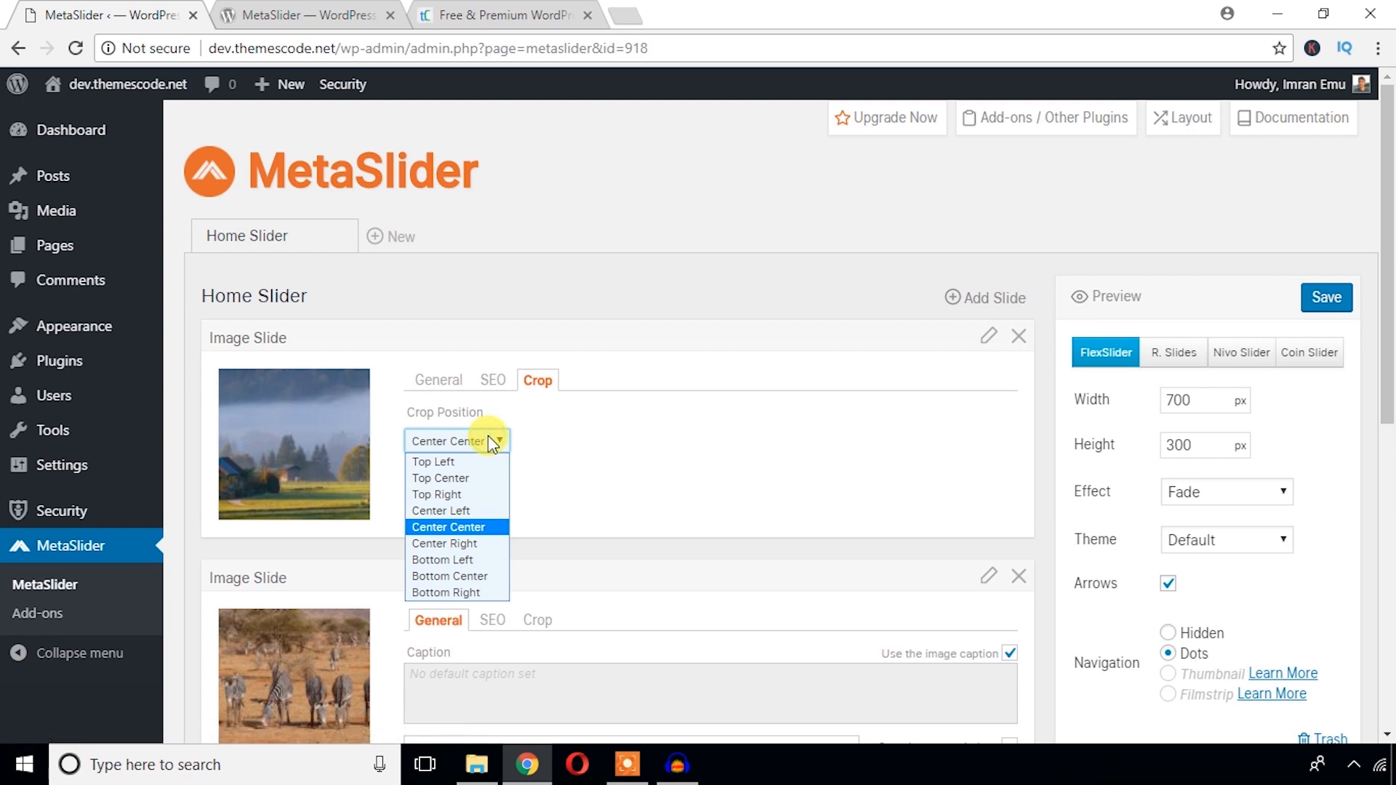
mouse_move(475, 527)
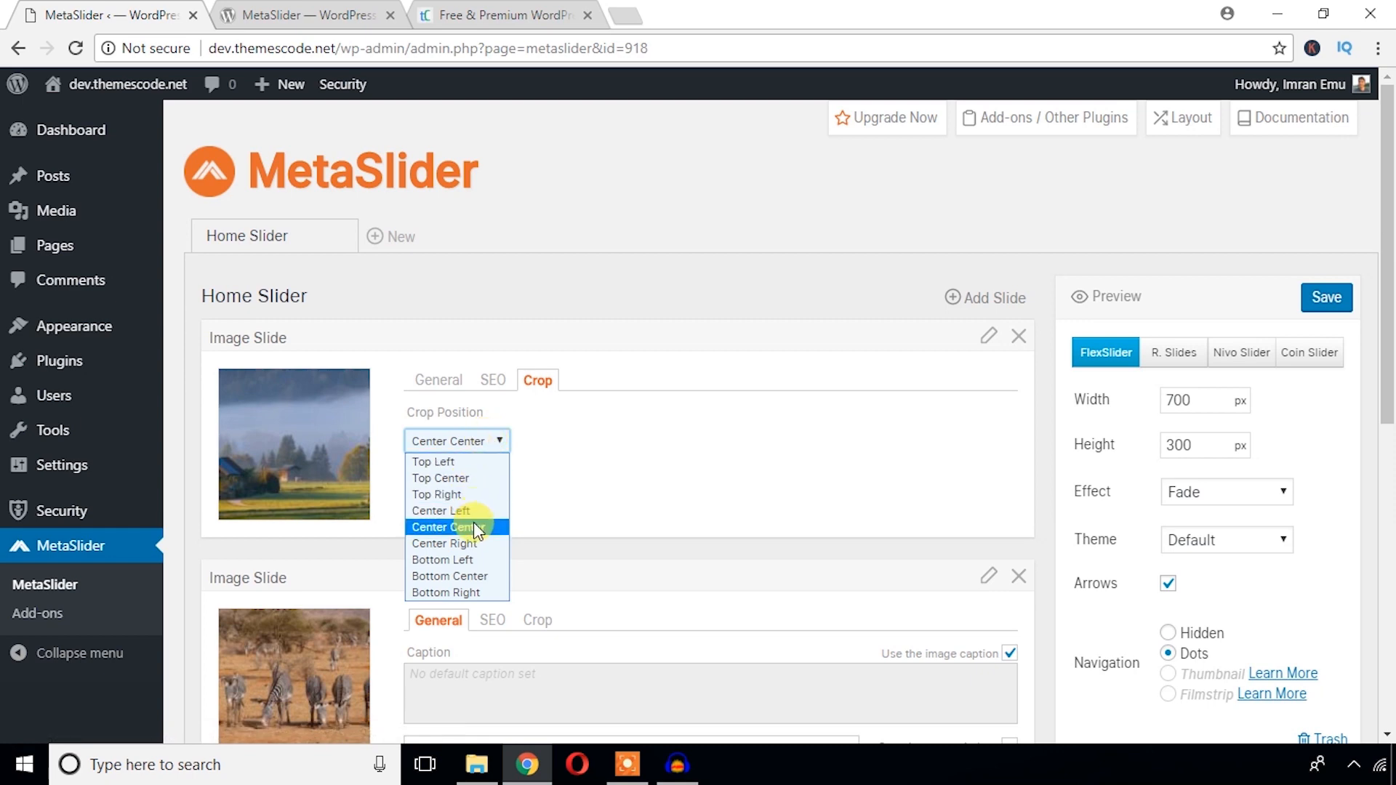
left_click(443, 527)
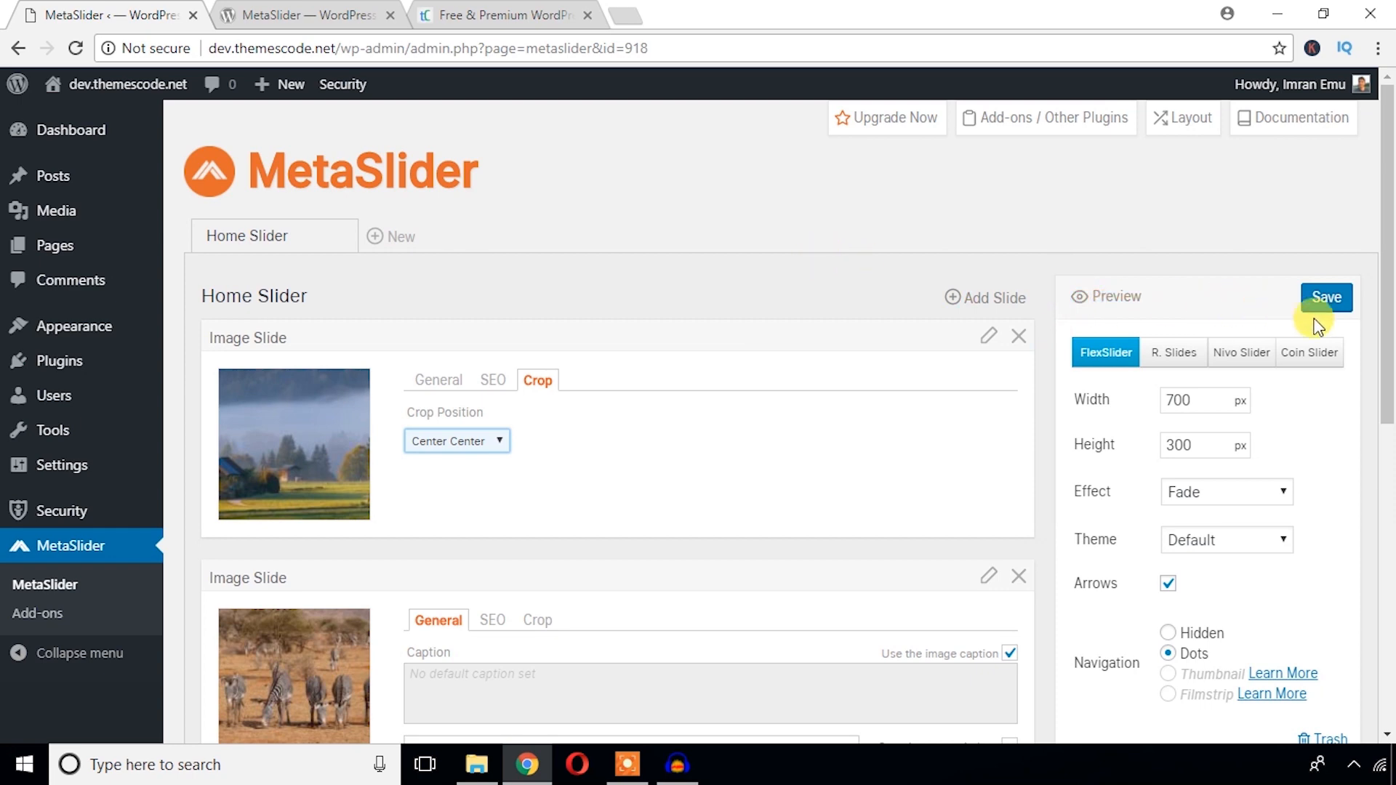
mouse_move(1209, 318)
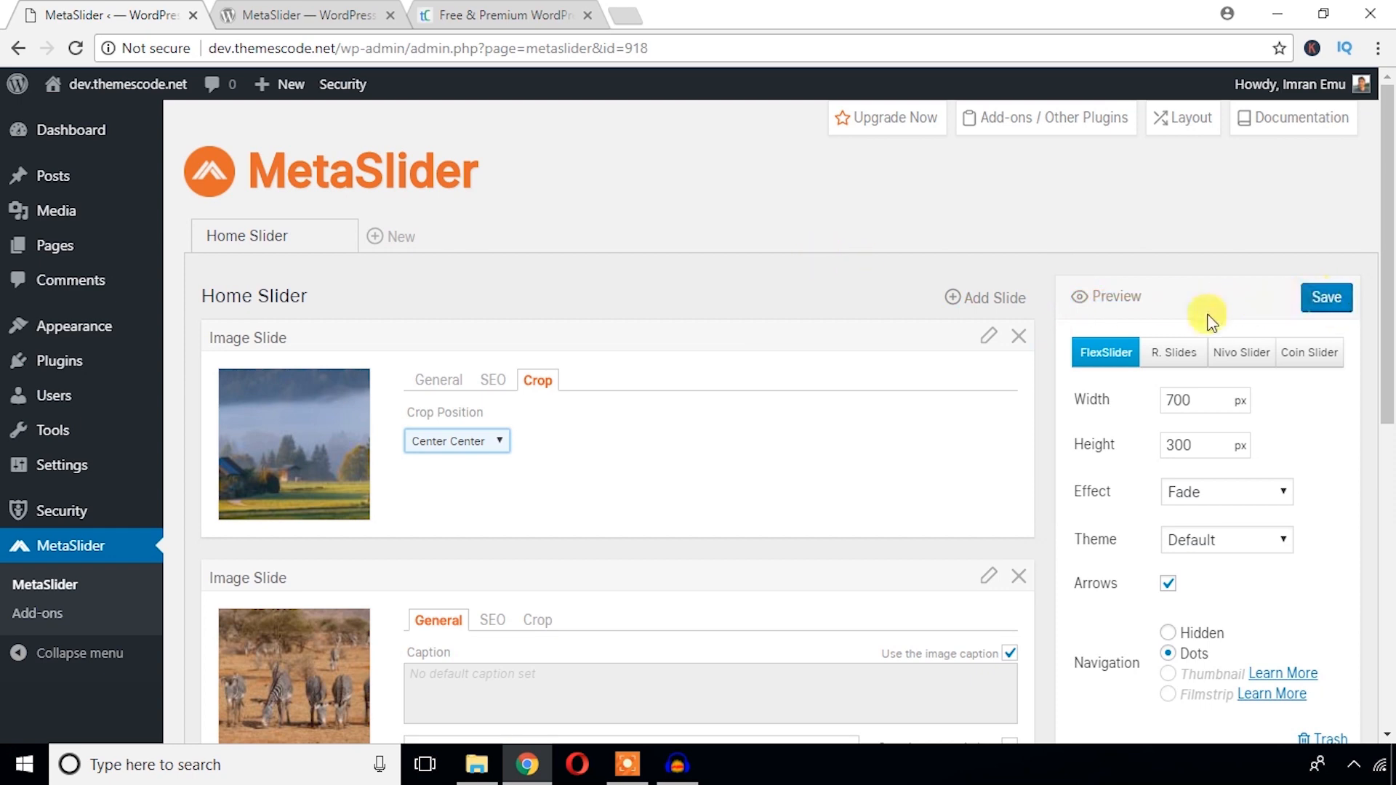
scroll("down", 3)
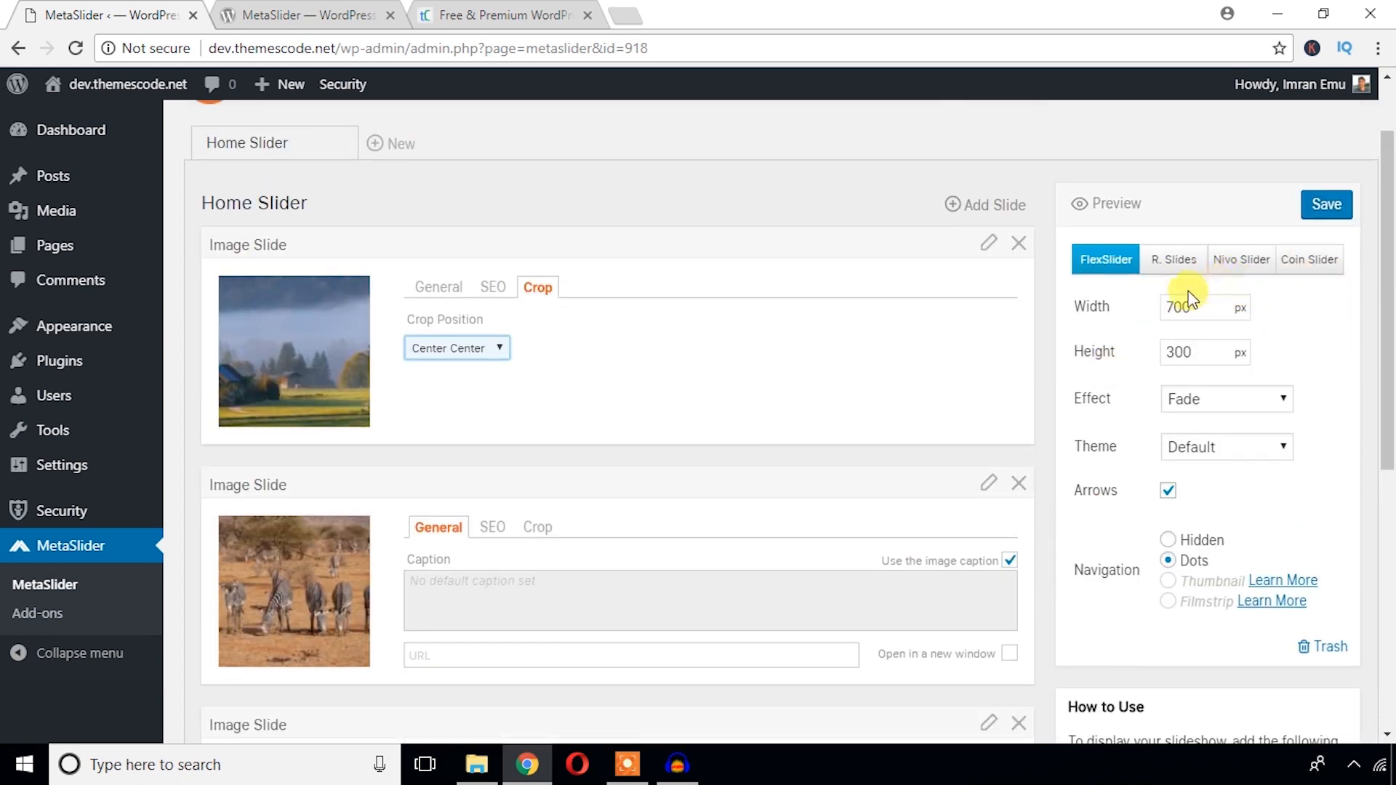
mouse_move(608, 341)
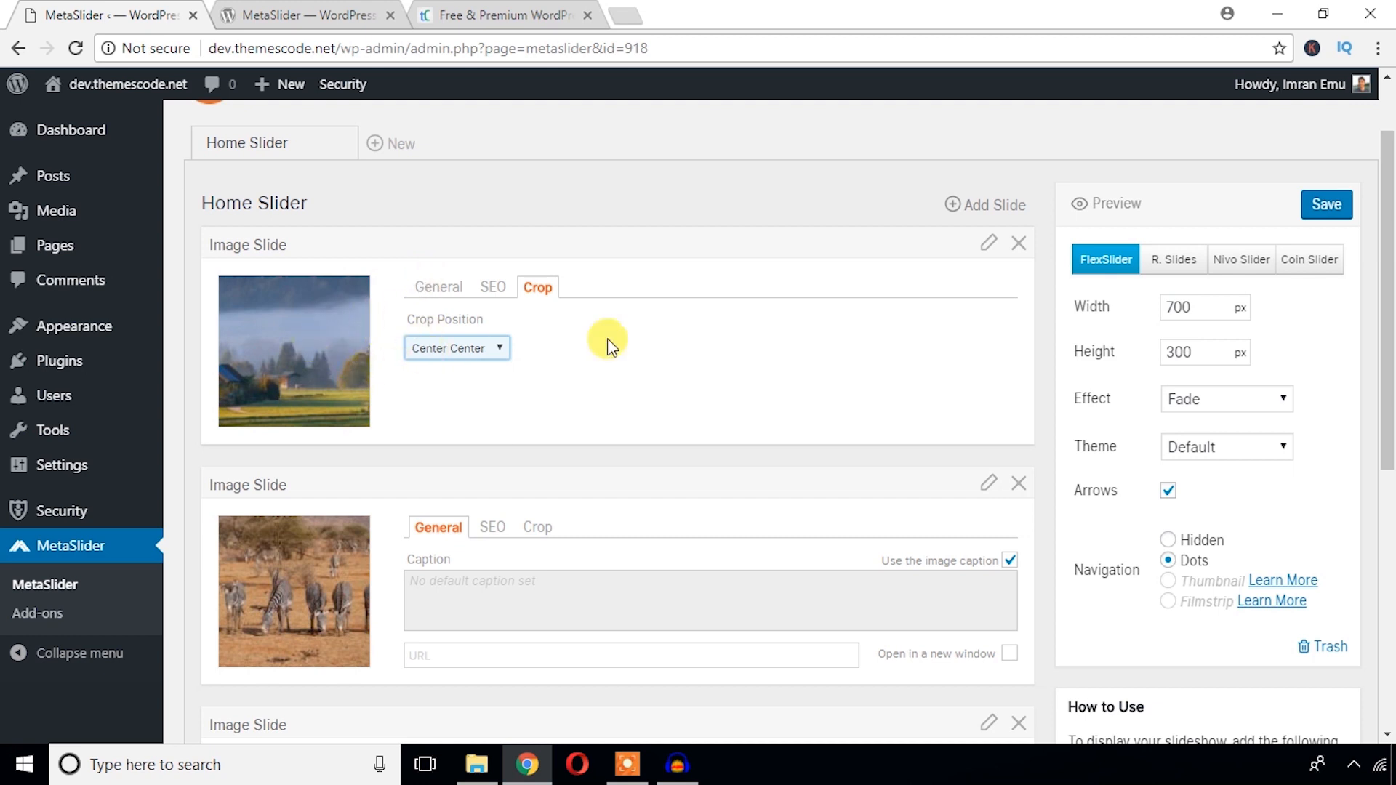
mouse_move(1051, 321)
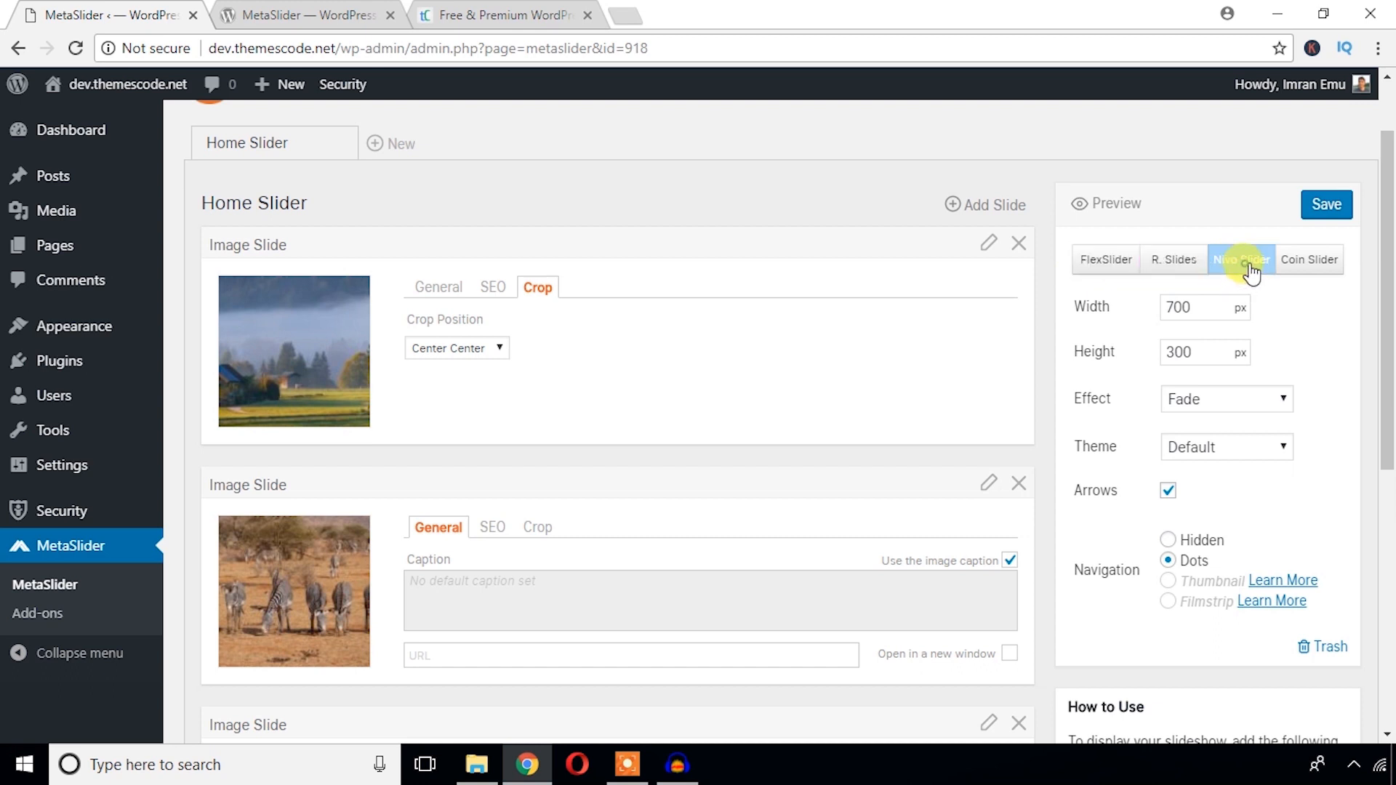
left_click(1309, 258)
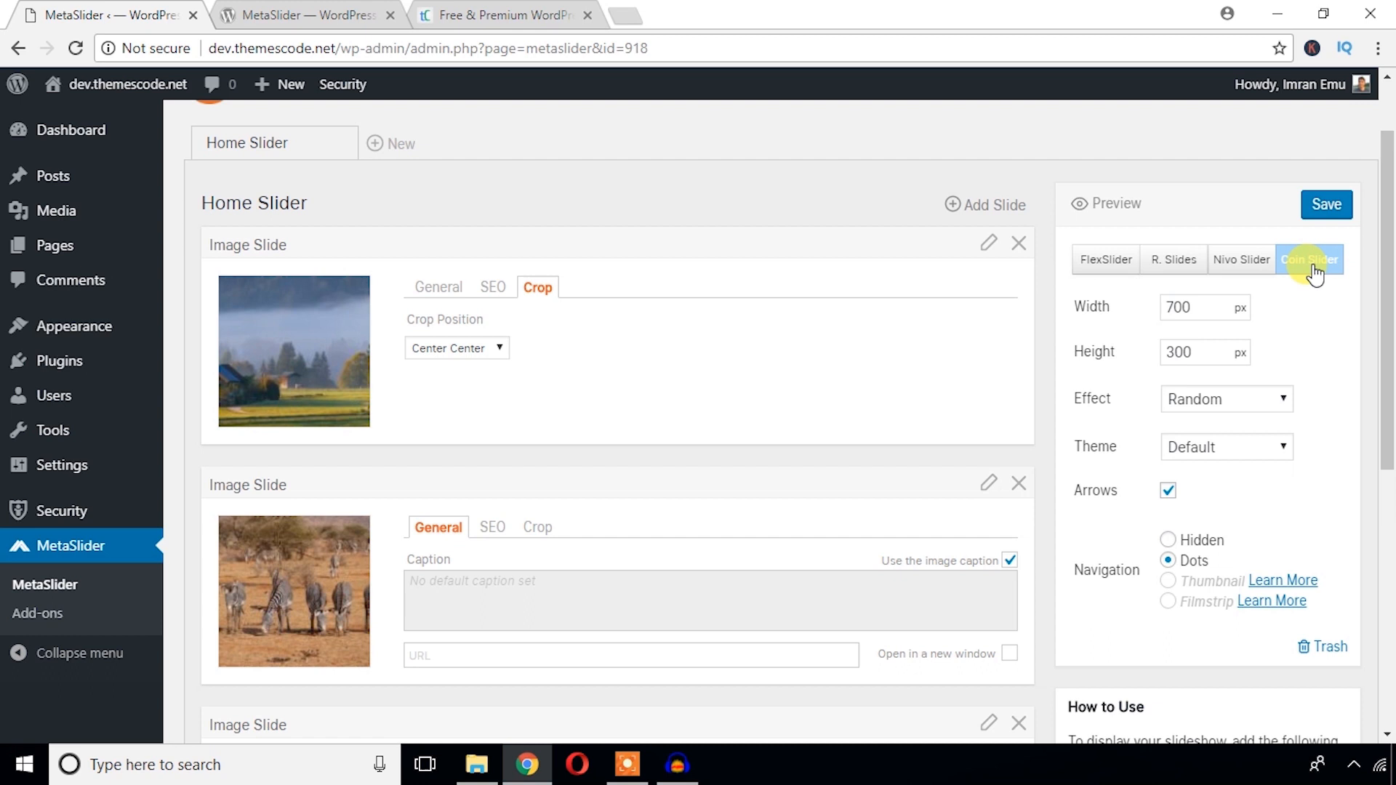
left_click(1174, 258)
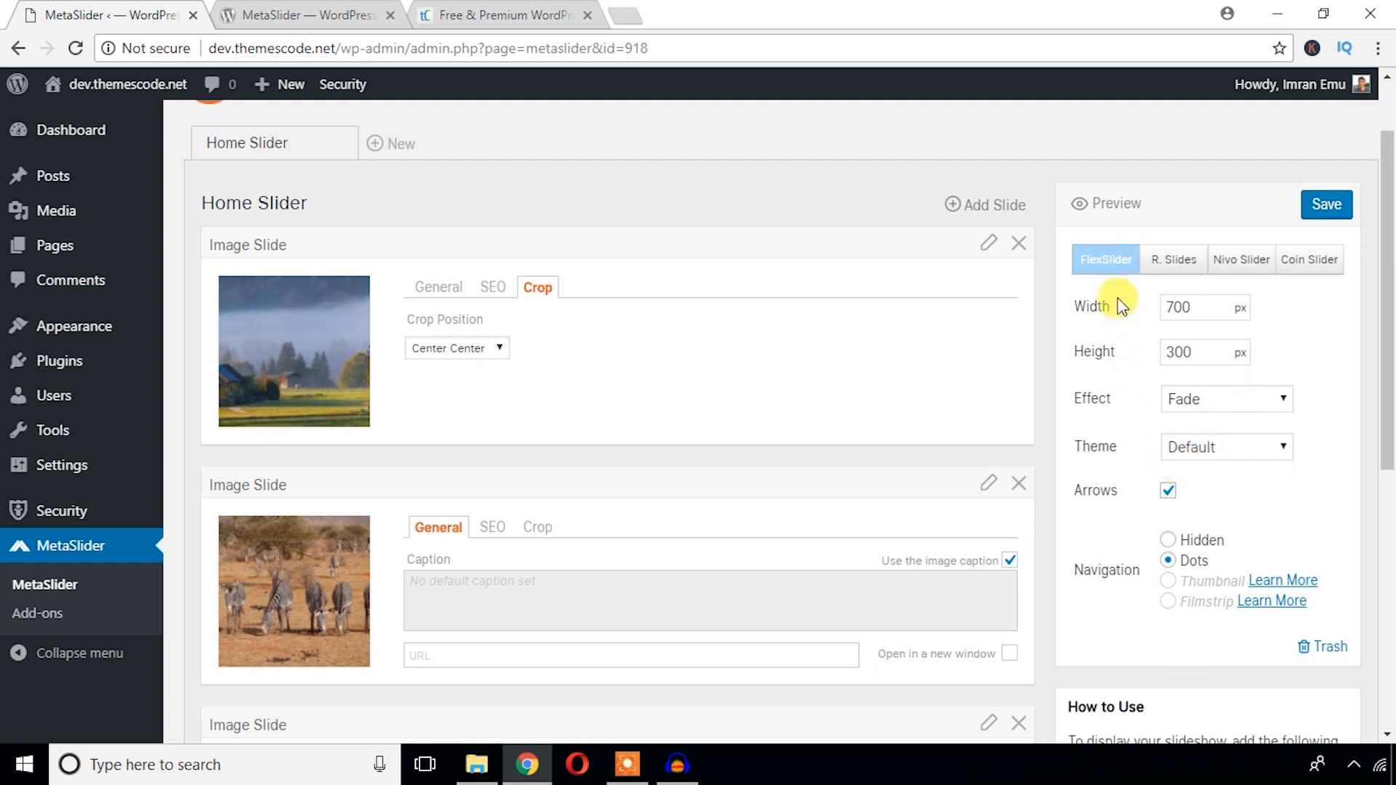
scroll("down", 3)
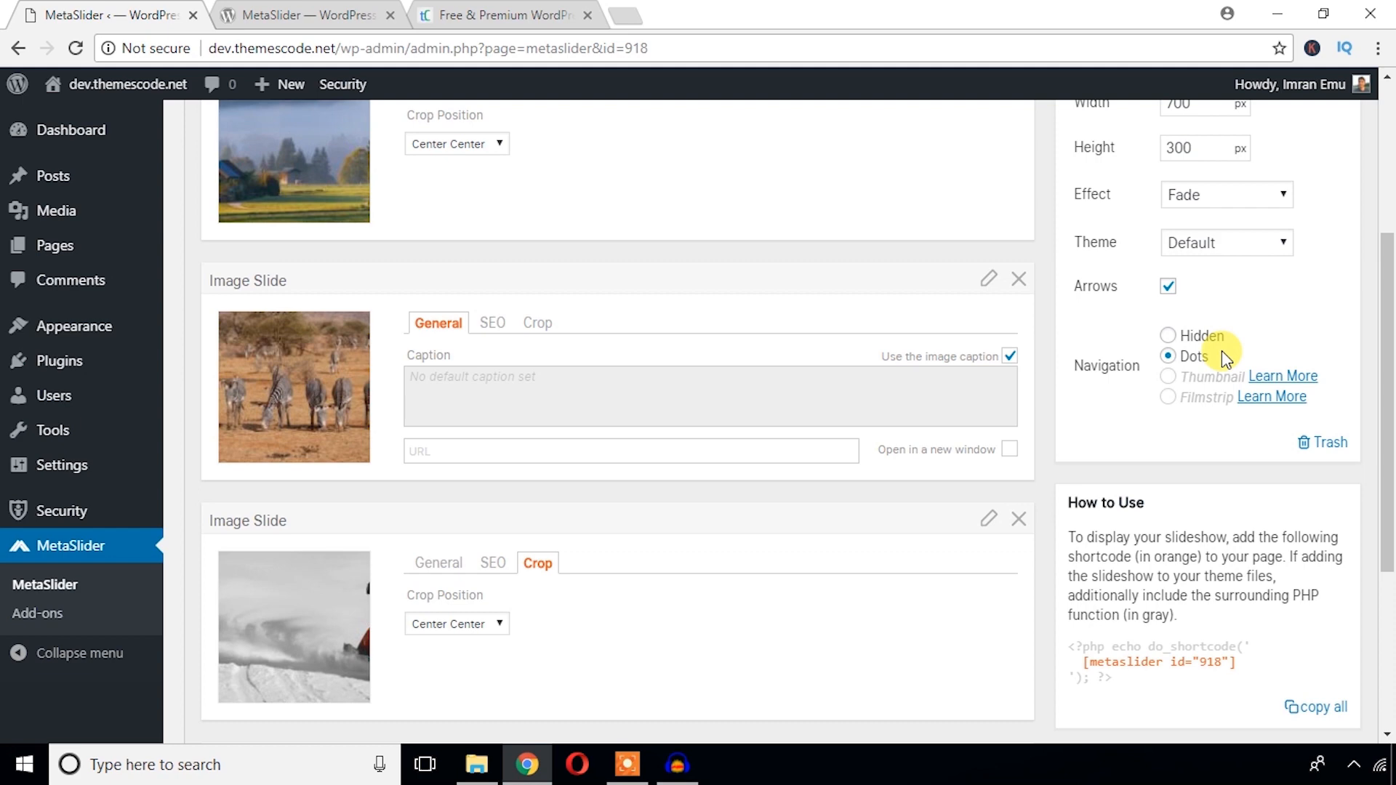
- Scroll to Advanced Settings and select the shortcode [metaslider id="918"]
scroll("down", 3)
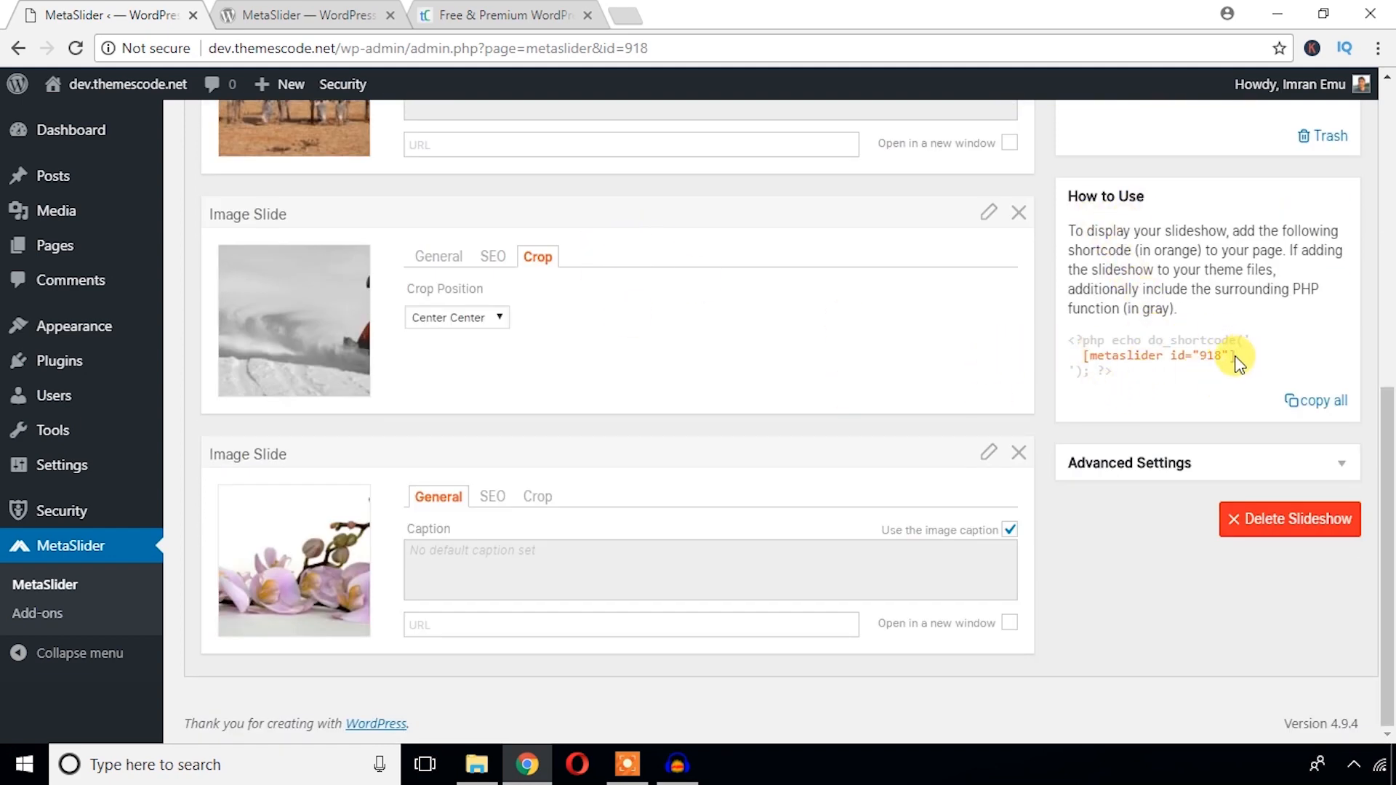
mouse_move(1300, 464)
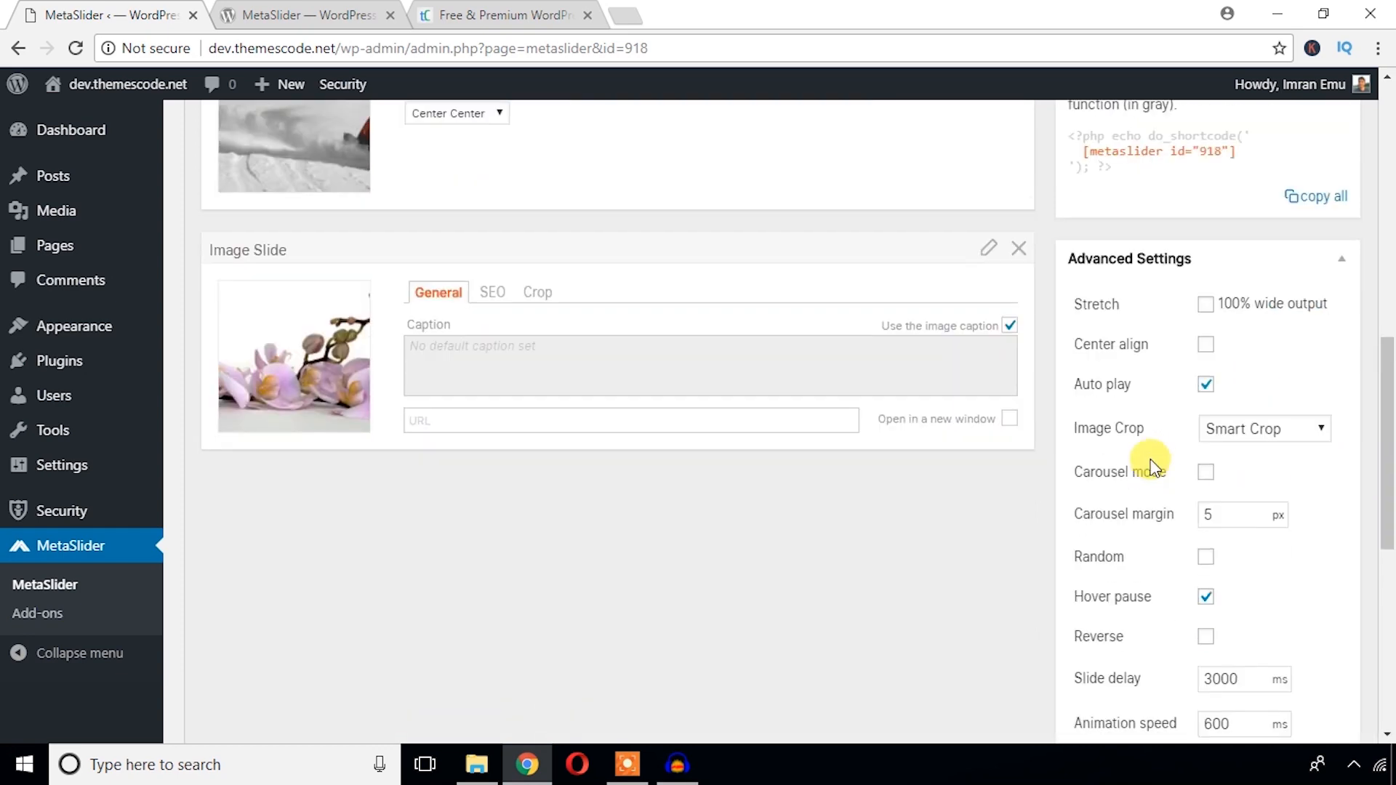
mouse_move(1205, 304)
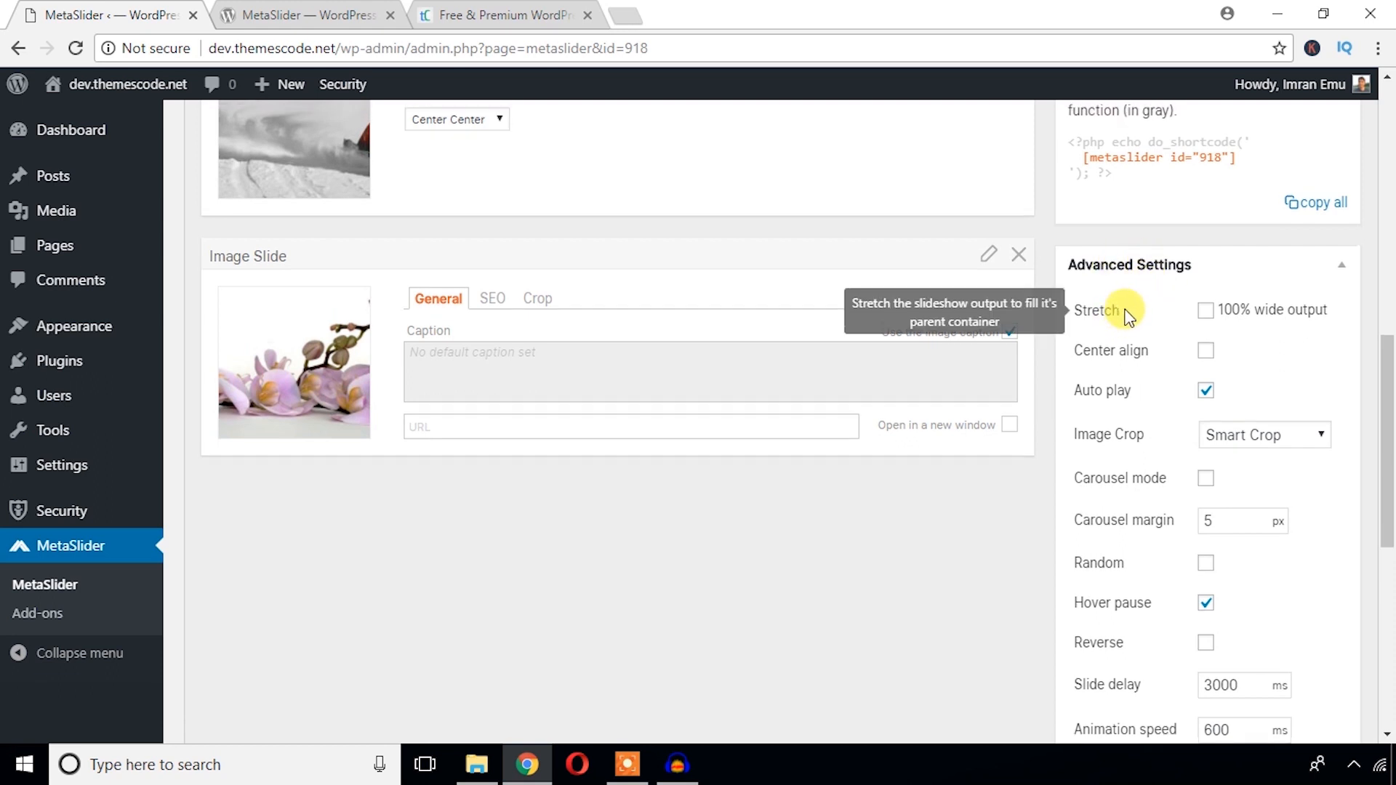
scroll("down", 3)
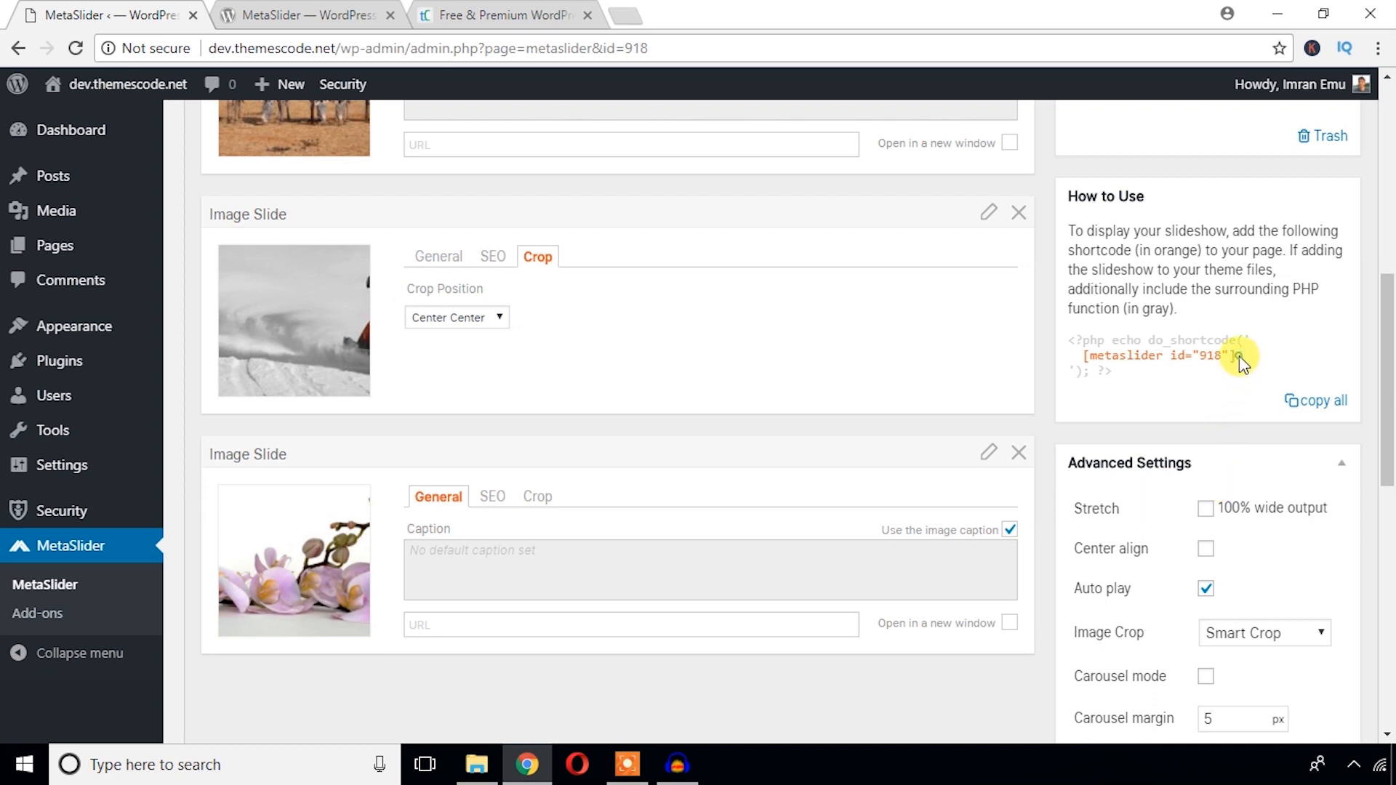
left_click_drag(1238, 356, 1078, 356)
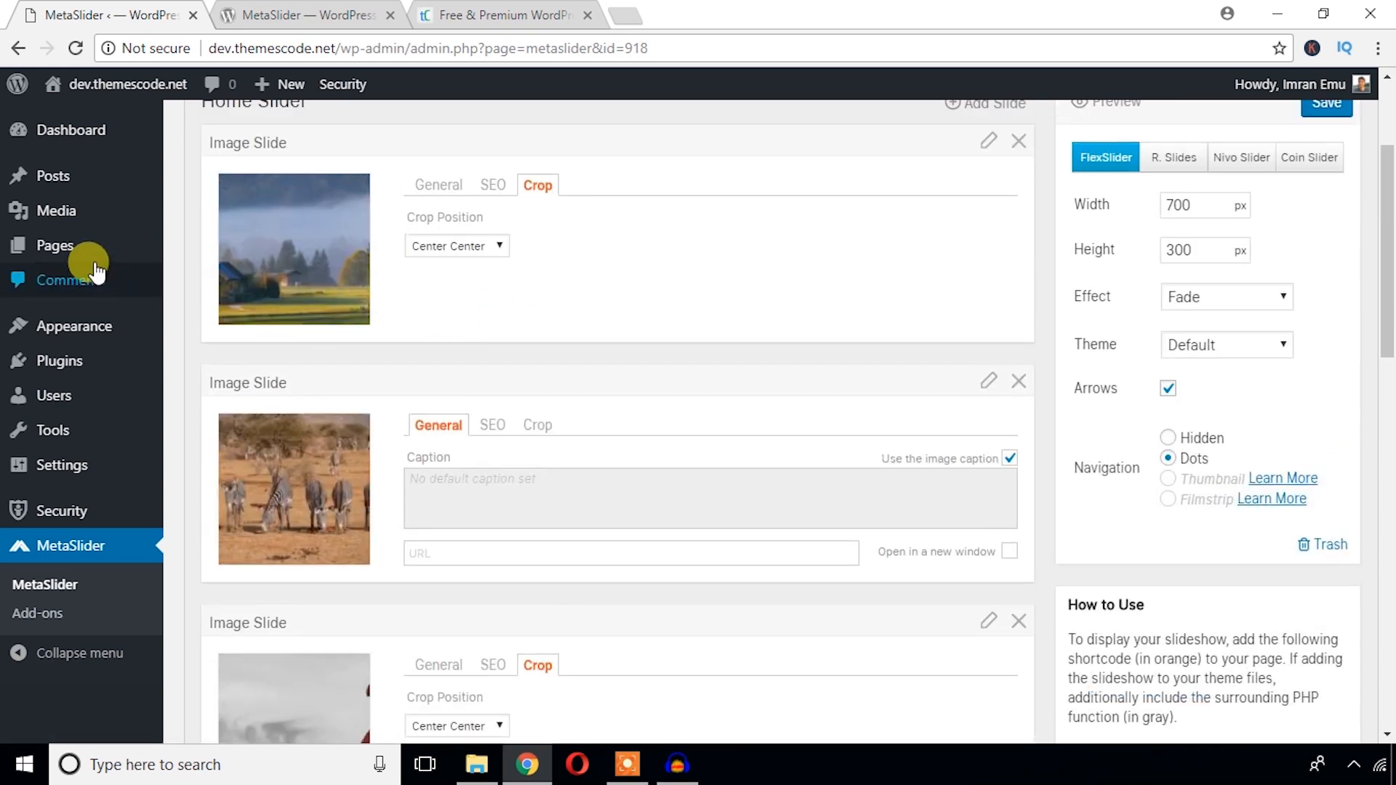
mouse_move(55, 246)
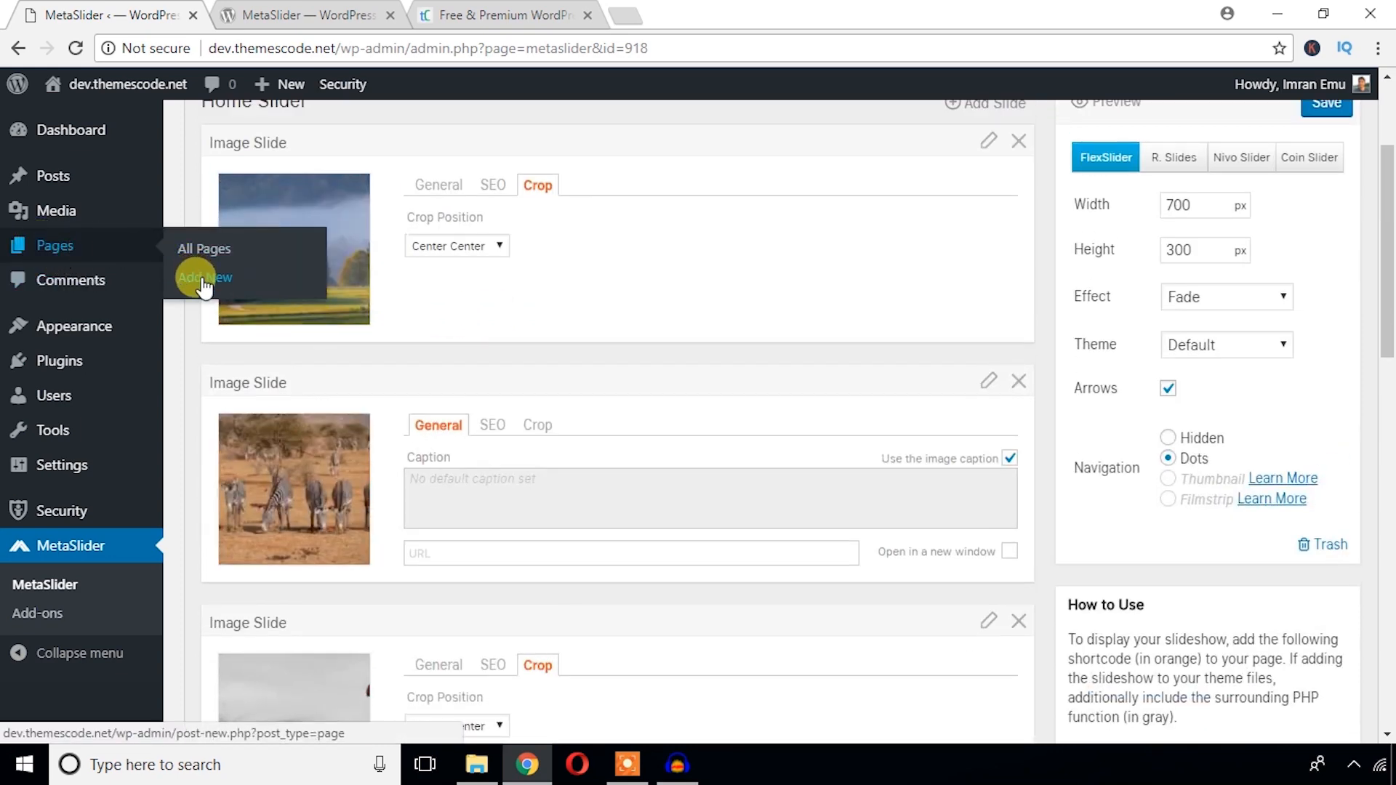
- Create a new page titled 'Slider' containing the [metaslider id="918"] shortcode
left_click(203, 277)
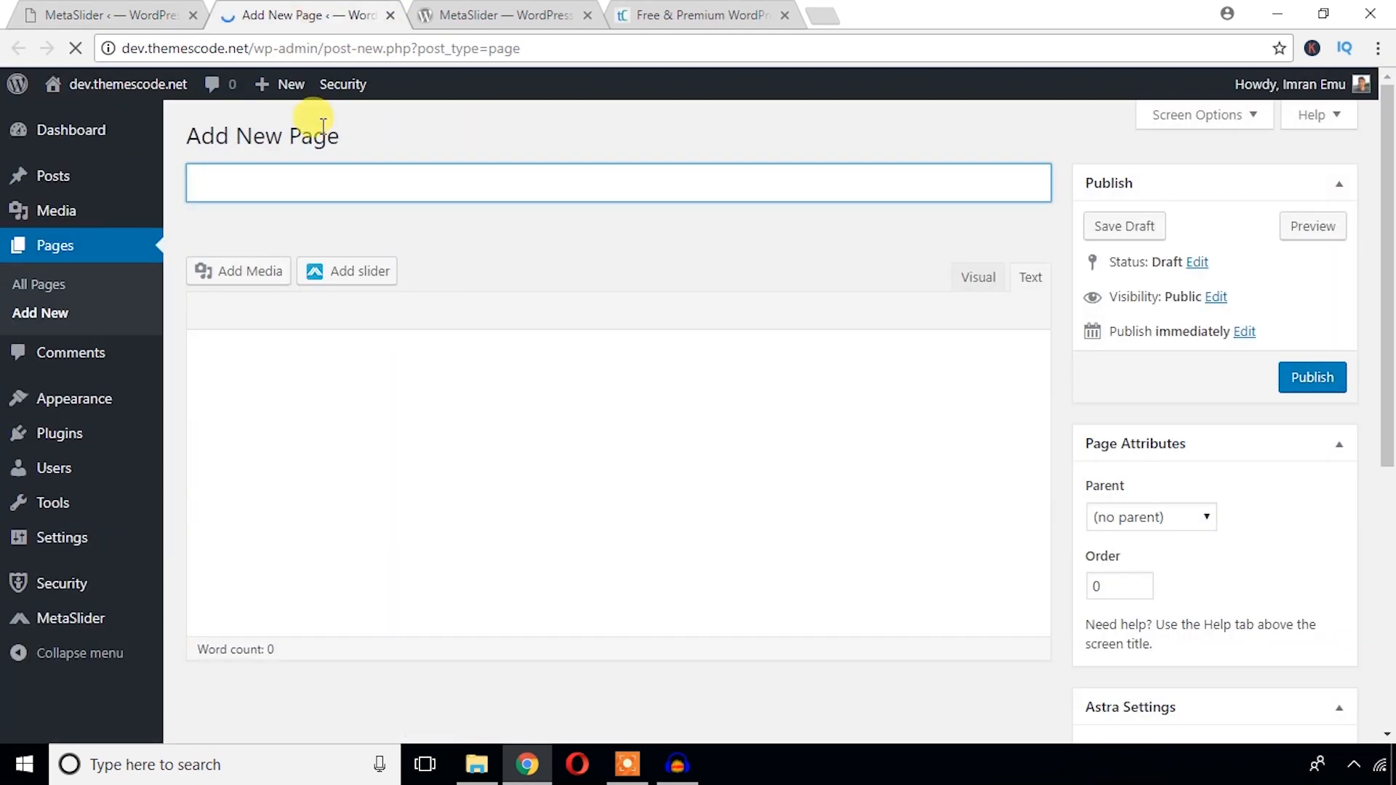
type("S")
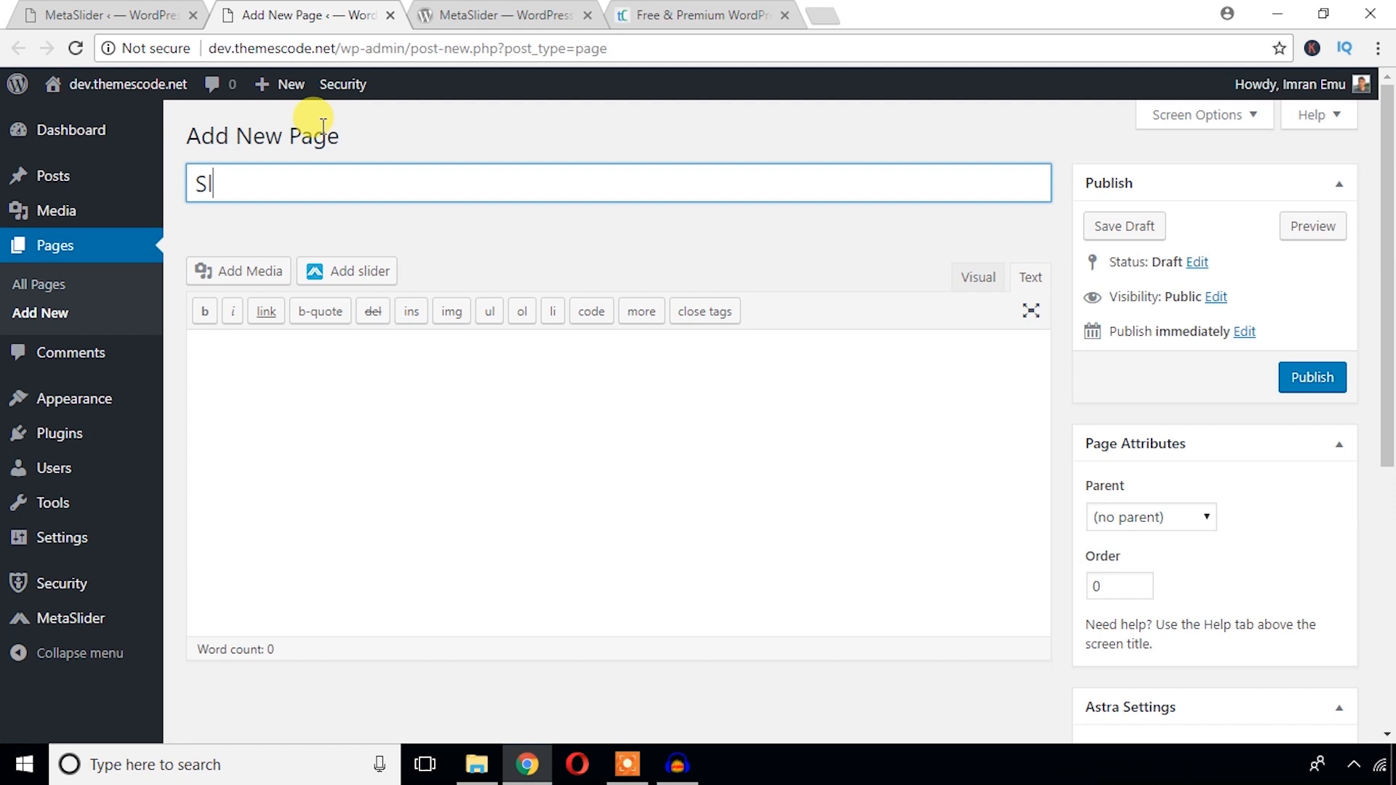
type("lider")
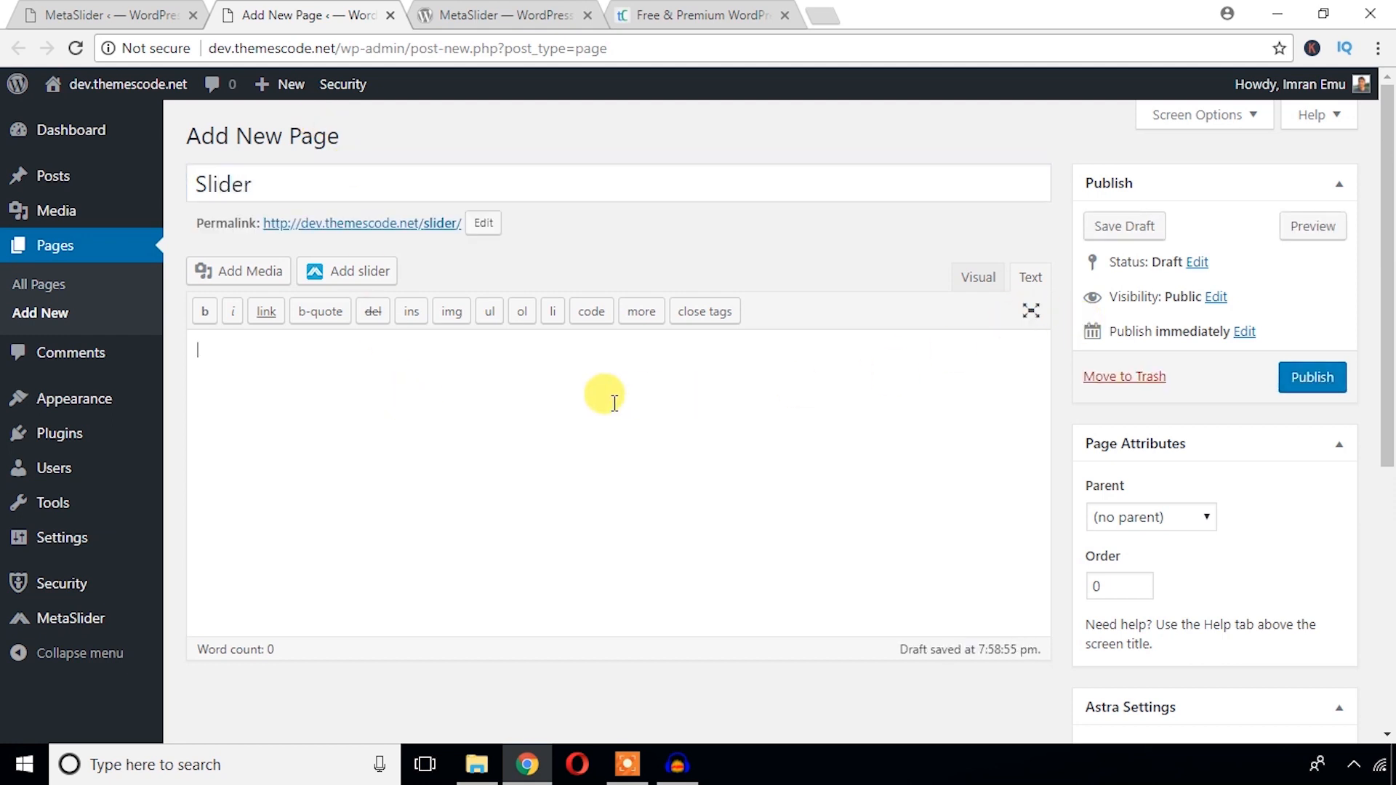
type("[metaslider id=\"918\"]")
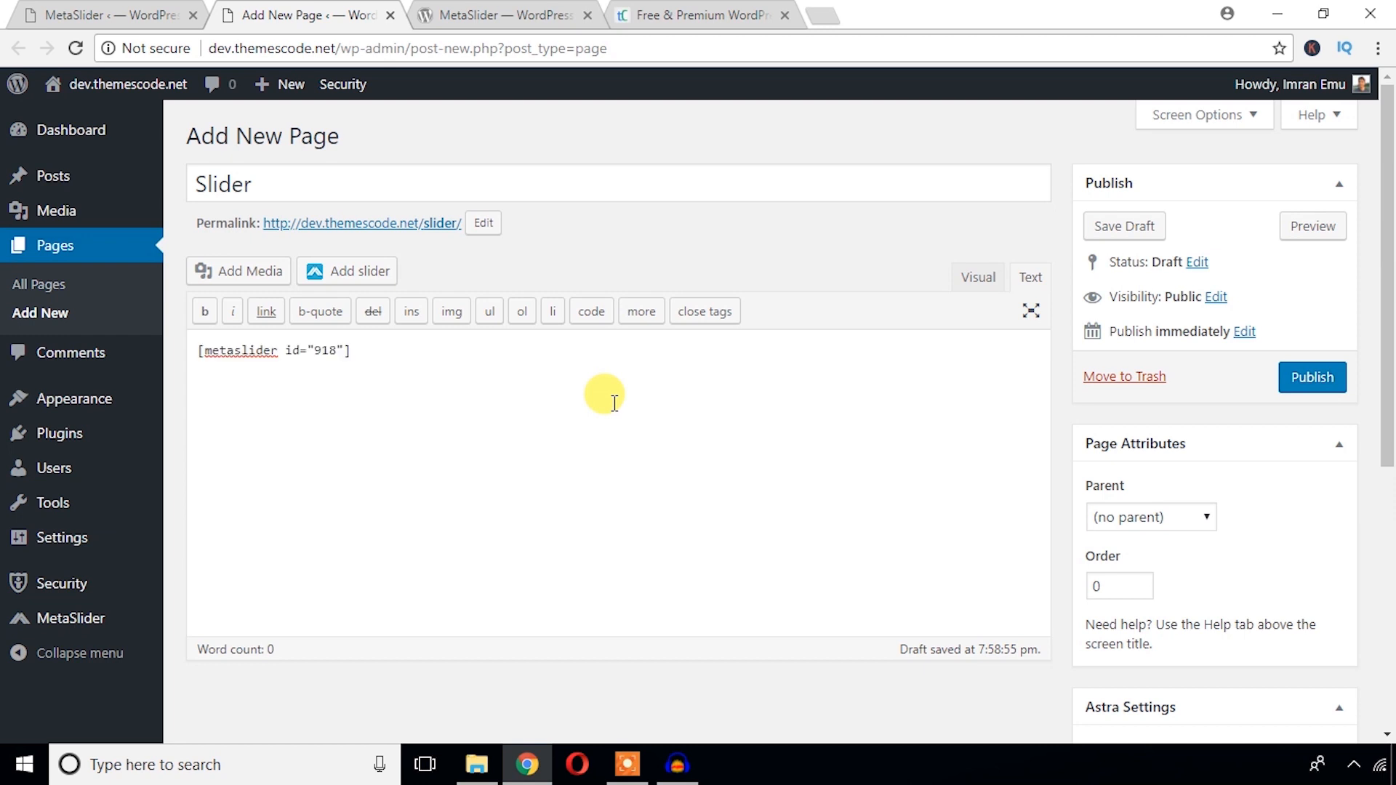
mouse_move(1067, 452)
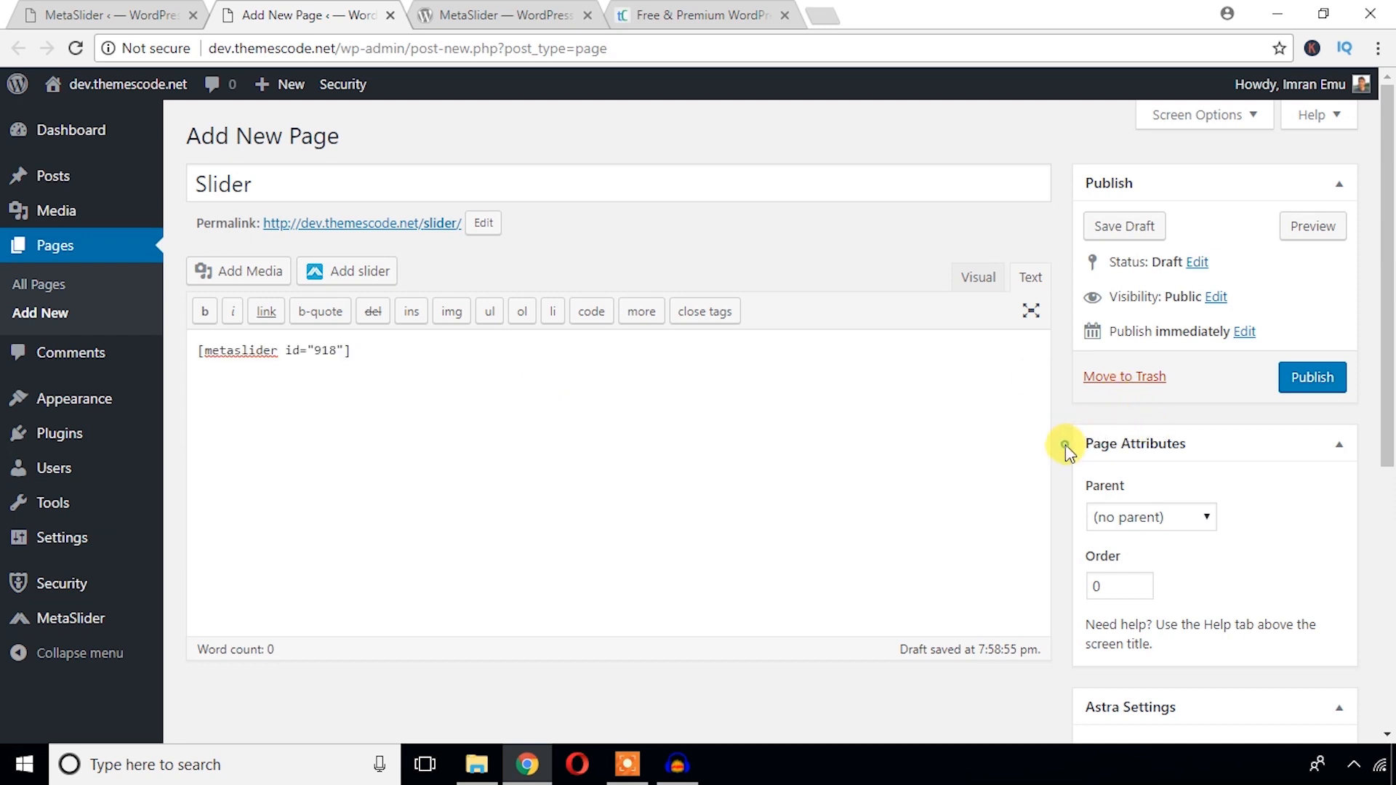
- Set the Slider page to No Sidebar and disable its header, title and featured image
scroll("down", 3)
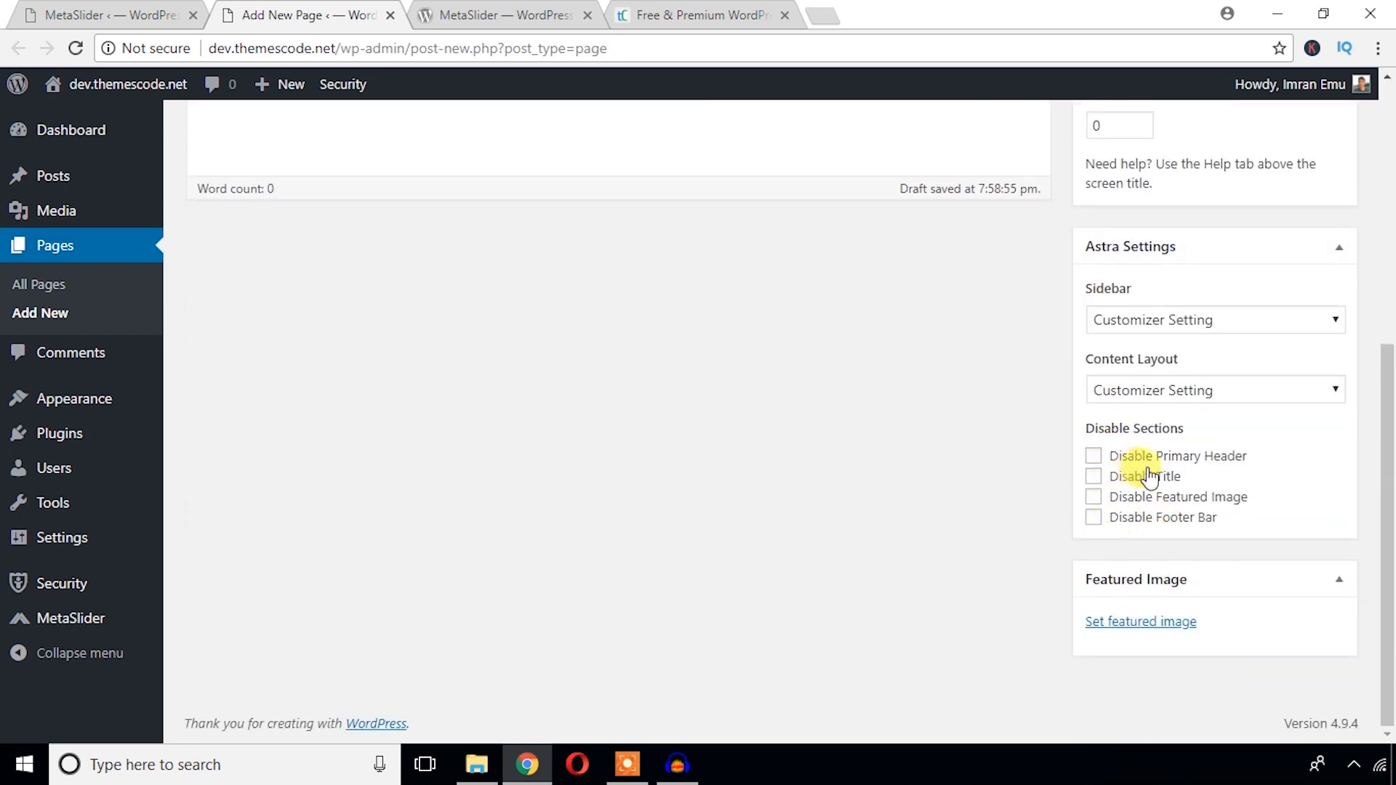
left_click(1214, 390)
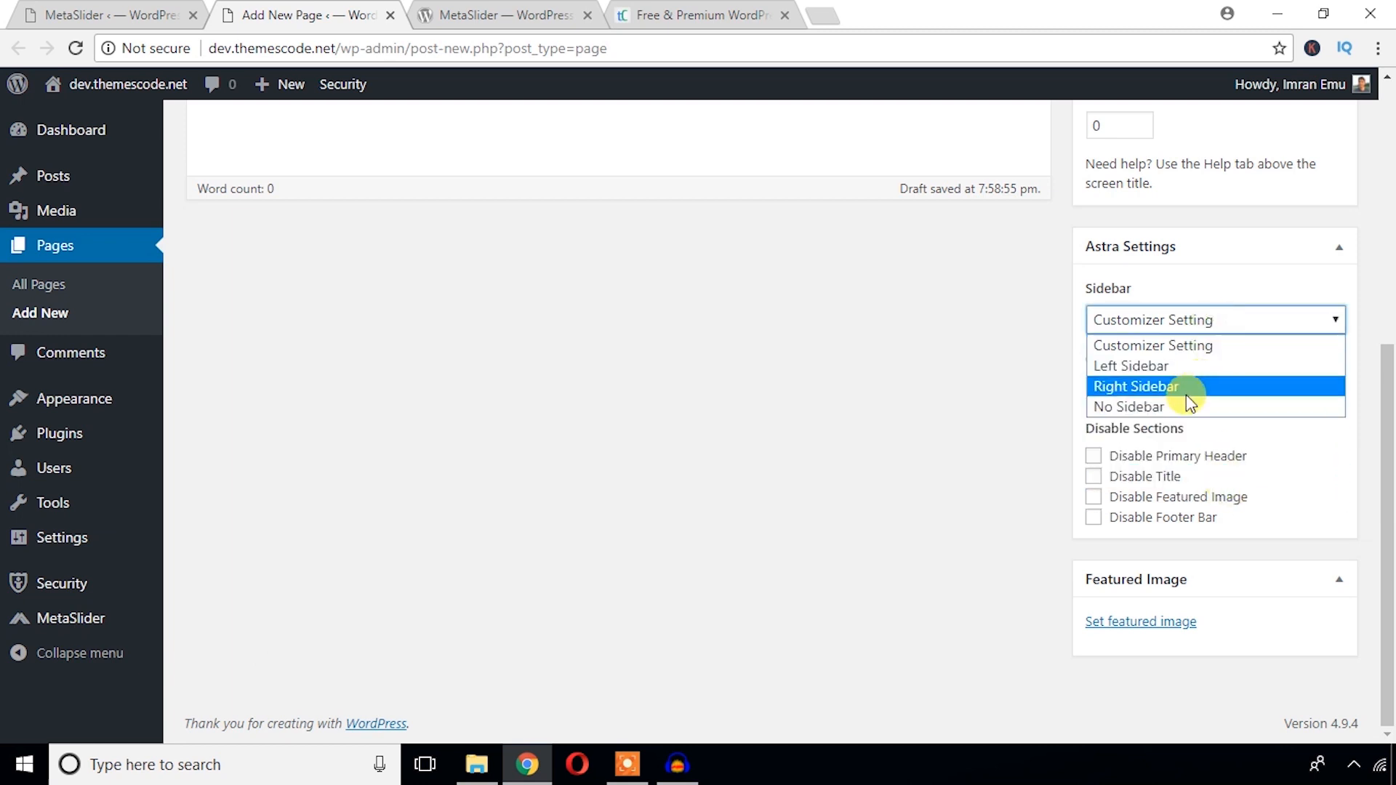
left_click(1128, 406)
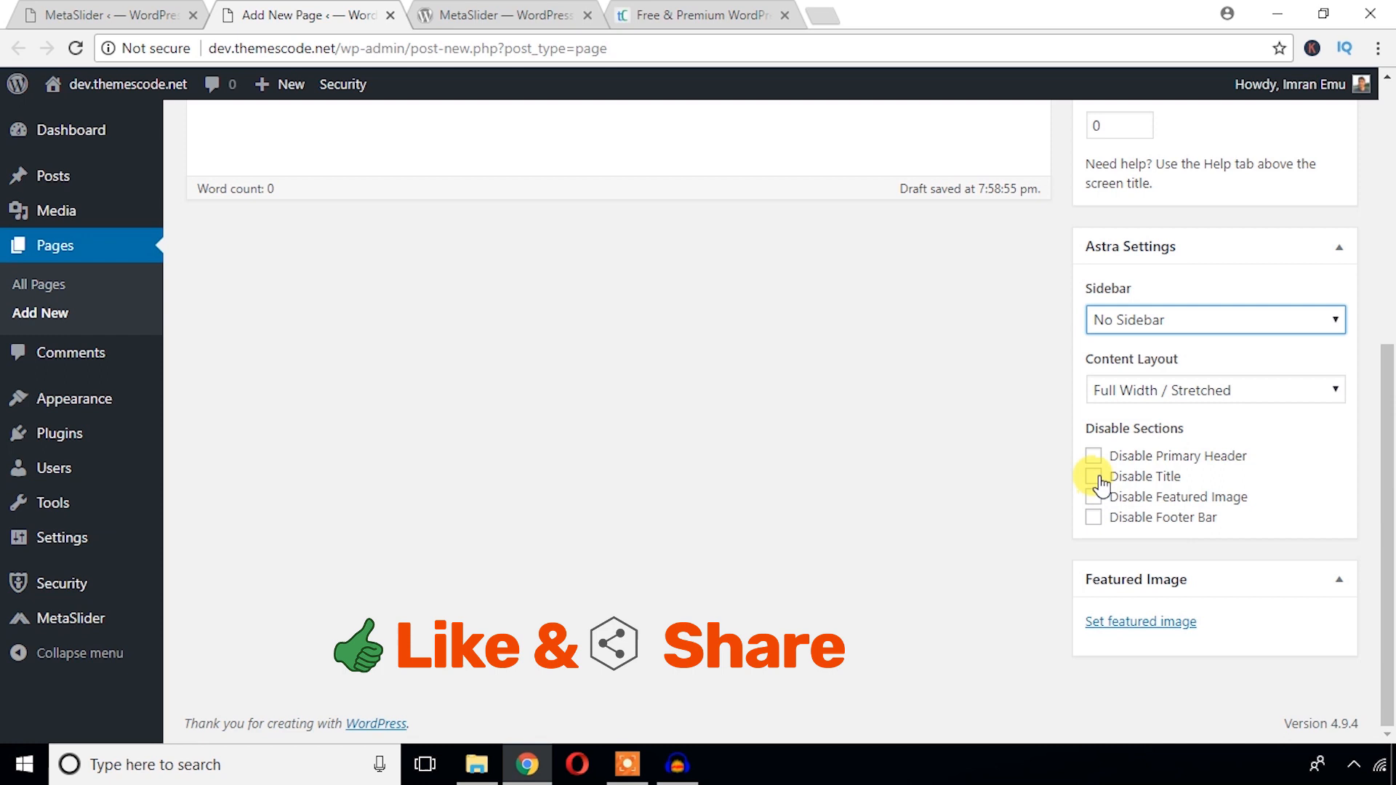
left_click(1094, 456)
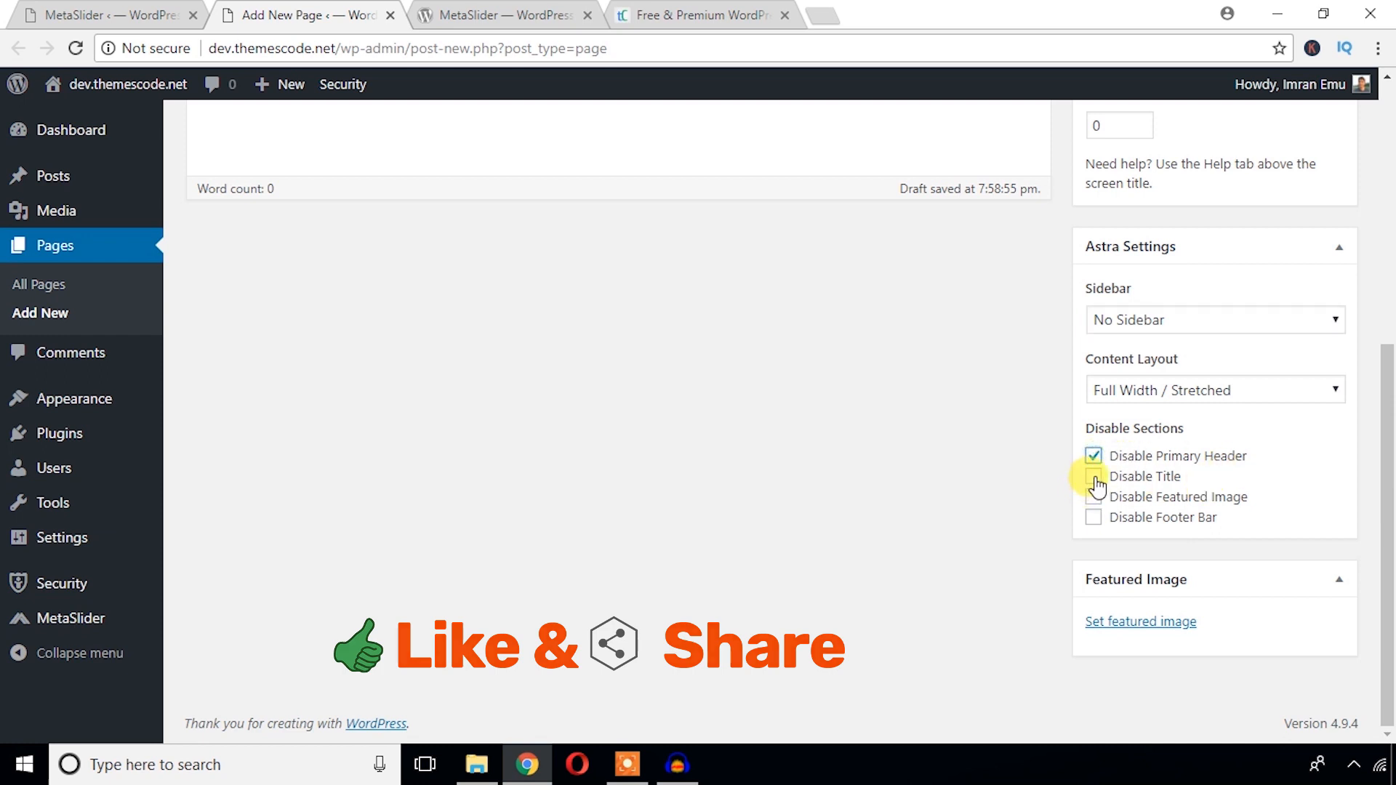
left_click(1094, 477)
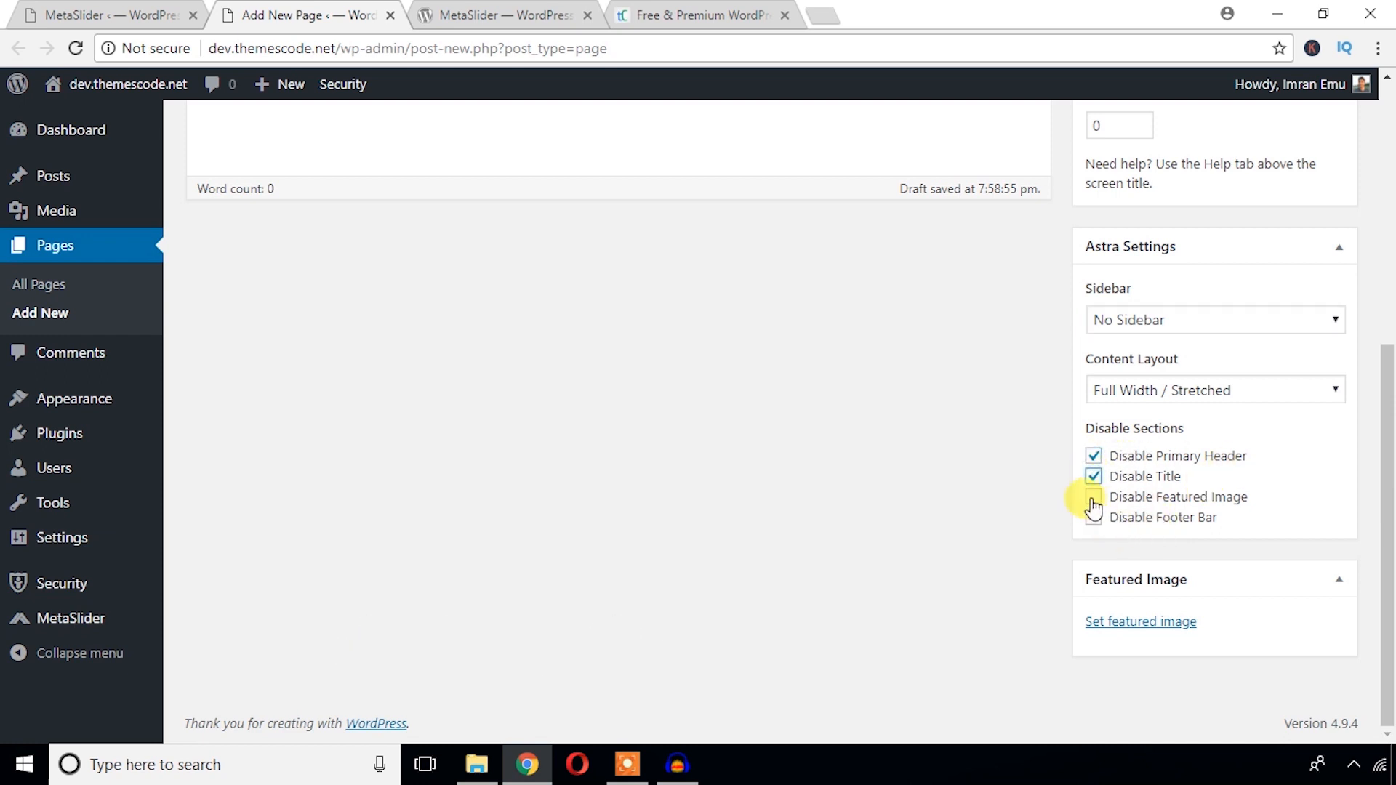
left_click(1094, 496)
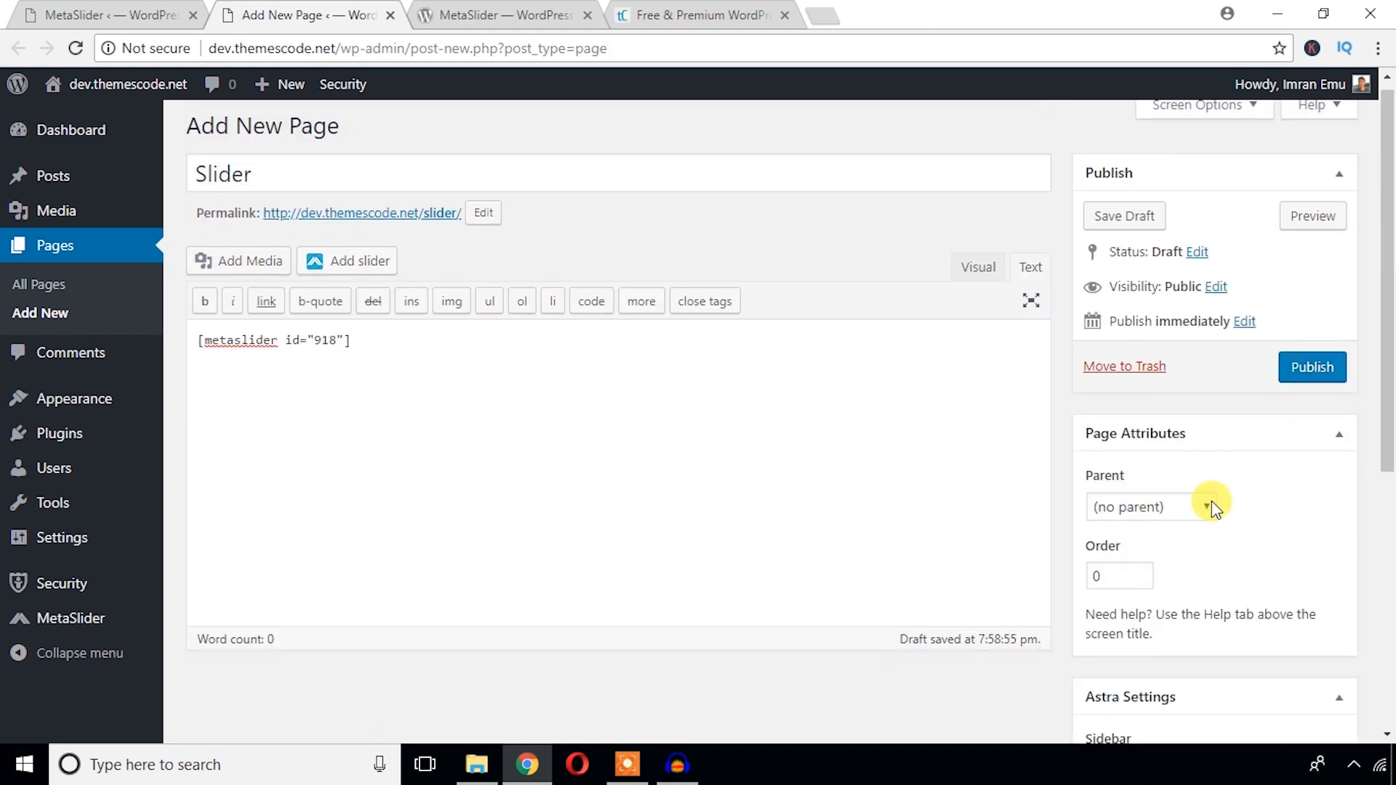
scroll("down", 3)
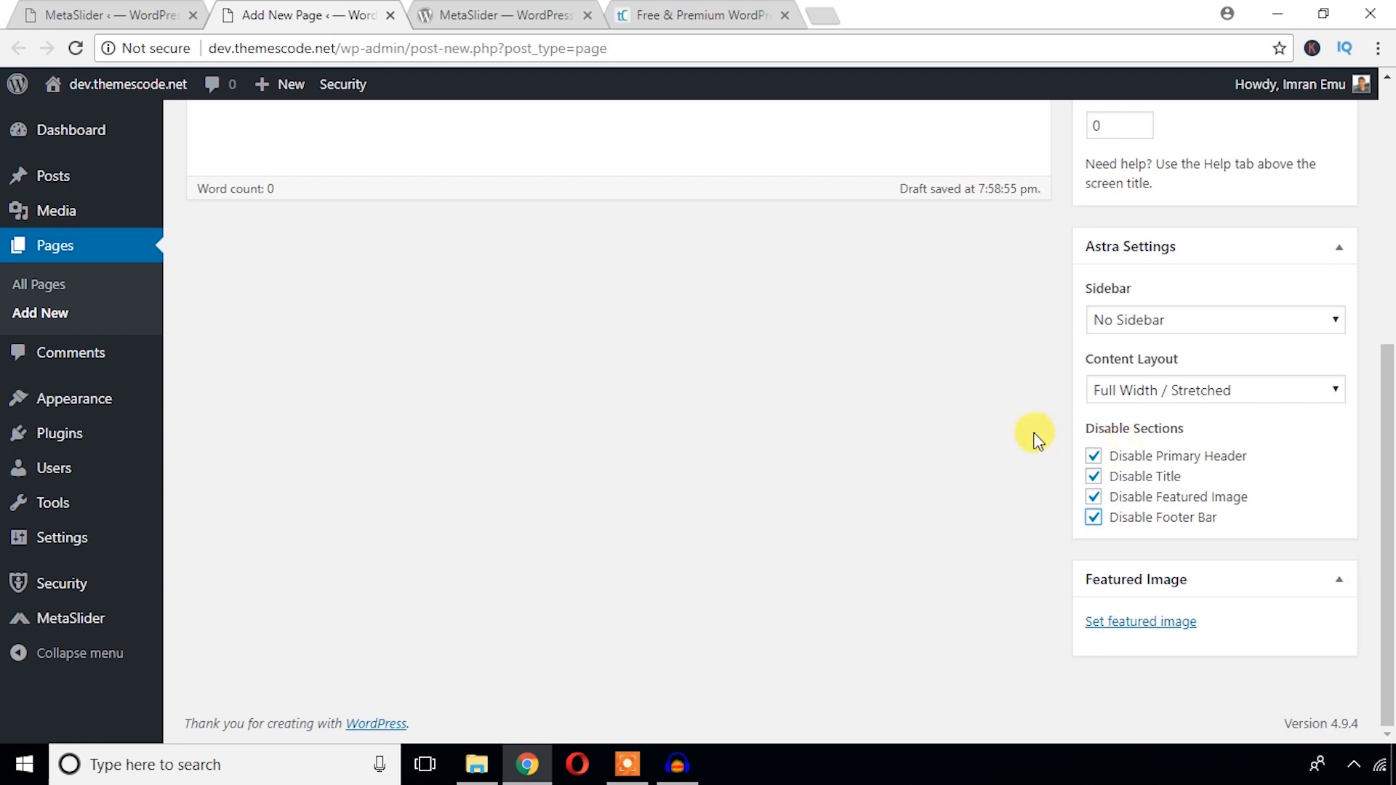
mouse_move(1198, 362)
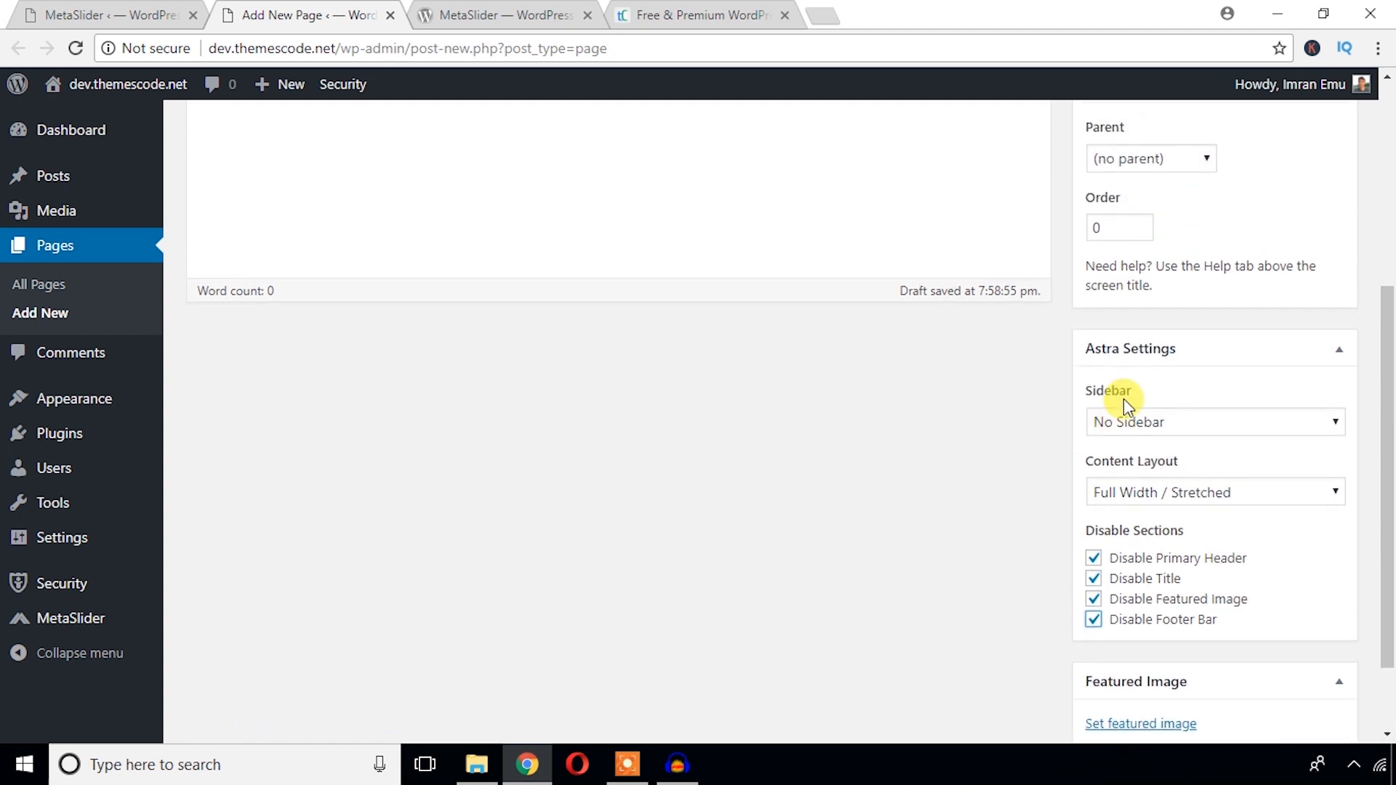
mouse_move(1175, 604)
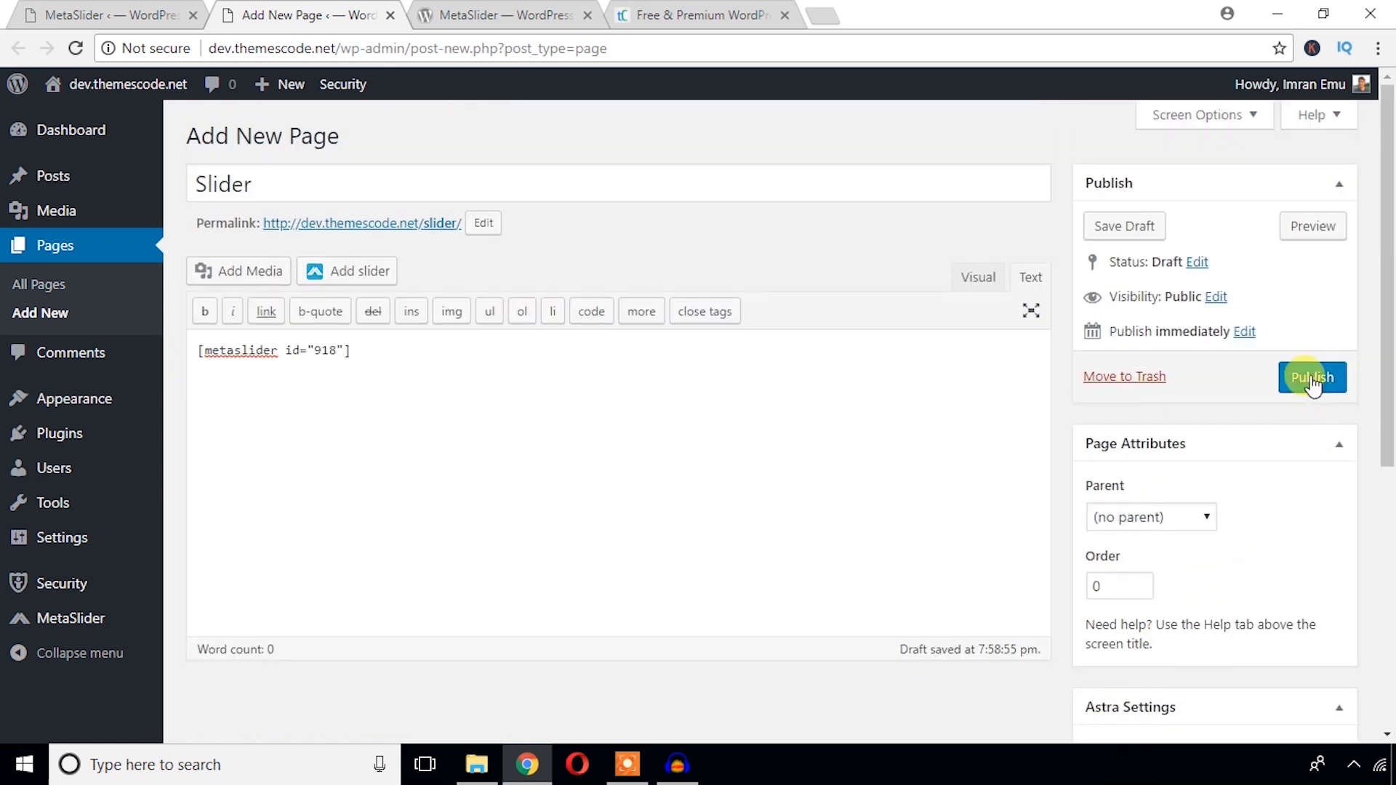
- Publish the Slider page, view it live, then return to the Home Slider settings
left_click(1312, 377)
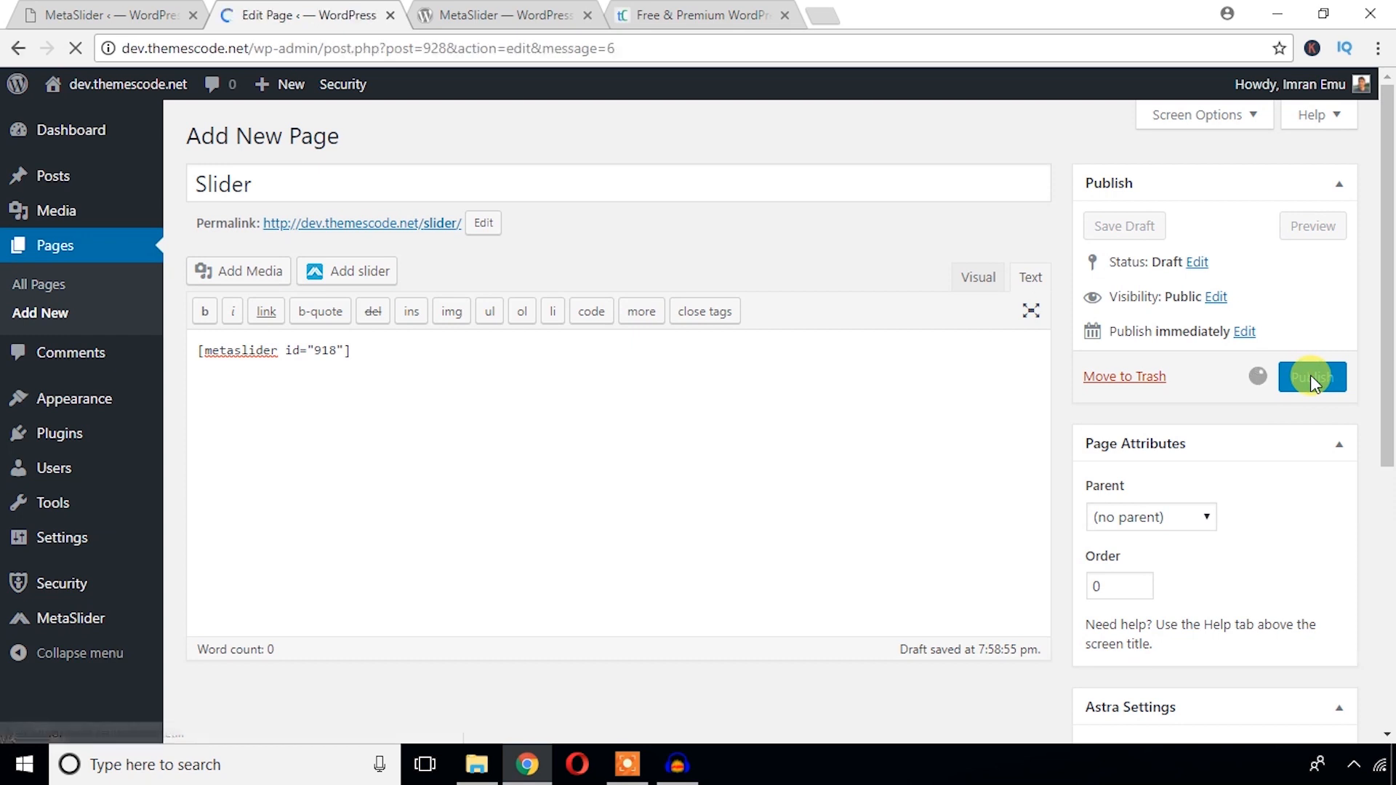
left_click(1312, 376)
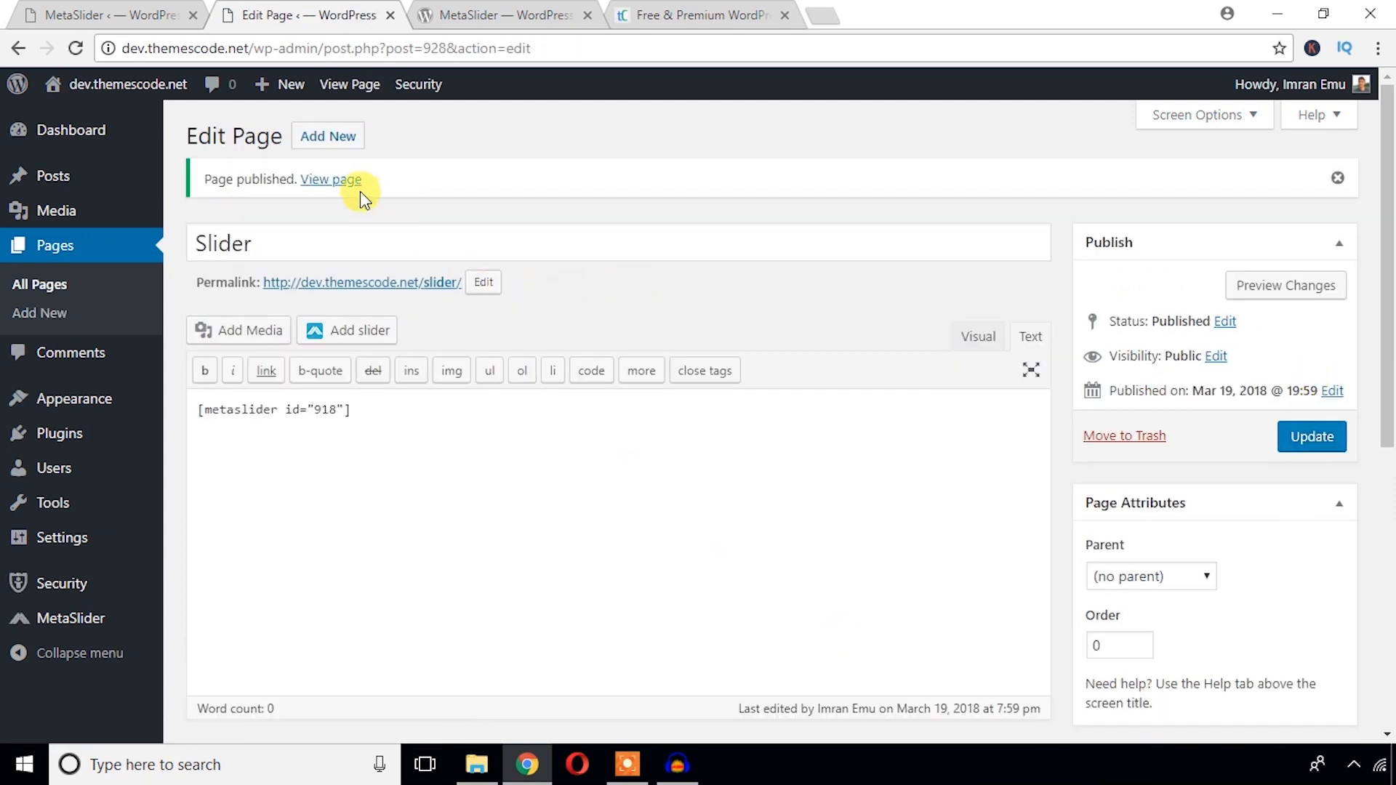
left_click(330, 179)
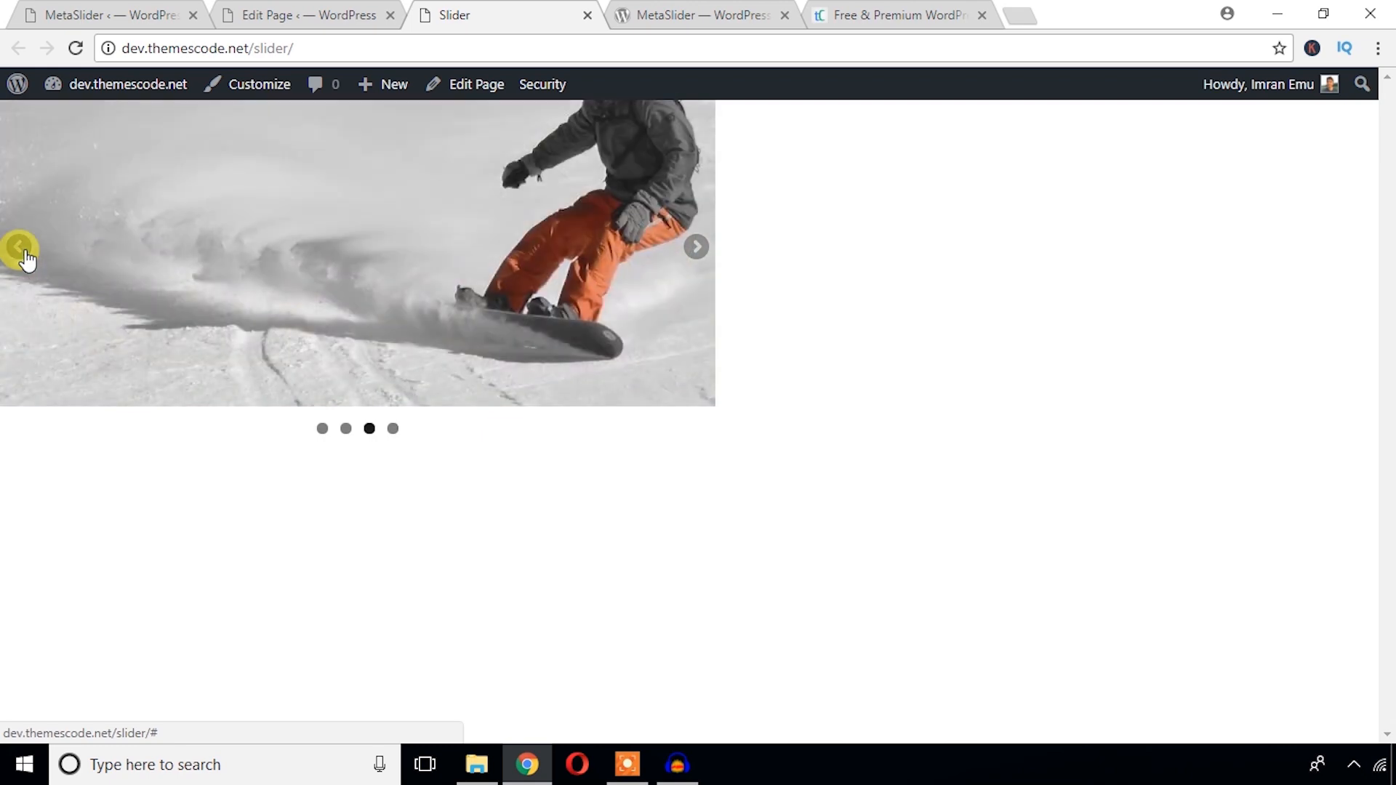
left_click(307, 15)
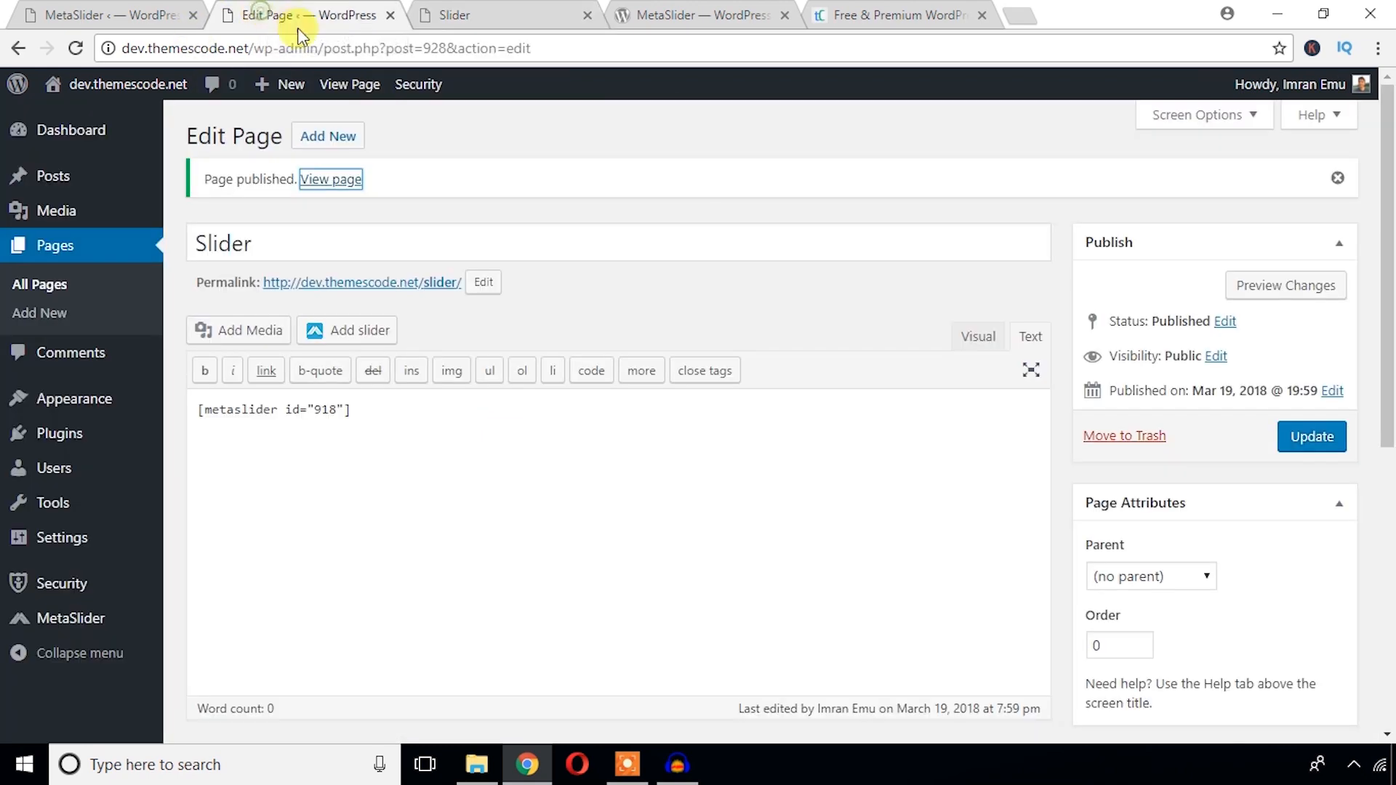
left_click(105, 15)
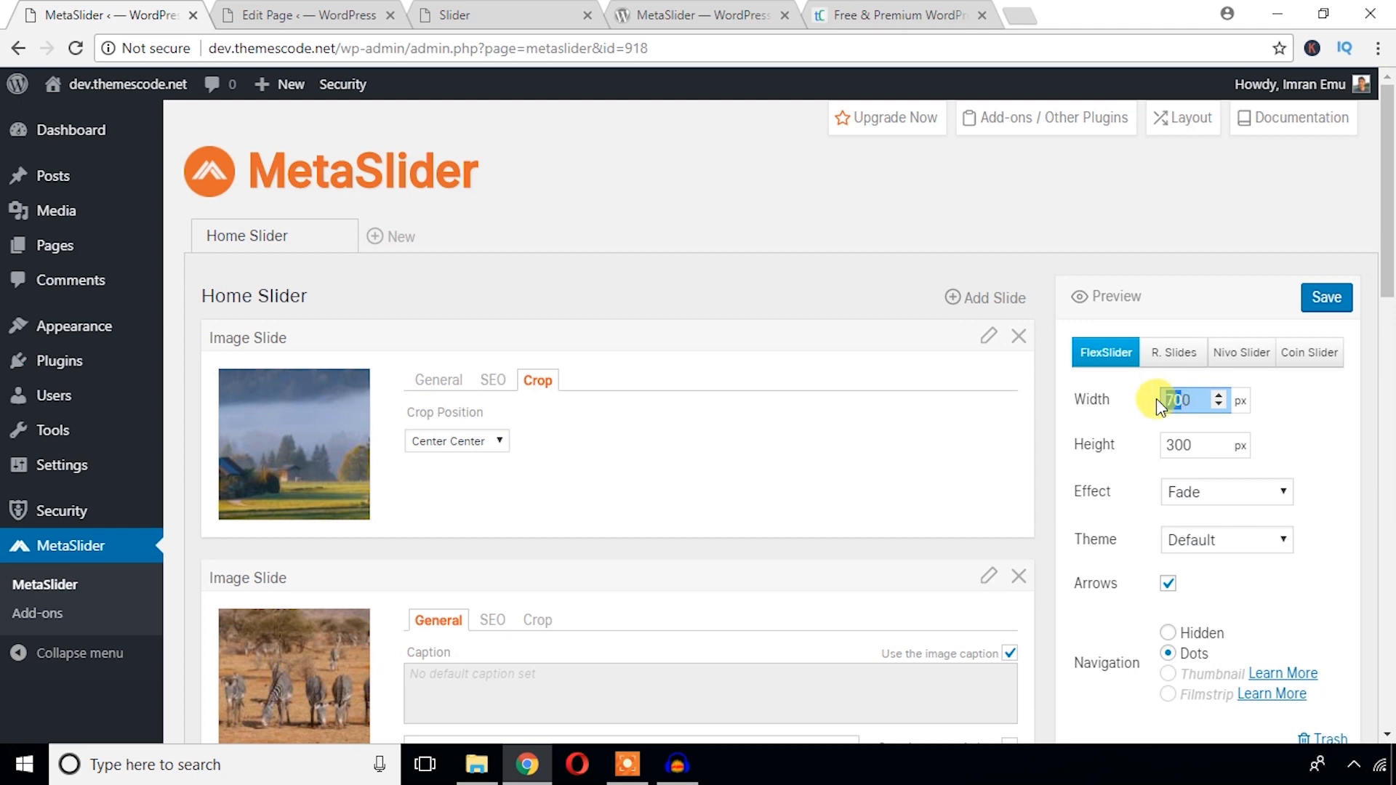
- Resize the Home Slider to 1920 by 450 pixels, save, and view the live Slider page
type("190")
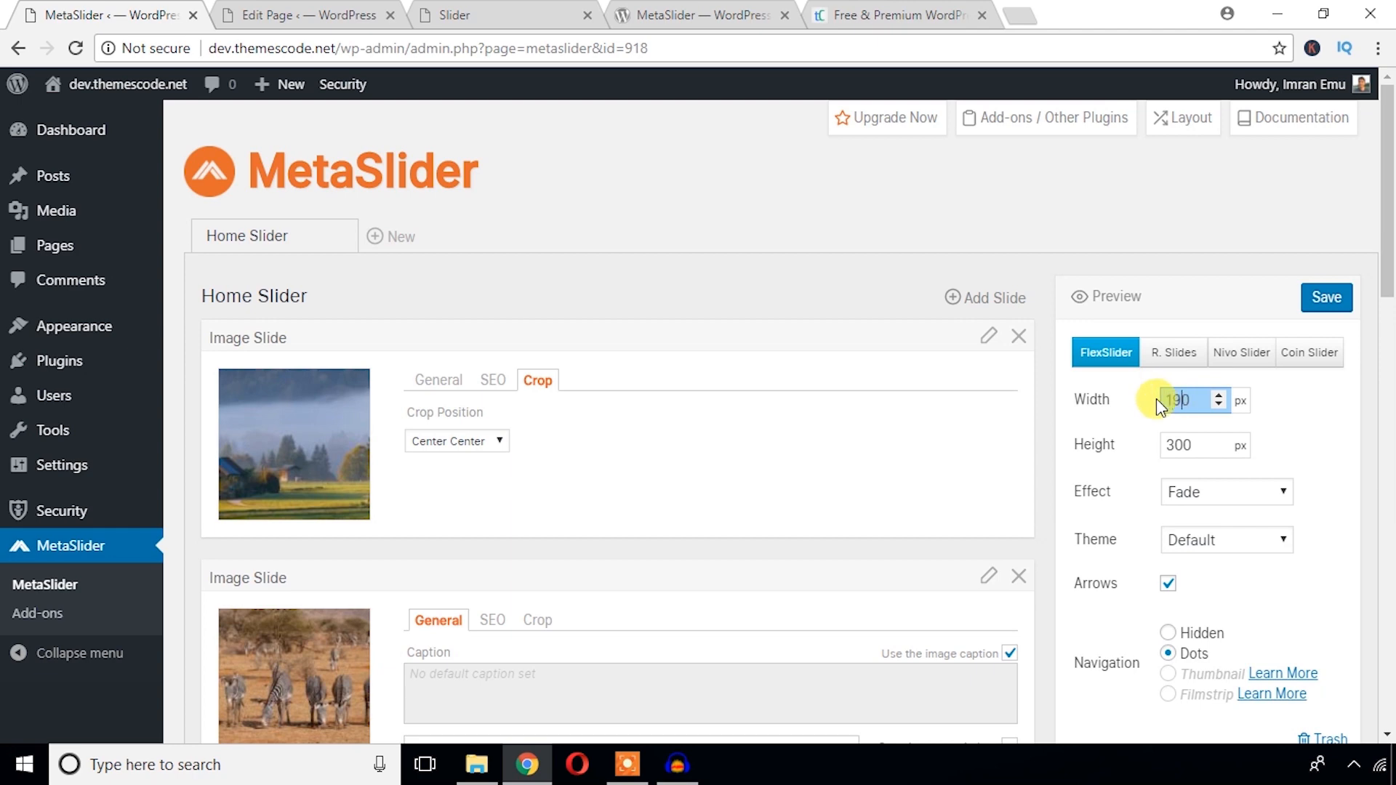
type("9200")
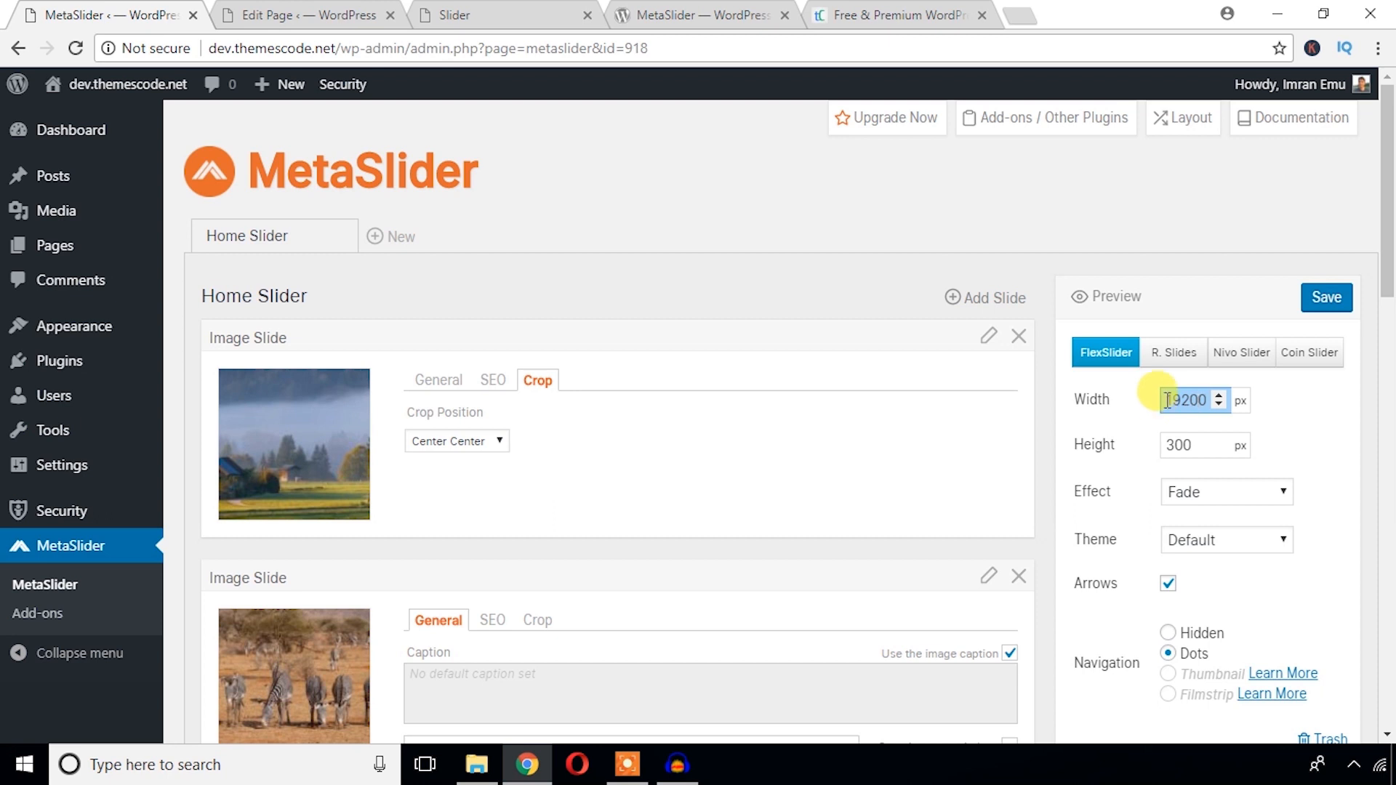
type("1920")
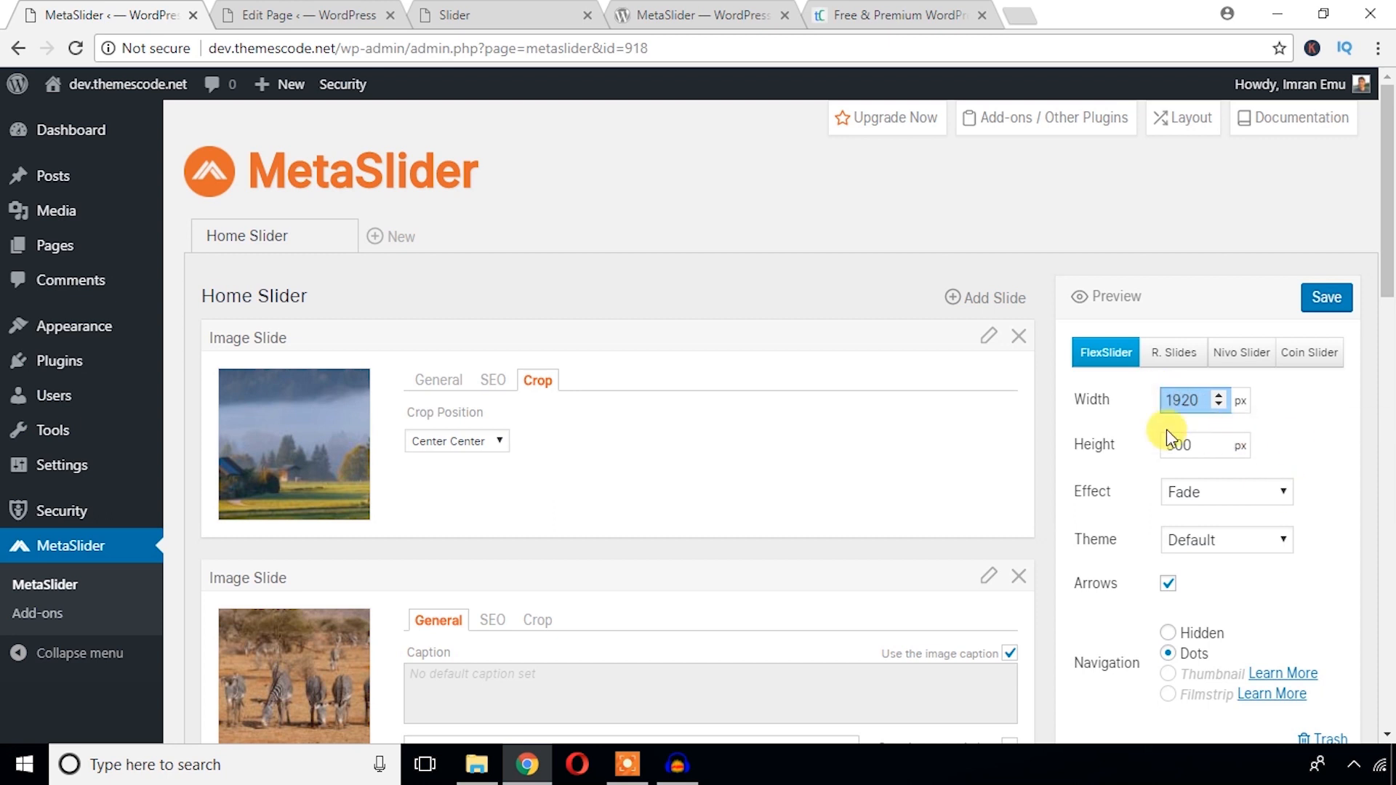
left_click(1189, 400)
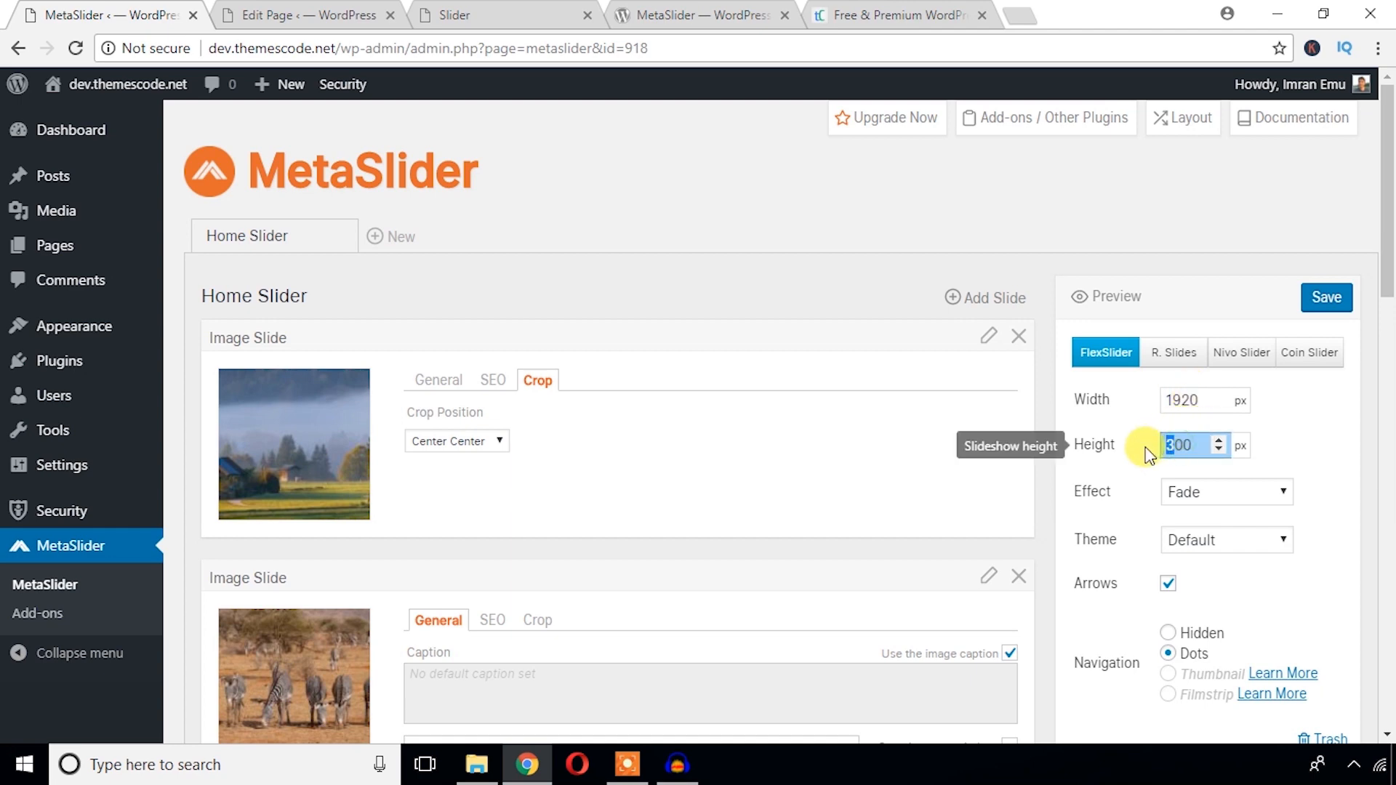
type("400")
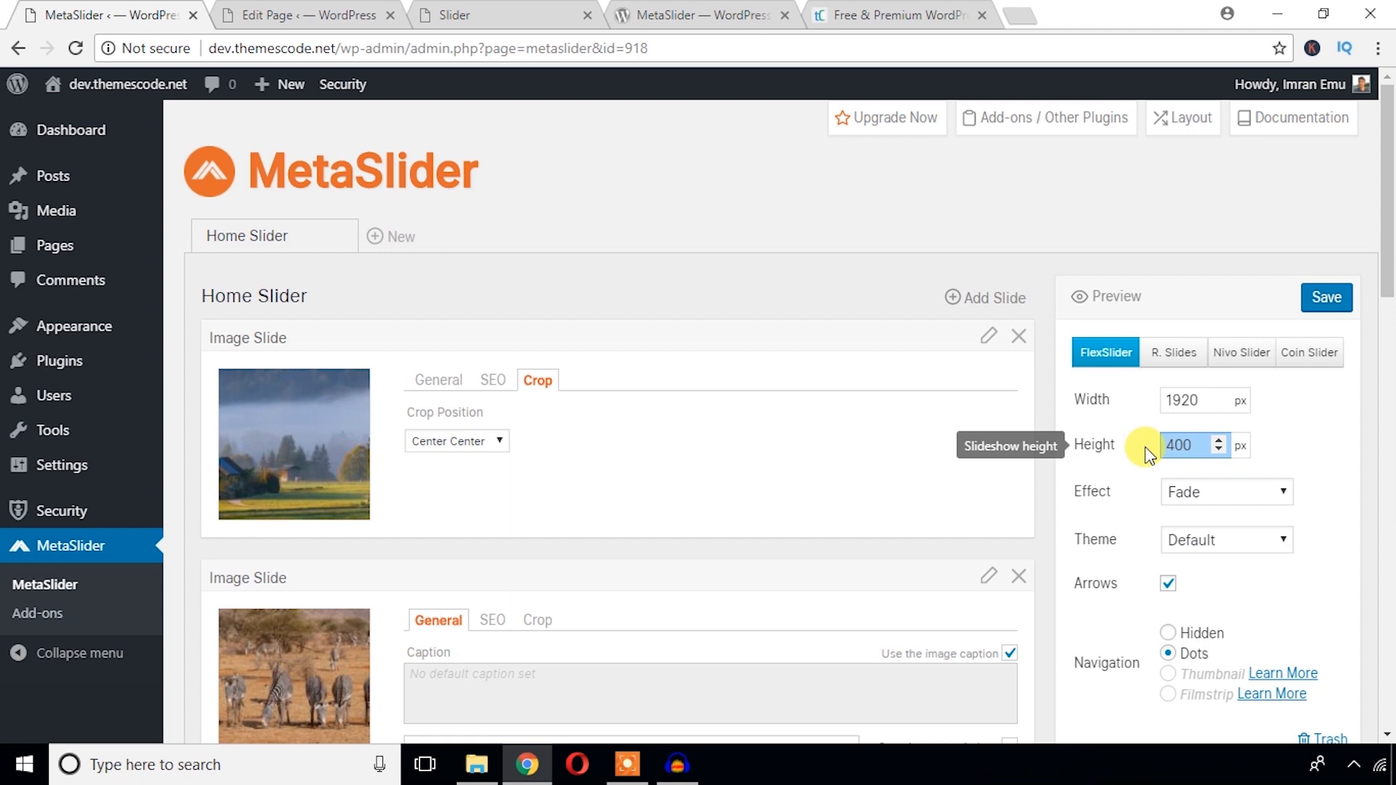
left_click(1218, 440)
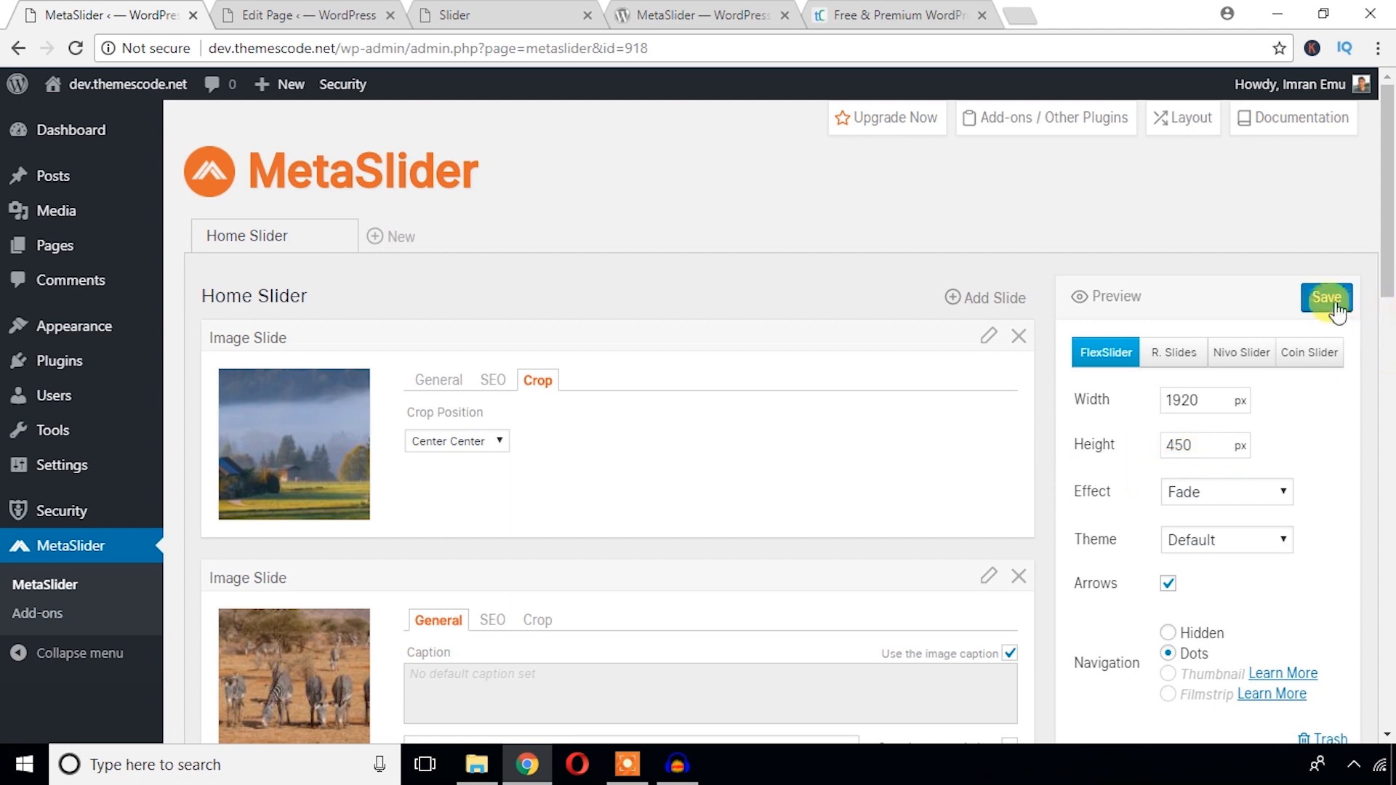
left_click(1325, 298)
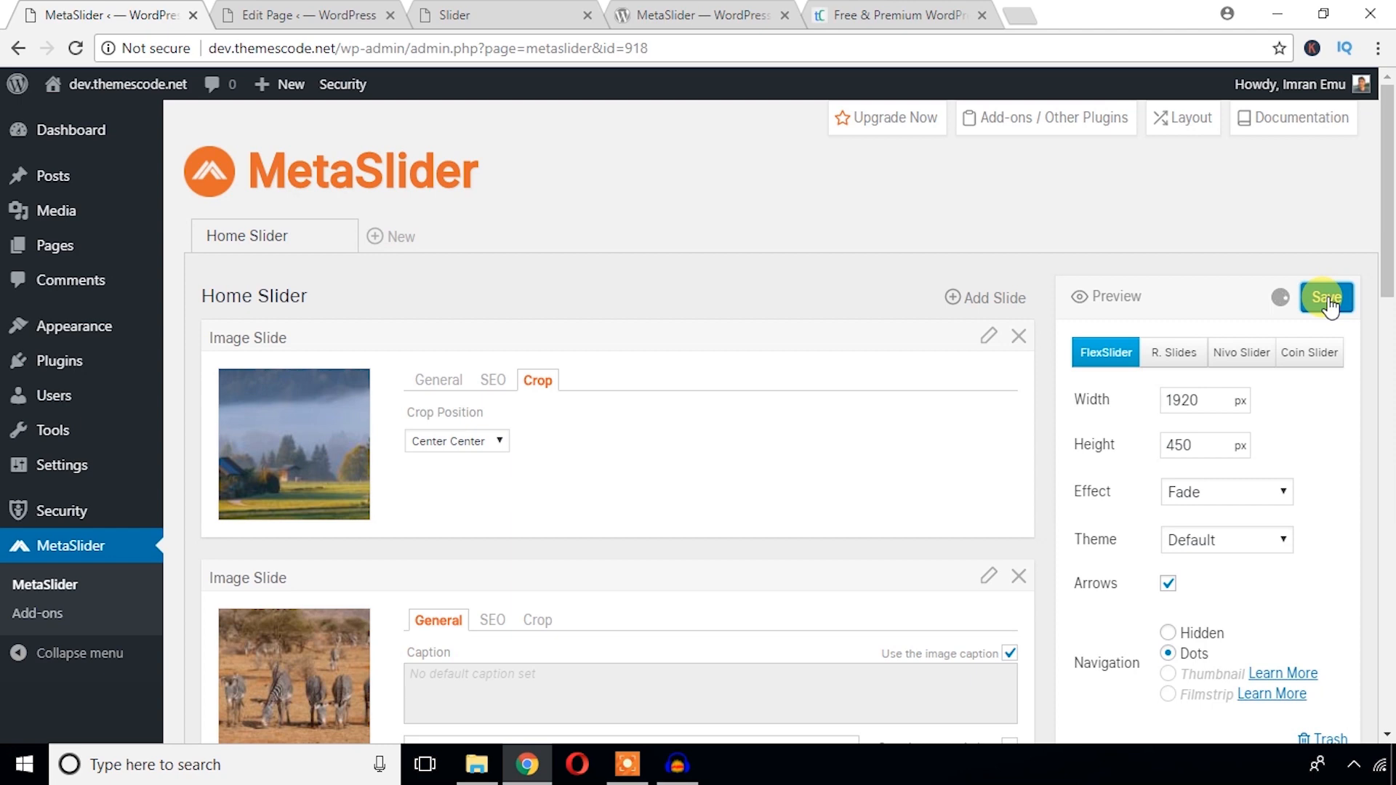
left_click(505, 15)
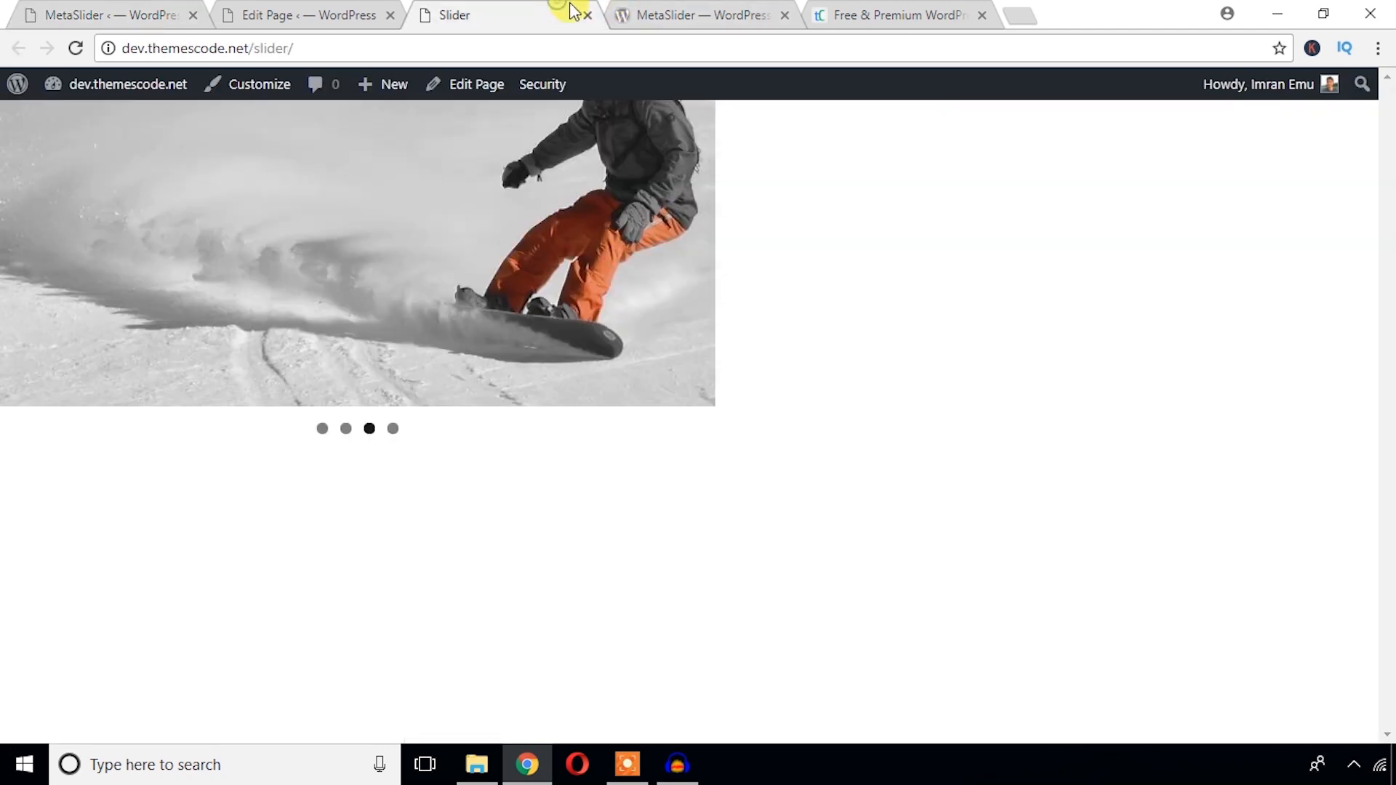
- Reload the live Slider page to check the full-width slider, then return to Home Slider settings
left_click(75, 48)
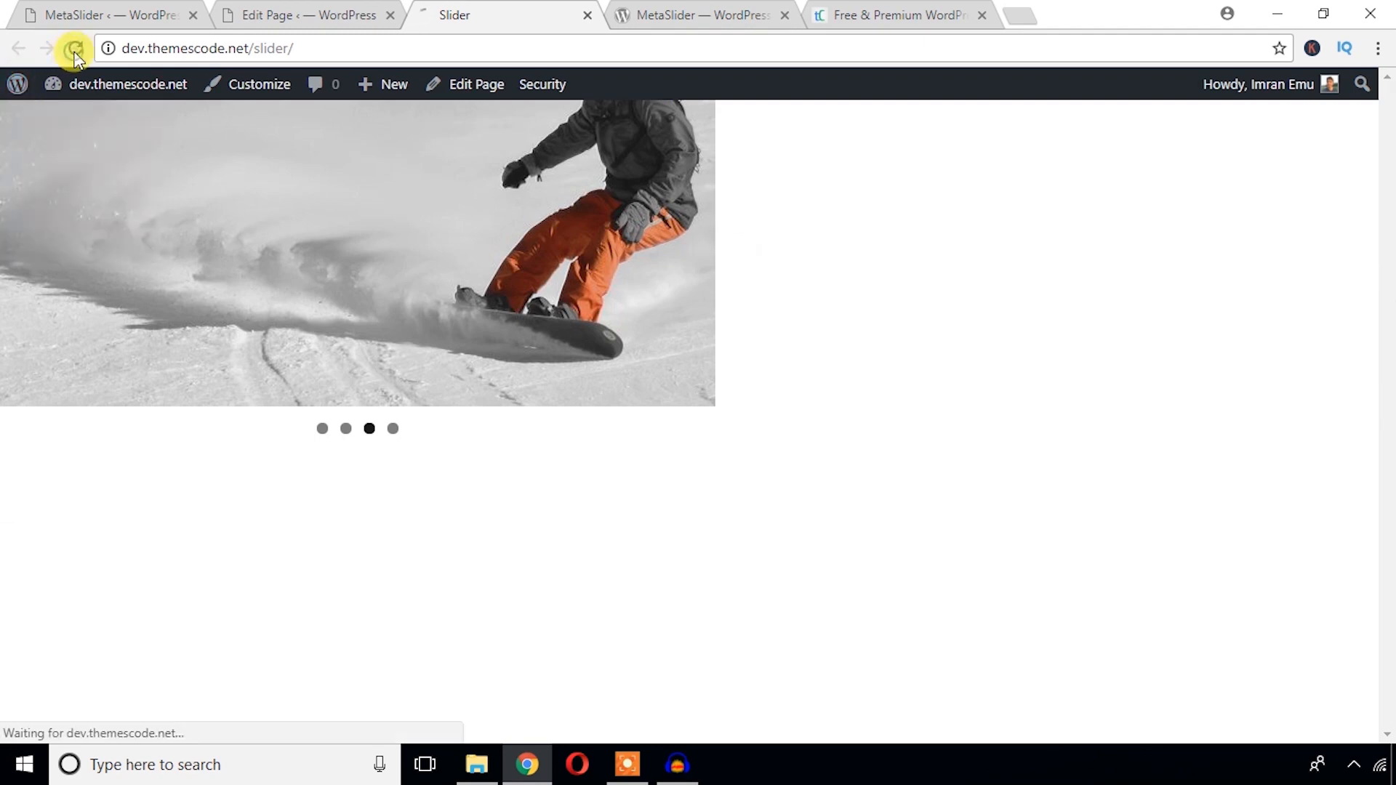
left_click(75, 49)
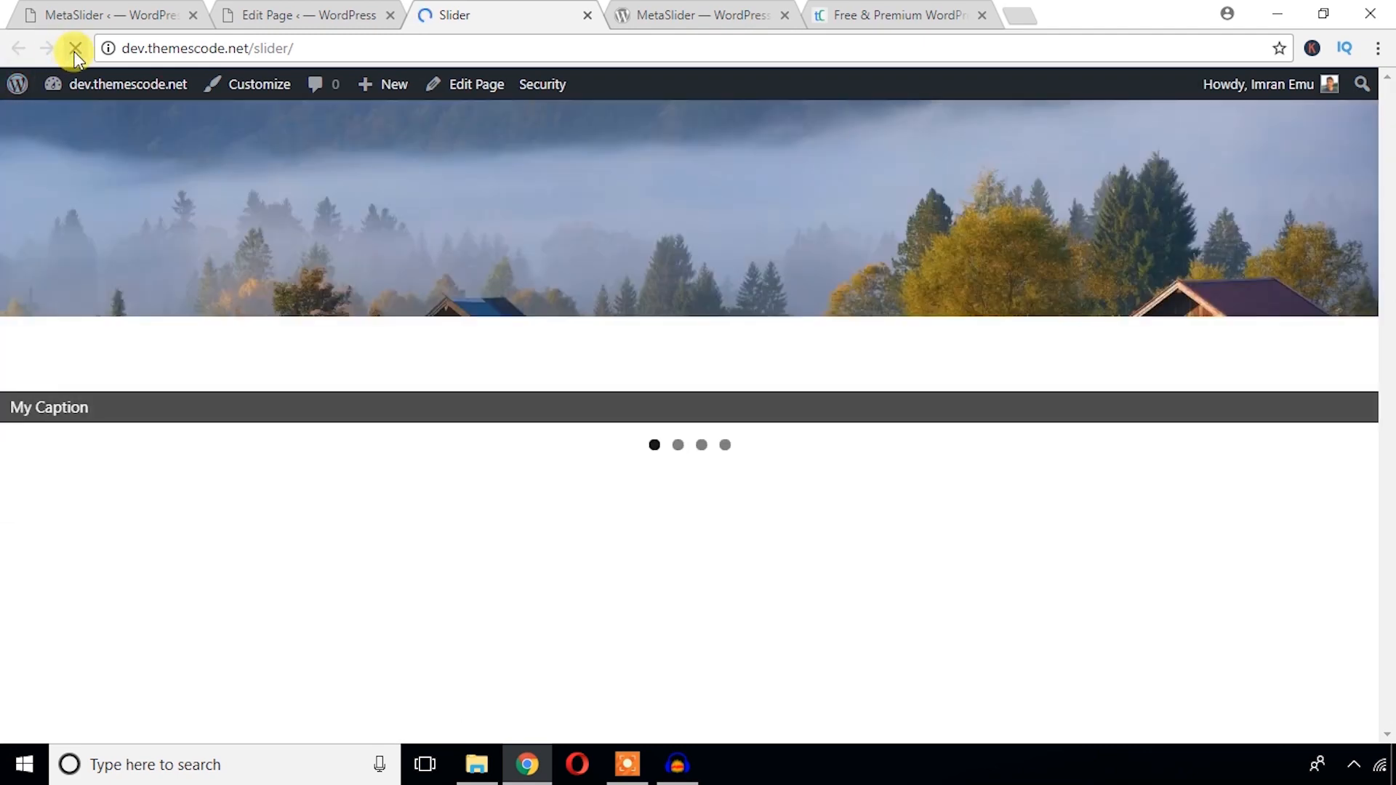
left_click(76, 48)
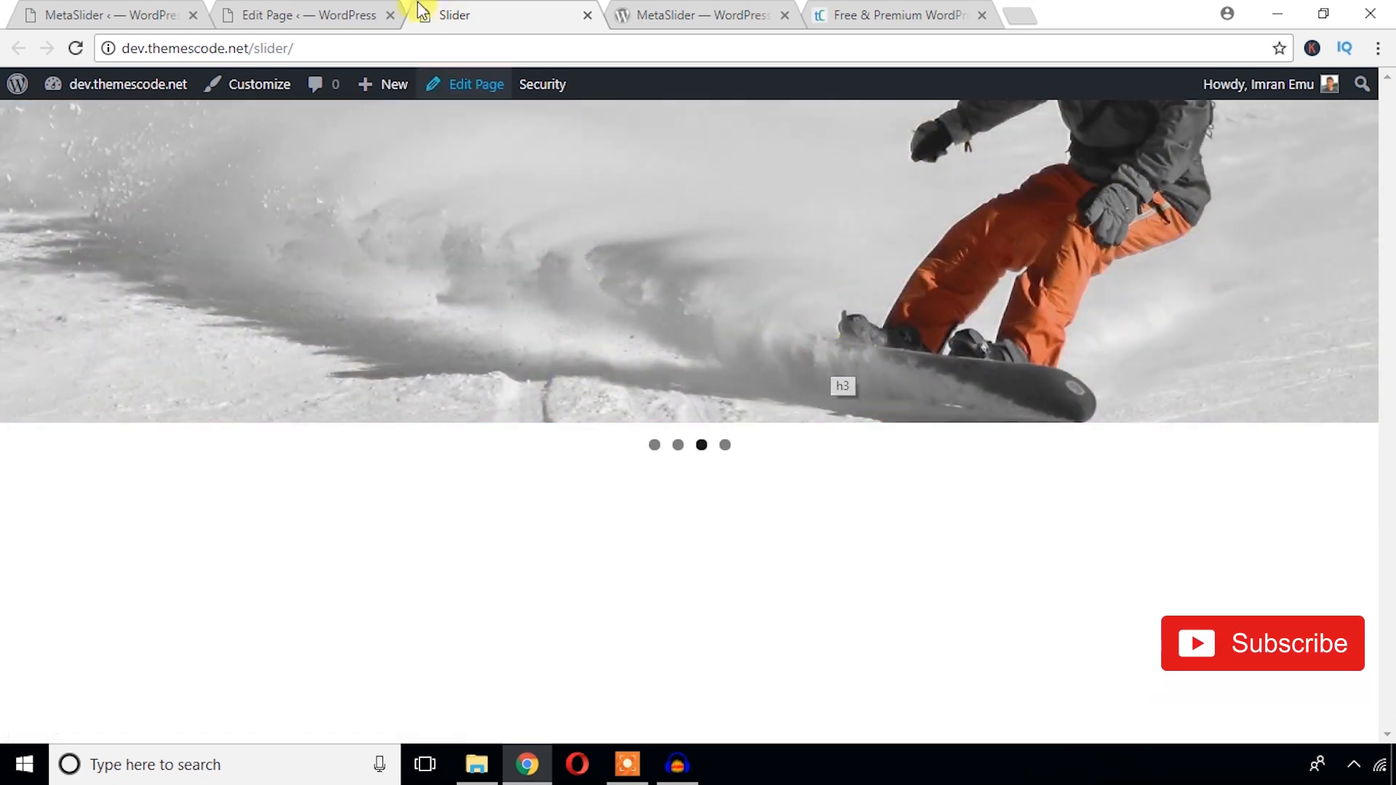
left_click(307, 15)
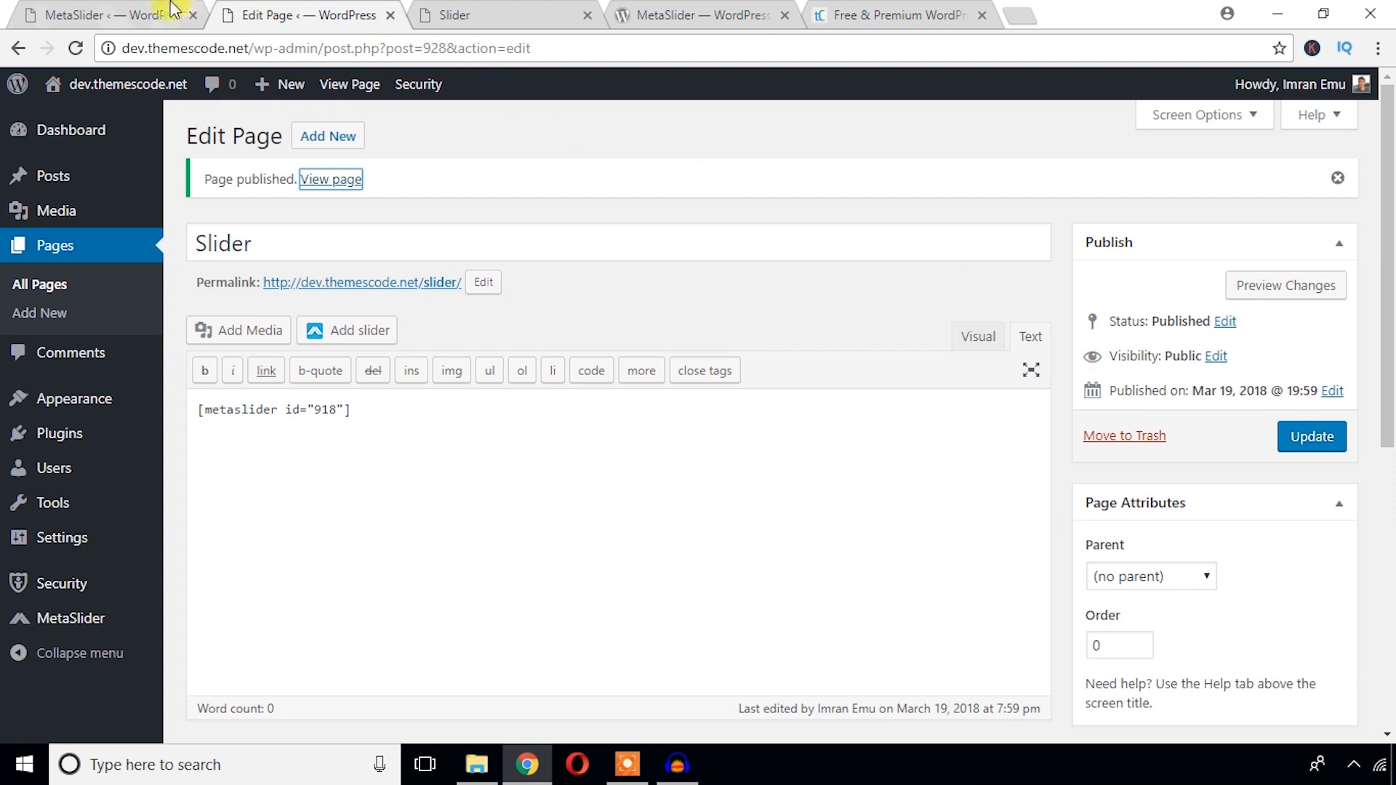
left_click(102, 15)
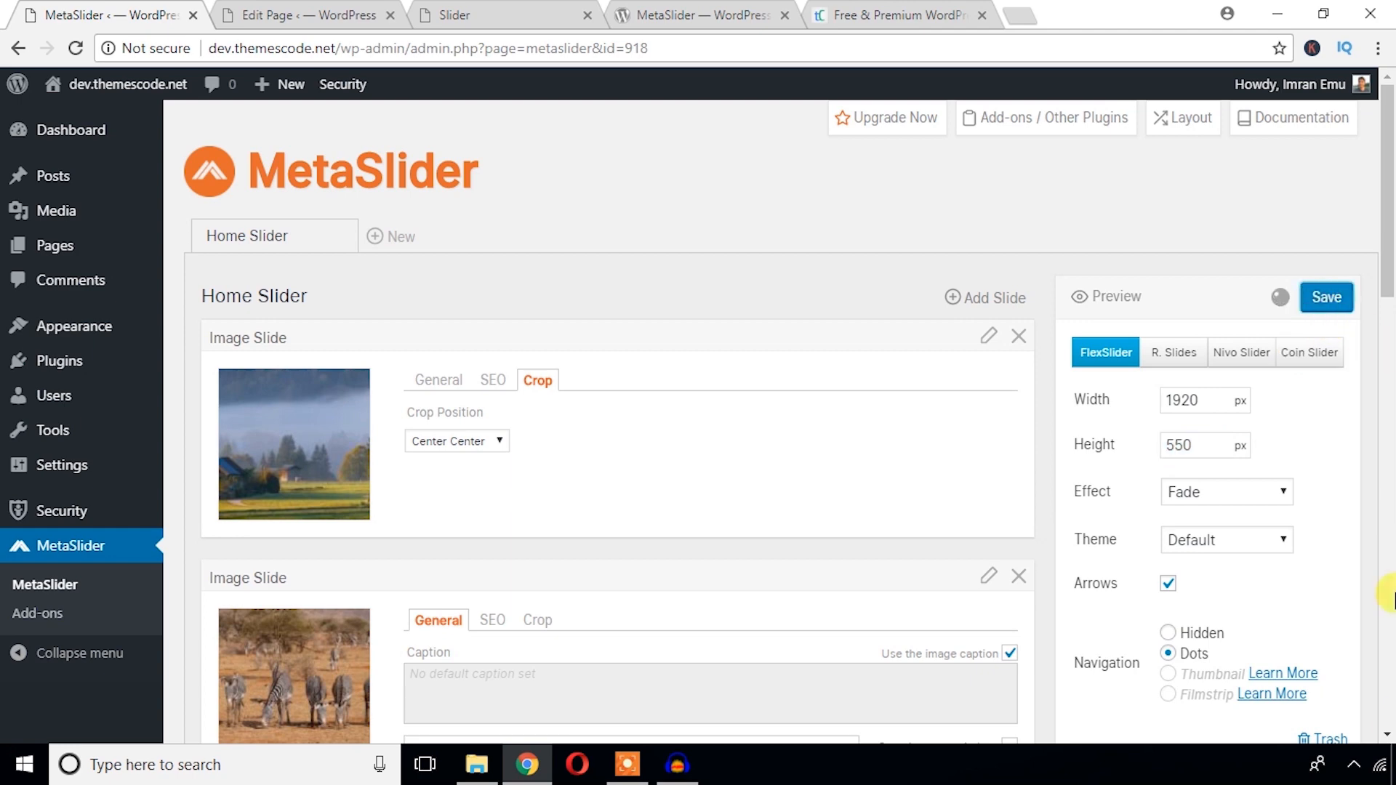
left_click(501, 15)
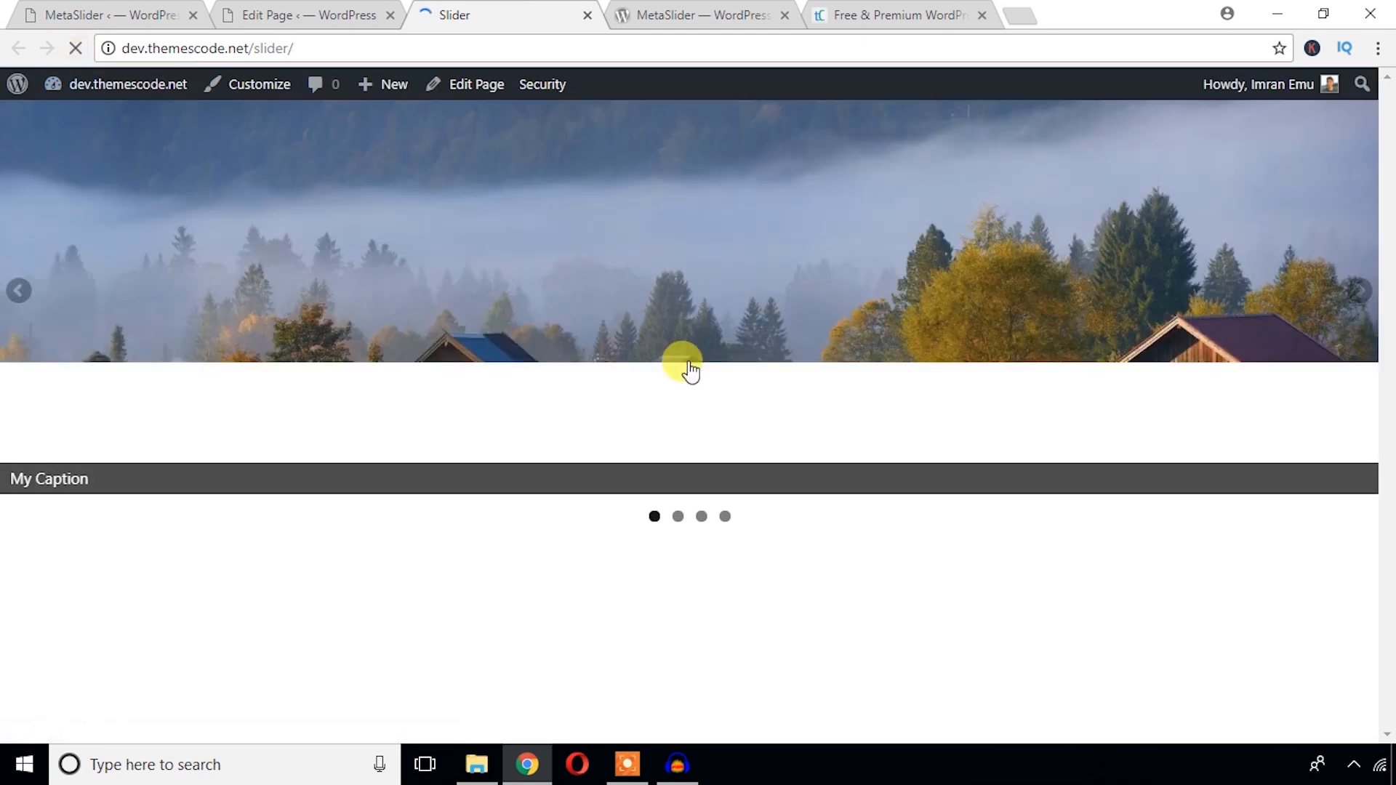
left_click(678, 516)
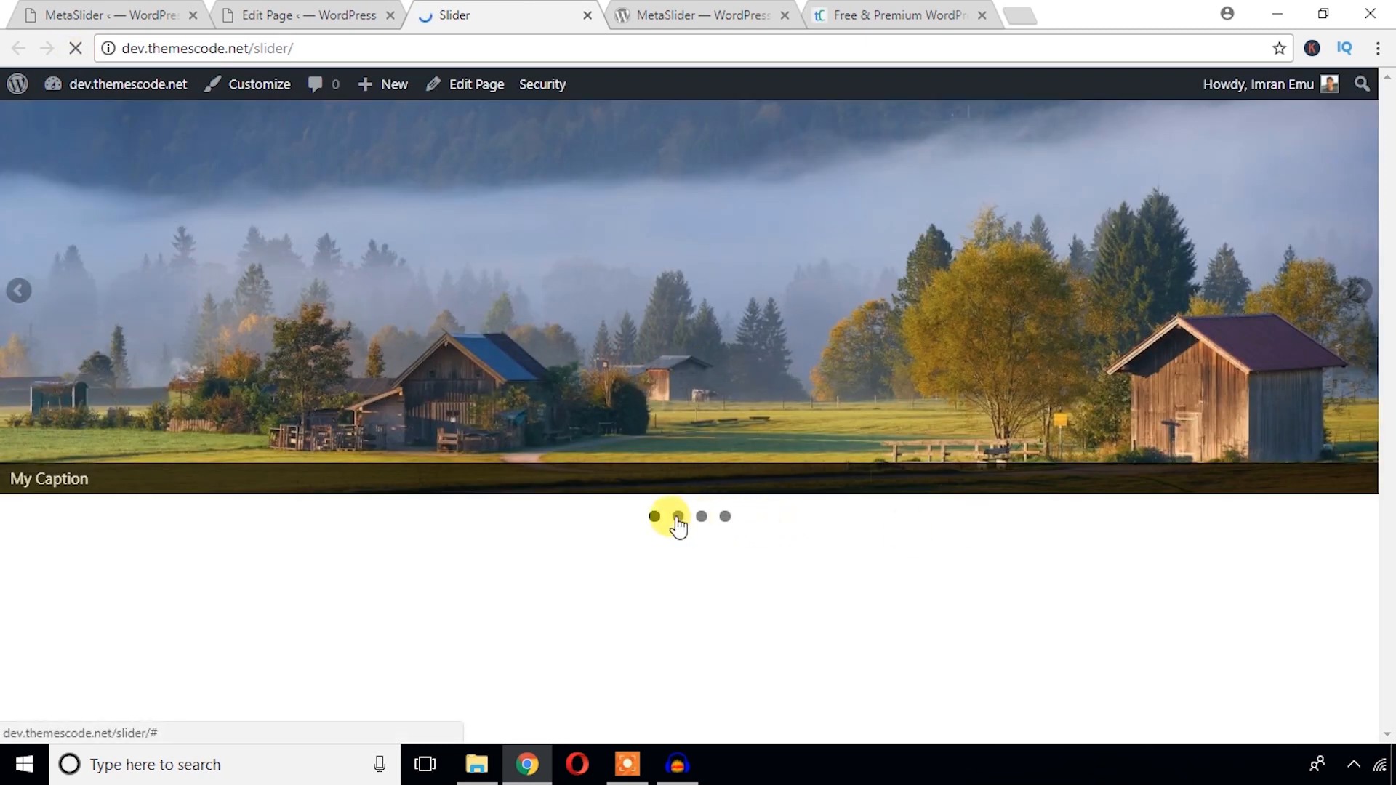
left_click(725, 516)
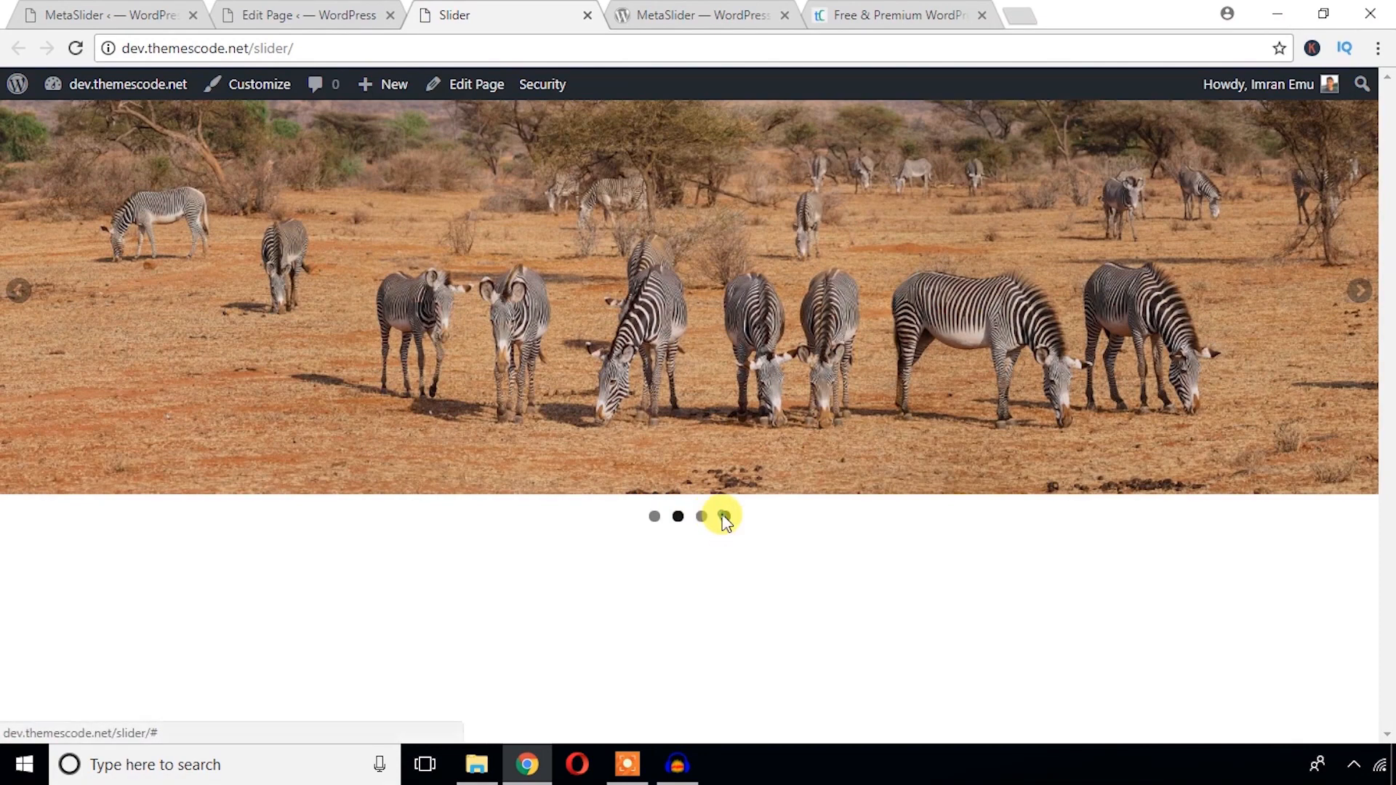
left_click(654, 516)
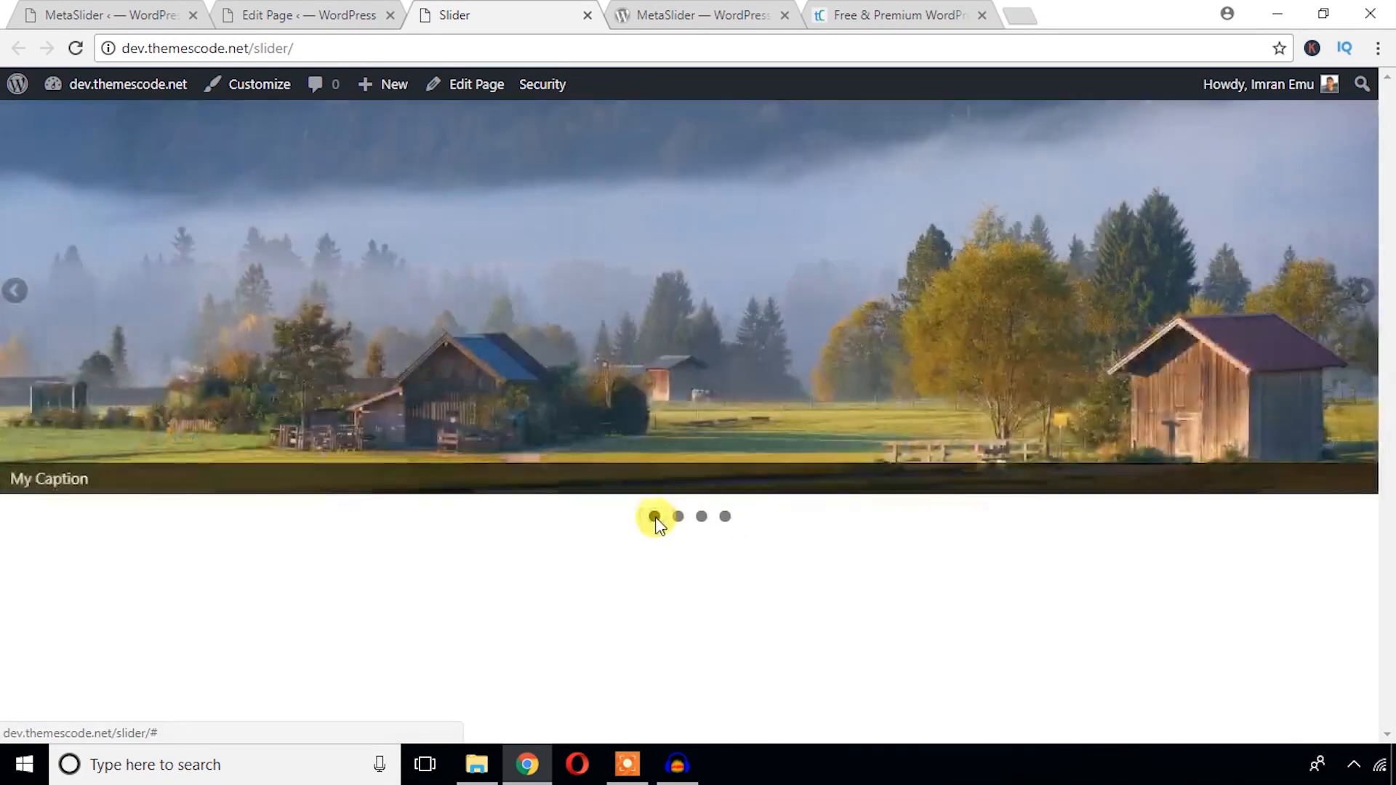
left_click(105, 16)
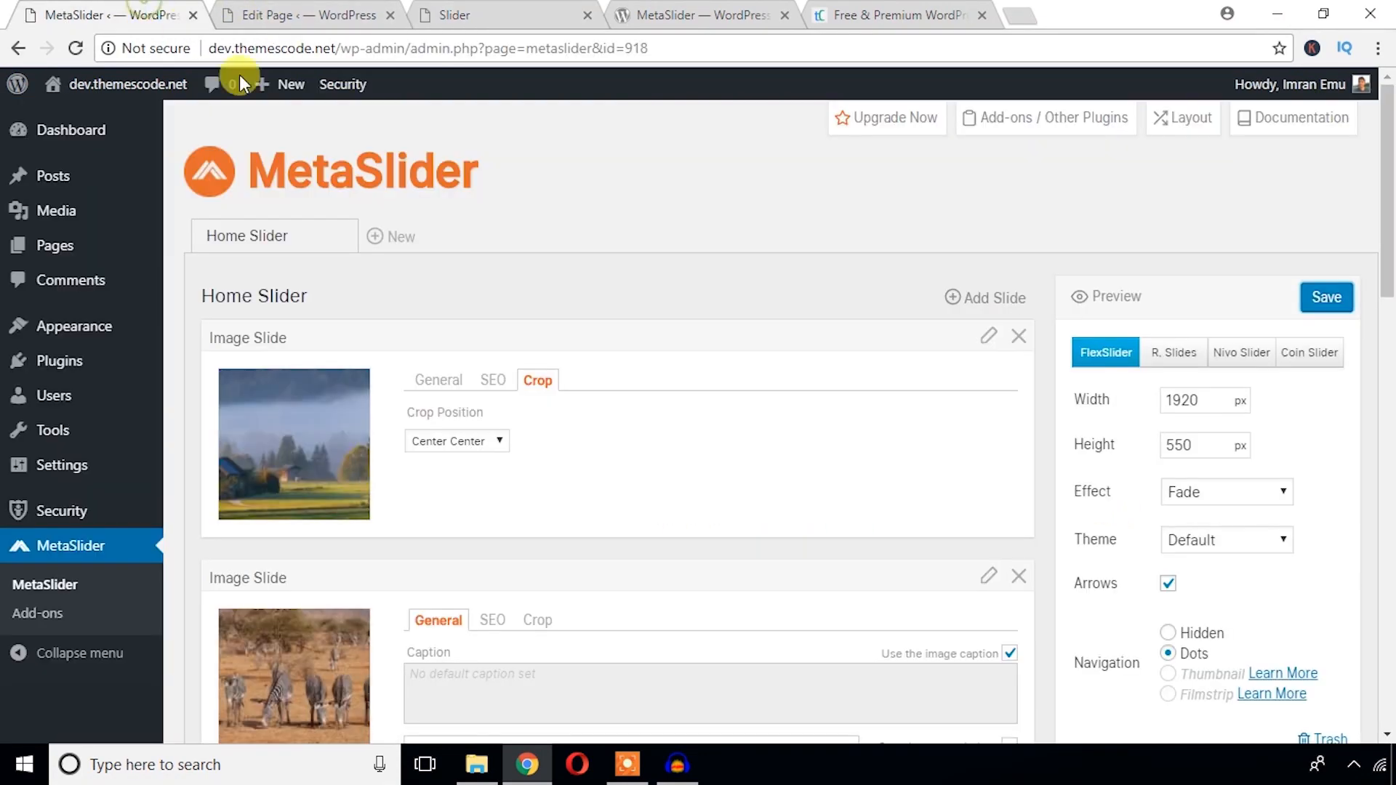
- Switch the Home Slider transition to Slide and watch it on the live Slider page
scroll("down", 3)
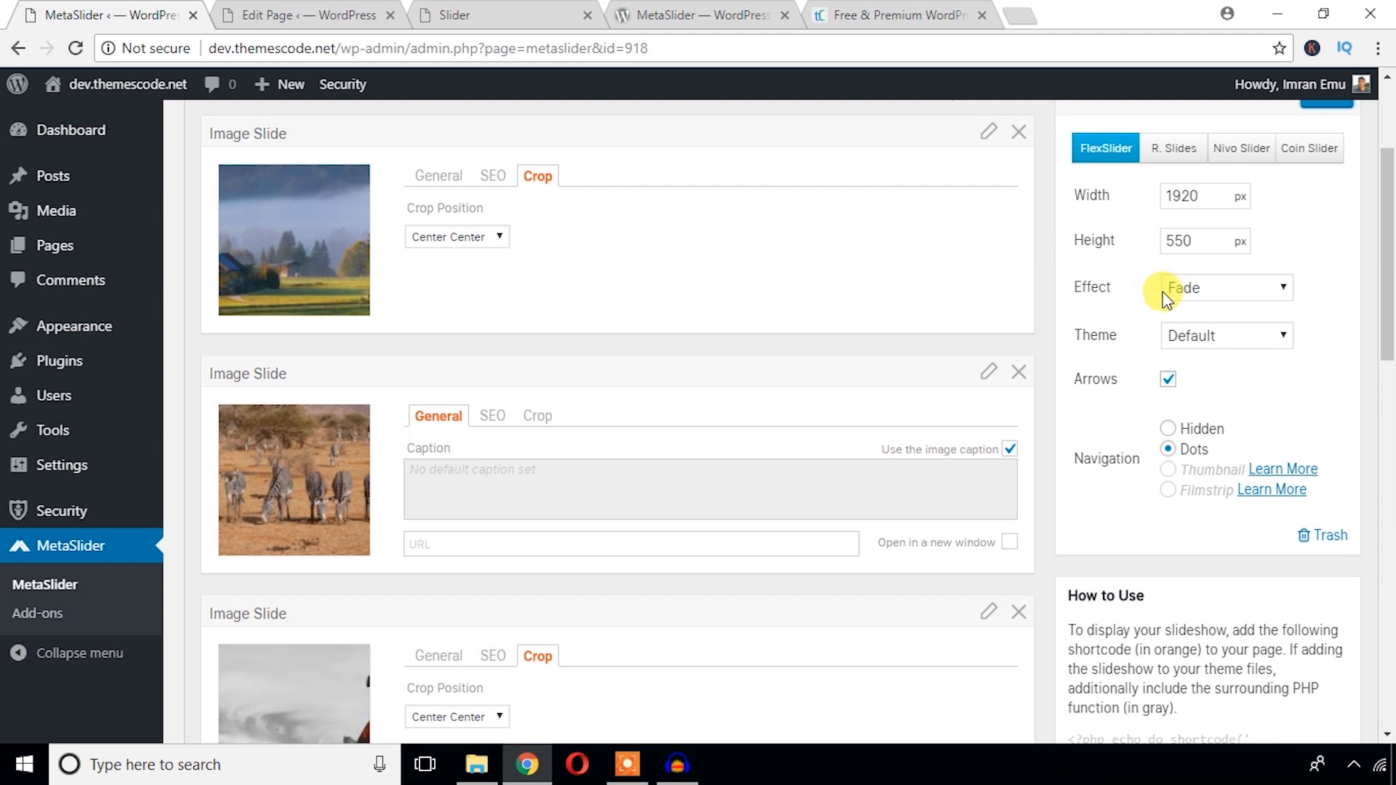
left_click(1224, 286)
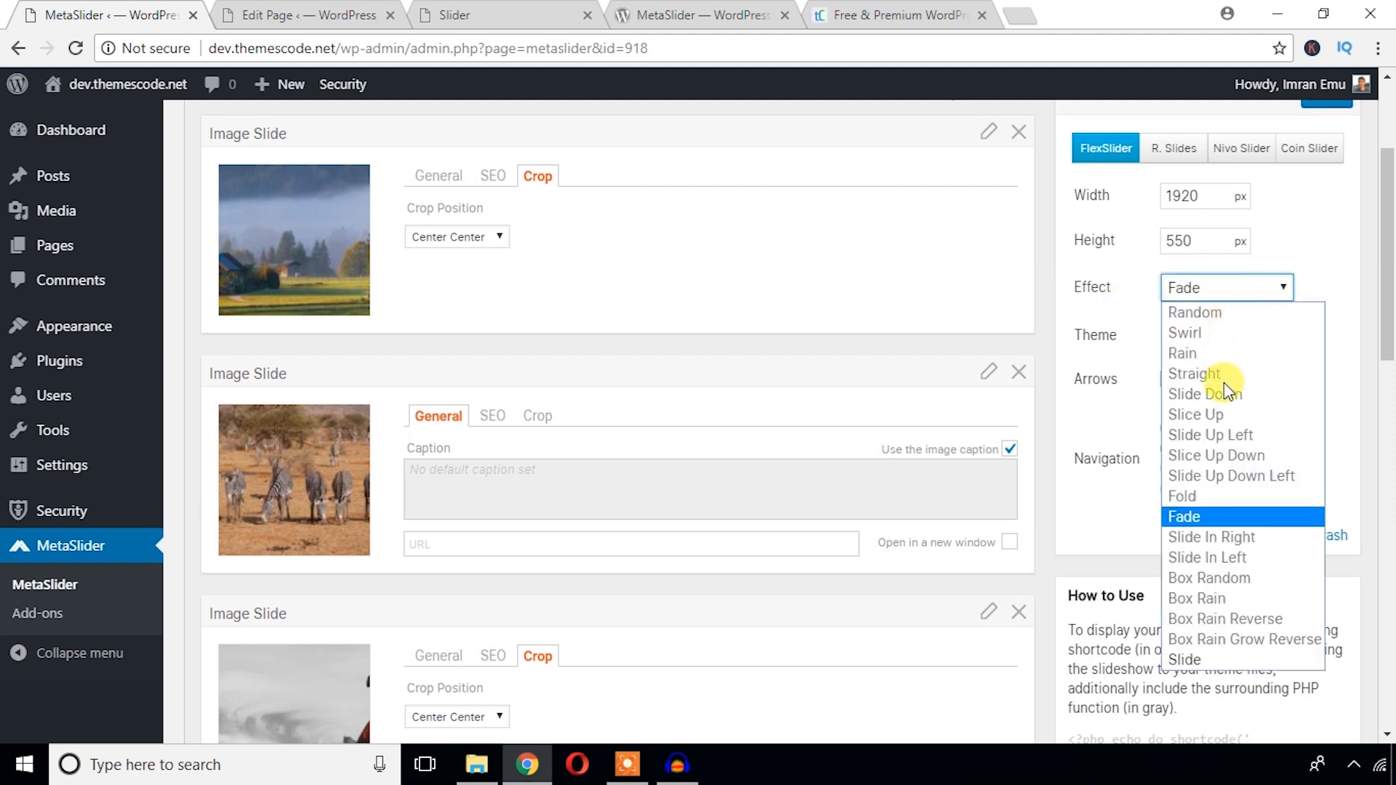
mouse_move(1245, 480)
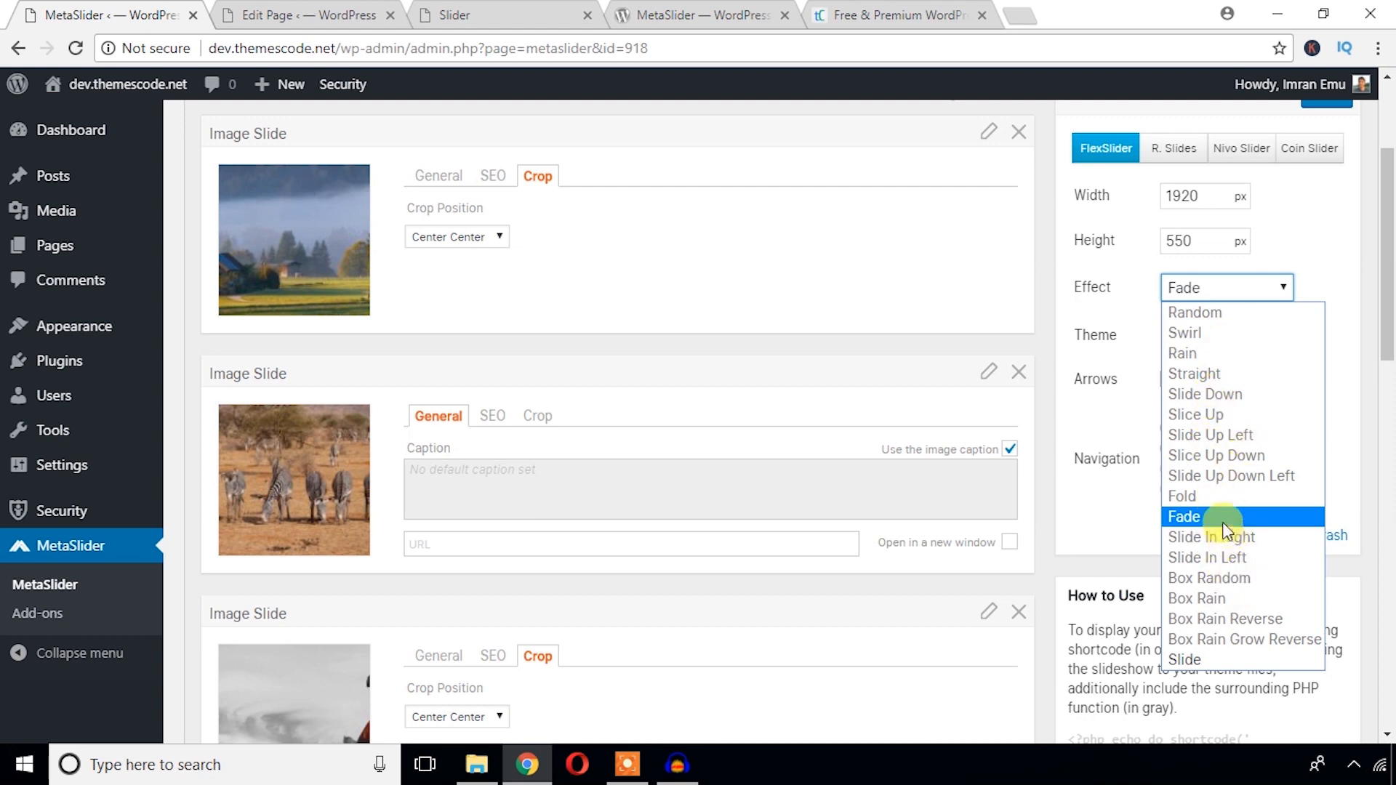
mouse_move(1205, 449)
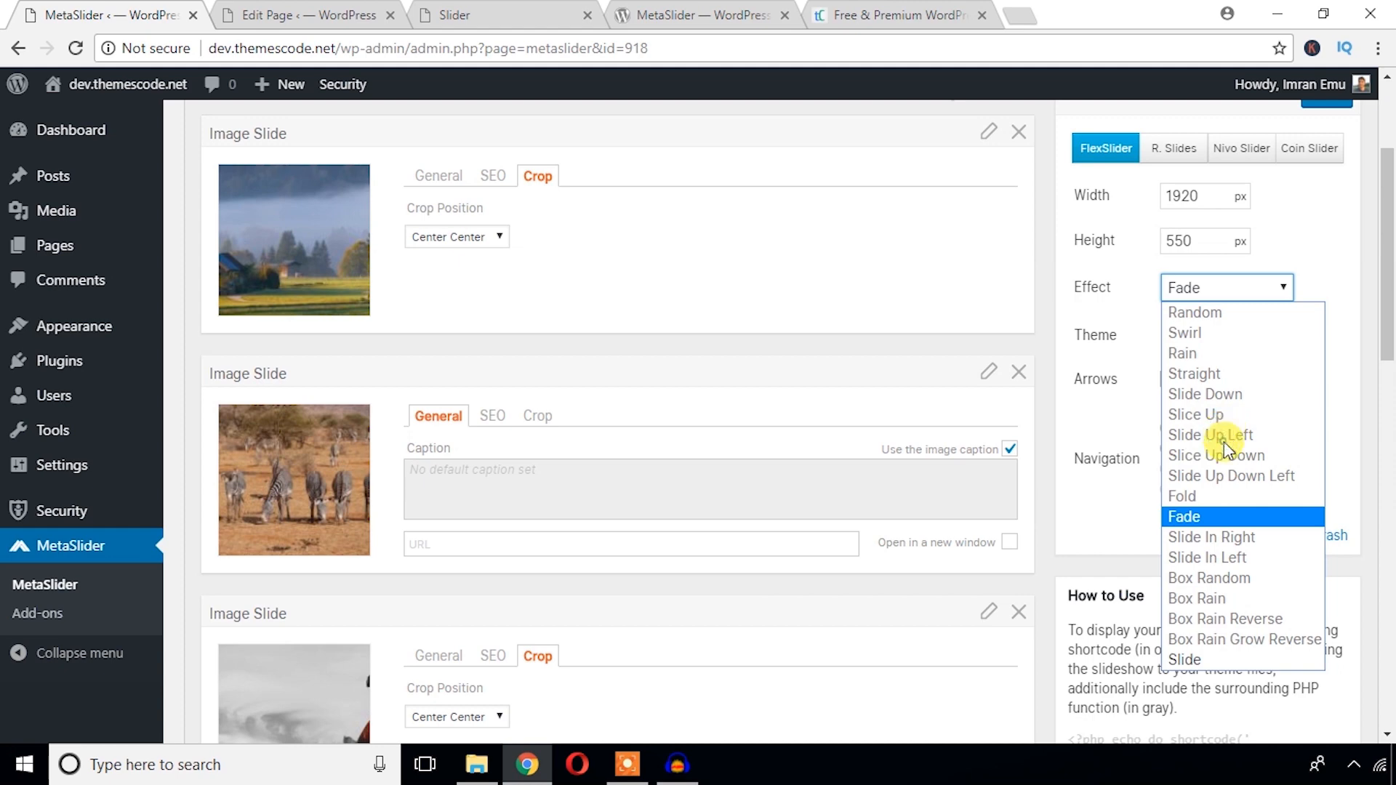
mouse_move(1190, 659)
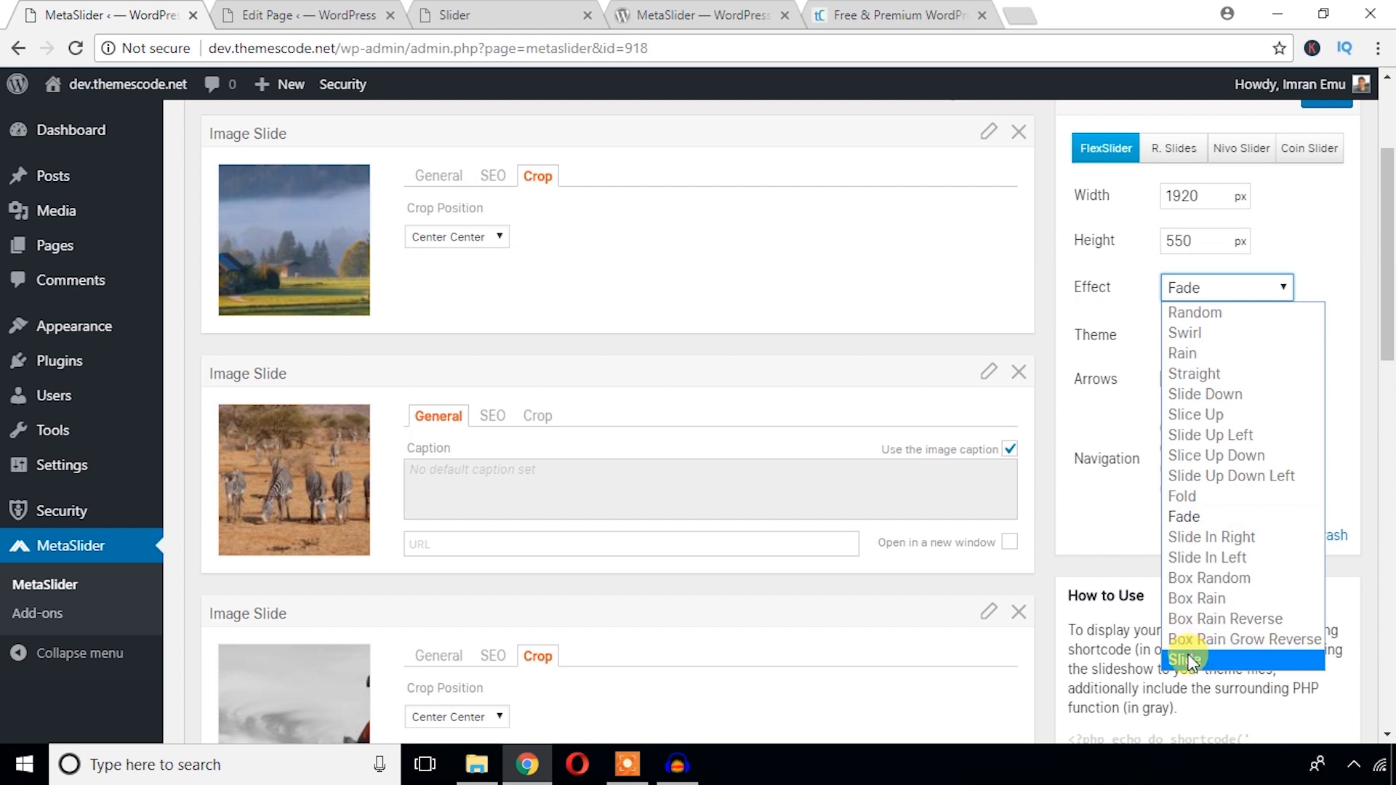
left_click(1185, 662)
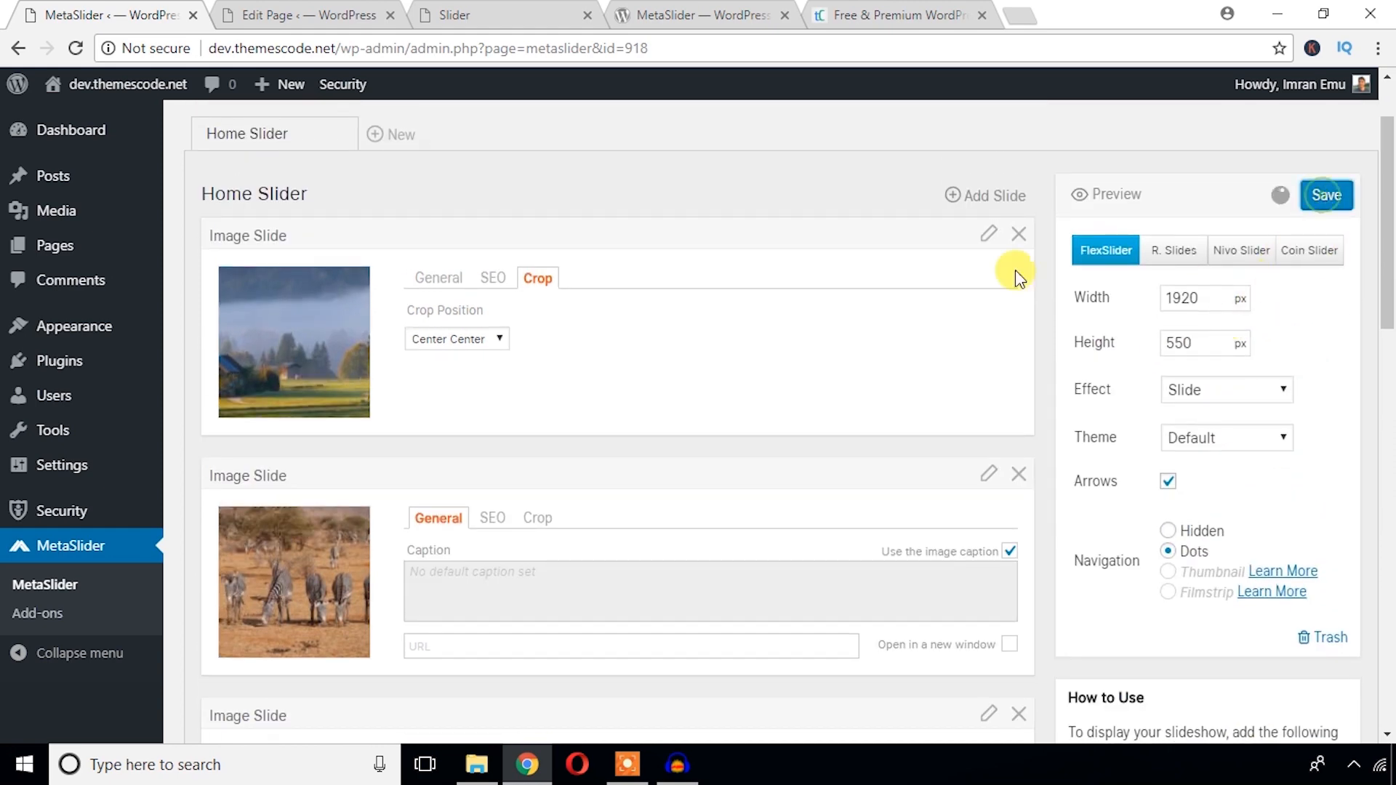
left_click(505, 16)
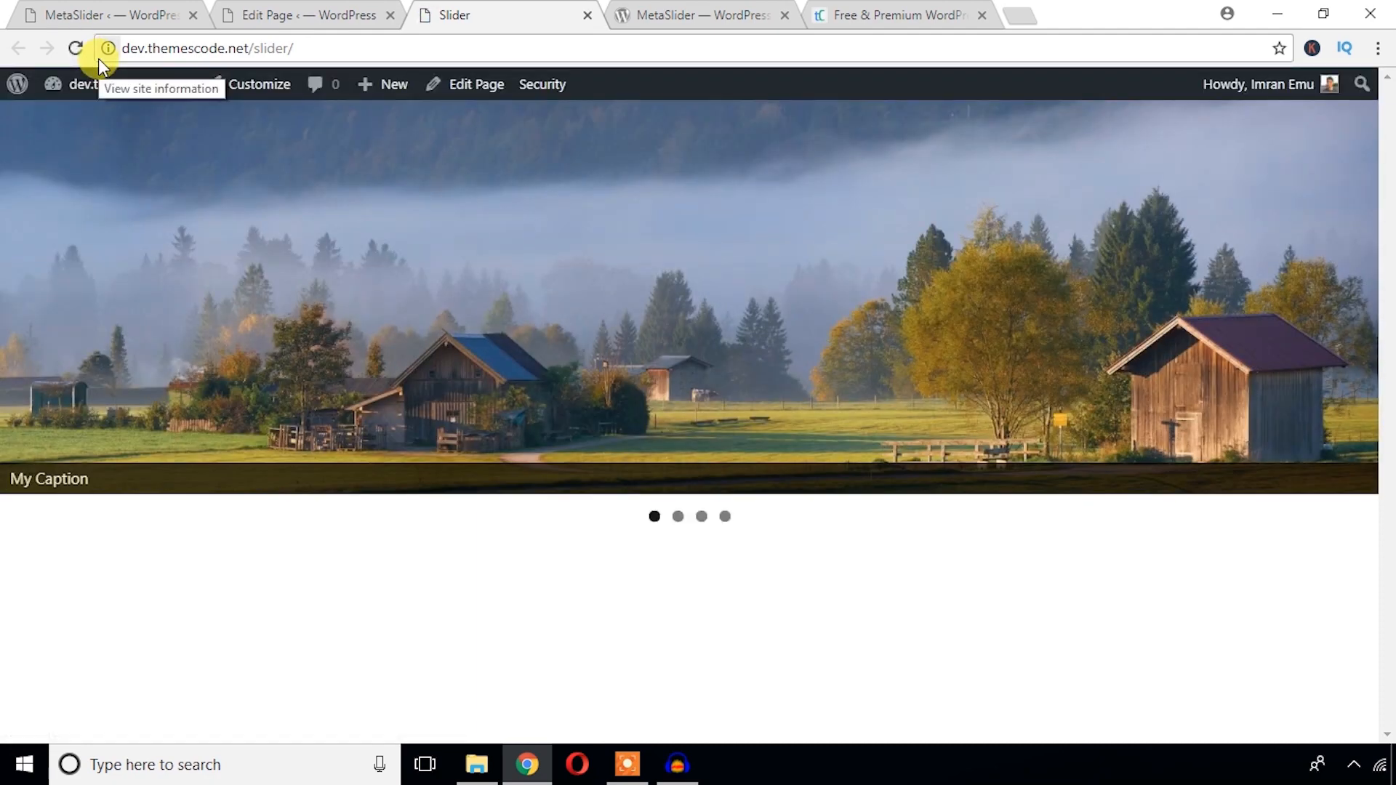
left_click(724, 516)
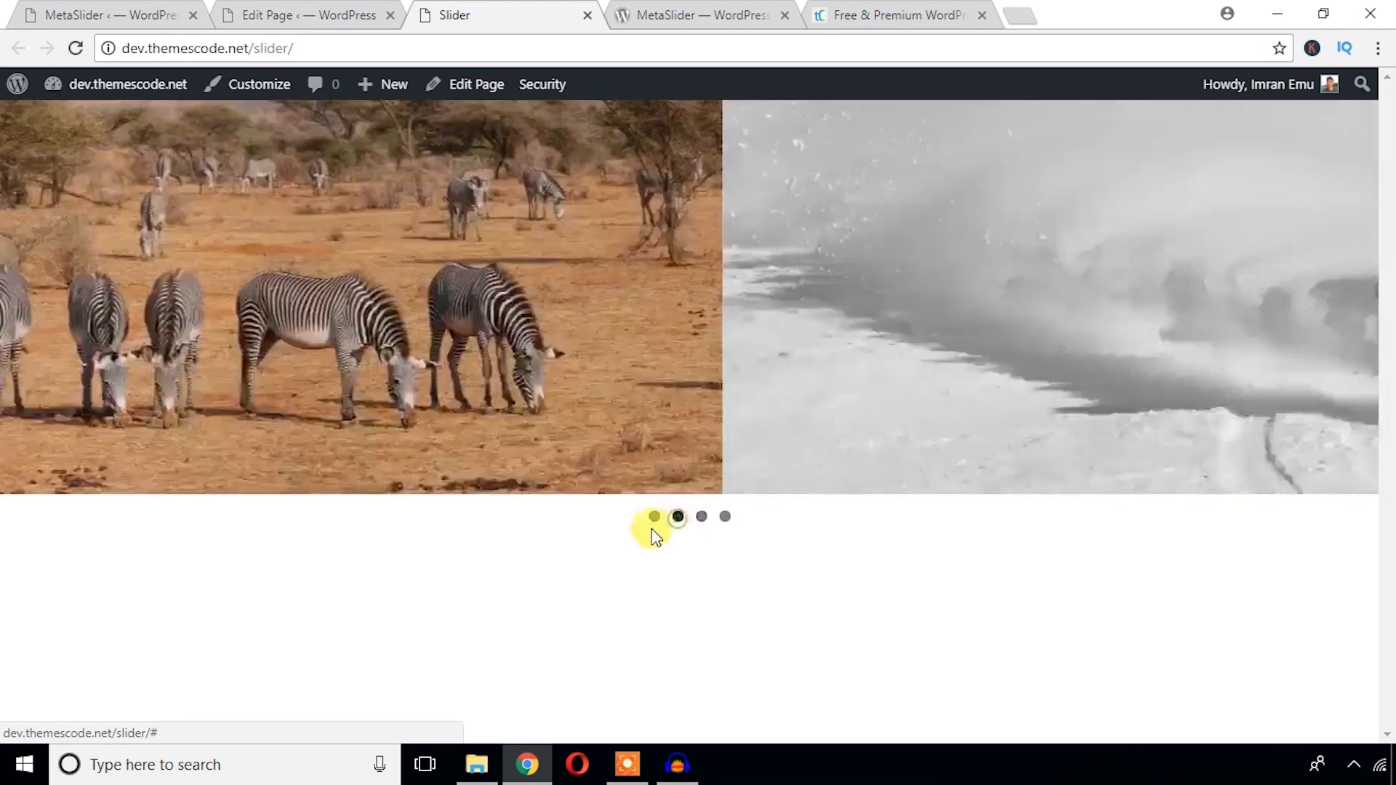
left_click(107, 15)
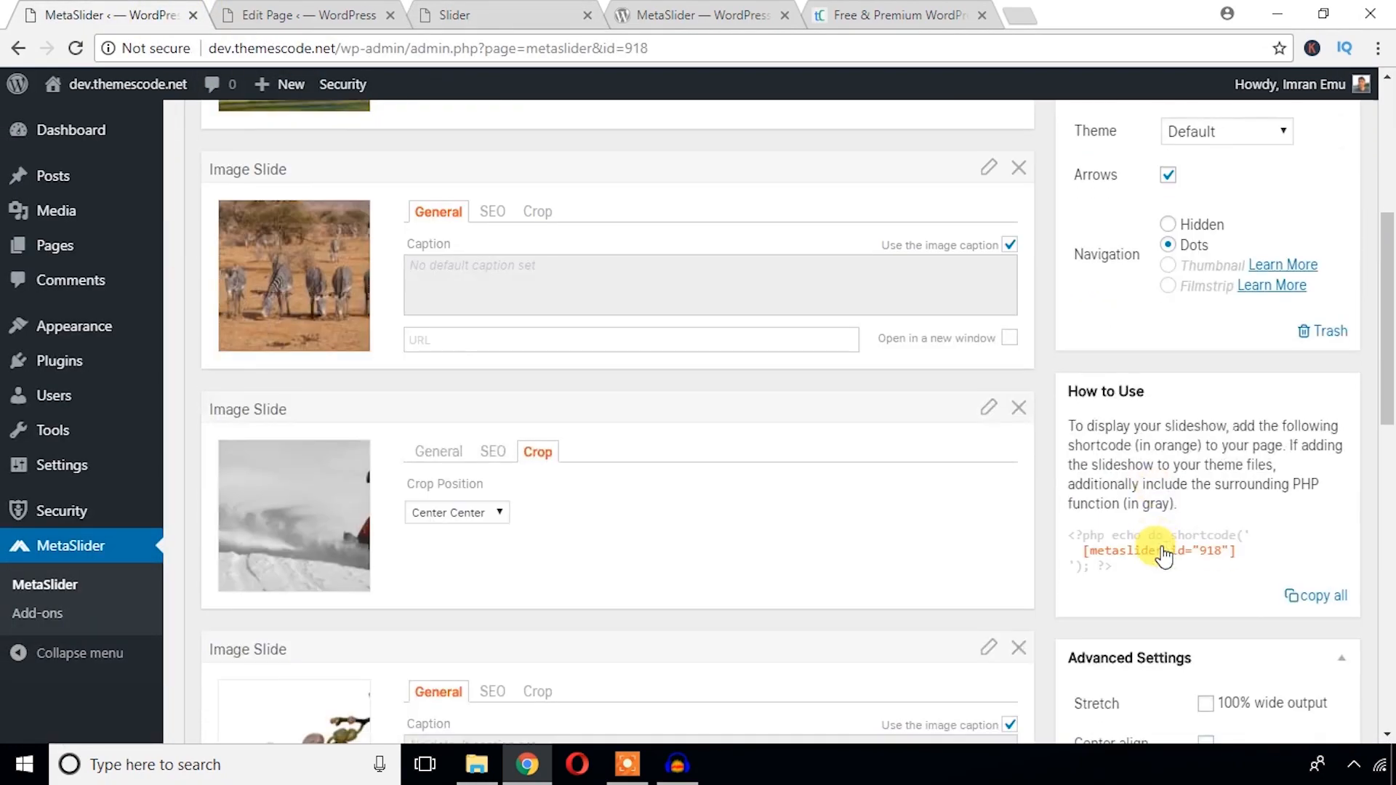
- Enable 100% wide output, center align, random order and reverse in Home Slider's advanced settings
scroll("down", 3)
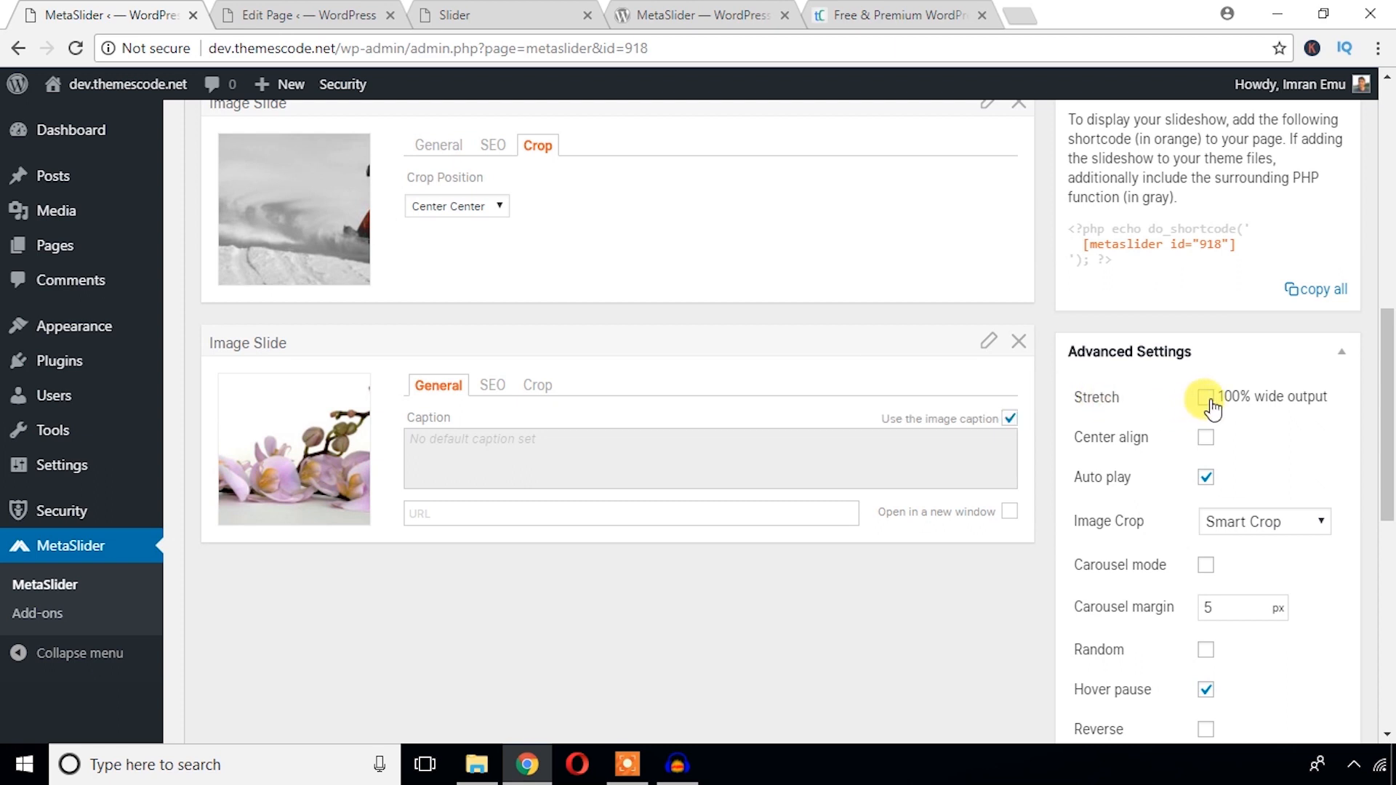
left_click(1206, 396)
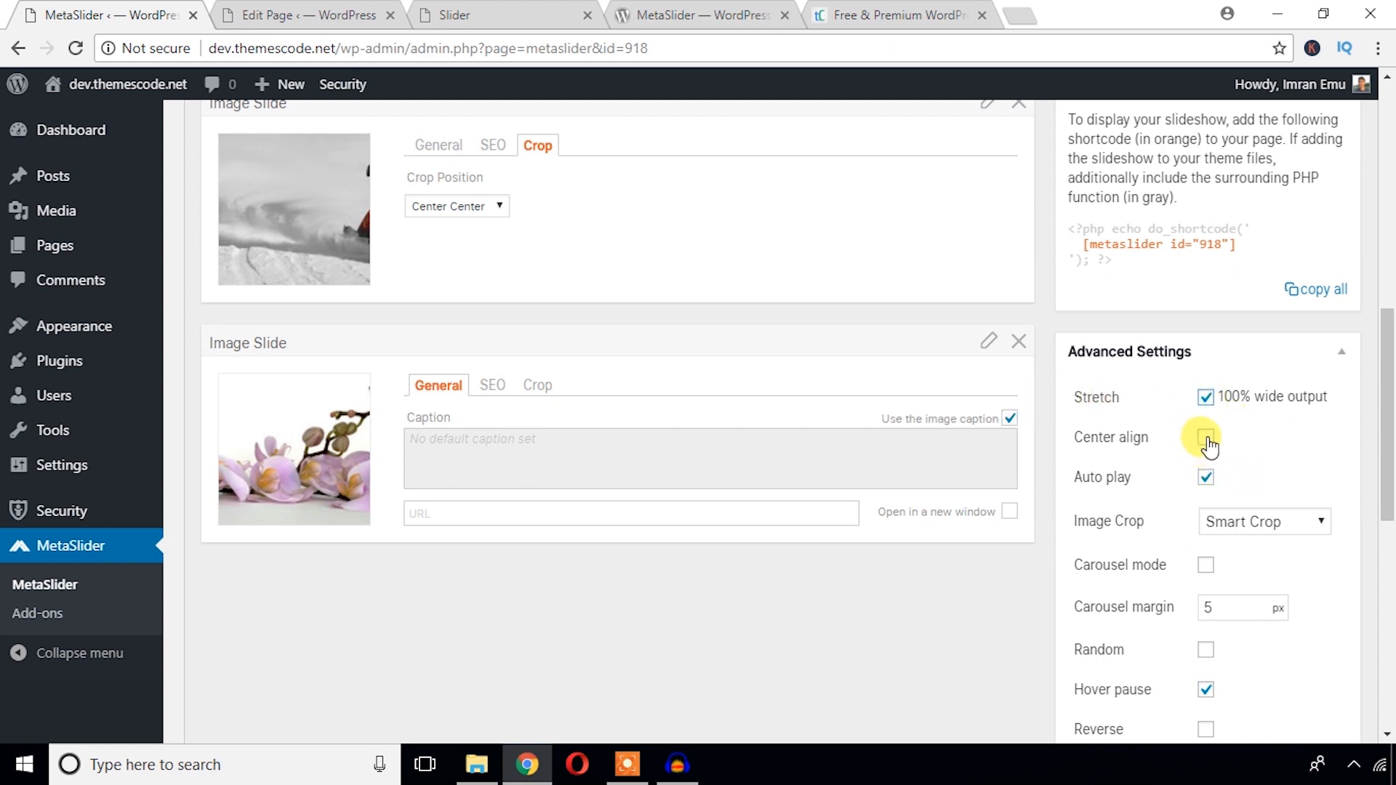
left_click(1207, 437)
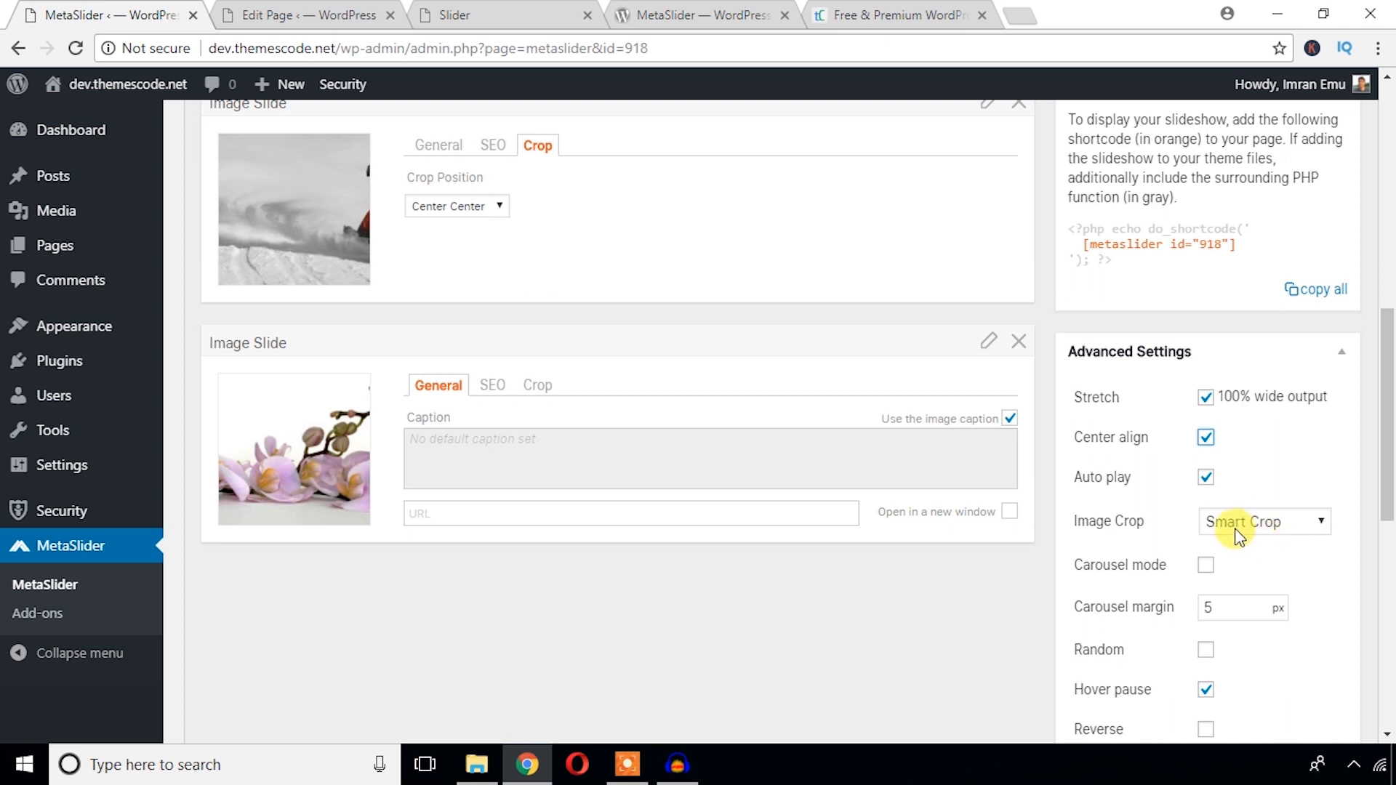
scroll("down", 3)
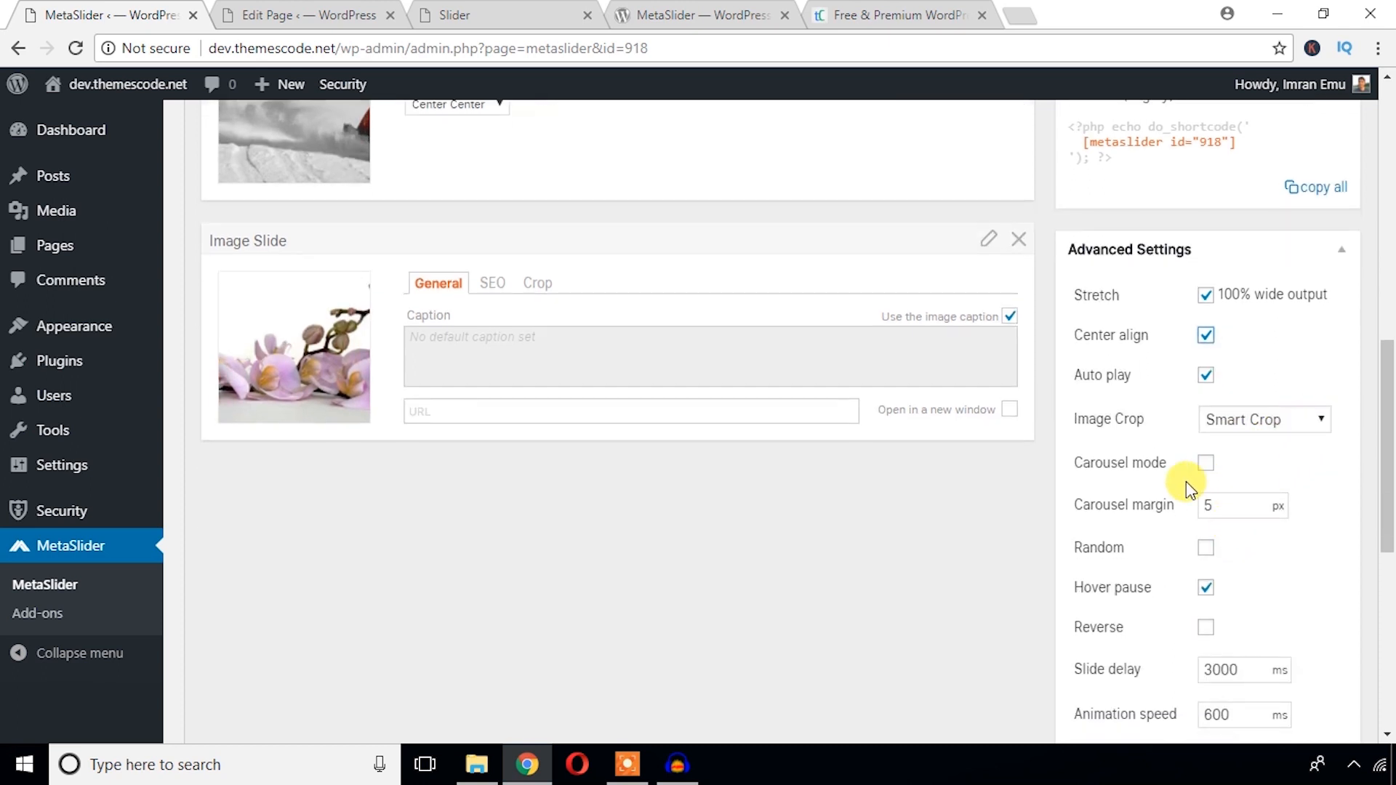
left_click(1206, 463)
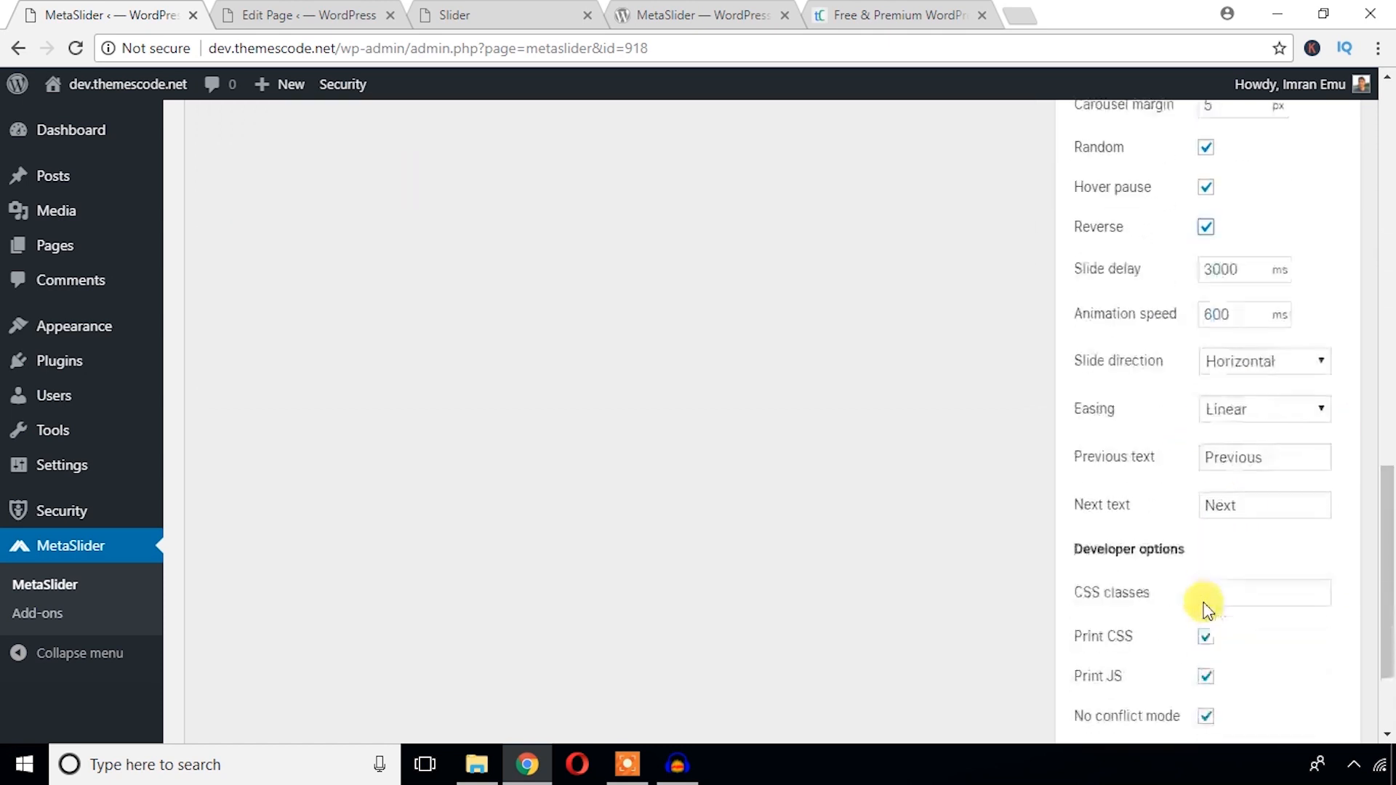
scroll("down", 3)
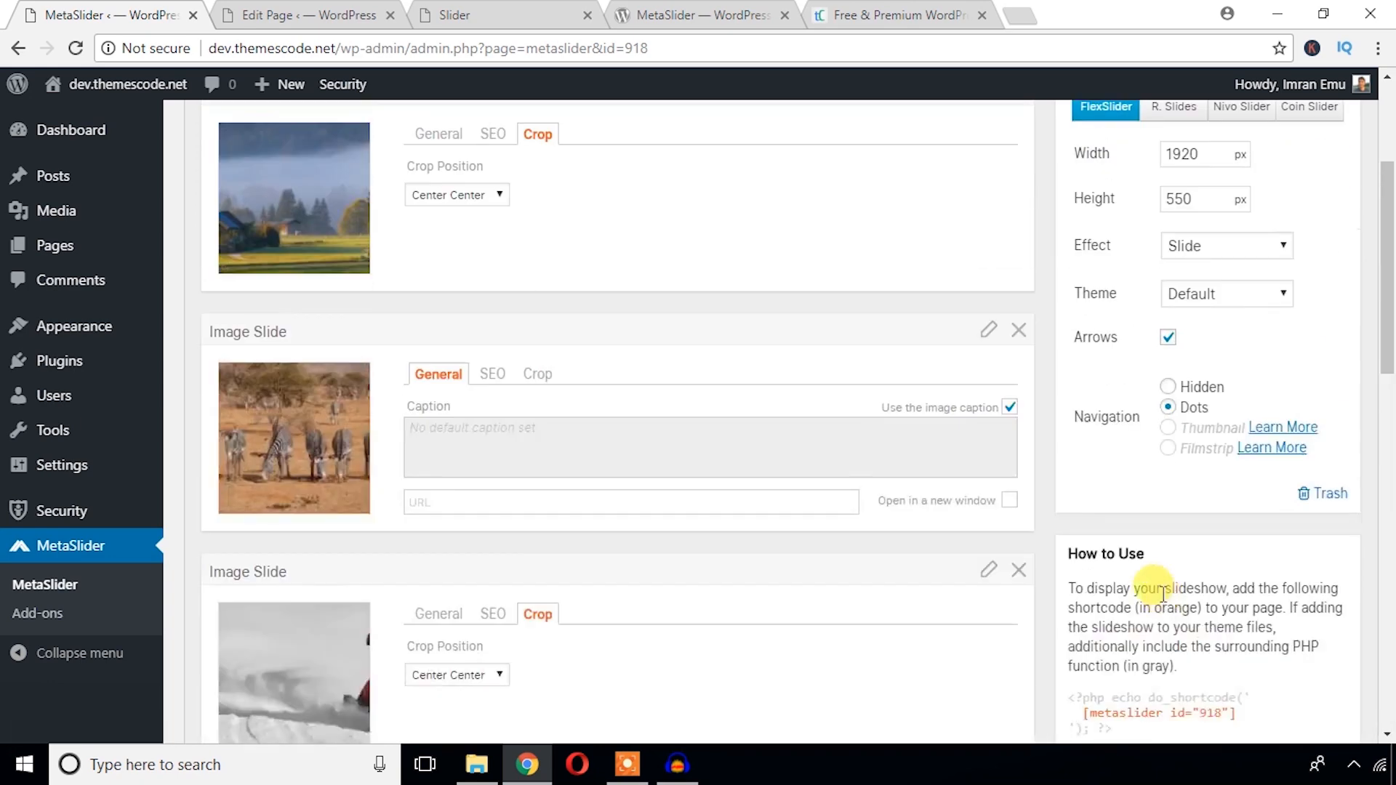
scroll("up", 3)
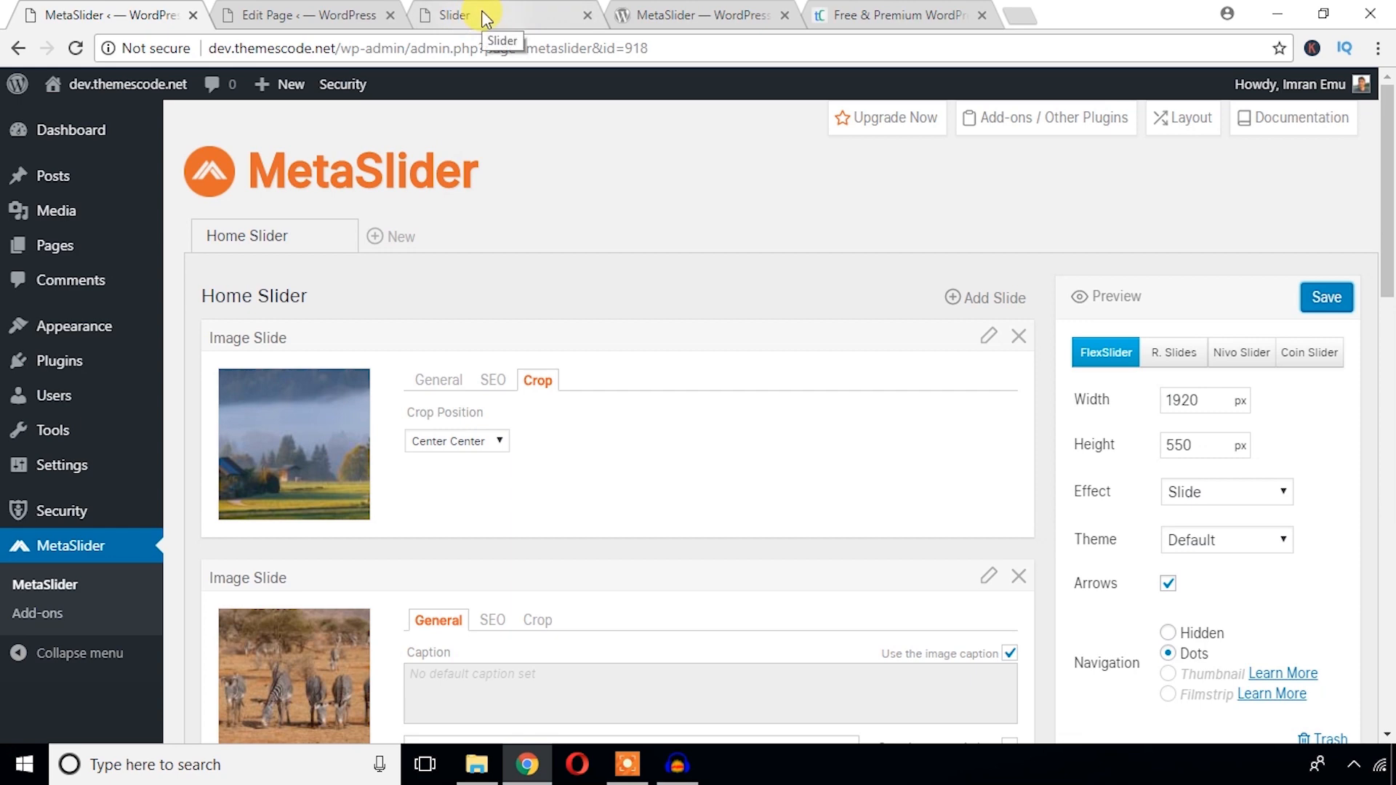
- Step through the second, third and fourth slides on the live Slider page
left_click(503, 15)
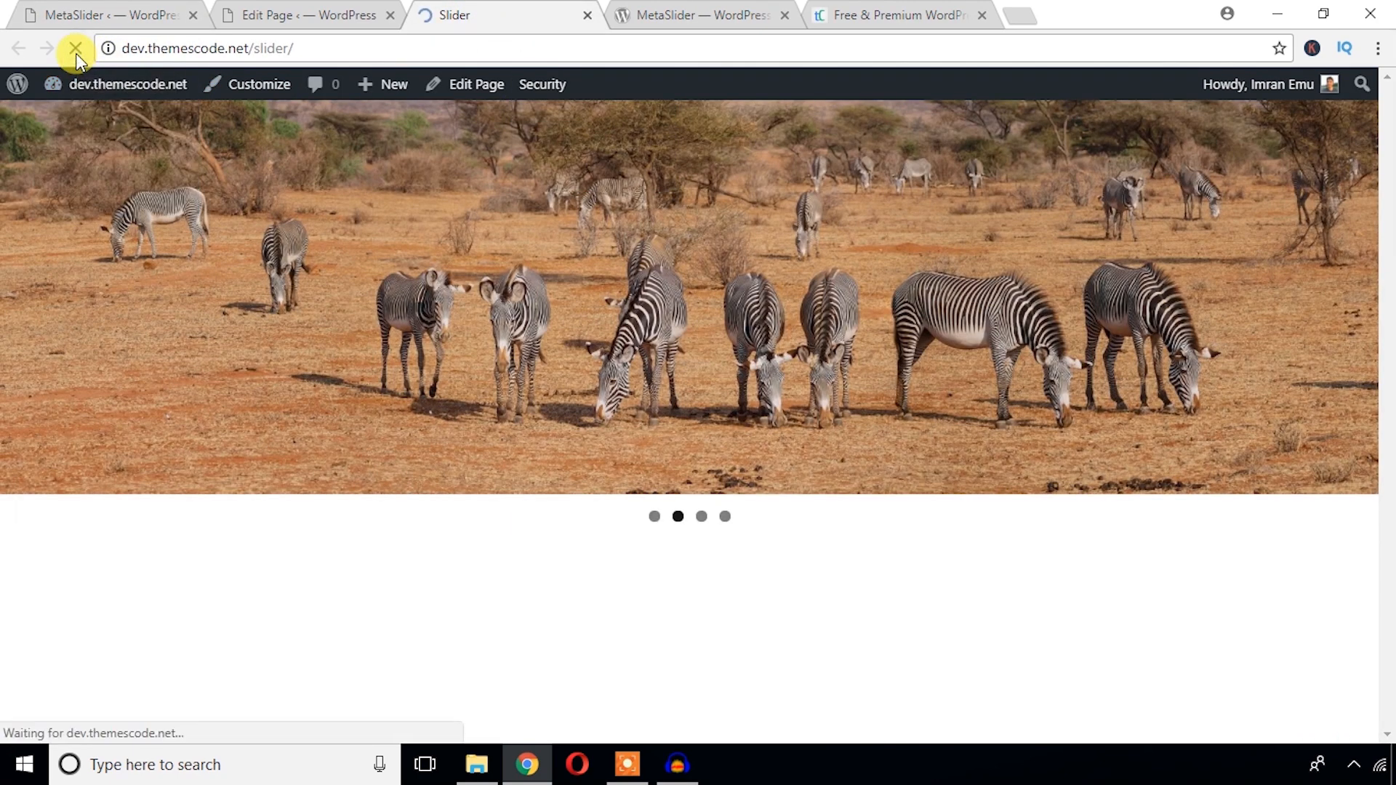
left_click(677, 516)
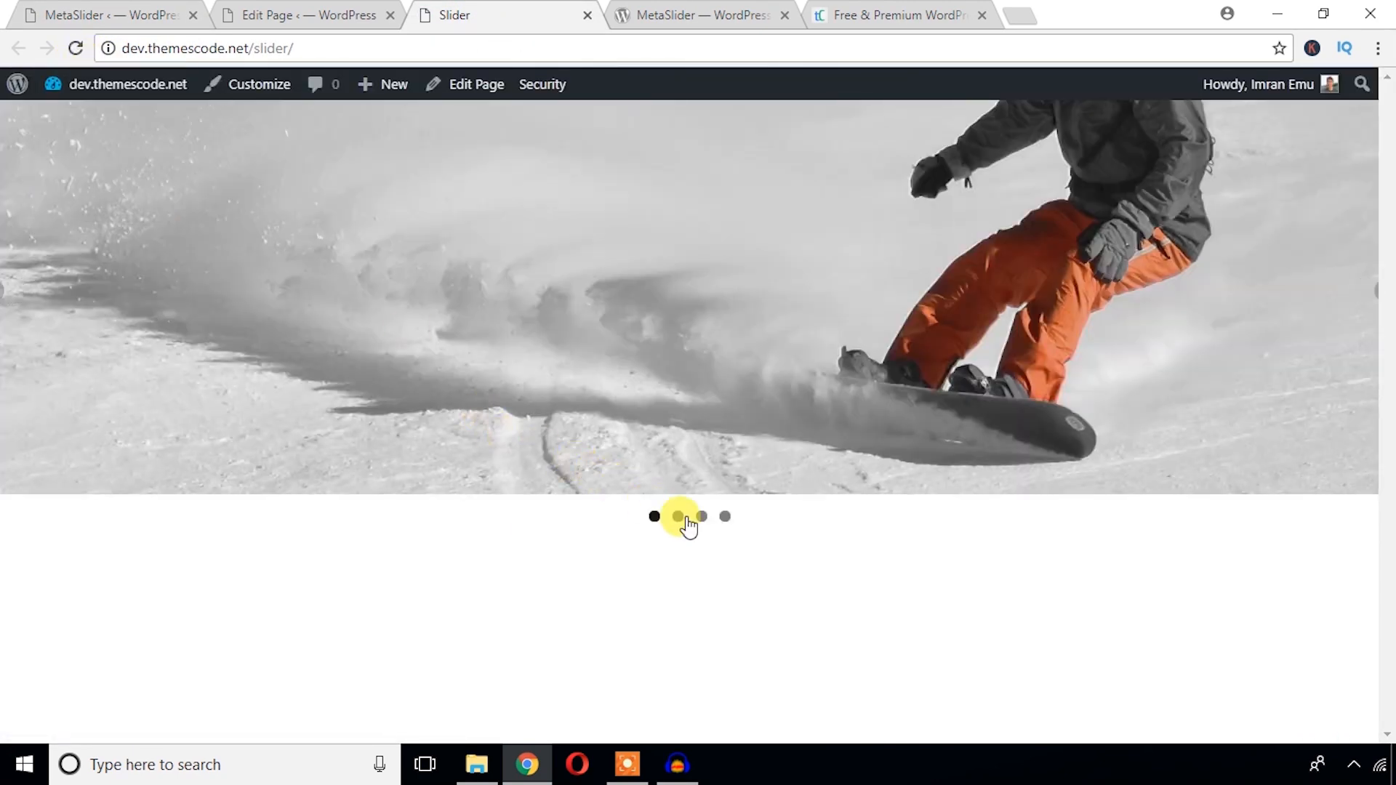
left_click(702, 516)
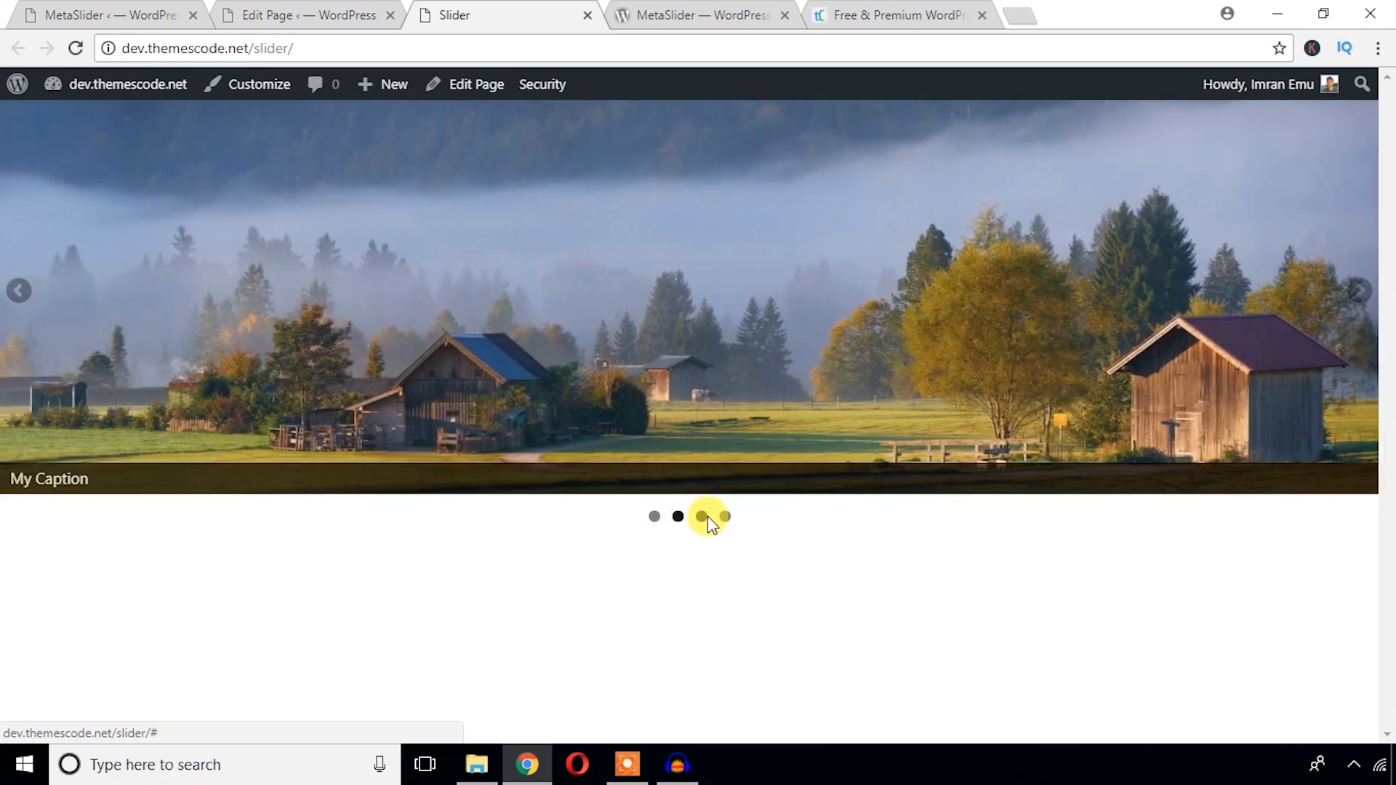
left_click(724, 517)
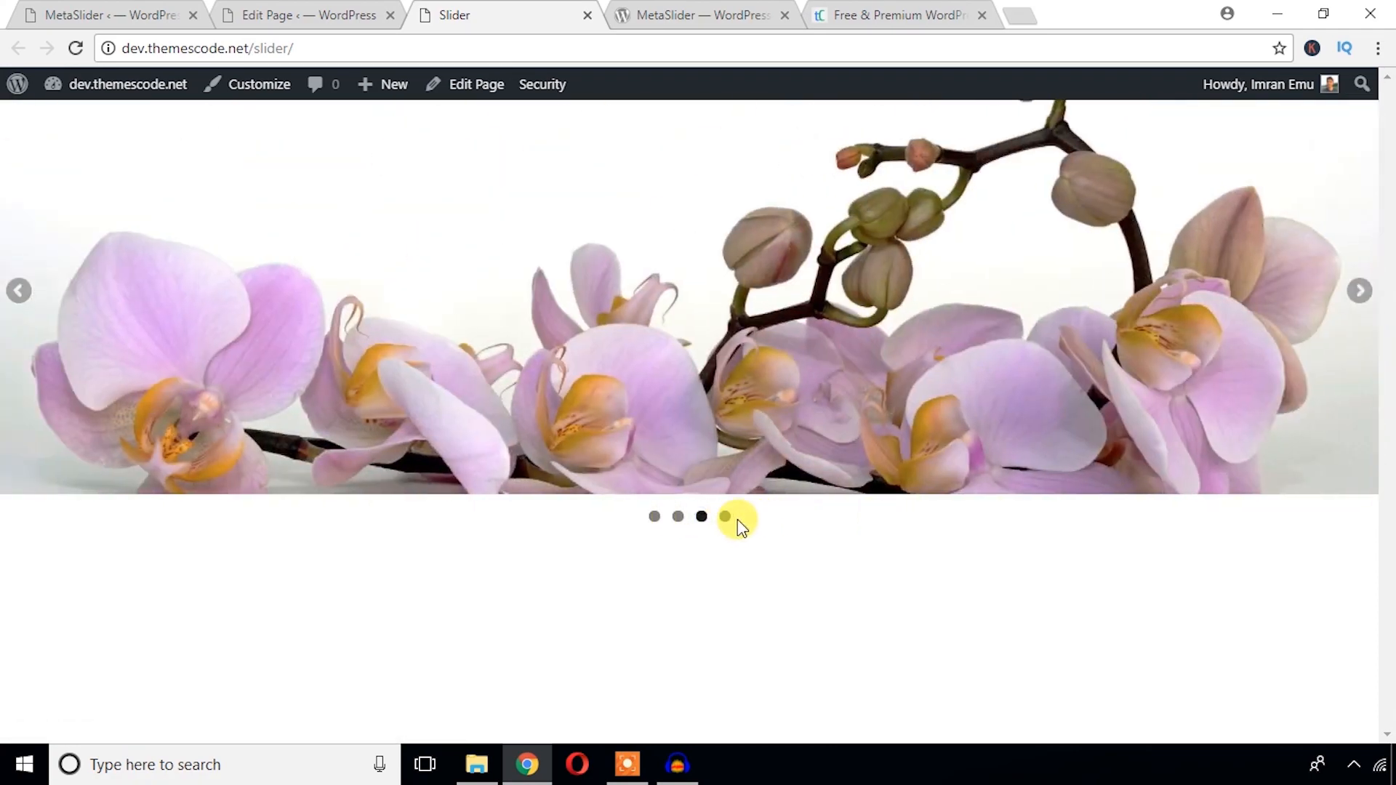
- Change the Home Slider type to R. Slides and save
left_click(724, 516)
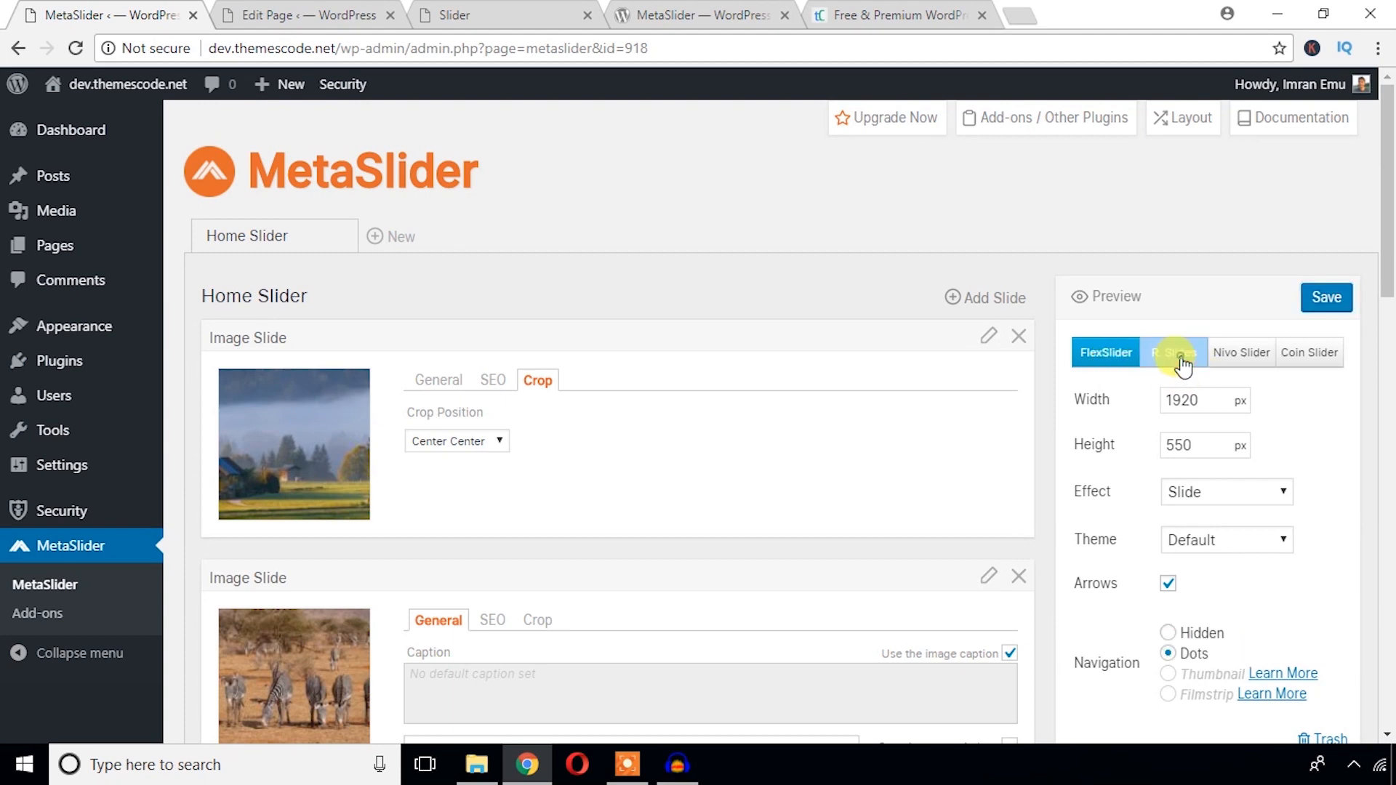
left_click(1174, 352)
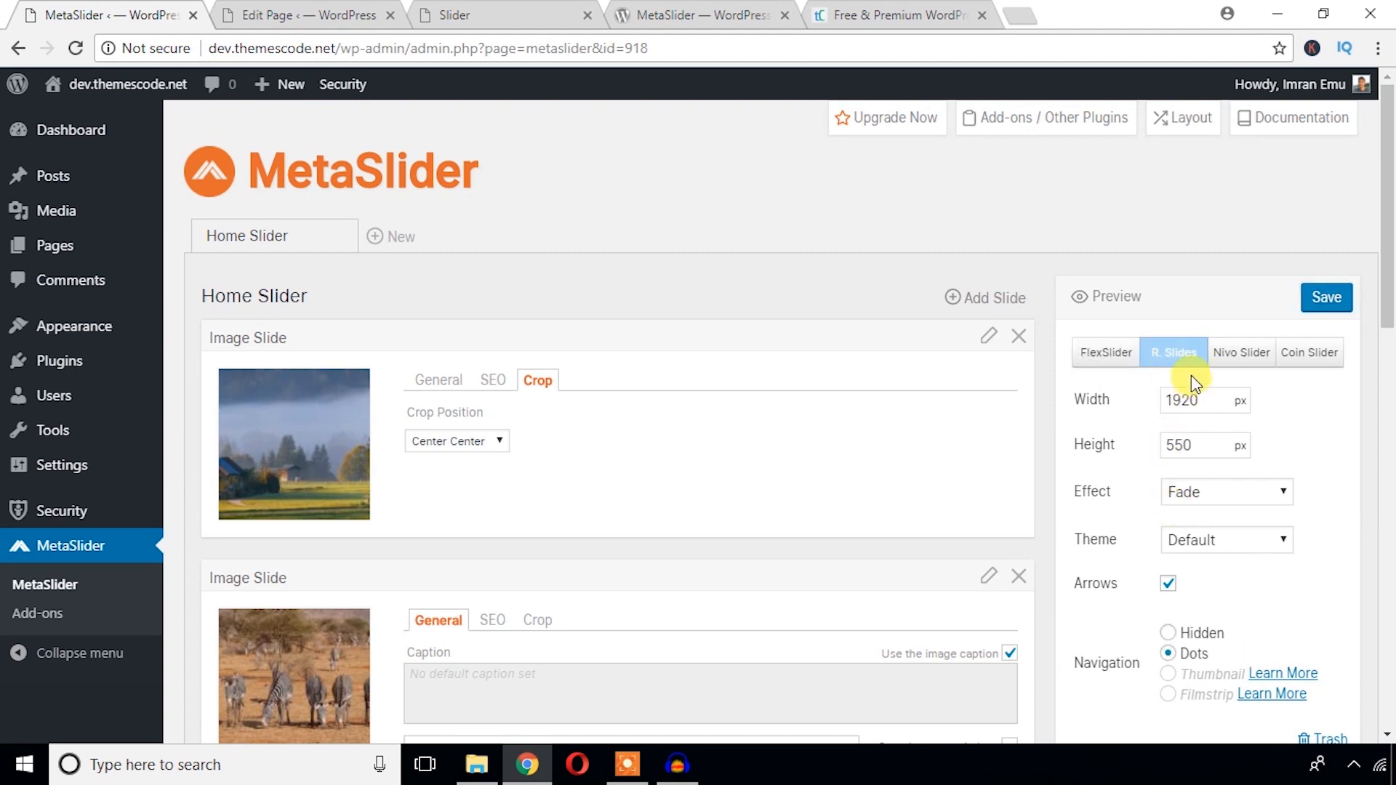
left_click(1174, 352)
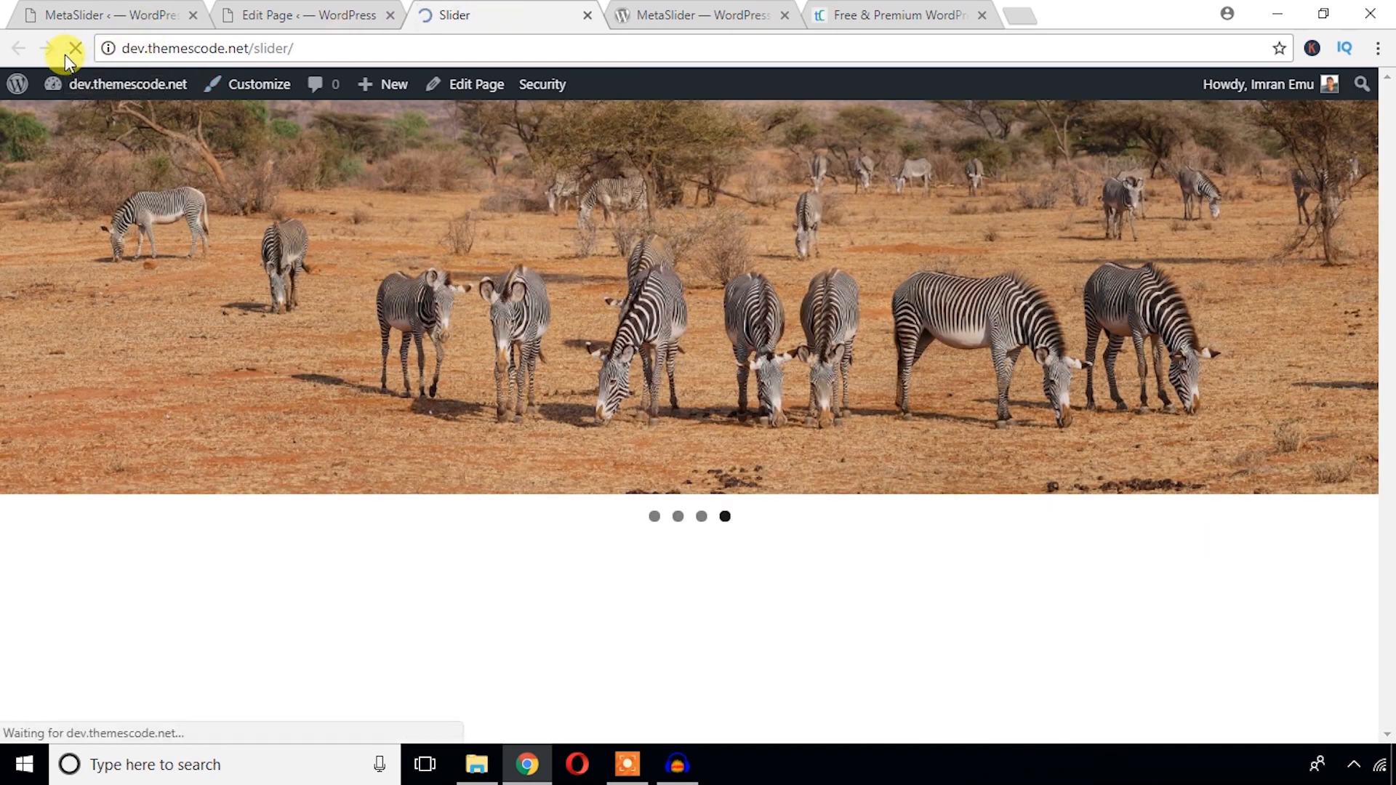
- Preview the R. Slides version live, then switch Home Slider to Nivo Slider and save
left_click(663, 519)
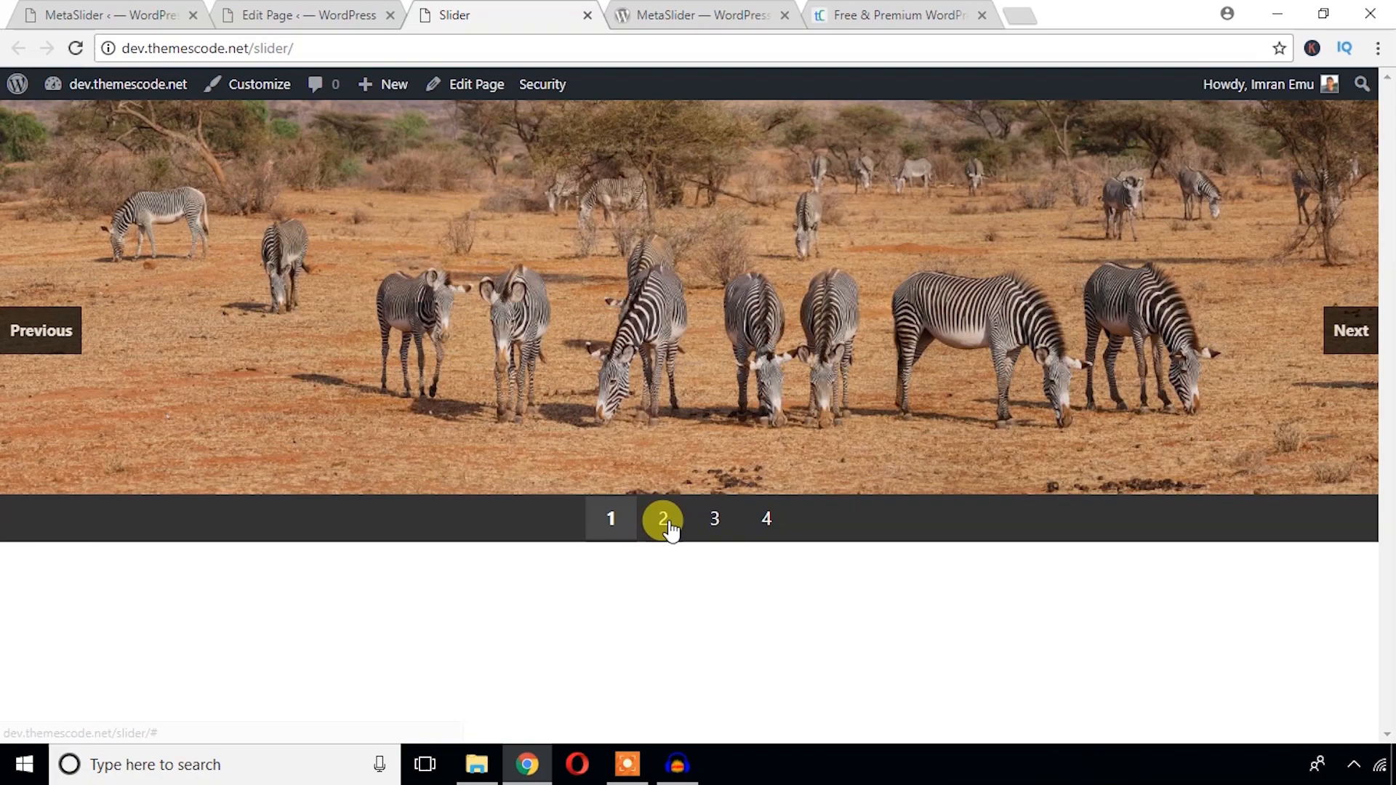
left_click(765, 519)
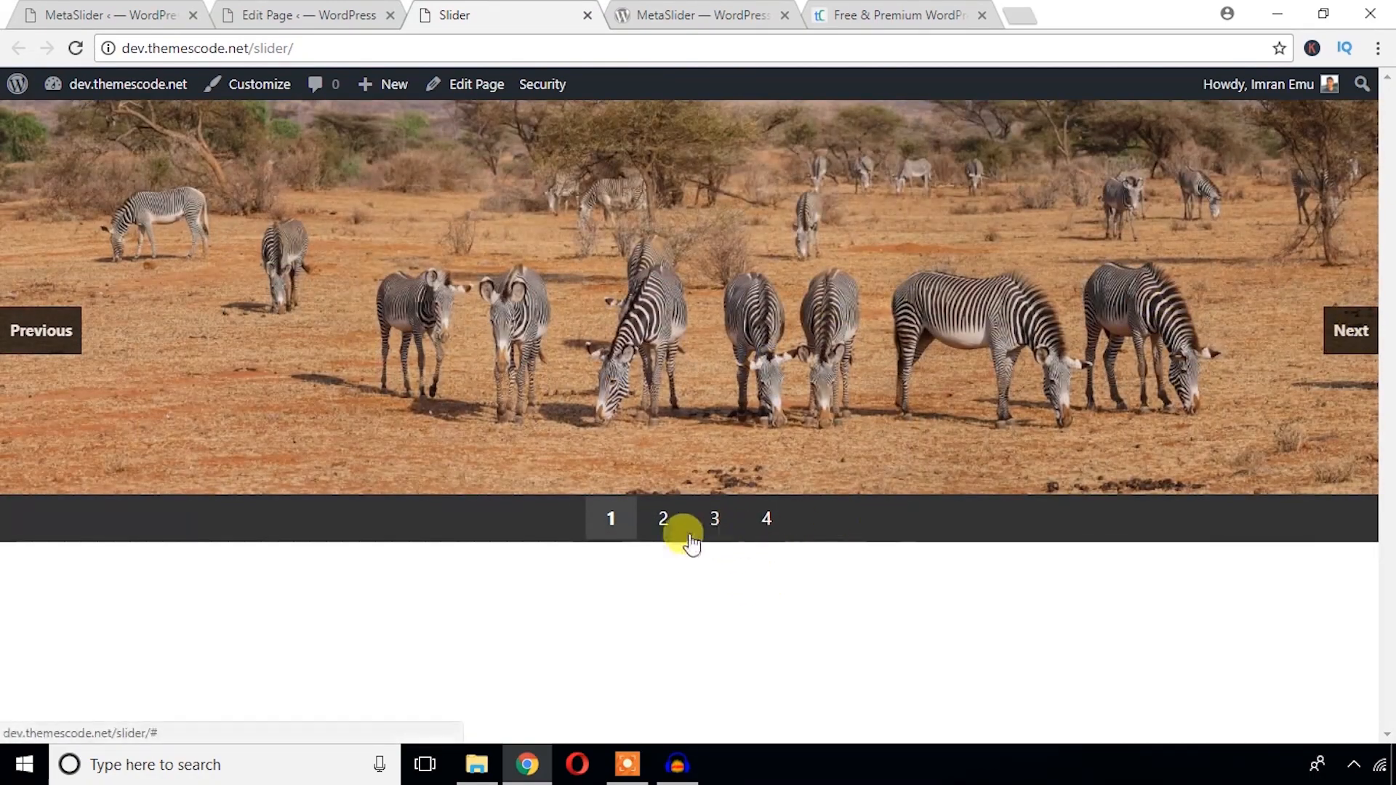
left_click(107, 15)
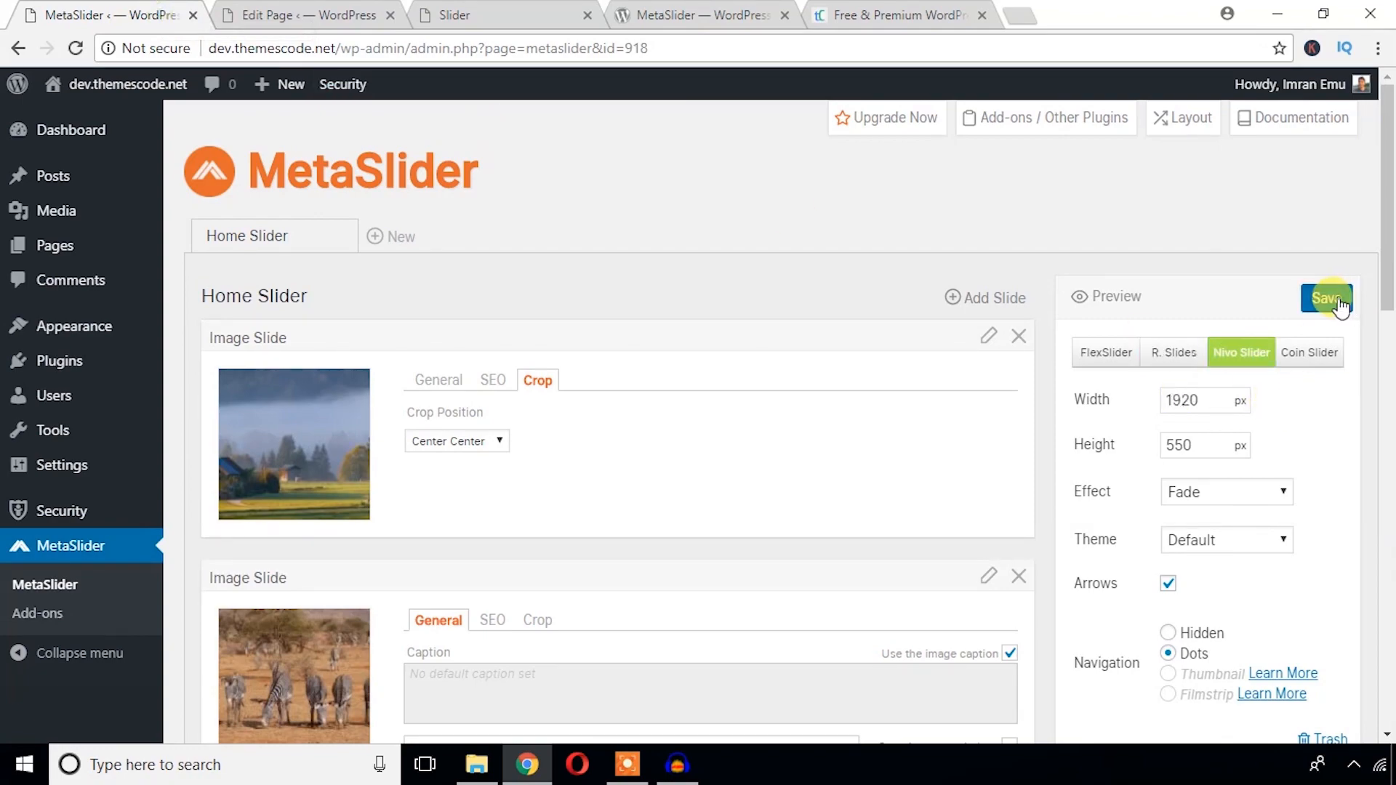
left_click(505, 16)
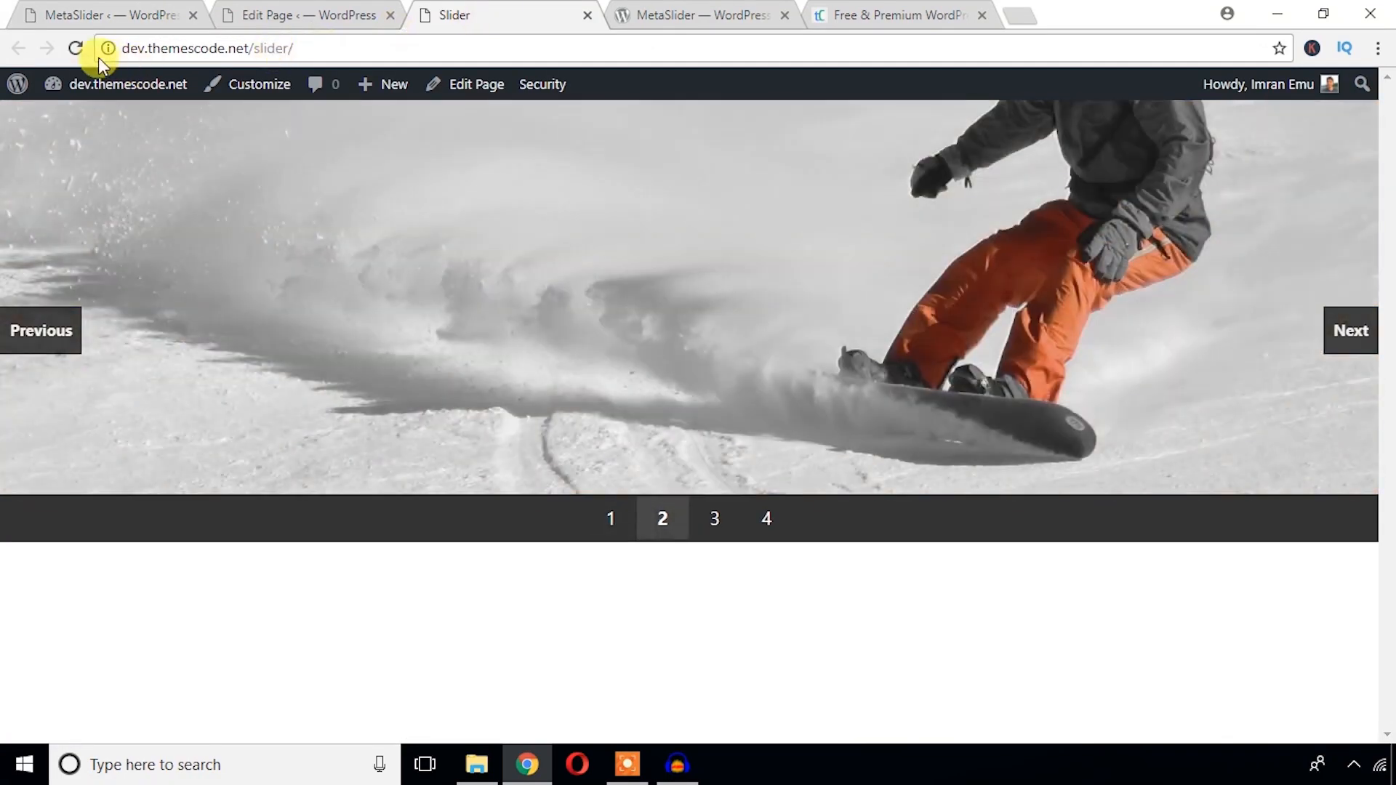
- Preview the Nivo version, then switch Home Slider to Coin Slider and view it live
left_click(77, 48)
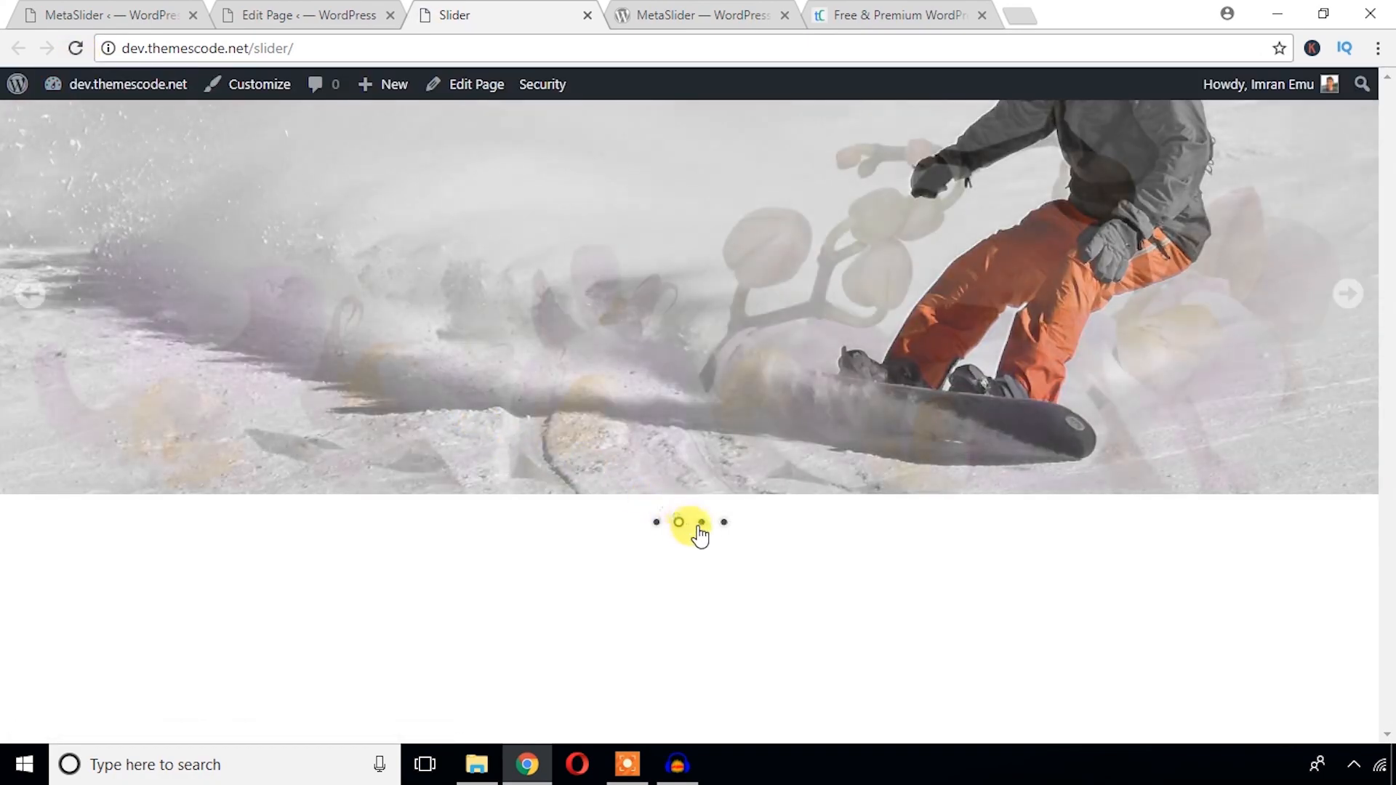
left_click(679, 523)
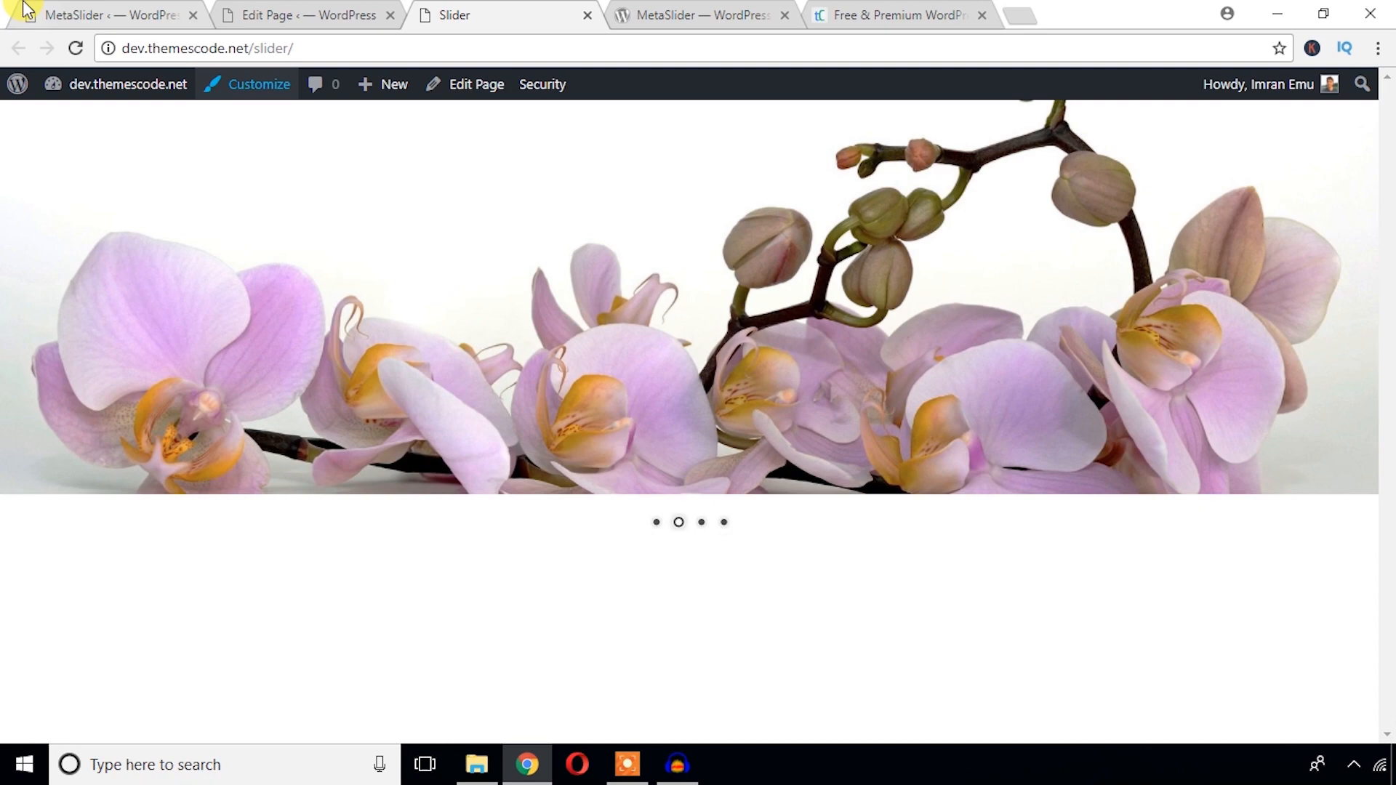
left_click(107, 15)
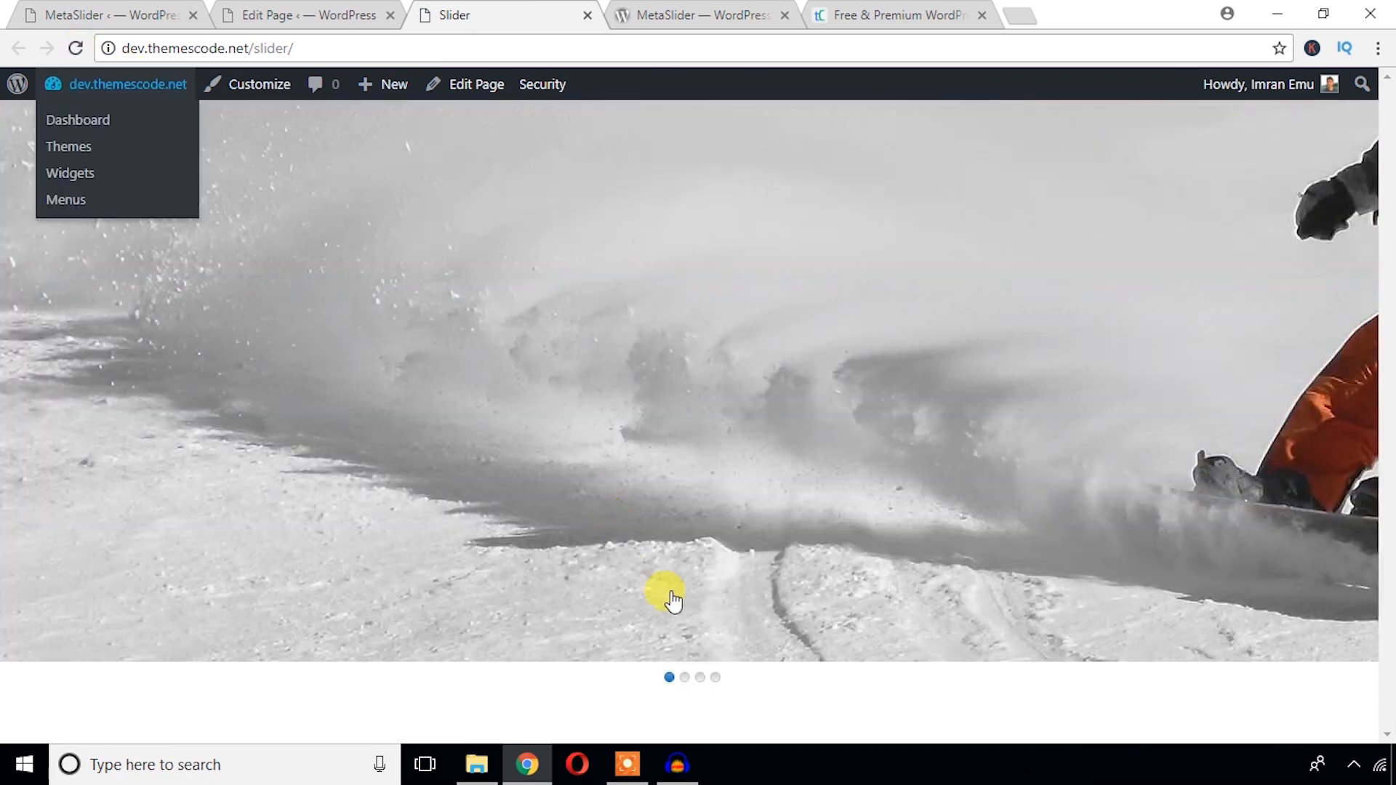
left_click(715, 677)
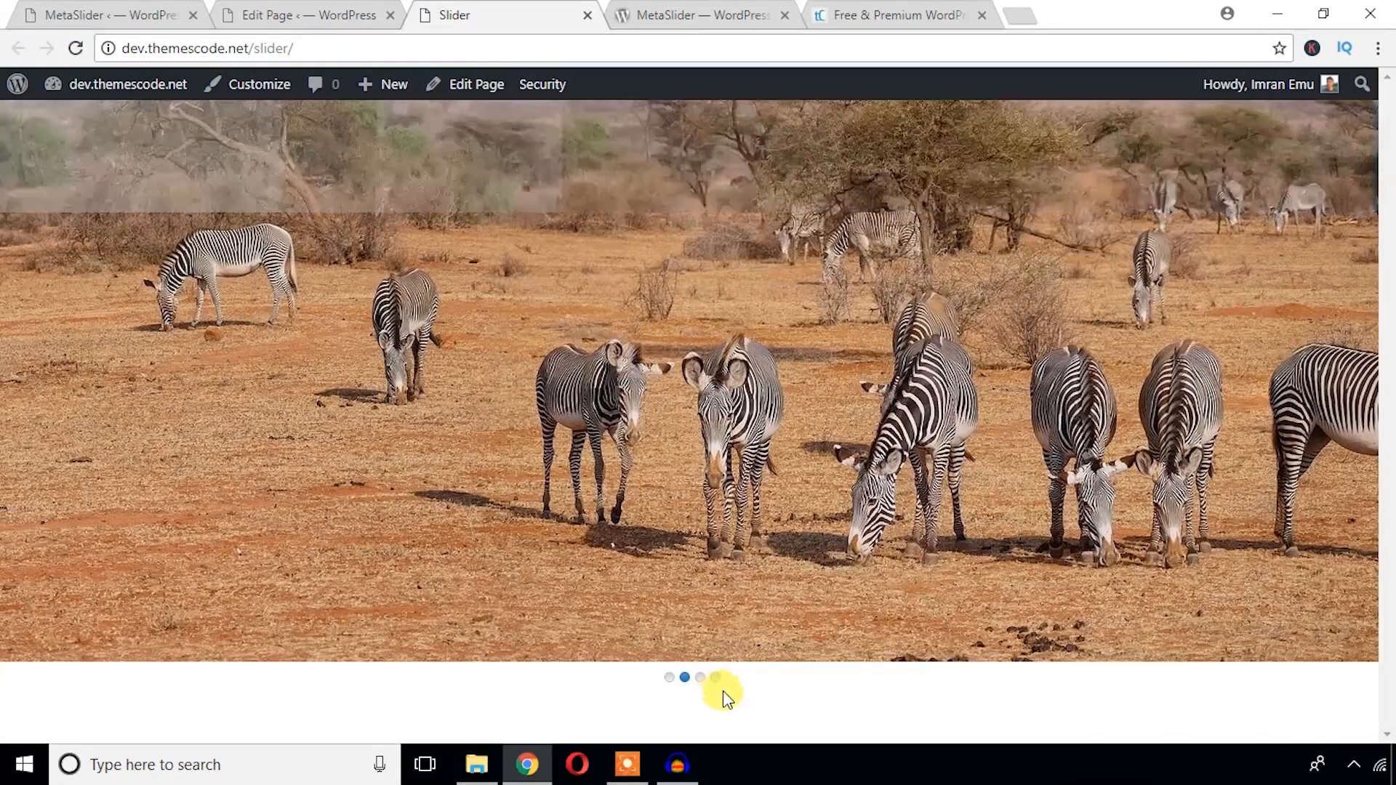
left_click(714, 679)
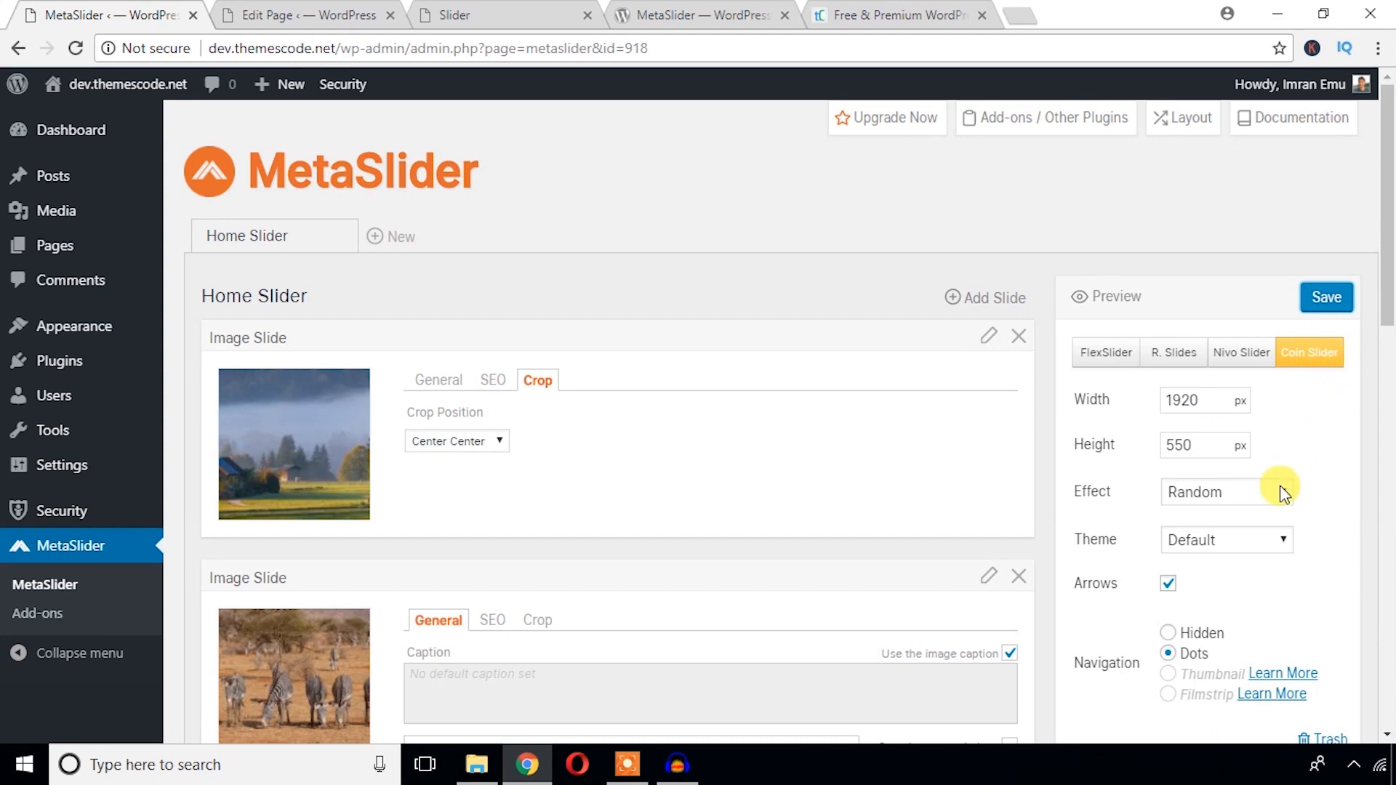
left_click(501, 15)
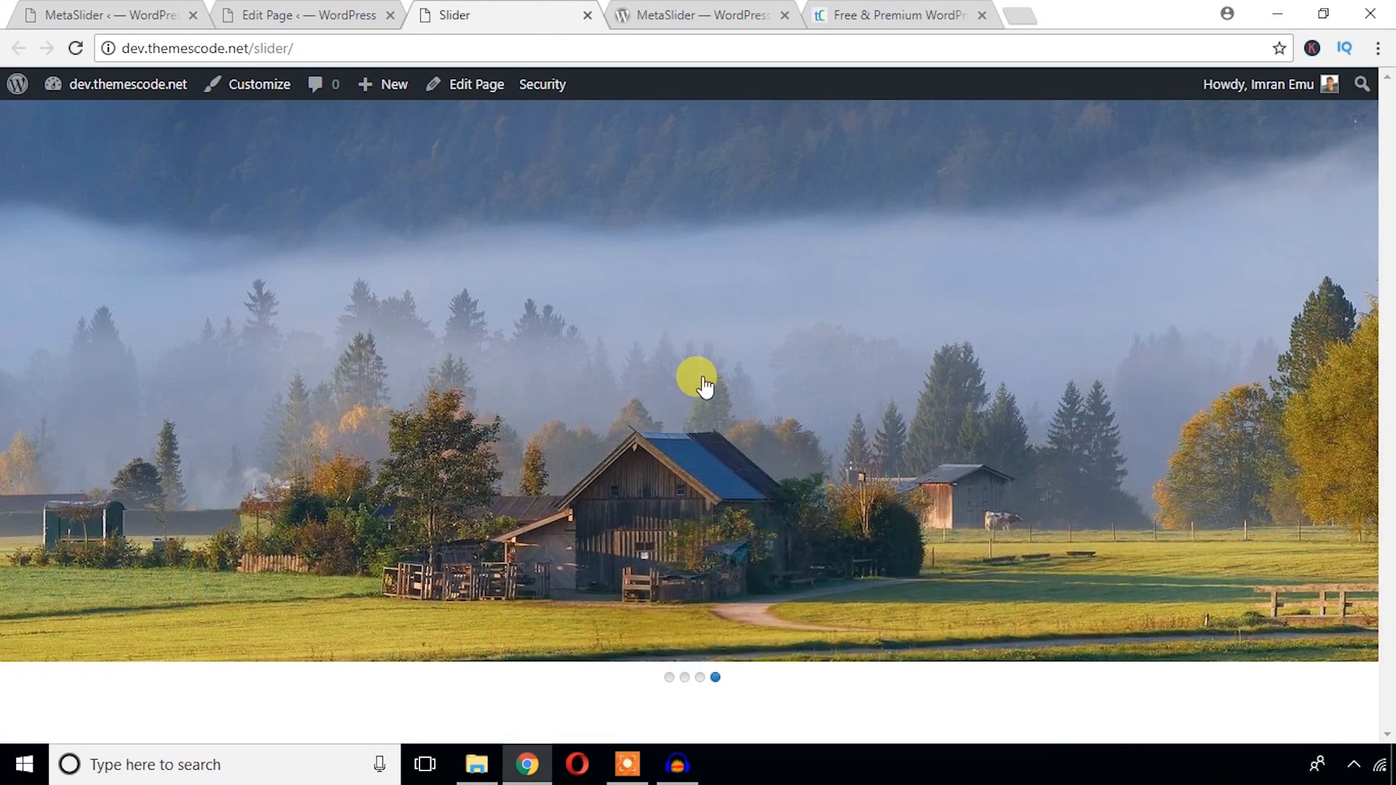
mouse_move(660, 719)
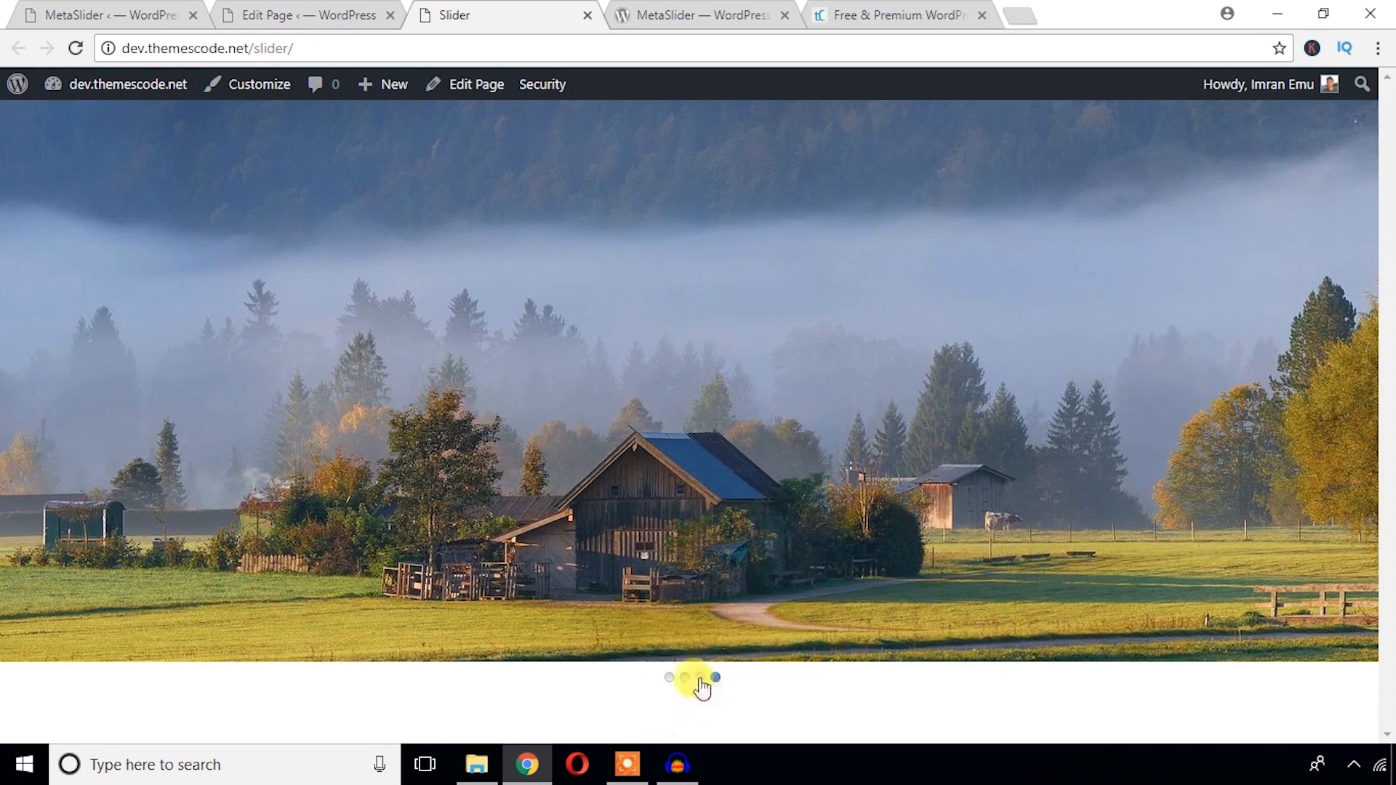
left_click(685, 678)
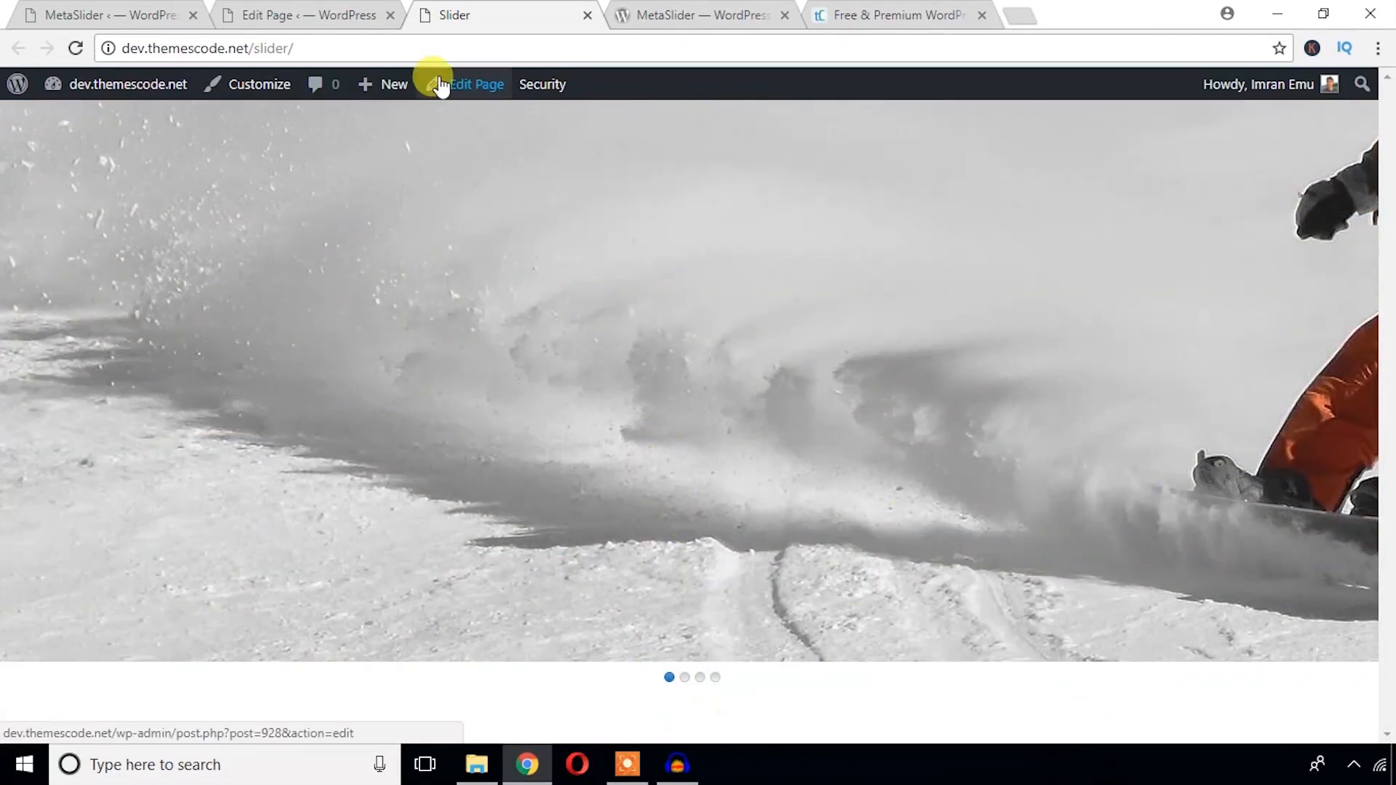
left_click(475, 83)
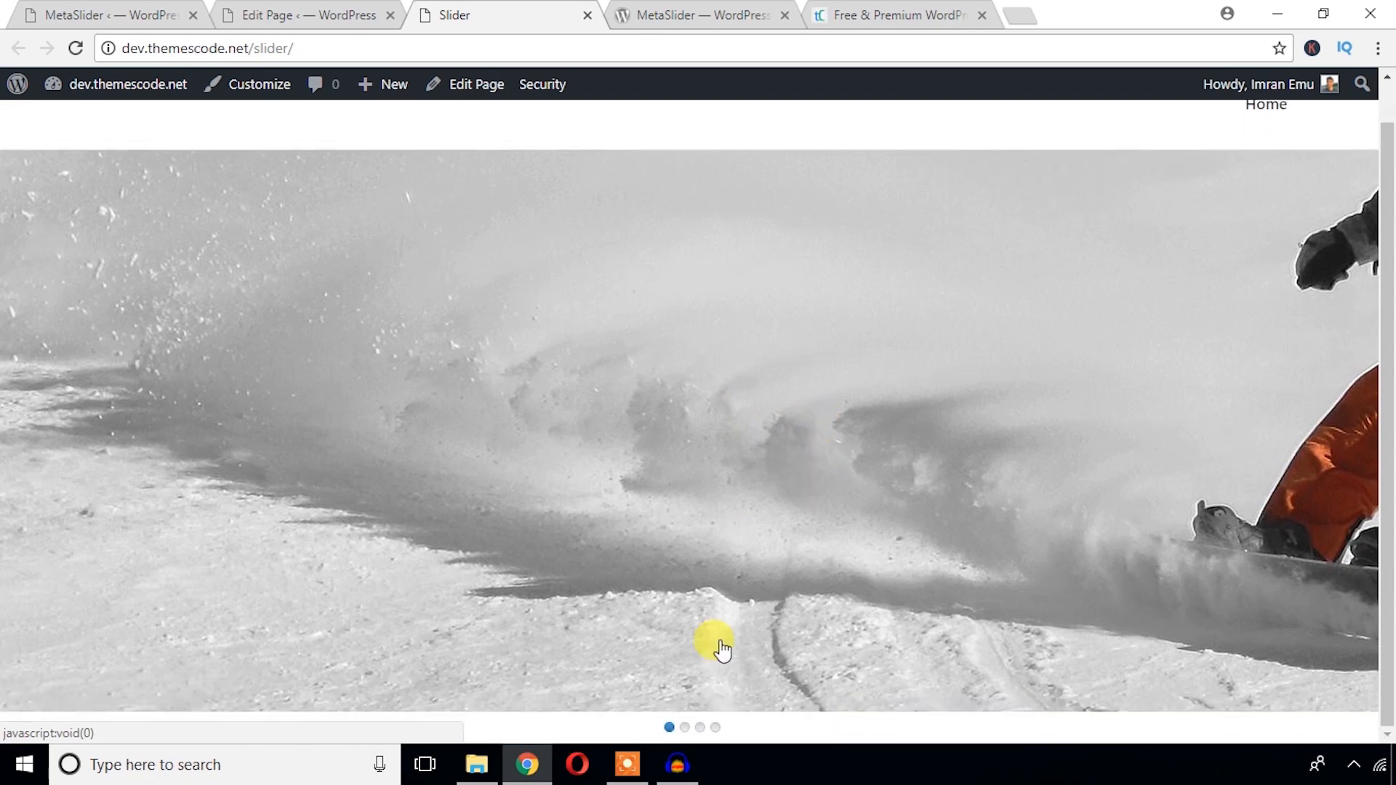
left_click(683, 727)
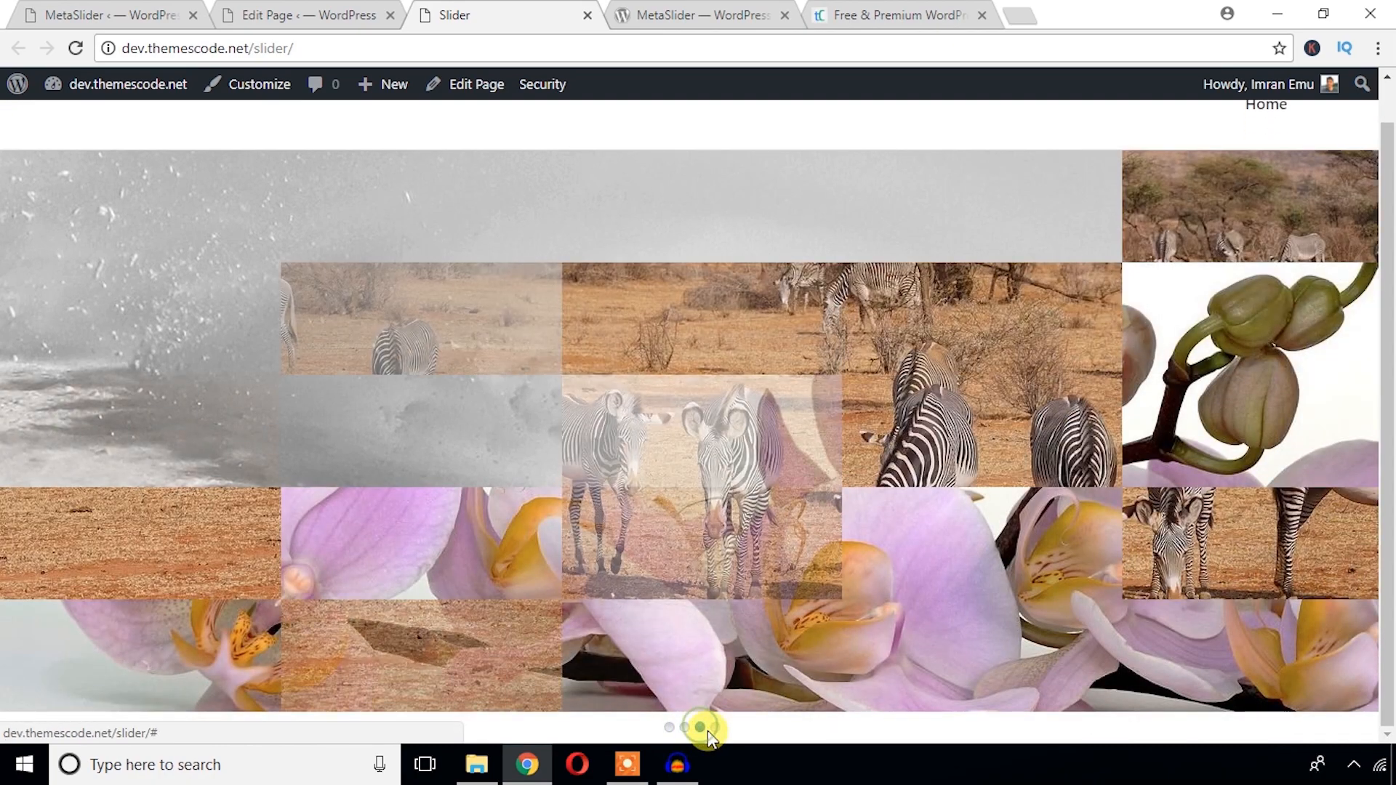
left_click(702, 729)
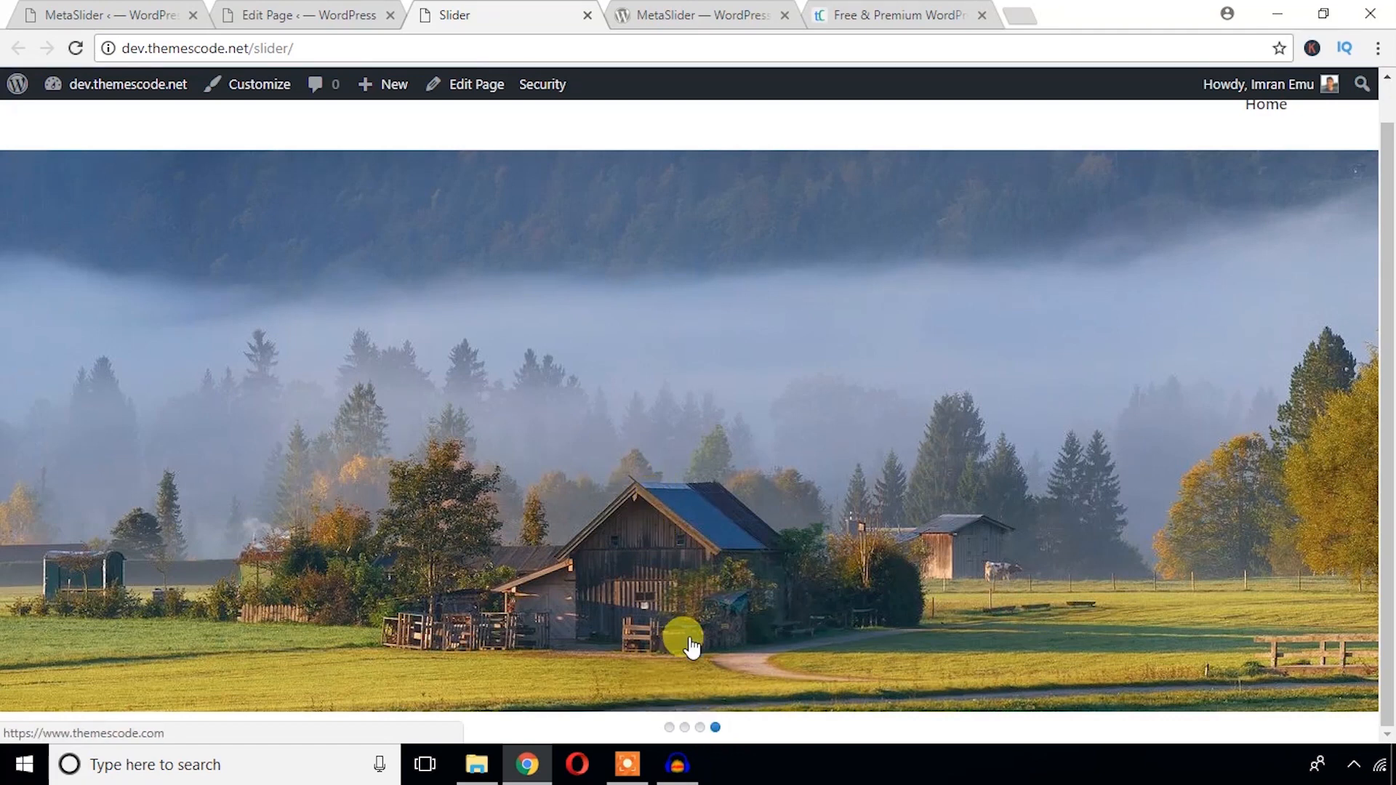
mouse_move(1077, 536)
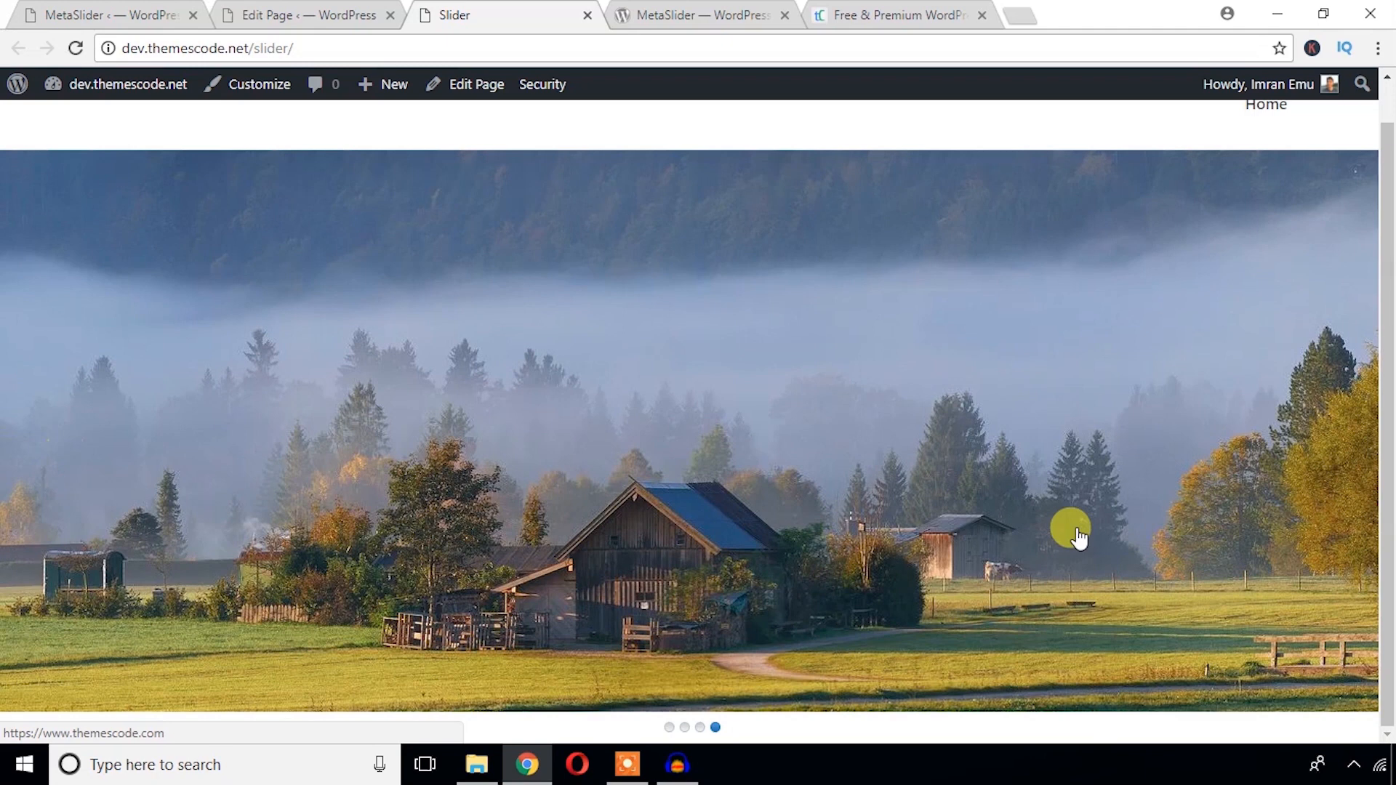
mouse_move(512, 419)
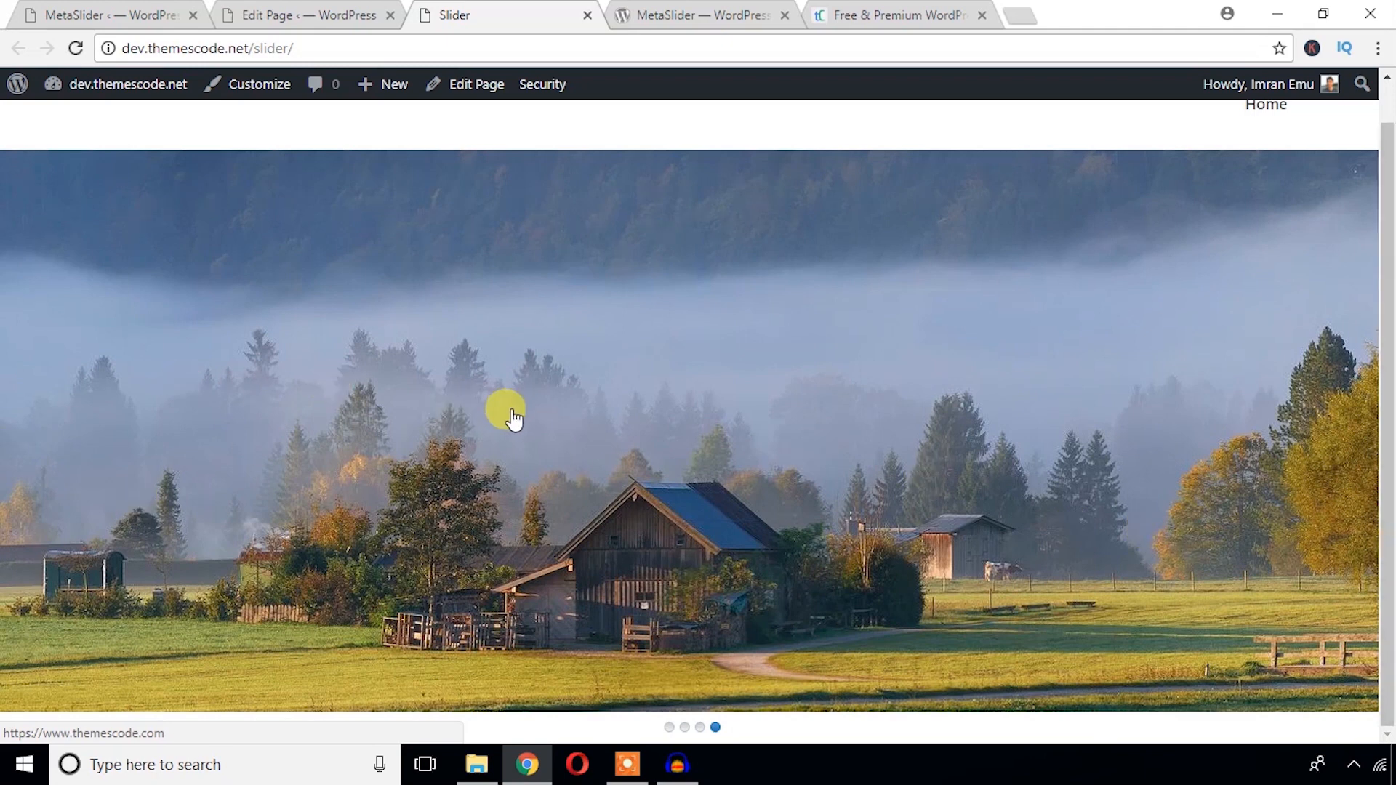